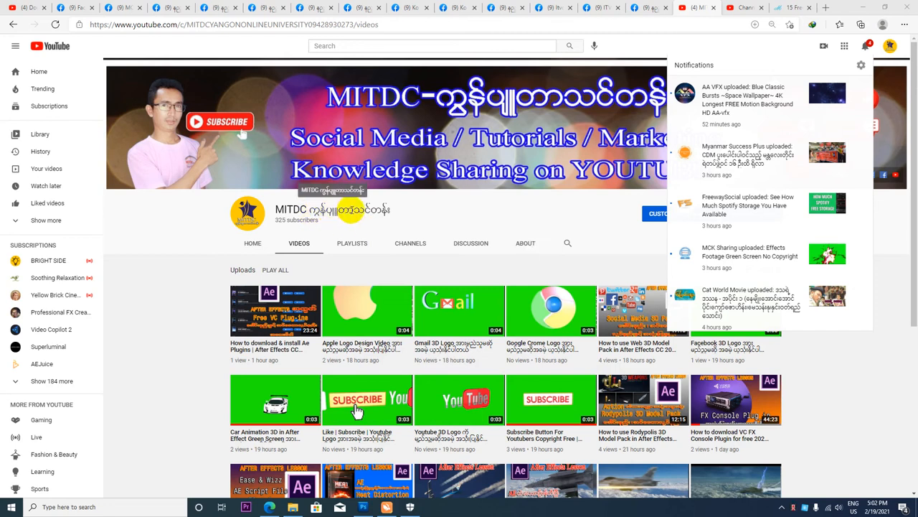
{"action": "mouse_move", "coordinate": [896, 92]}
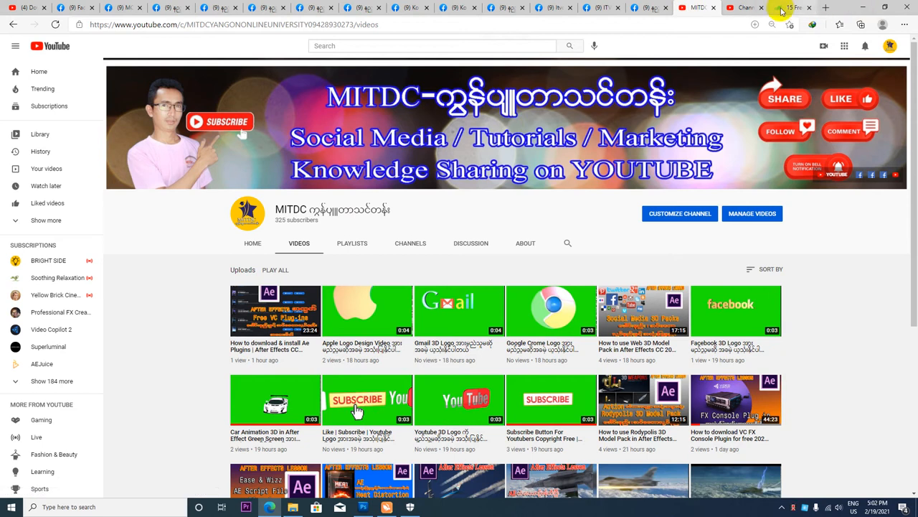
Step: Review the color presets article in the browser, its web address and the learning topics list
{"action": "left_click", "coordinate": [800, 9]}
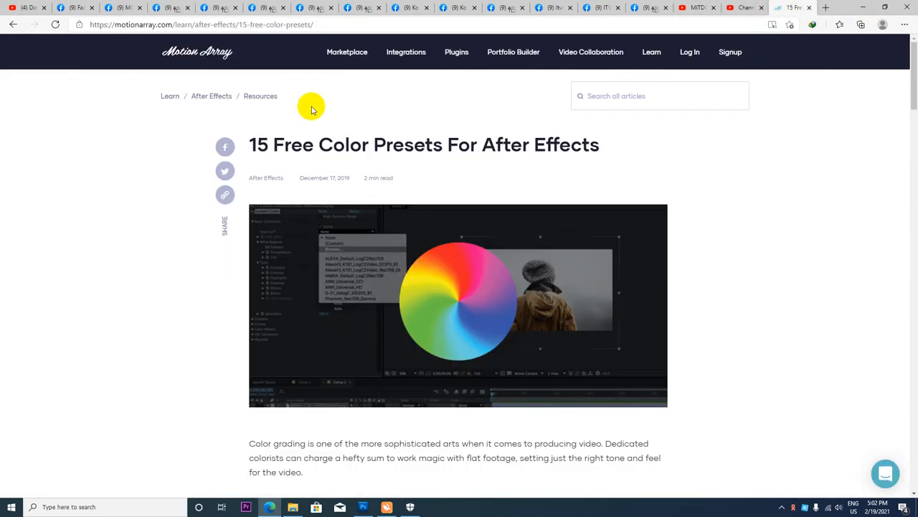
{"action": "mouse_move", "coordinate": [408, 151]}
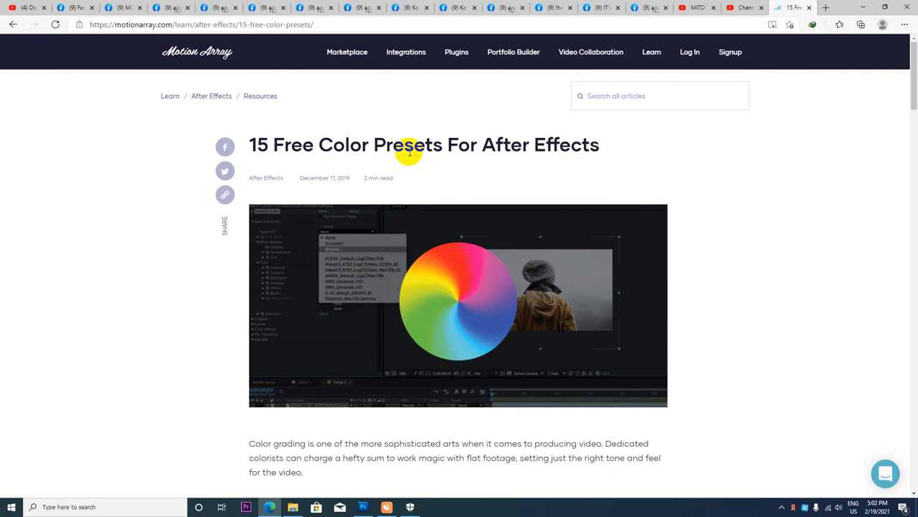
{"action": "mouse_move", "coordinate": [483, 144]}
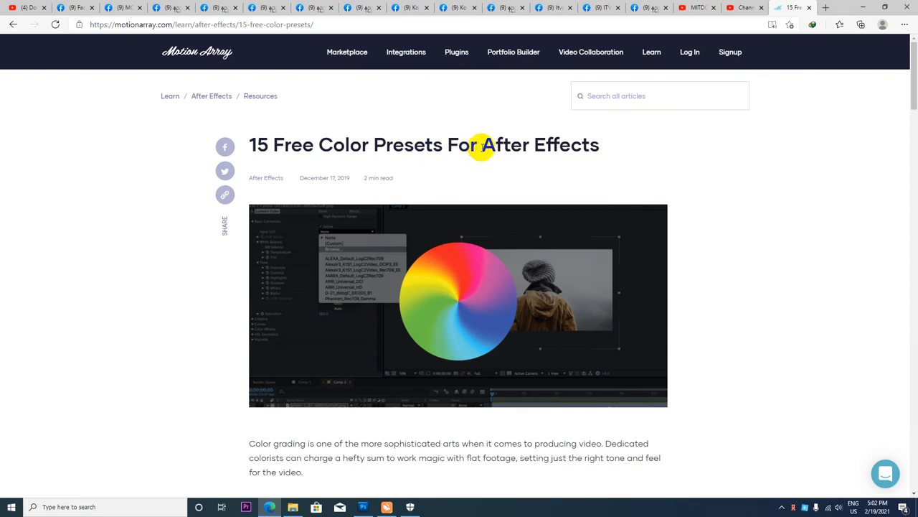
{"action": "mouse_move", "coordinate": [460, 208]}
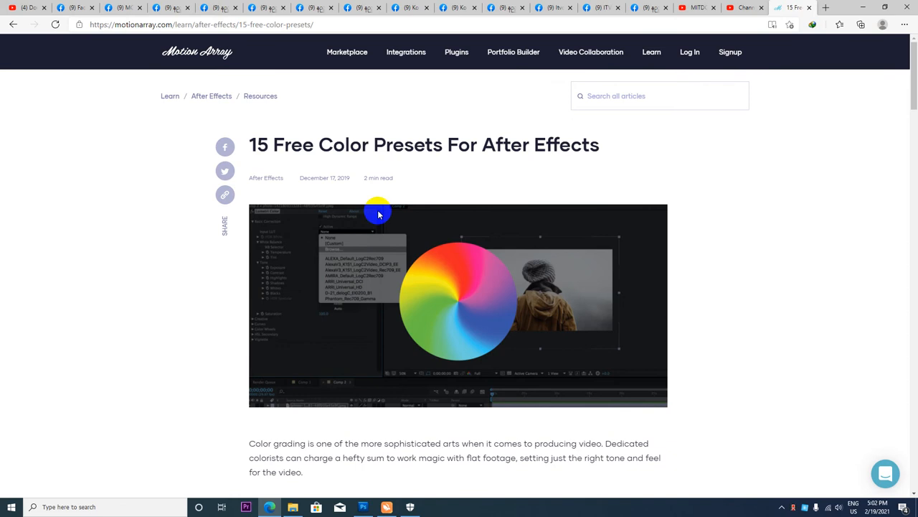
{"action": "scroll", "scroll_direction": "down", "scroll_amount": 3}
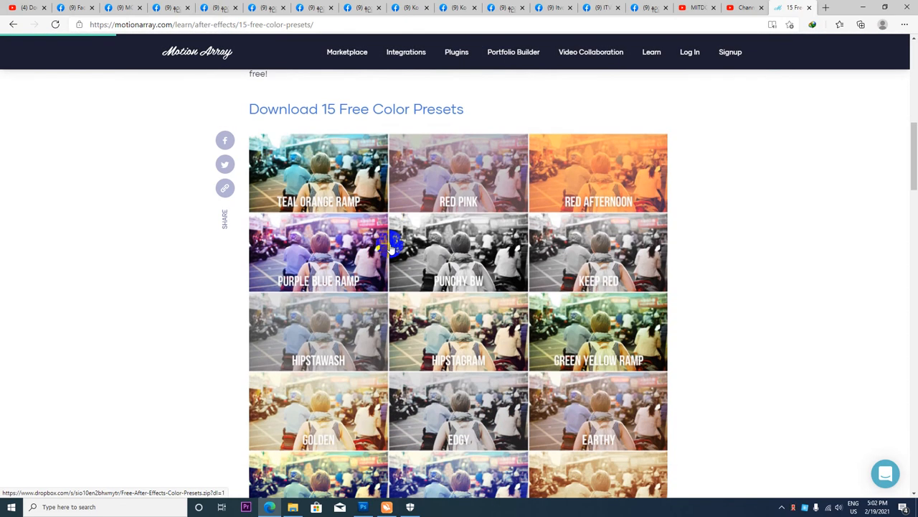
{"action": "scroll", "scroll_direction": "up", "scroll_amount": 3}
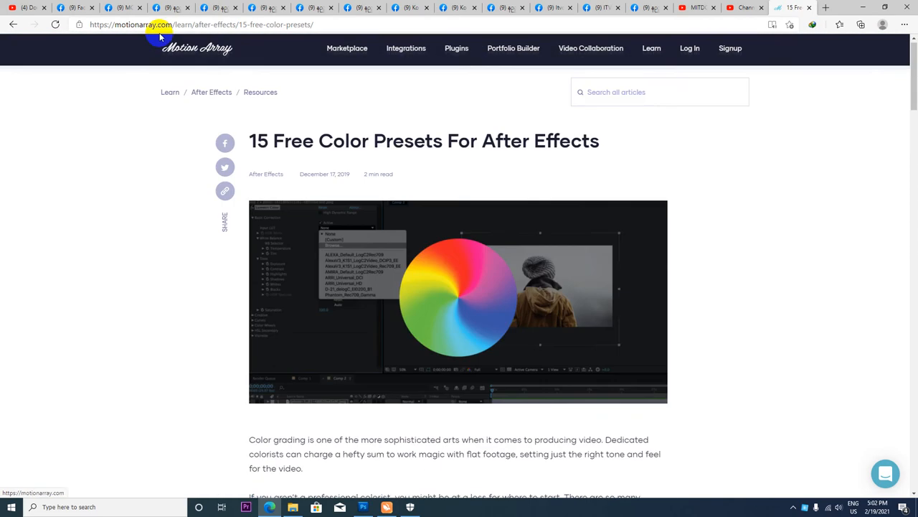
{"action": "left_click", "coordinate": [201, 26]}
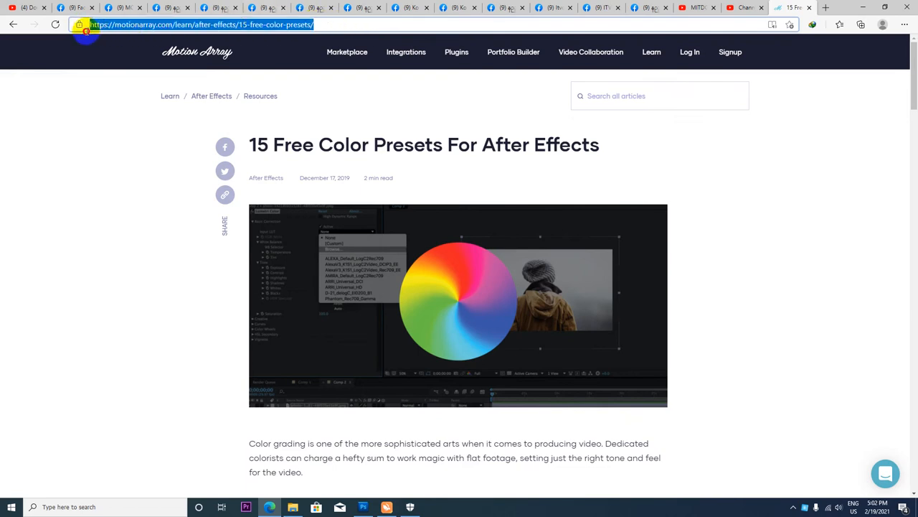
{"action": "scroll", "scroll_direction": "down", "scroll_amount": 3}
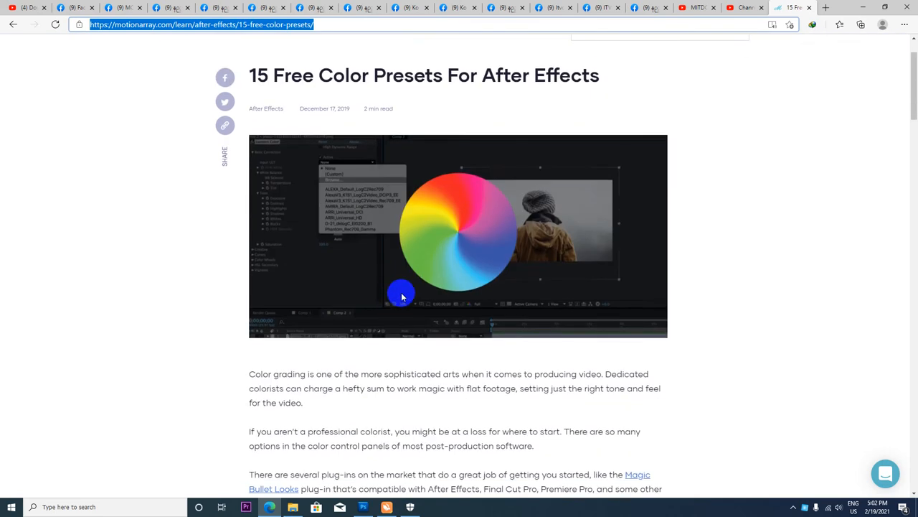
{"action": "scroll", "scroll_direction": "down", "scroll_amount": 3}
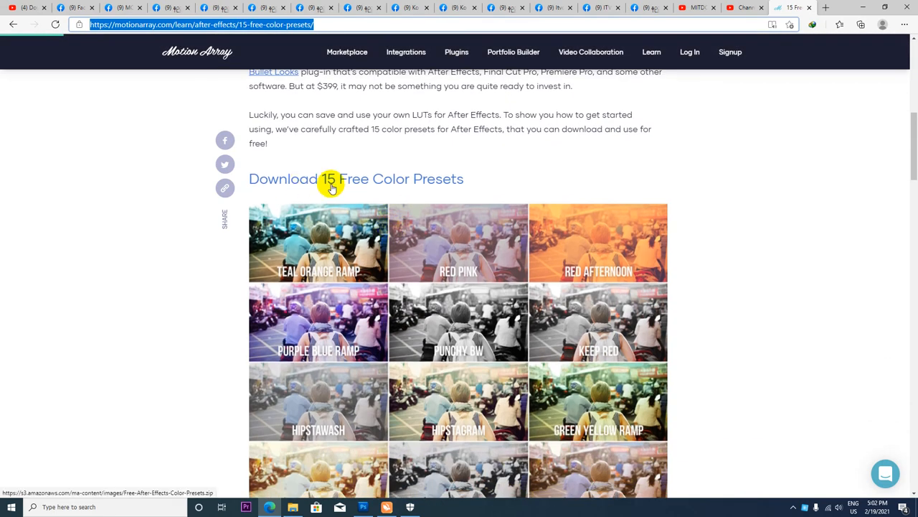
{"action": "mouse_move", "coordinate": [359, 185]}
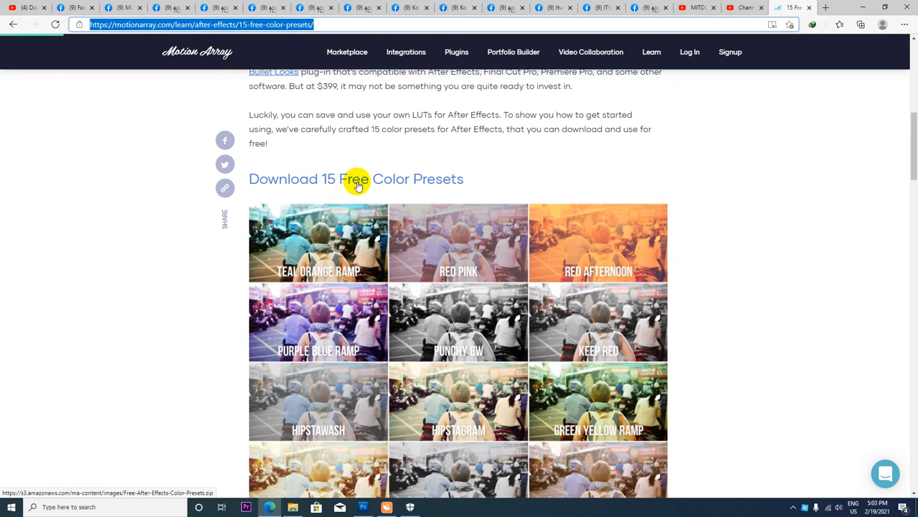
{"action": "scroll", "scroll_direction": "down", "scroll_amount": 3}
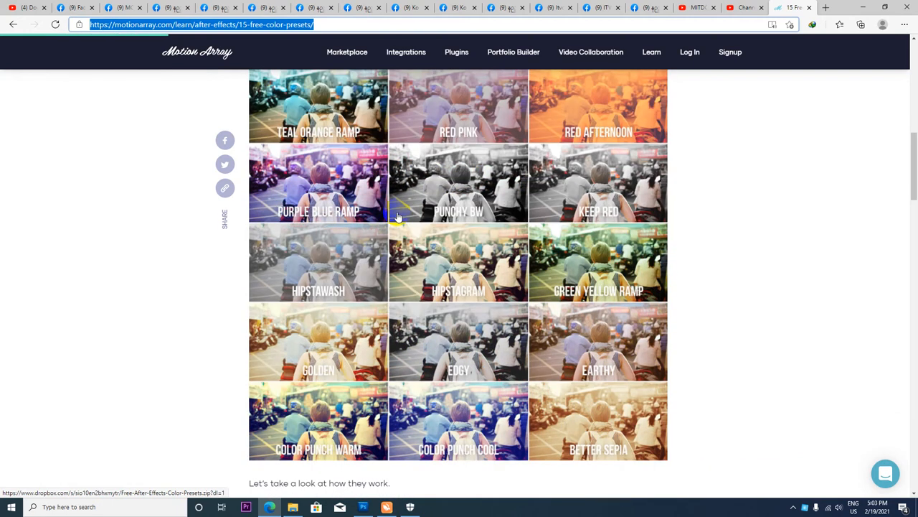
{"action": "mouse_move", "coordinate": [328, 132]}
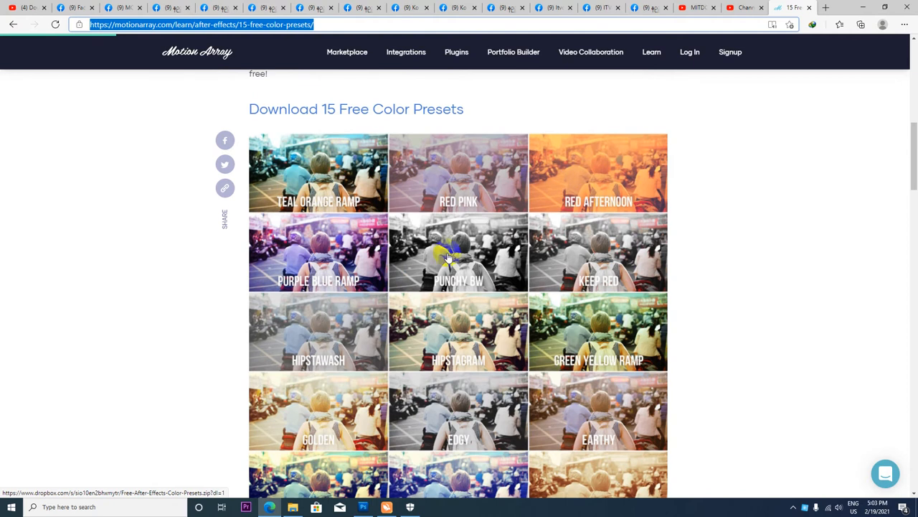
{"action": "mouse_move", "coordinate": [591, 423]}
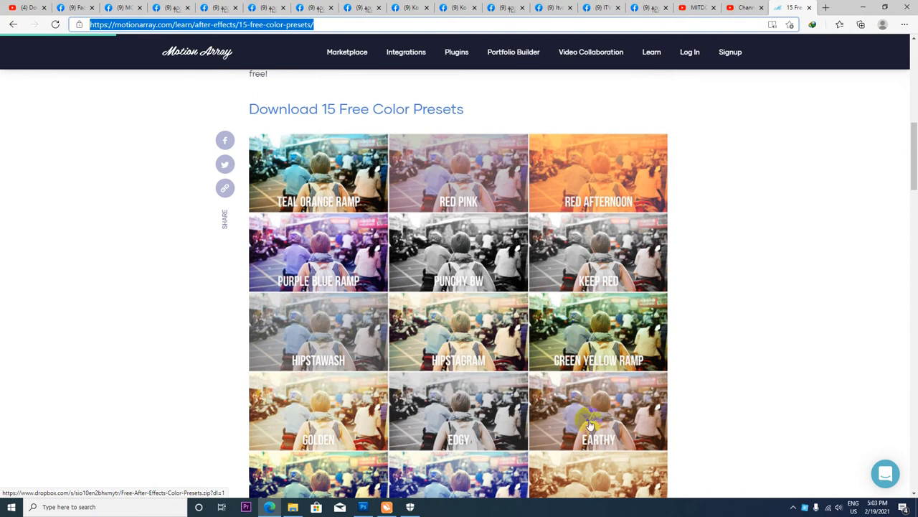
{"action": "scroll", "scroll_direction": "down", "scroll_amount": 3}
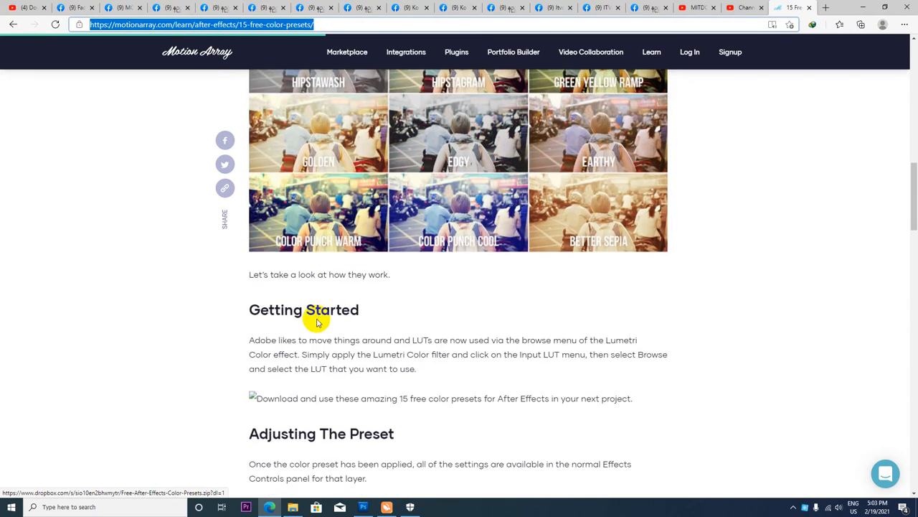
{"action": "scroll", "scroll_direction": "down", "scroll_amount": 3}
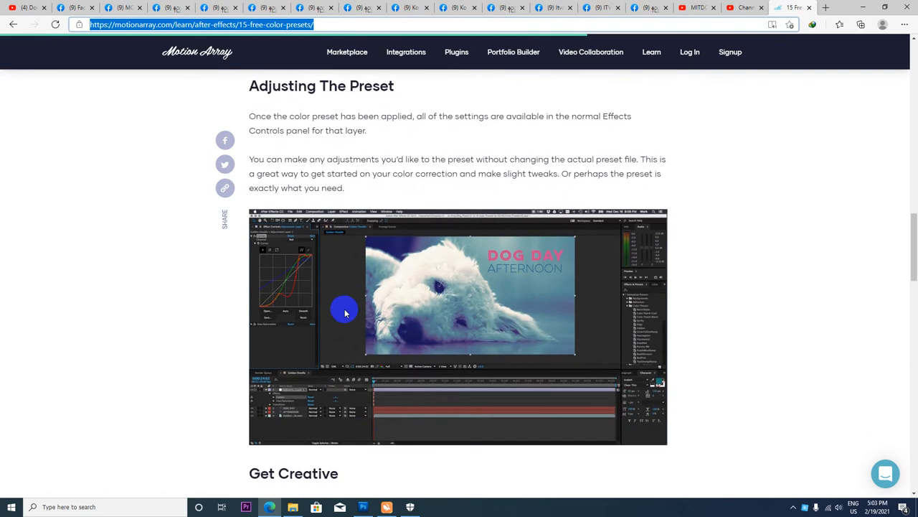
{"action": "left_click", "coordinate": [652, 51]}
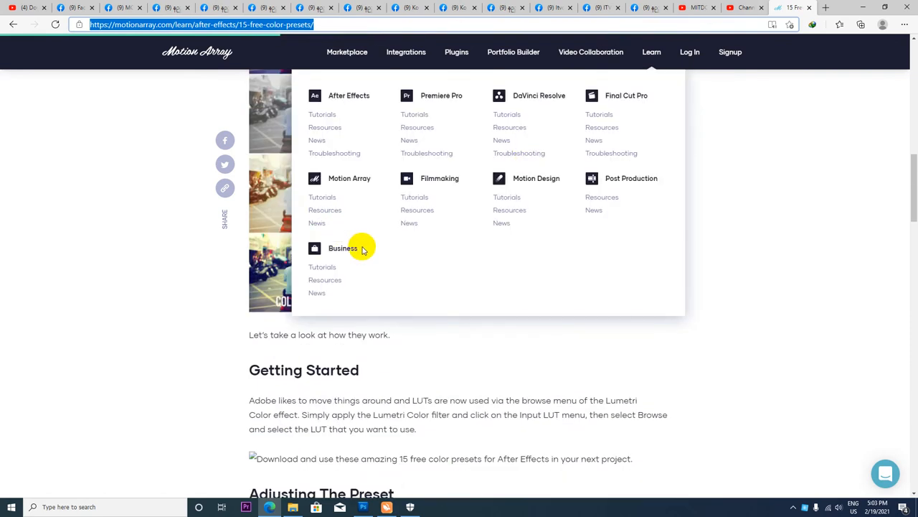
{"action": "scroll", "scroll_direction": "down", "scroll_amount": 3}
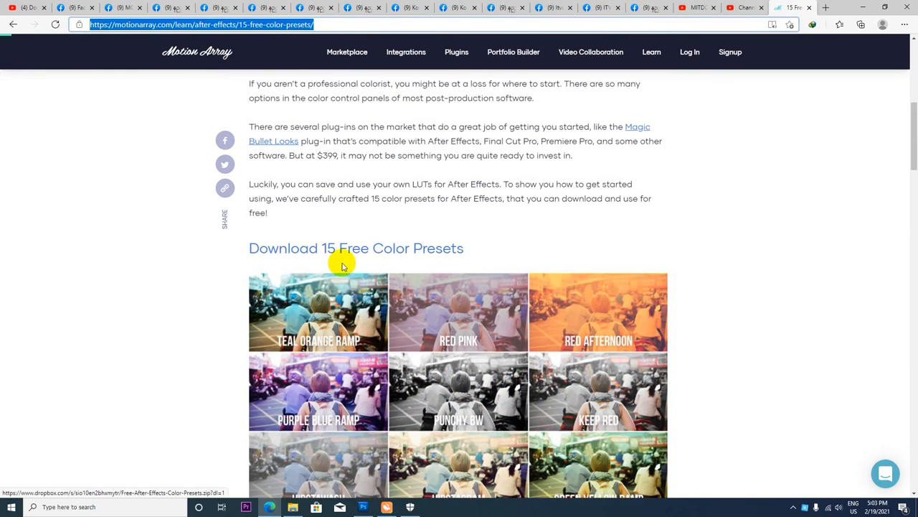
{"action": "mouse_move", "coordinate": [366, 253]}
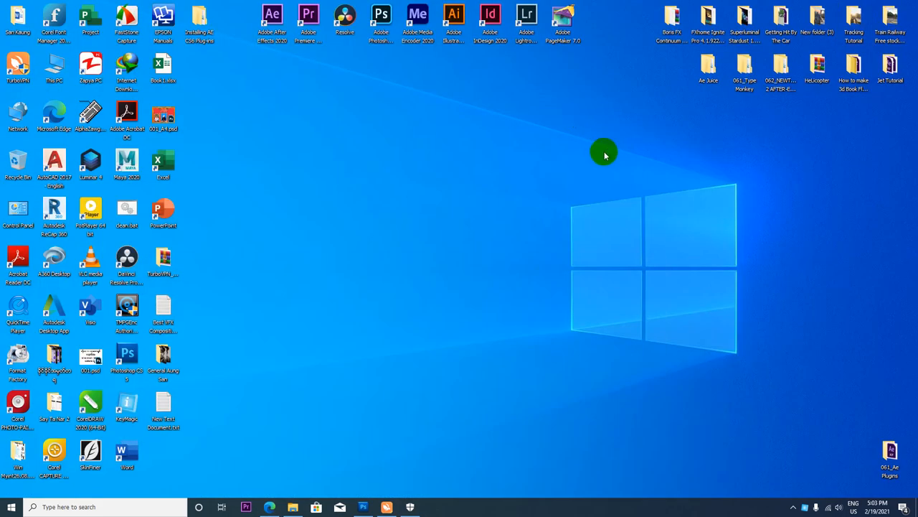
Step: Open 061_Ae Plugins from the desktop, look inside 009_15 Color Presets for After Effect, and go back
{"action": "left_click", "coordinate": [893, 466]}
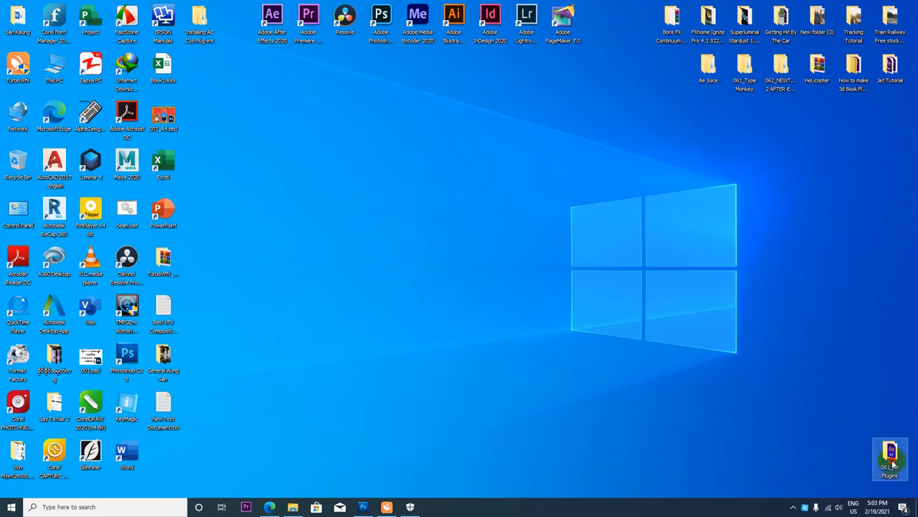
{"action": "double_click", "coordinate": [890, 456]}
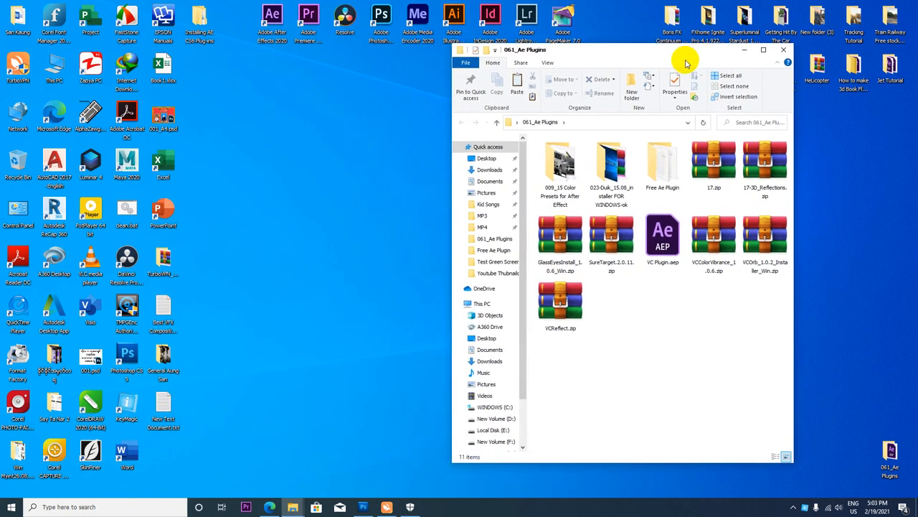
{"action": "mouse_move", "coordinate": [697, 293]}
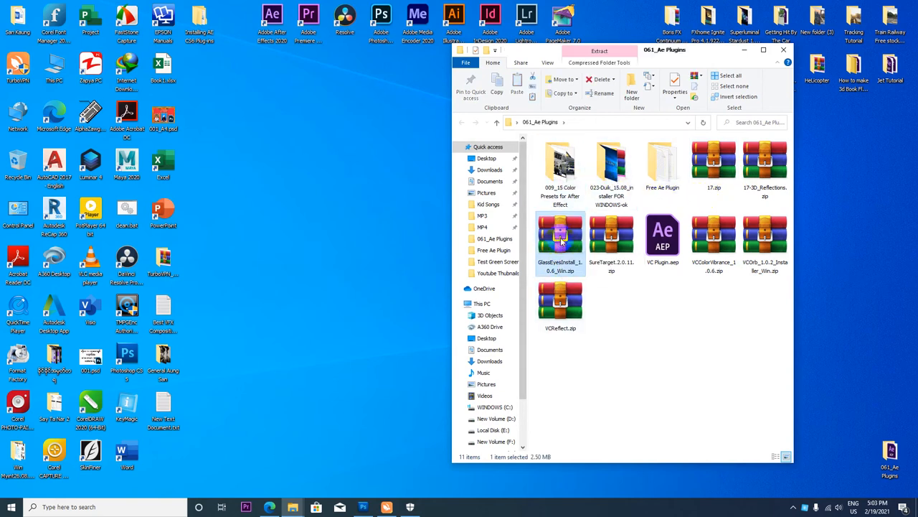
{"action": "double_click", "coordinate": [611, 161]}
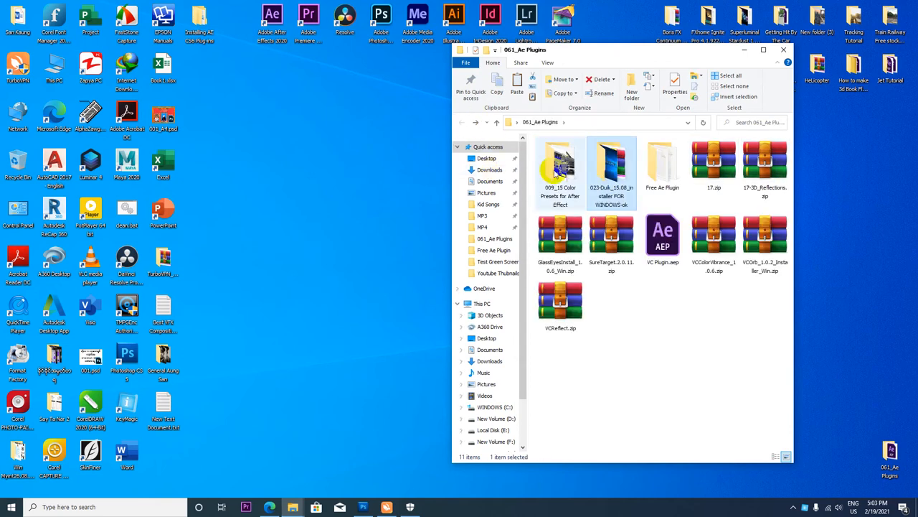
{"action": "double_click", "coordinate": [560, 165]}
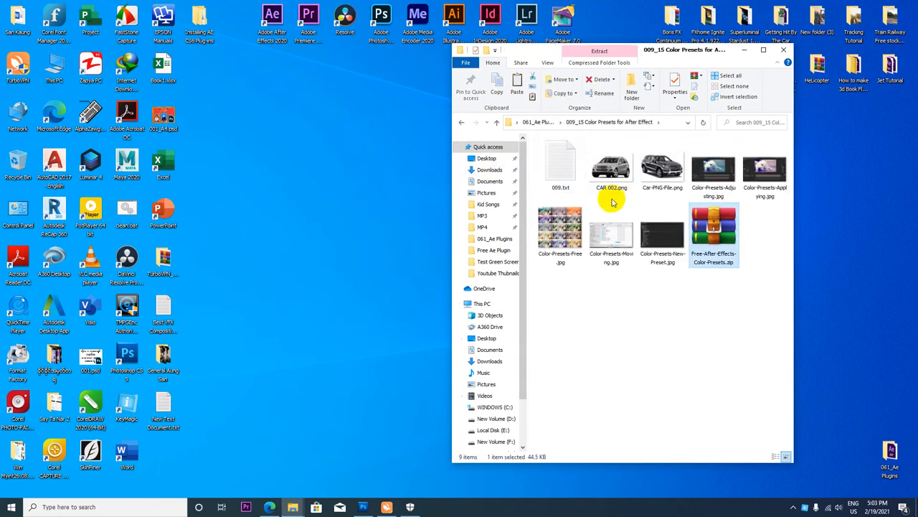
{"action": "mouse_move", "coordinate": [619, 200]}
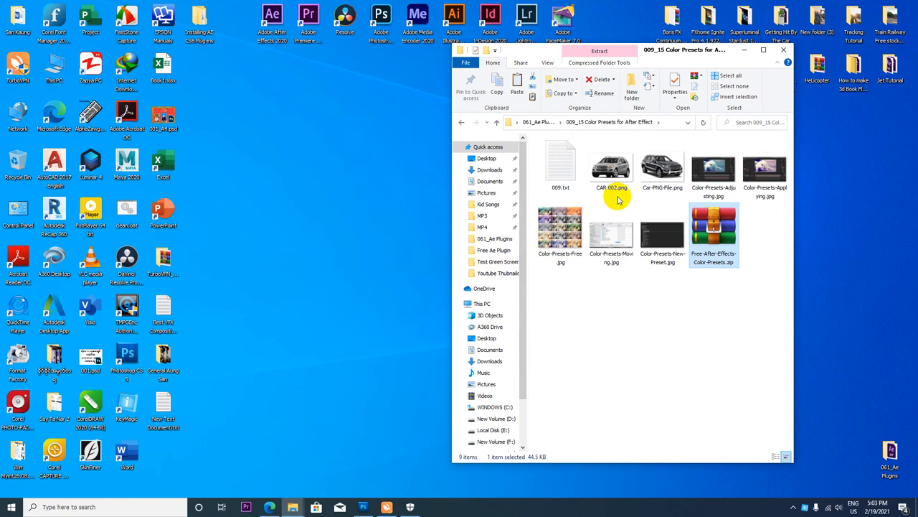
{"action": "mouse_move", "coordinate": [623, 201]}
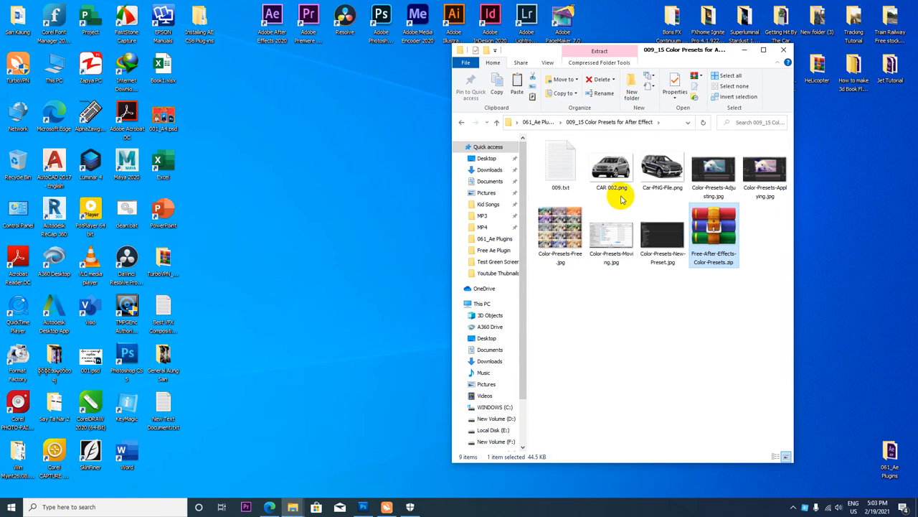
{"action": "mouse_move", "coordinate": [471, 134]}
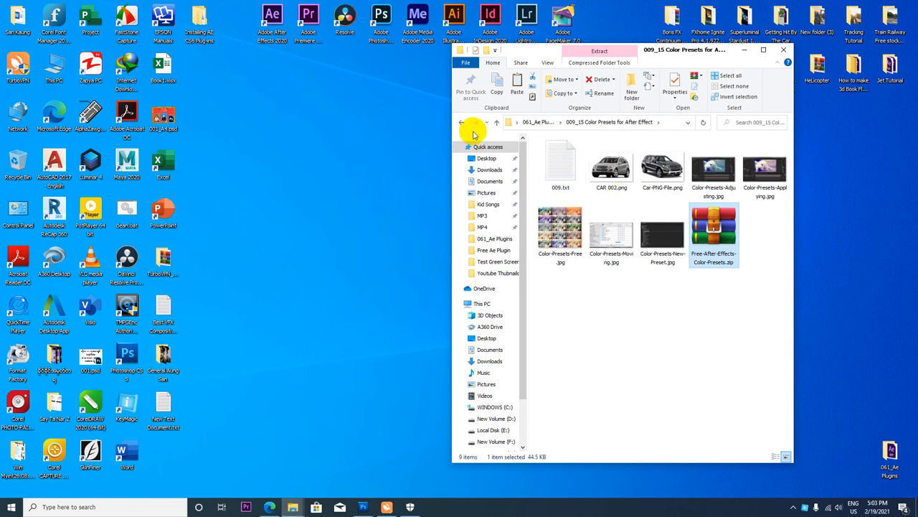
{"action": "left_click", "coordinate": [465, 122]}
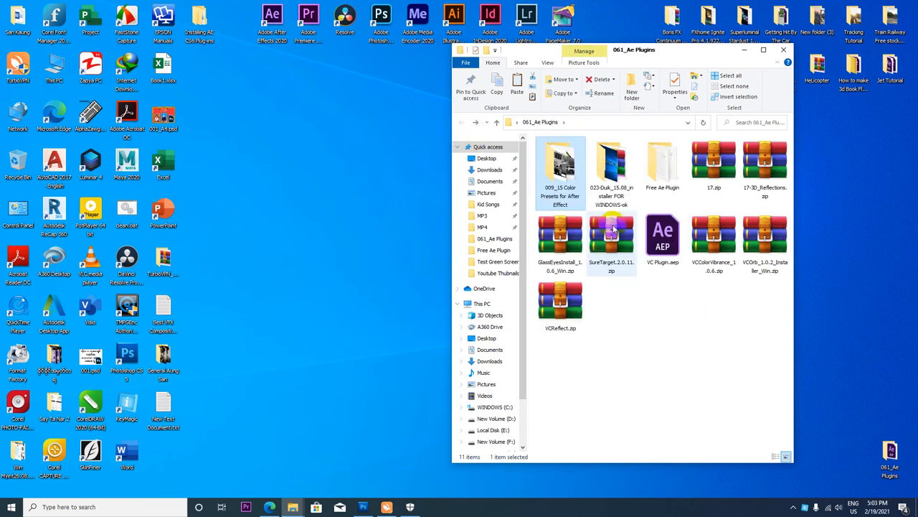
Step: Extract the Free After Effects Color Presets zip here, rename the folder '15 Color Presets' and cut it
{"action": "double_click", "coordinate": [559, 169]}
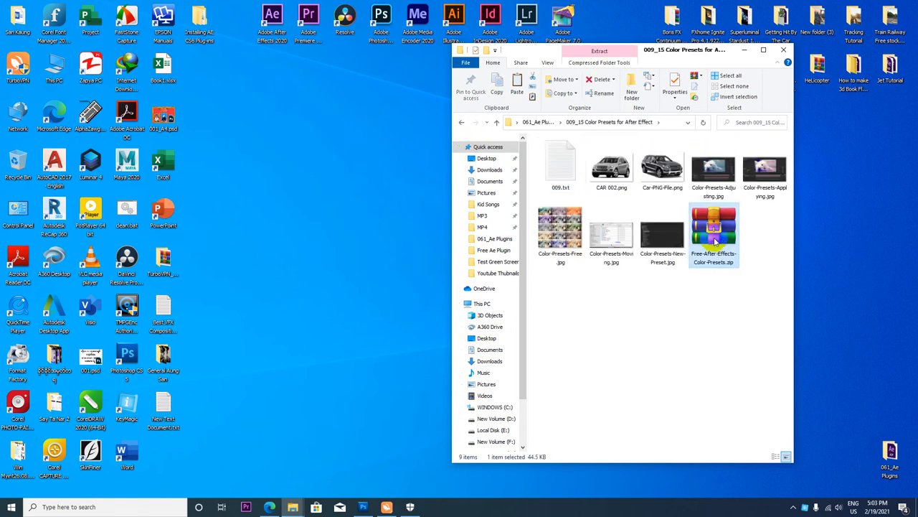
{"action": "right_click", "coordinate": [715, 230]}
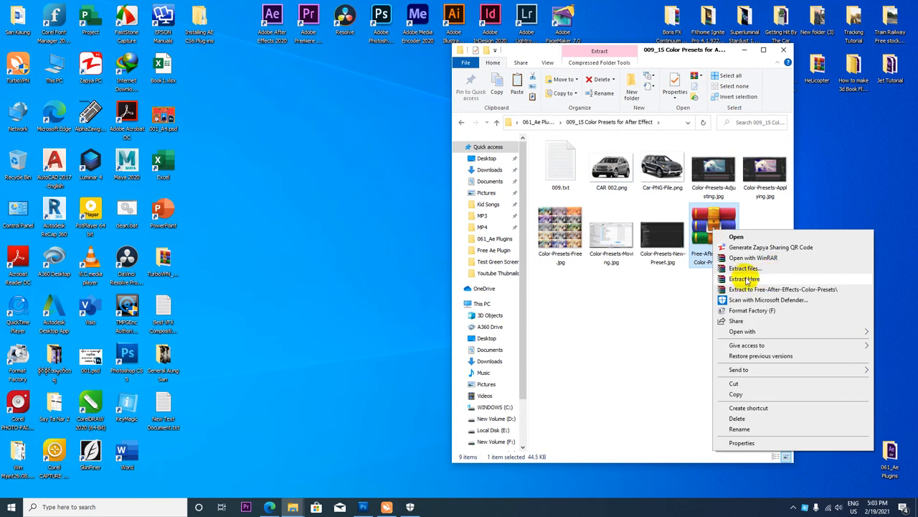
{"action": "left_click", "coordinate": [743, 278]}
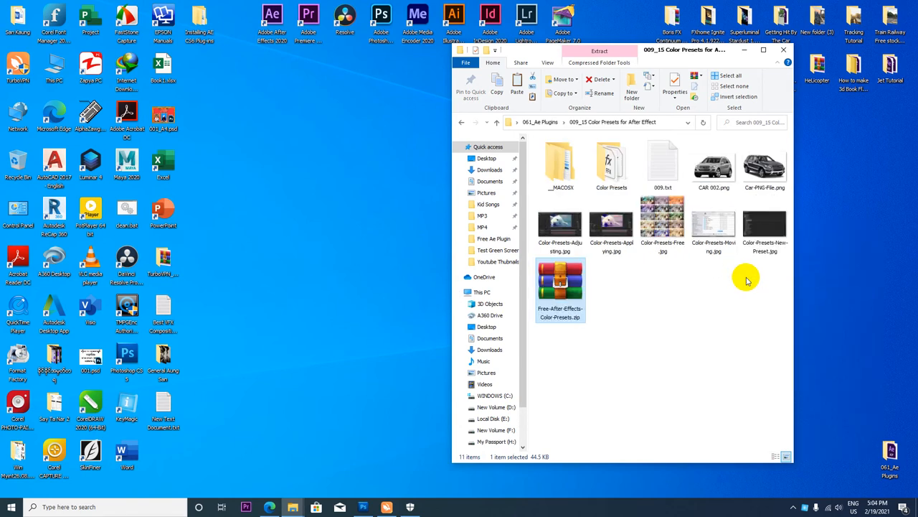
{"action": "mouse_move", "coordinate": [611, 161]}
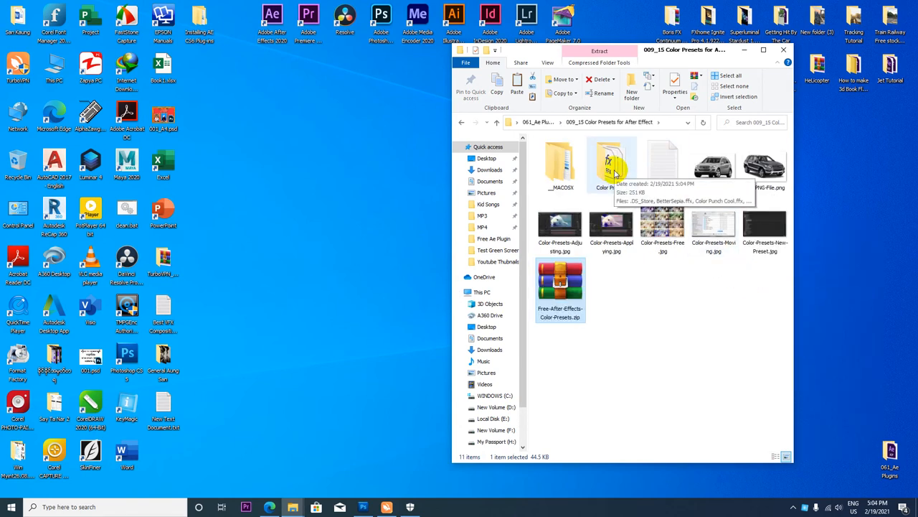
{"action": "double_click", "coordinate": [610, 161]}
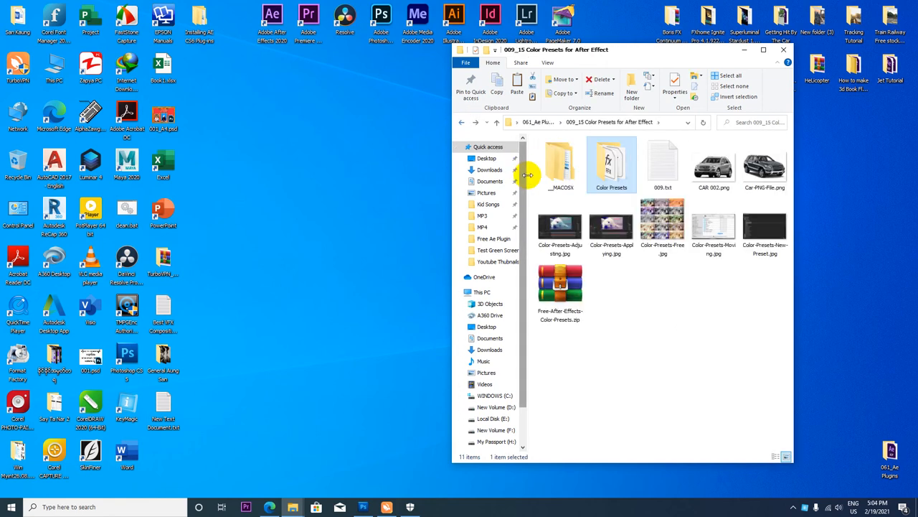
{"action": "double_click", "coordinate": [612, 187]}
{"action": "type", "text": "15 "}
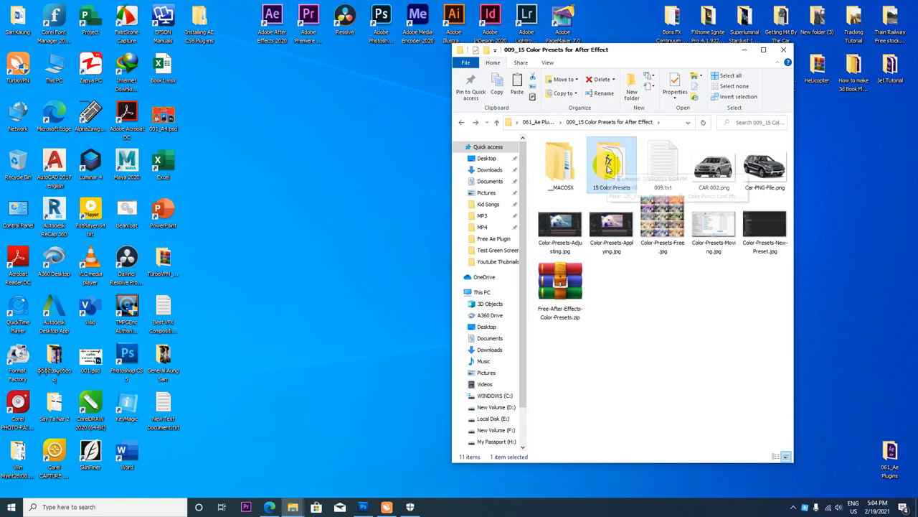
{"action": "right_click", "coordinate": [611, 165]}
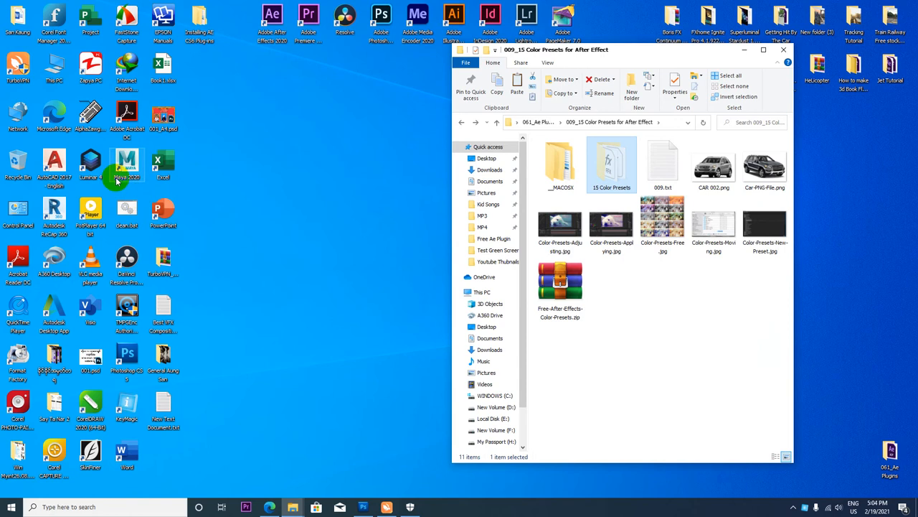
Step: Browse This PC > C: > Program Files > Adobe > After Effects 2020 > Support Files > Presets
{"action": "double_click", "coordinate": [54, 68]}
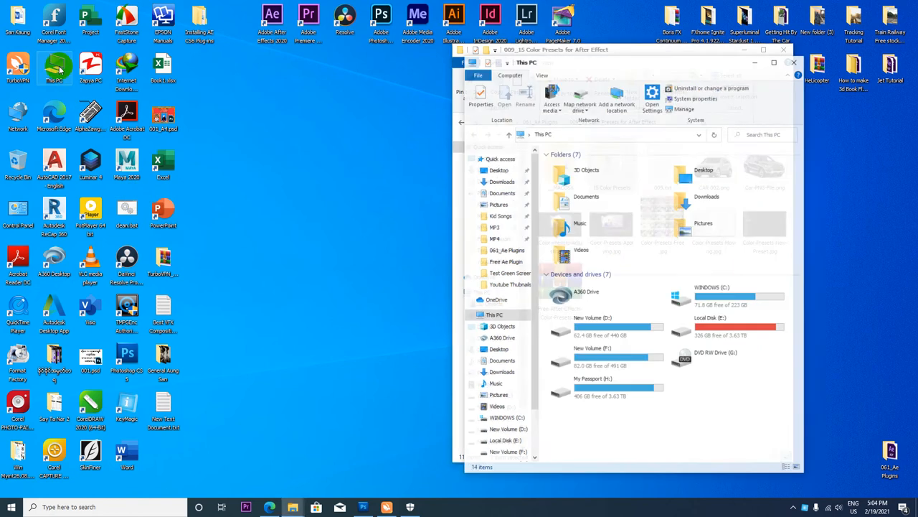
{"action": "left_click", "coordinate": [769, 63]}
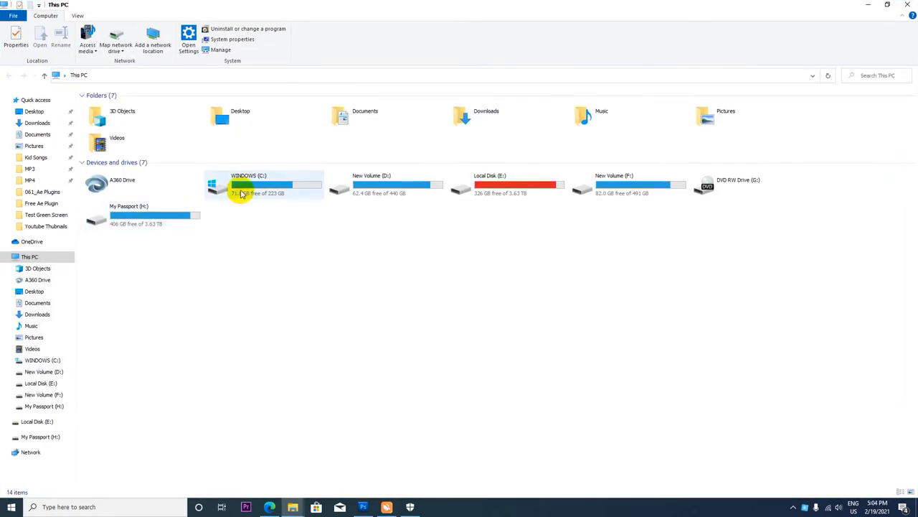
{"action": "double_click", "coordinate": [262, 183]}
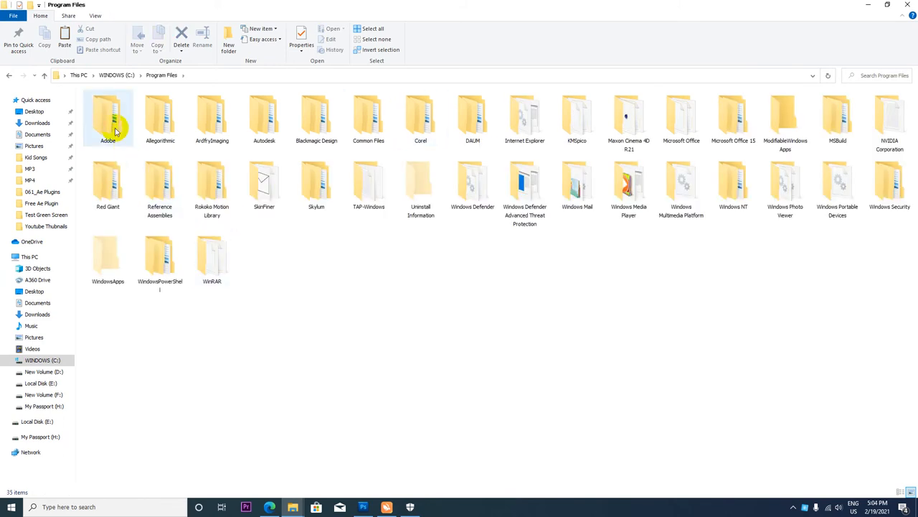
{"action": "double_click", "coordinate": [107, 118]}
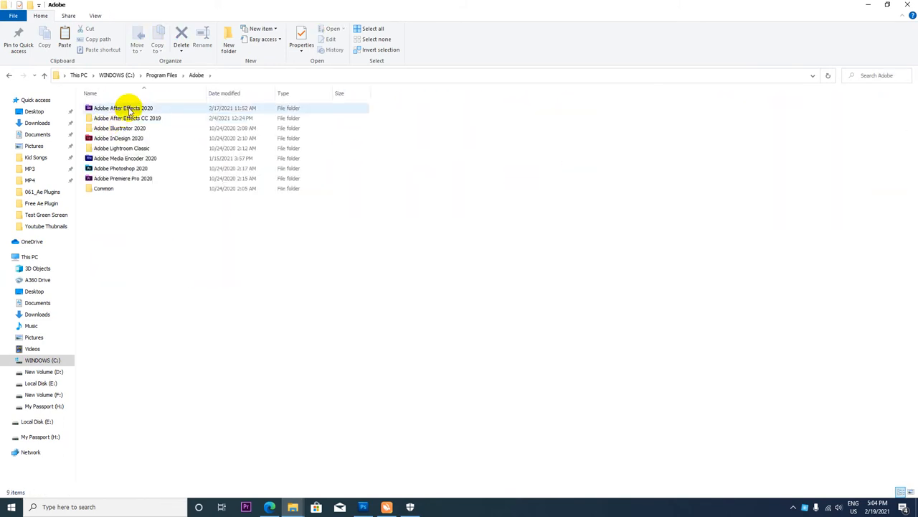
{"action": "mouse_move", "coordinate": [128, 106]}
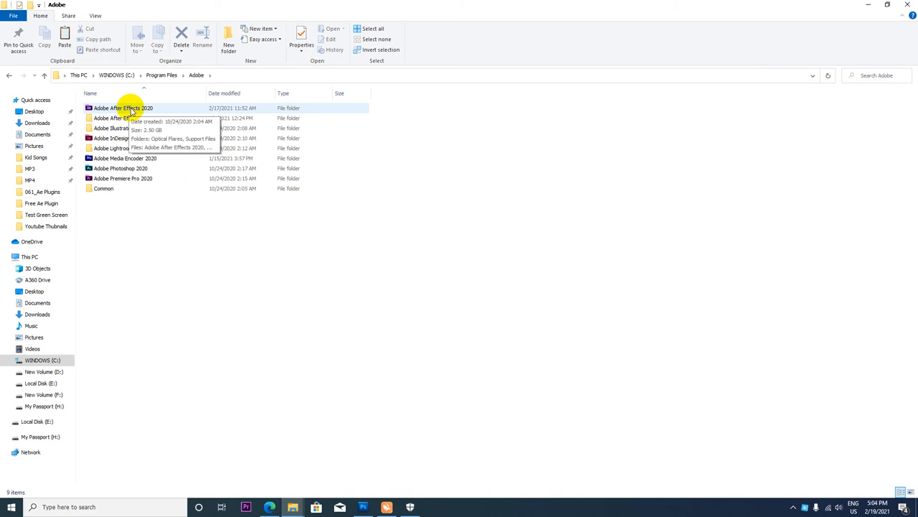
{"action": "double_click", "coordinate": [124, 107]}
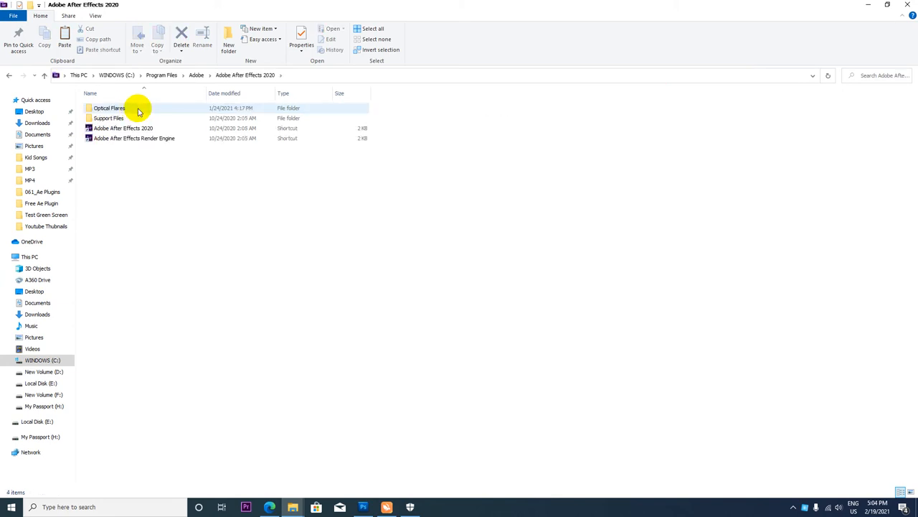
{"action": "double_click", "coordinate": [108, 117]}
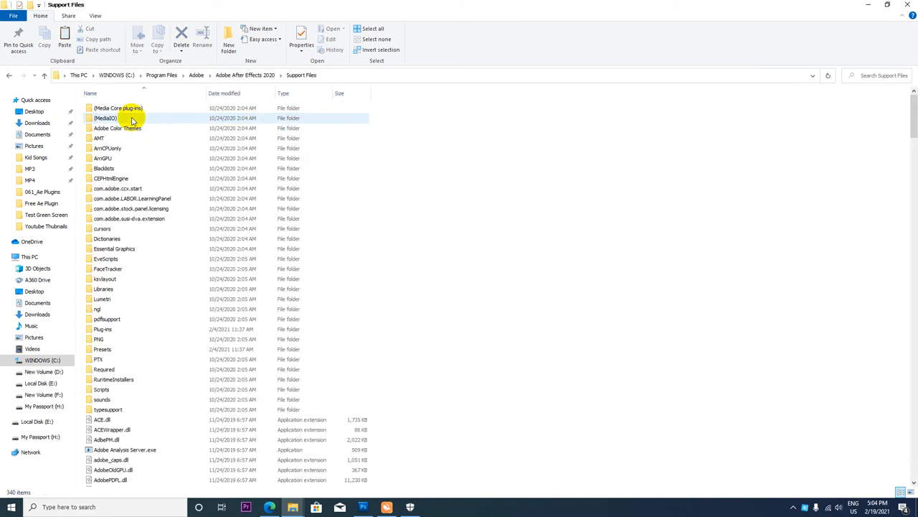
{"action": "left_click", "coordinate": [101, 349]}
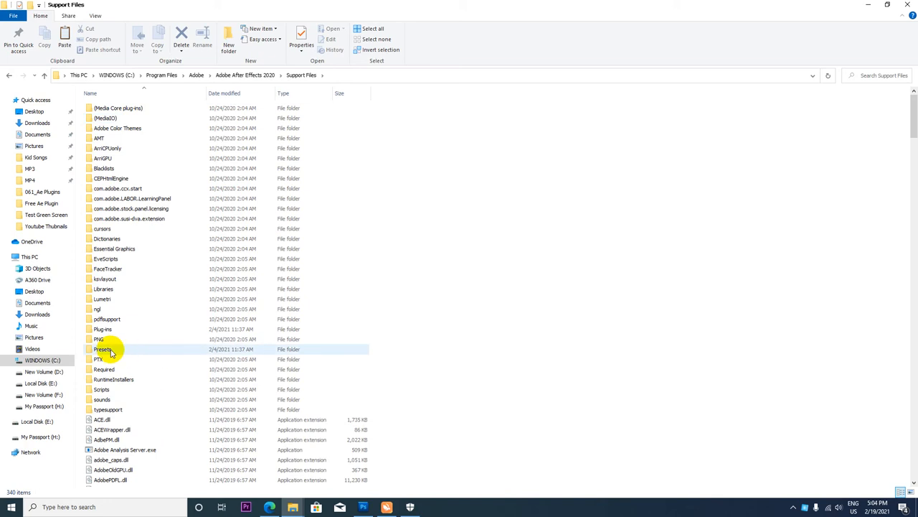
{"action": "double_click", "coordinate": [103, 348]}
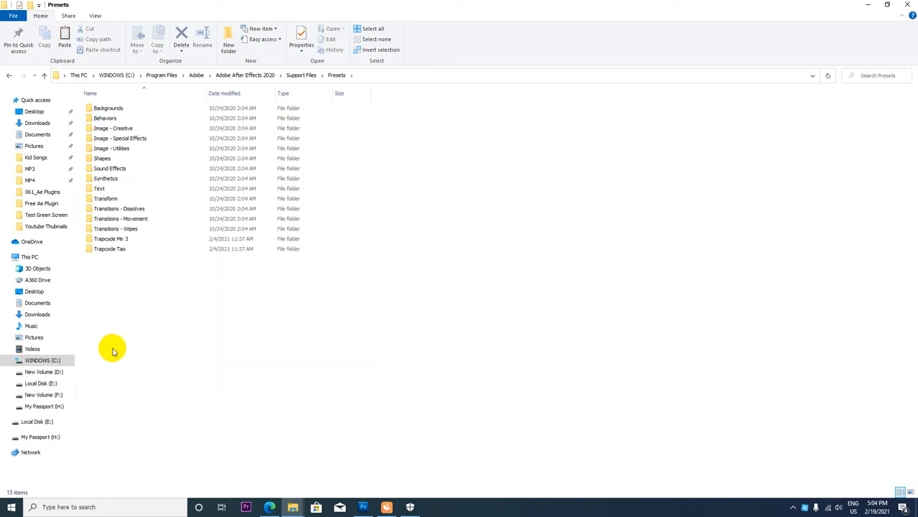
Step: Paste the 15 Color Presets folder into Presets, granting administrator permission
{"action": "left_click", "coordinate": [110, 239]}
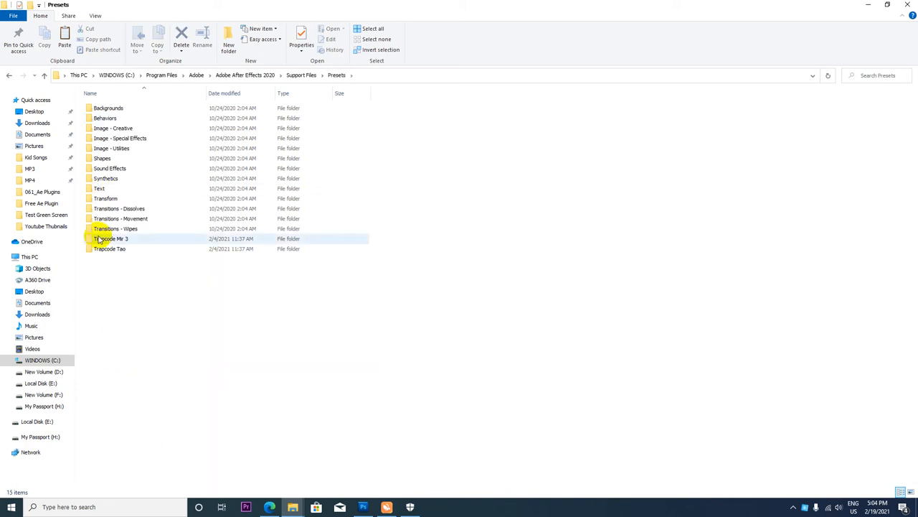
{"action": "left_click", "coordinate": [108, 107]}
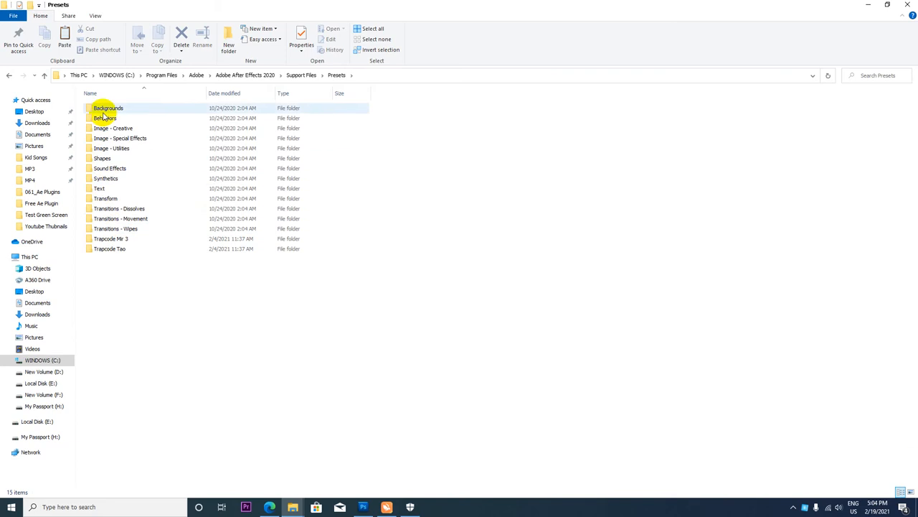
{"action": "left_click", "coordinate": [112, 148]}
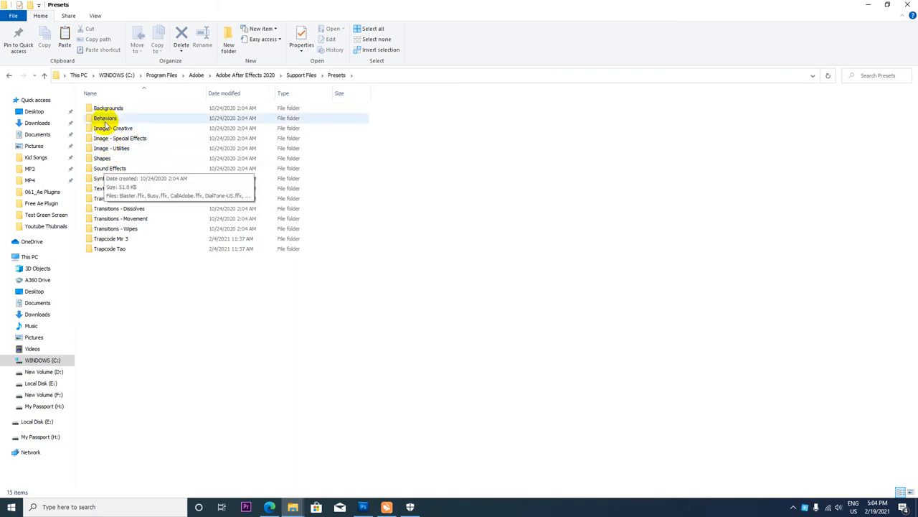
{"action": "mouse_move", "coordinate": [112, 259]}
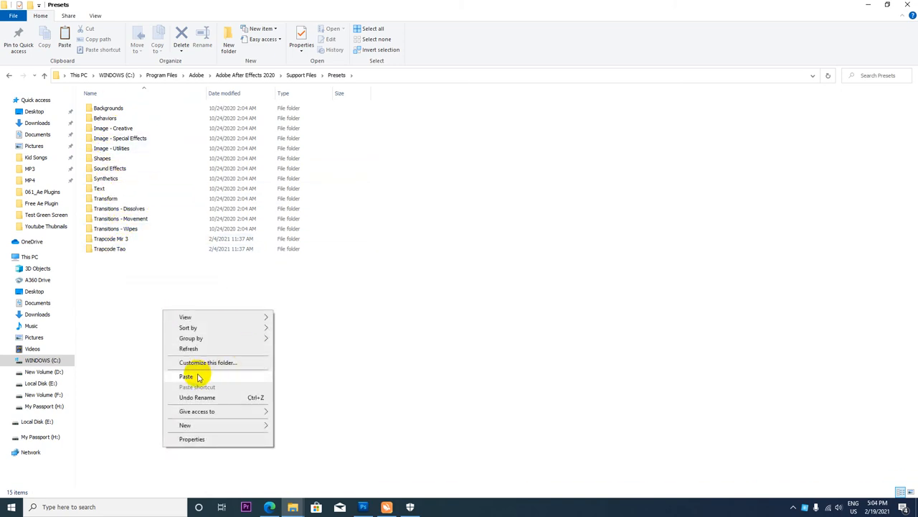
{"action": "left_click", "coordinate": [187, 376]}
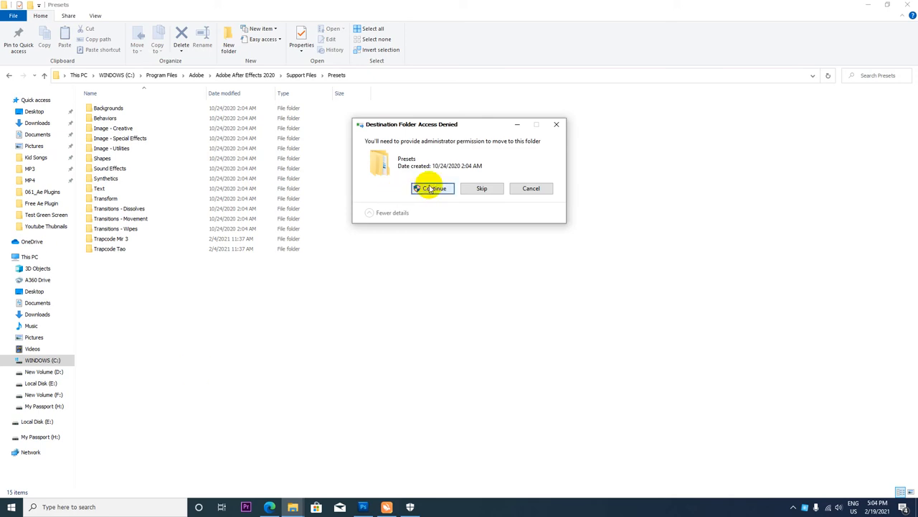
{"action": "left_click", "coordinate": [433, 188]}
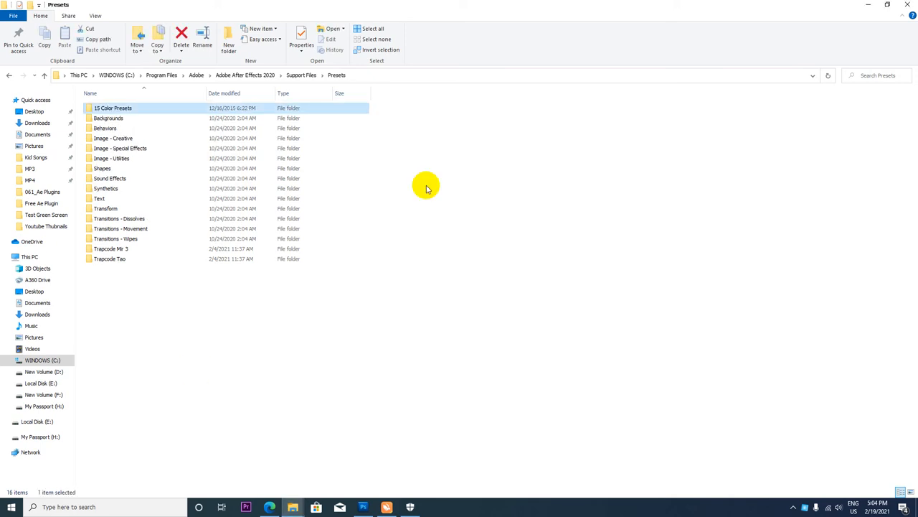
{"action": "mouse_move", "coordinate": [103, 108]}
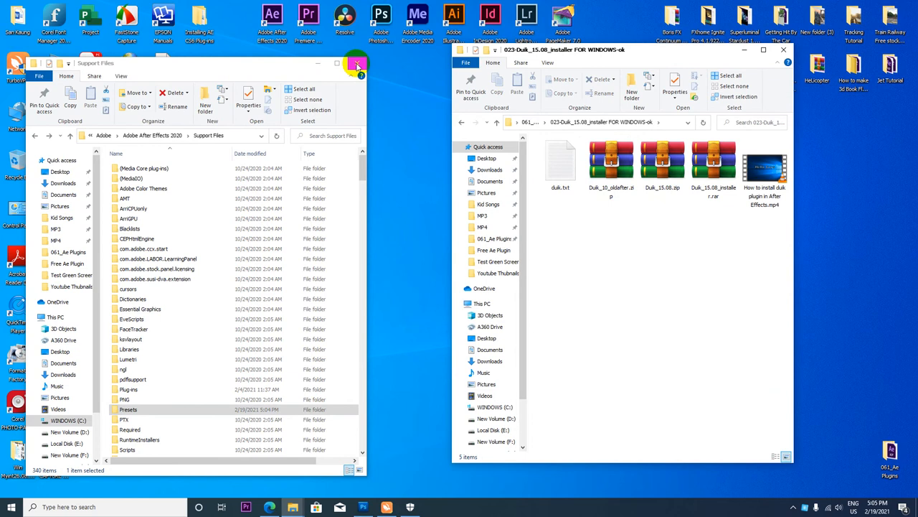
Step: Extract the Duik 15.08 zip into a new folder, show large icons and select Duik.jsx
{"action": "left_click", "coordinate": [356, 66]}
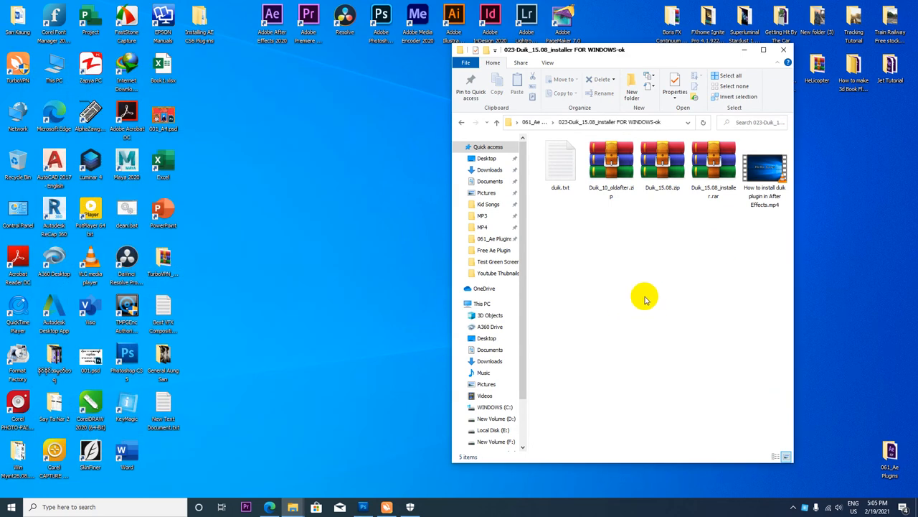
{"action": "left_click", "coordinate": [663, 161]}
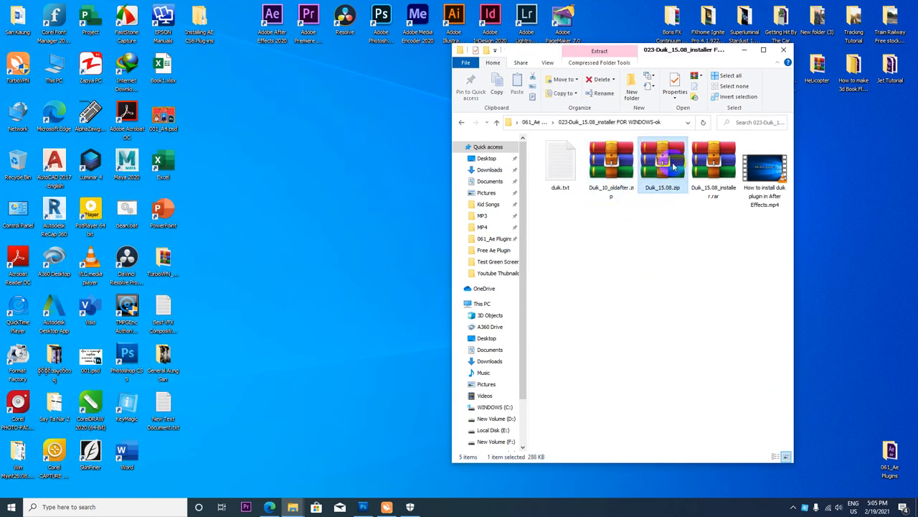
{"action": "left_click", "coordinate": [713, 165]}
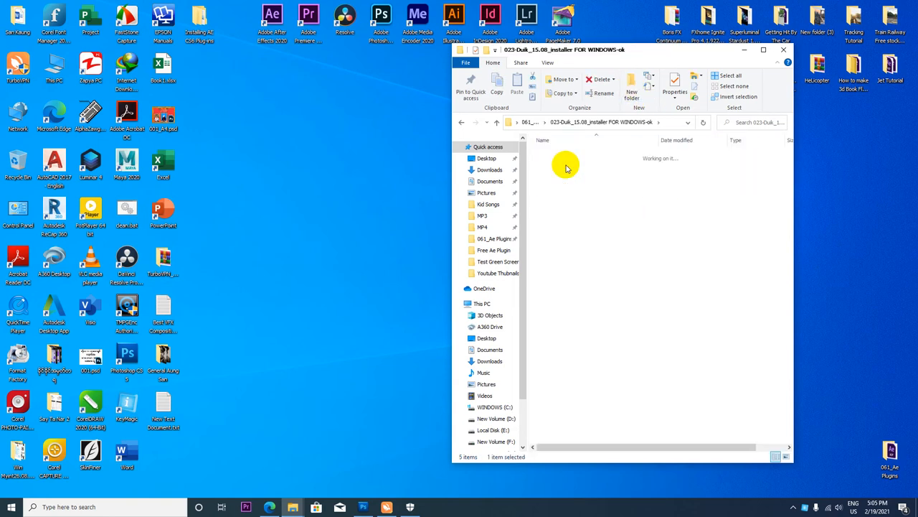
{"action": "right_click", "coordinate": [557, 155]}
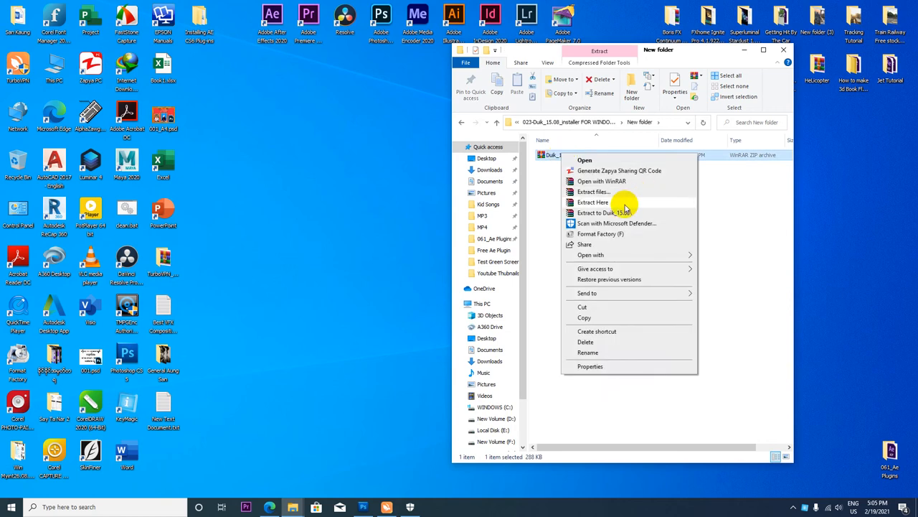
{"action": "left_click", "coordinate": [617, 204]}
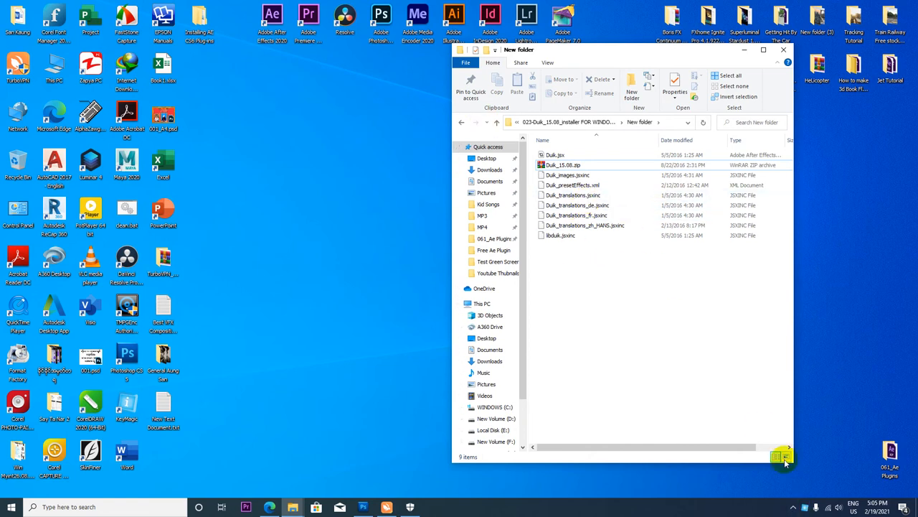
{"action": "left_click", "coordinate": [780, 457]}
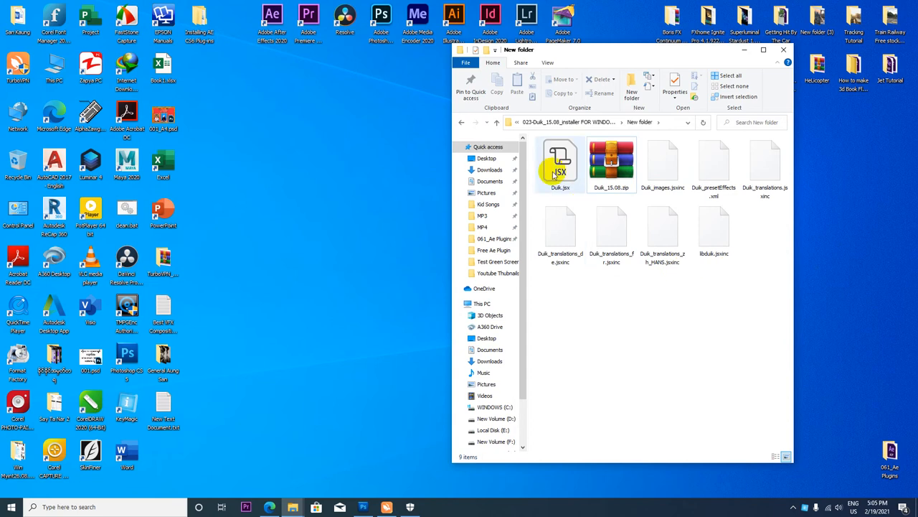
{"action": "left_click", "coordinate": [561, 160]}
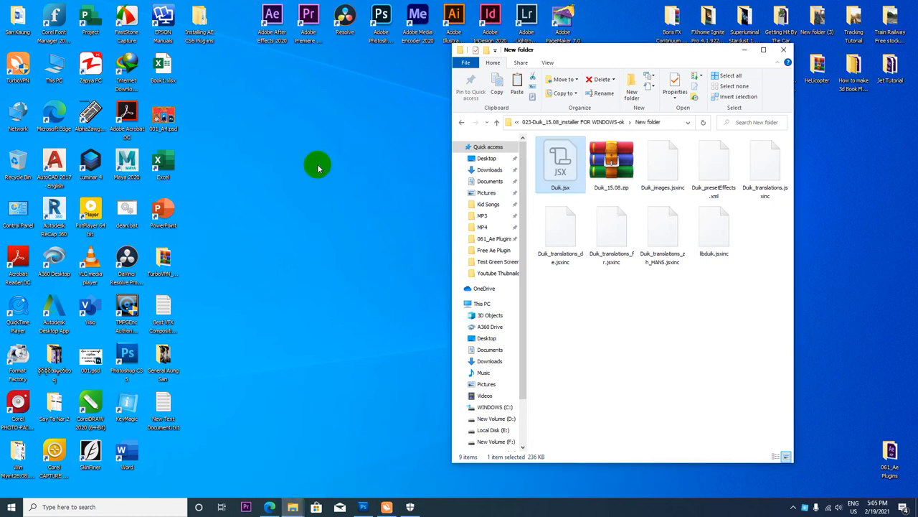
{"action": "mouse_move", "coordinate": [287, 503]}
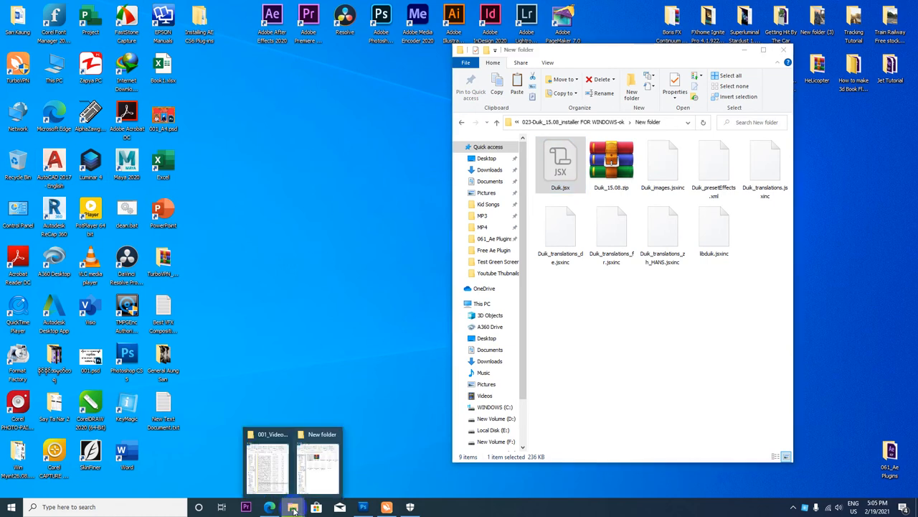
Step: From This PC browse C: > Program Files > Adobe > After Effects 2020 > Support Files and pick Scripts
{"action": "left_click", "coordinate": [270, 459]}
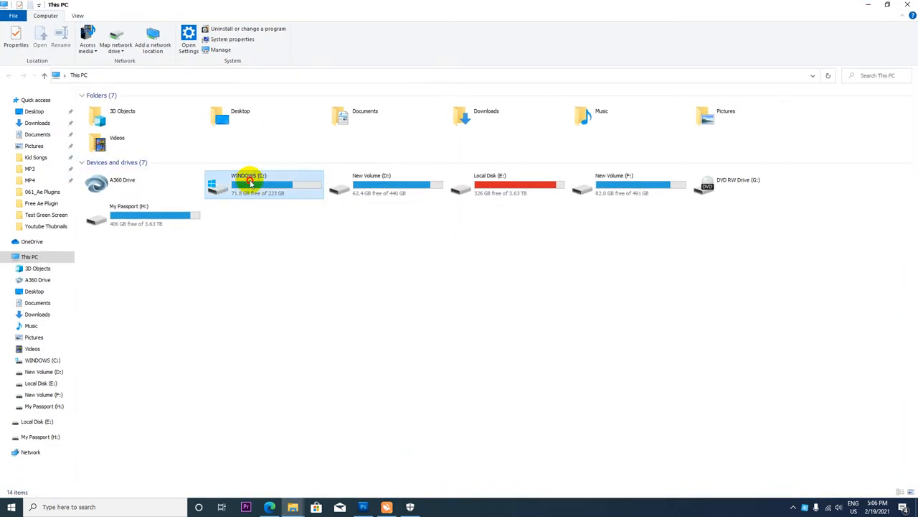
{"action": "double_click", "coordinate": [250, 182]}
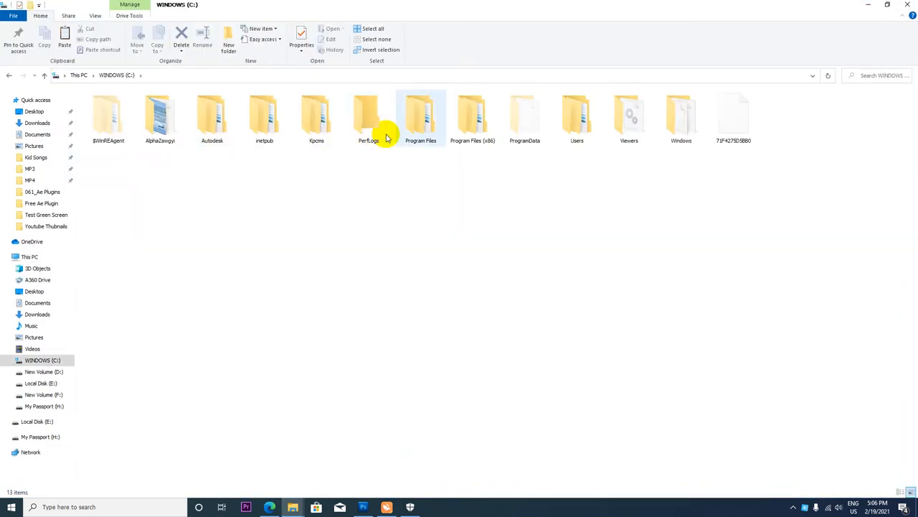
{"action": "double_click", "coordinate": [421, 115]}
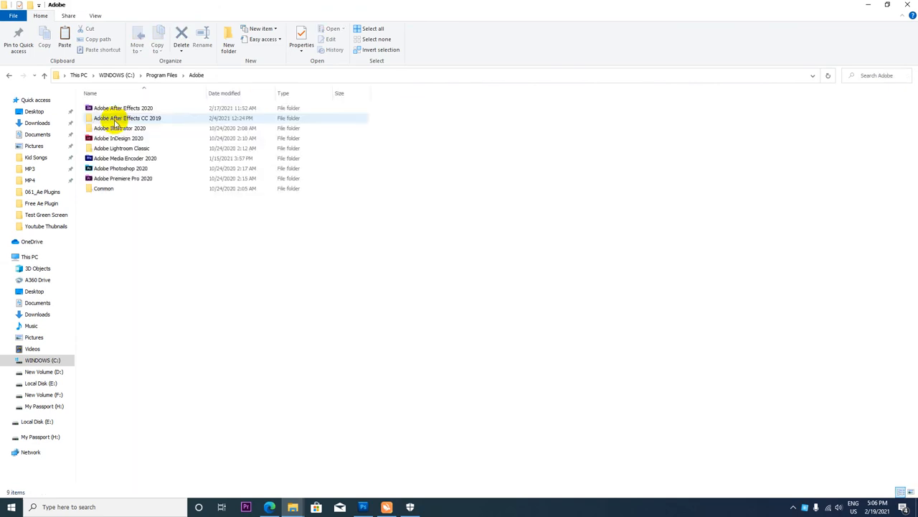
{"action": "double_click", "coordinate": [123, 107]}
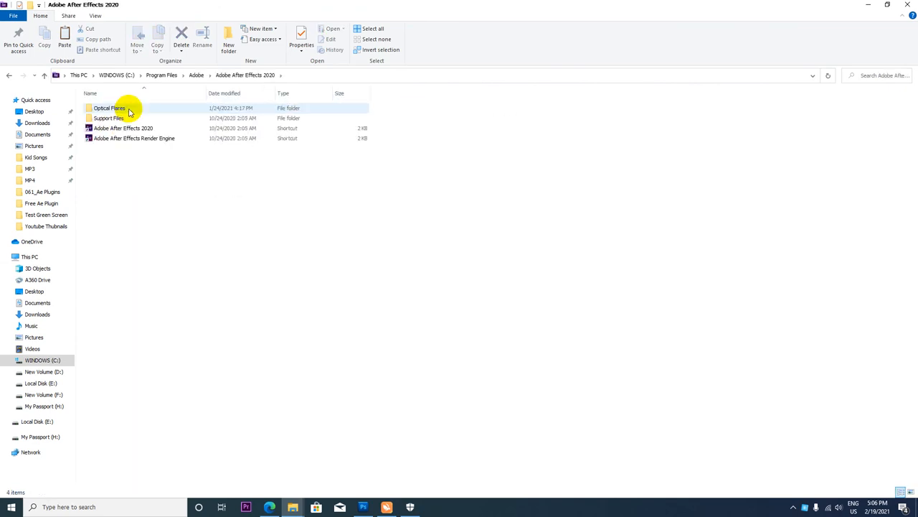
{"action": "double_click", "coordinate": [107, 118]}
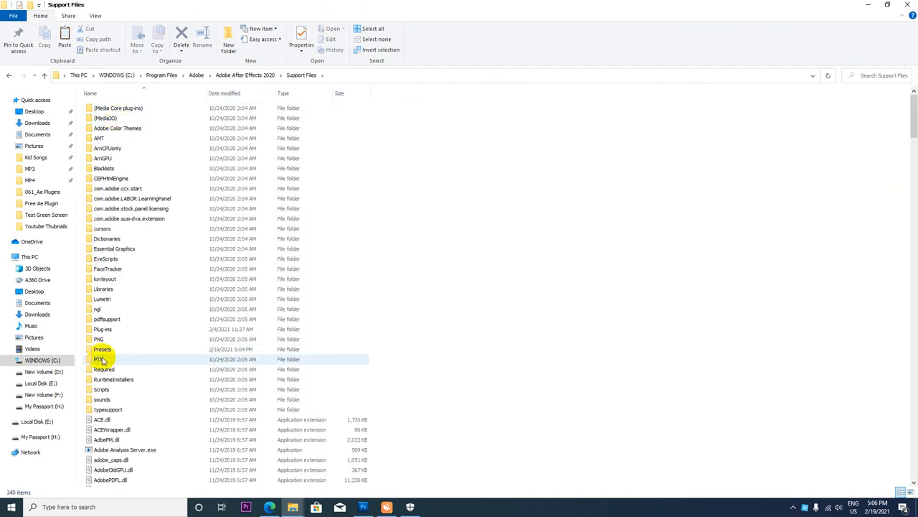
{"action": "left_click", "coordinate": [104, 389]}
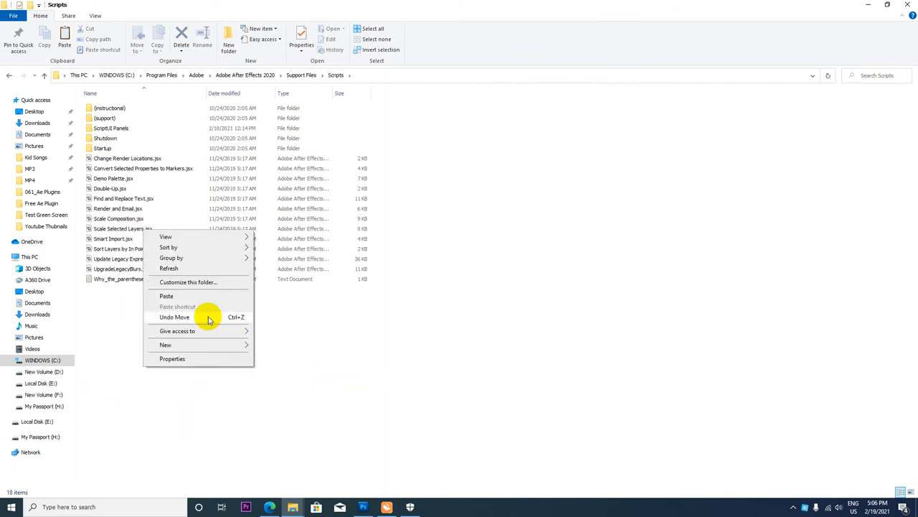
Step: Paste the cut Duik file into Scripts with administrator permission, then enter ScriptUI Panels
{"action": "left_click", "coordinate": [175, 317]}
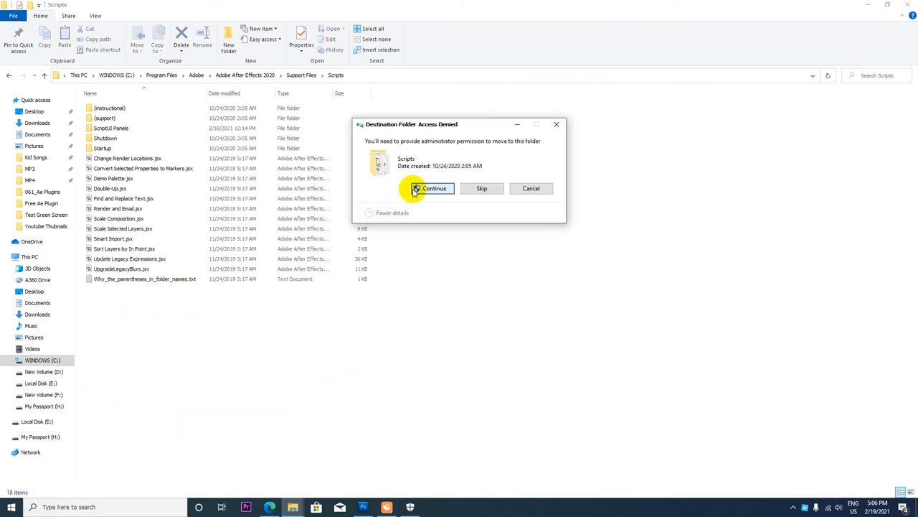
{"action": "left_click", "coordinate": [433, 188]}
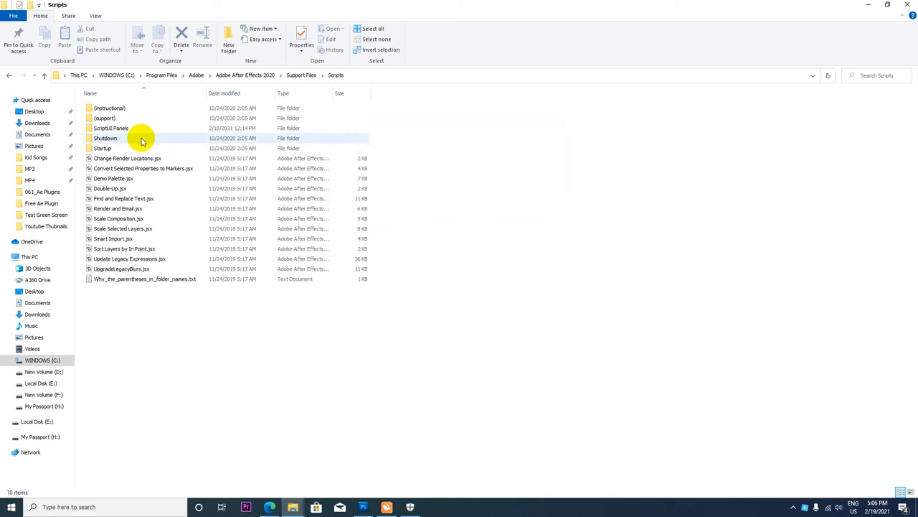
{"action": "double_click", "coordinate": [112, 128]}
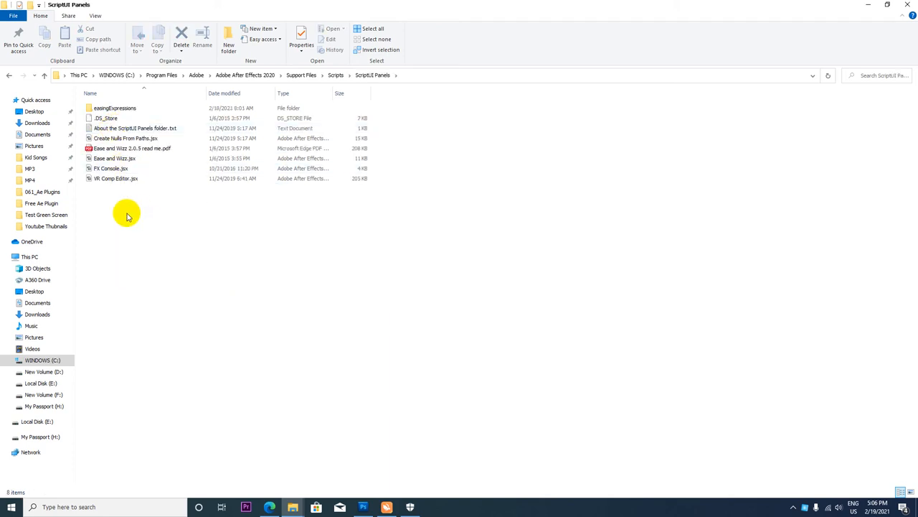
{"action": "right_click", "coordinate": [126, 215]}
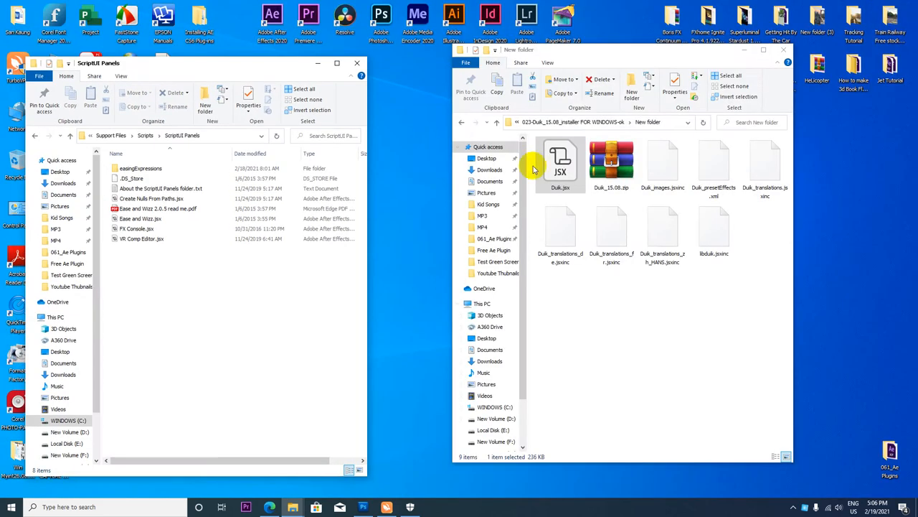
Step: Paste Duik.jsx into ScriptUI Panels, continuing past the Destination Folder Access Denied prompt
{"action": "right_click", "coordinate": [563, 161]}
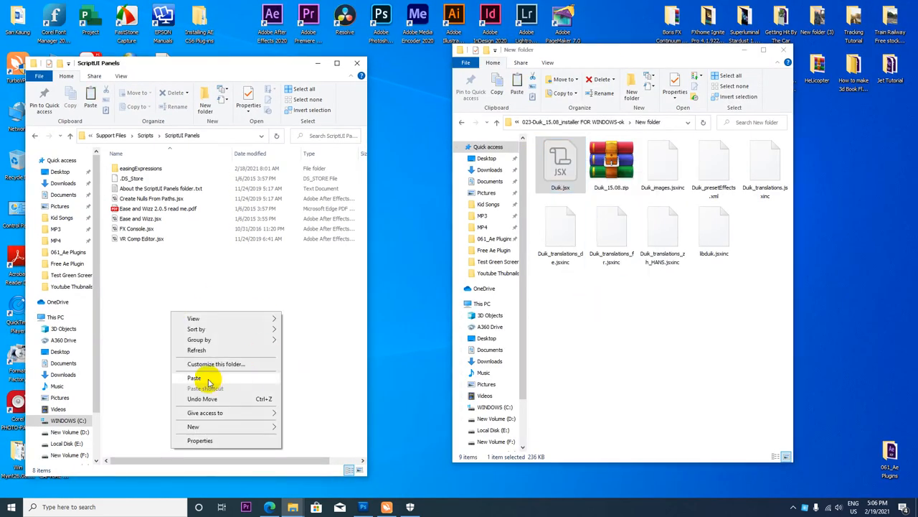
{"action": "left_click", "coordinate": [194, 378]}
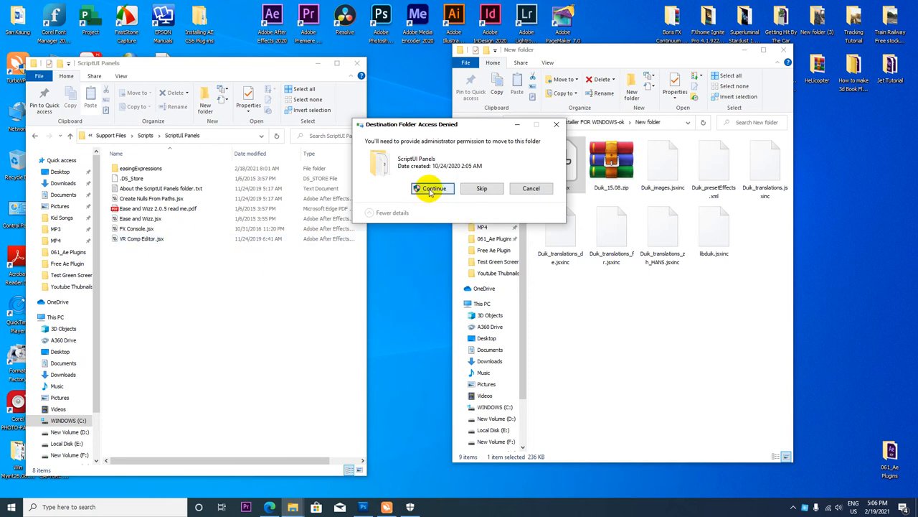
{"action": "left_click", "coordinate": [434, 186]}
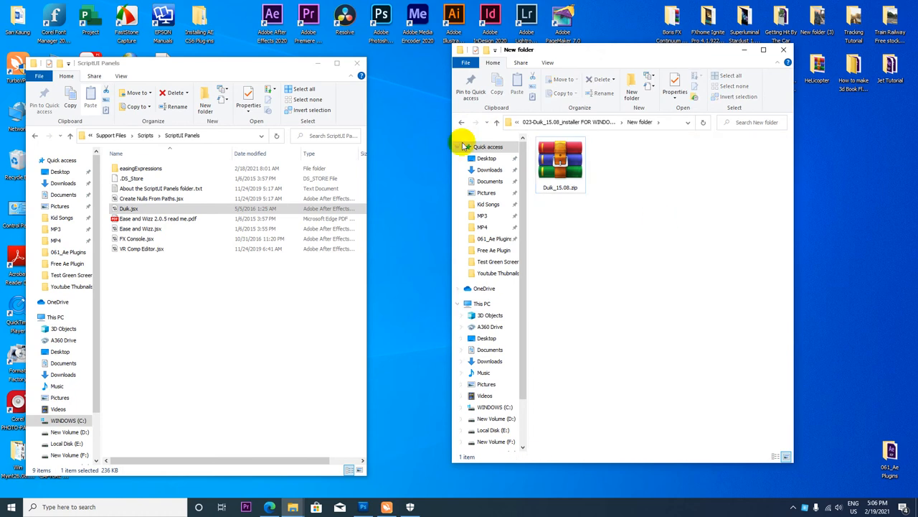
{"action": "double_click", "coordinate": [560, 160]}
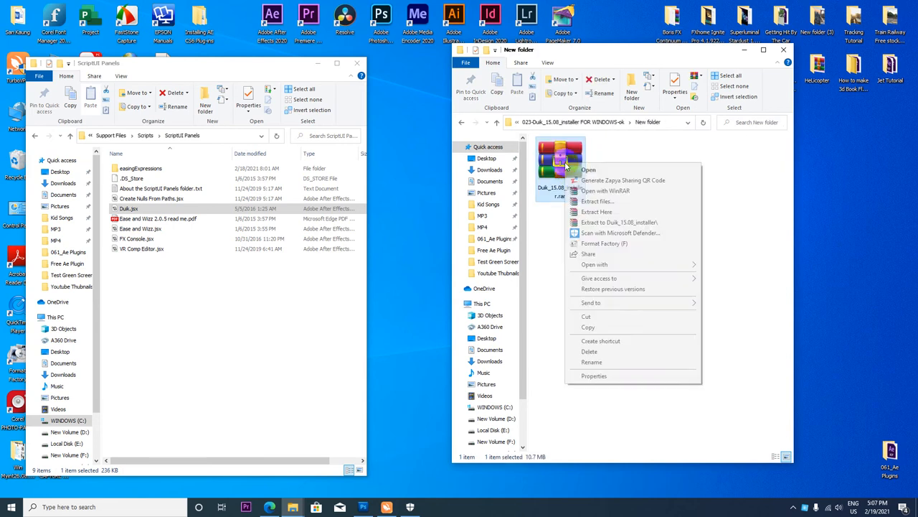
Step: Extract Duik_15.08.zip here and run the Duik installer .exe as administrator
{"action": "left_click", "coordinate": [597, 221]}
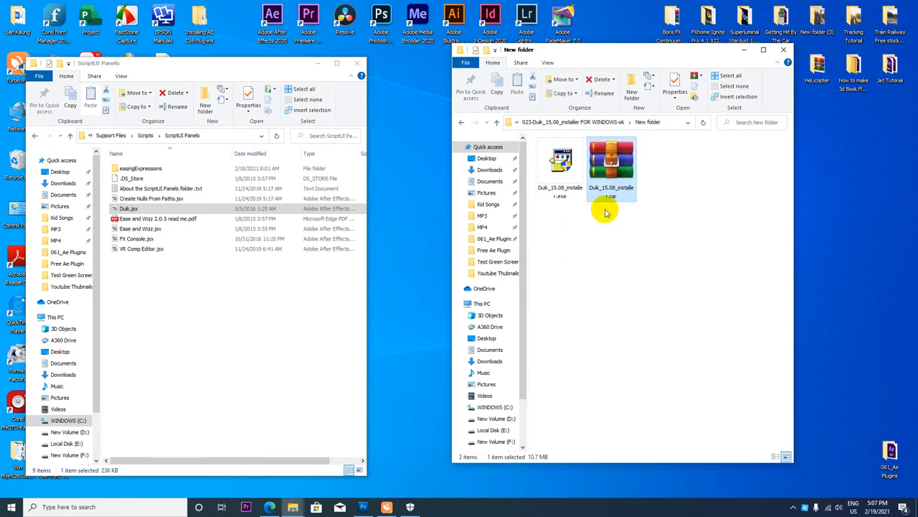
{"action": "mouse_move", "coordinate": [630, 216]}
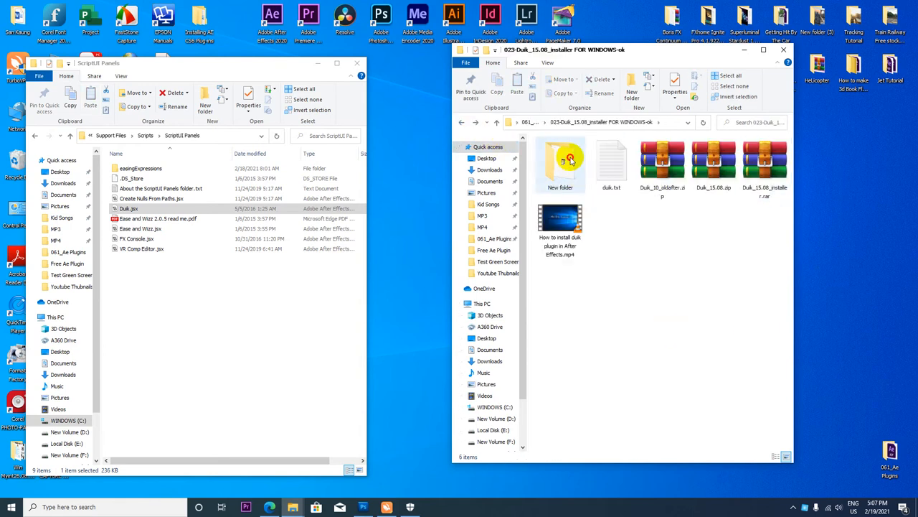
{"action": "right_click", "coordinate": [561, 161]}
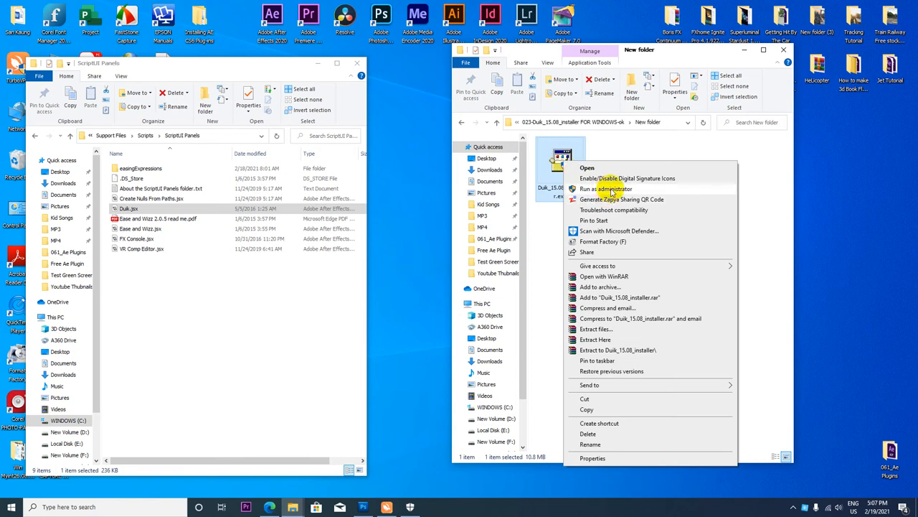
{"action": "left_click", "coordinate": [603, 189]}
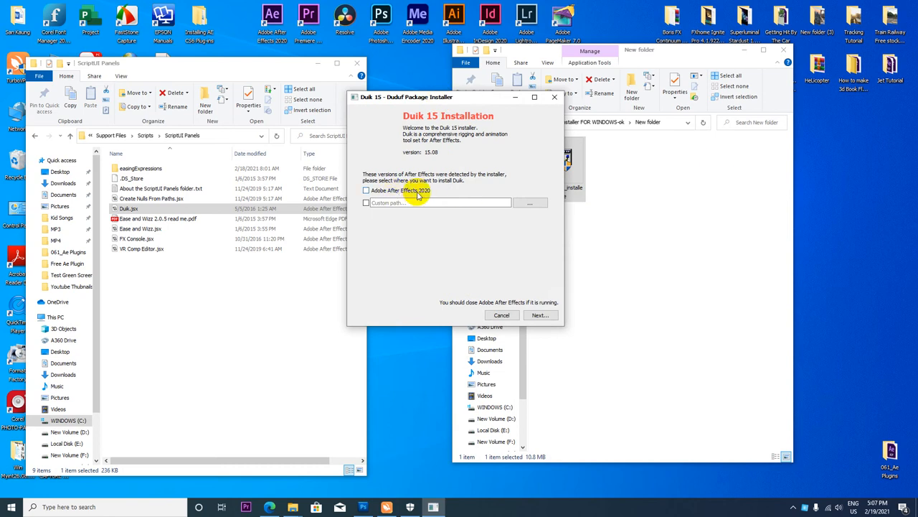
Step: Choose After Effects 2020 as the install target and start browsing for its directory
{"action": "left_click", "coordinate": [370, 190]}
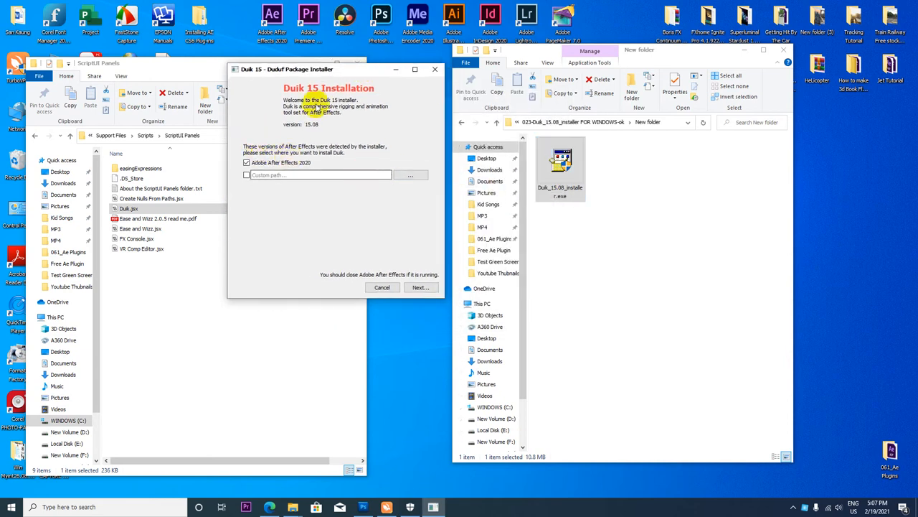
{"action": "left_click", "coordinate": [411, 175]}
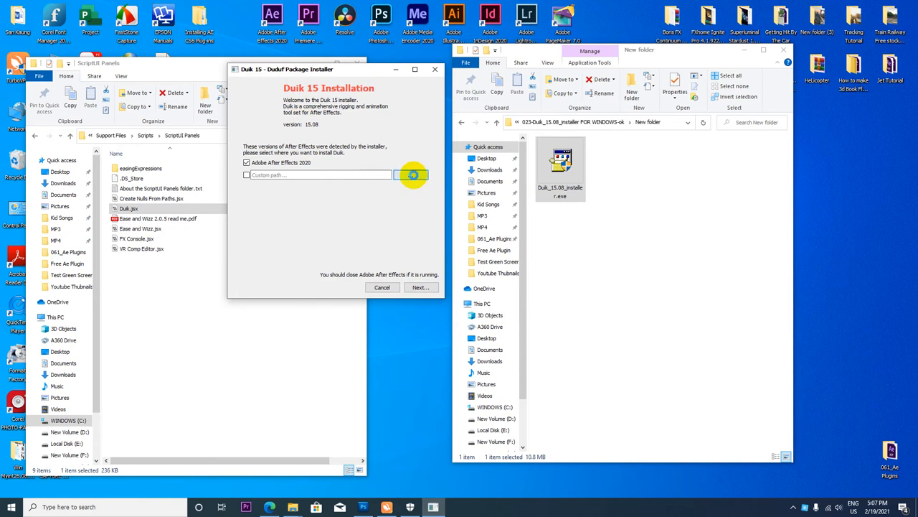
{"action": "left_click", "coordinate": [410, 175]}
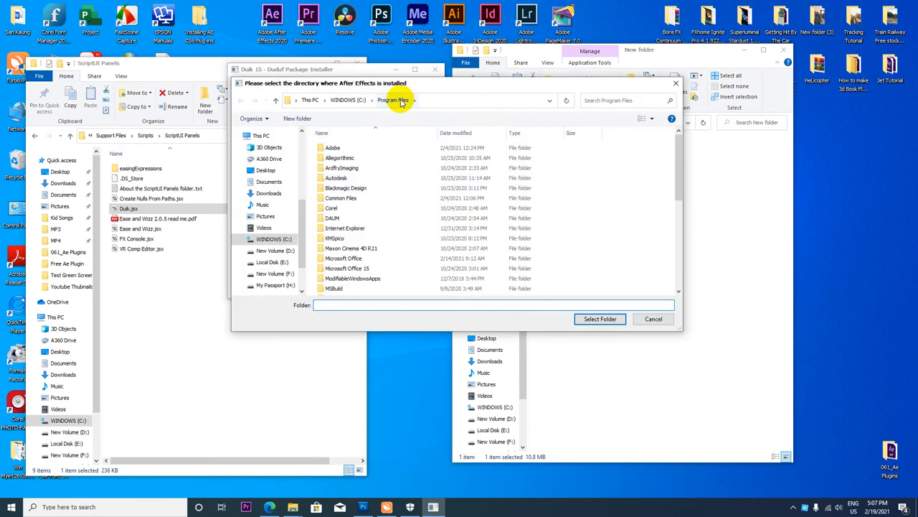
Step: Navigate Adobe > After Effects 2020 > Support Files > Scripts, peeking into ScriptUI Panels and returning
{"action": "double_click", "coordinate": [333, 146]}
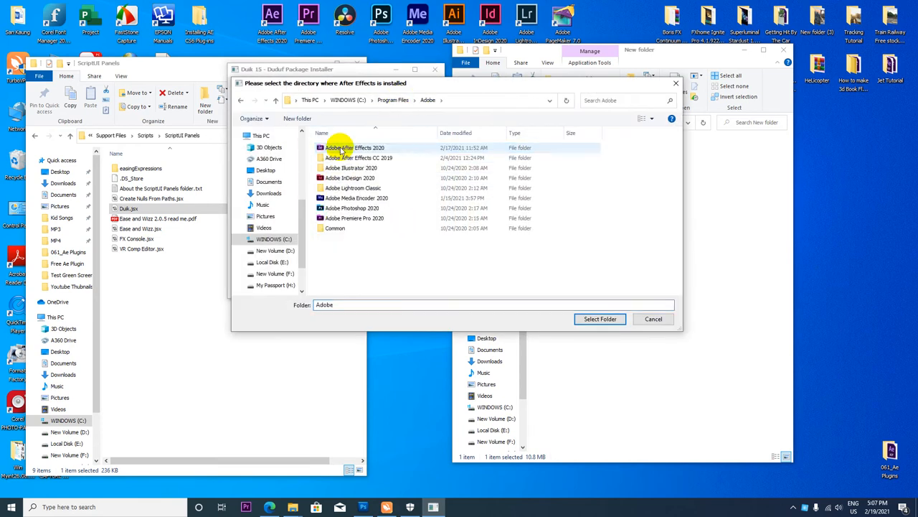
{"action": "double_click", "coordinate": [351, 146]}
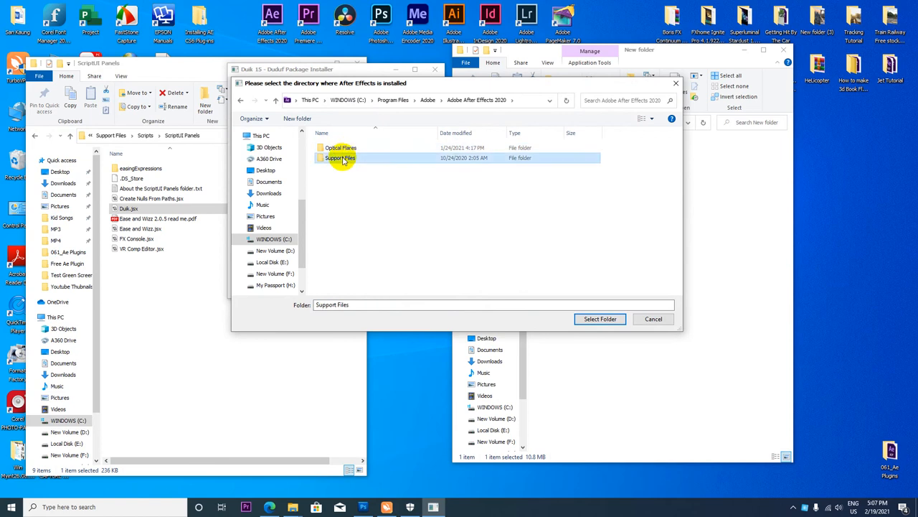
{"action": "double_click", "coordinate": [338, 158]}
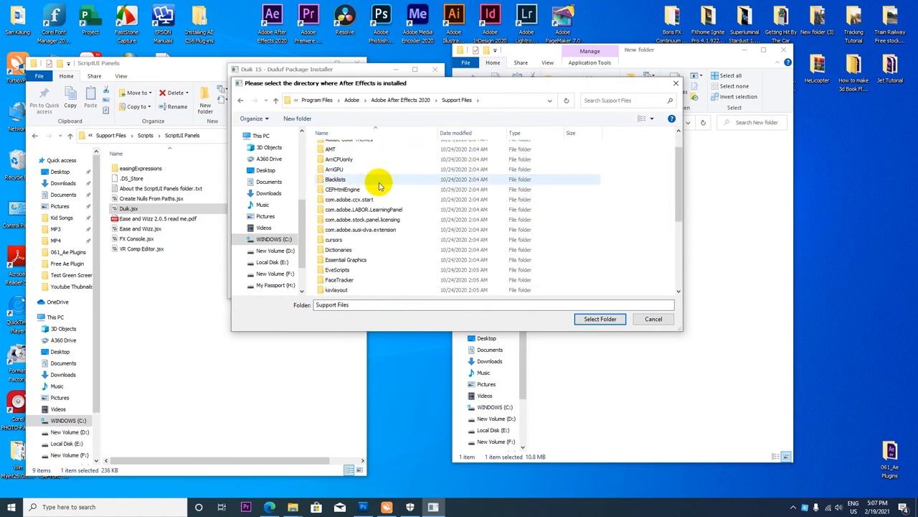
{"action": "scroll", "scroll_direction": "down", "scroll_amount": 3}
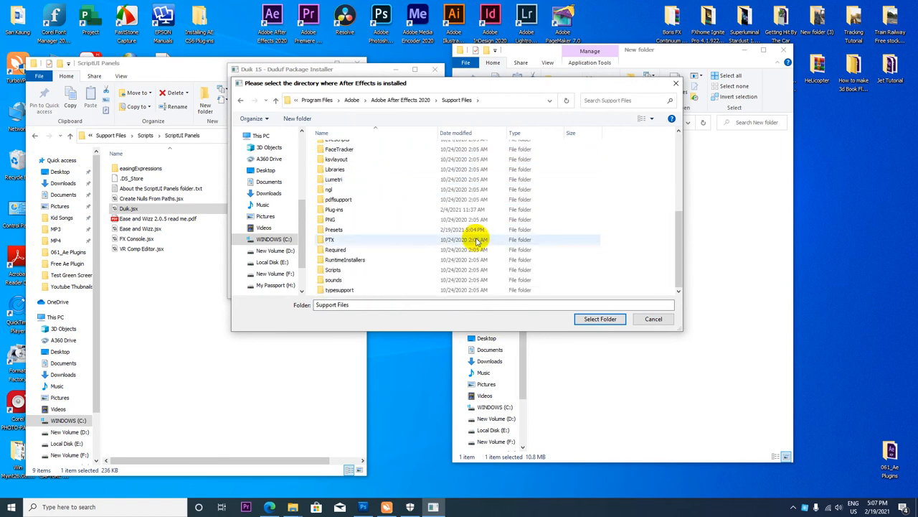
{"action": "left_click", "coordinate": [333, 270]}
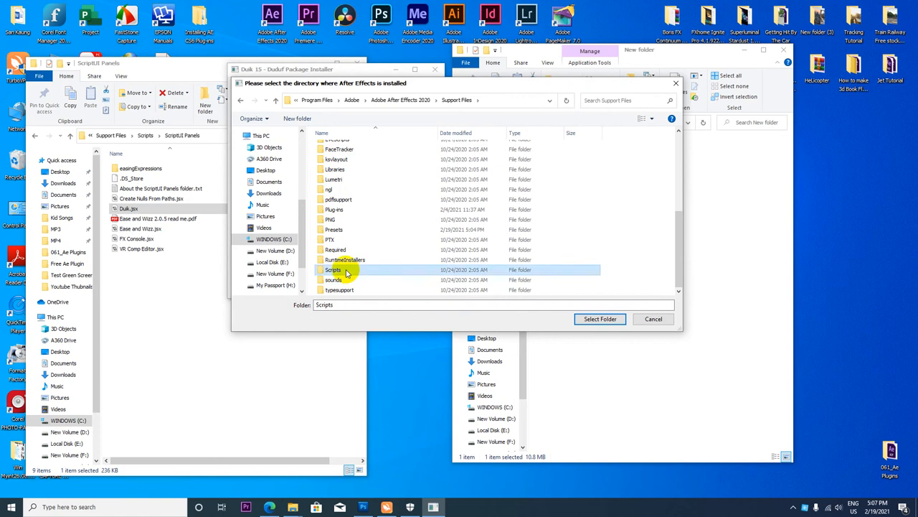
{"action": "double_click", "coordinate": [333, 270]}
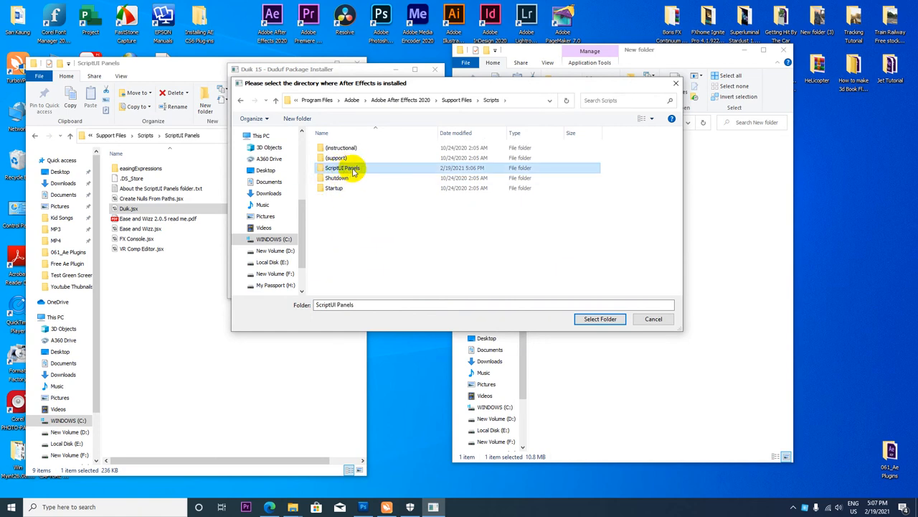
{"action": "mouse_move", "coordinate": [363, 169]}
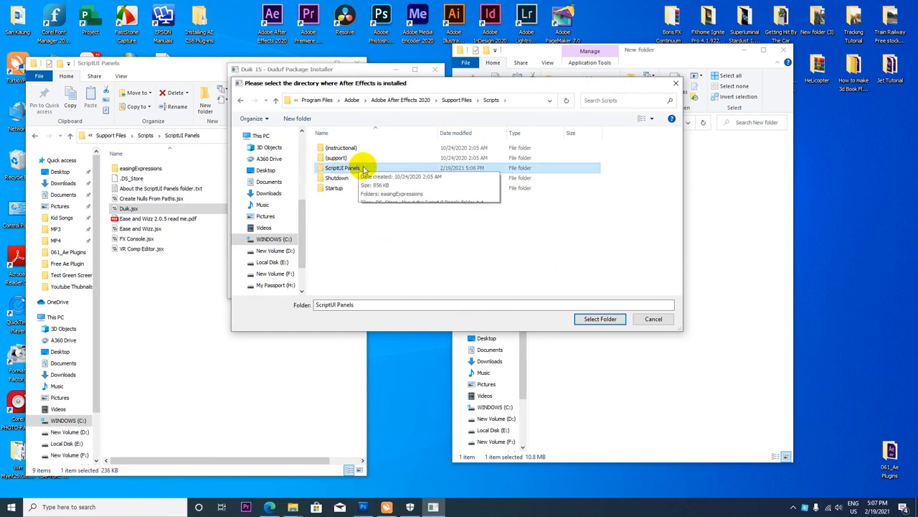
{"action": "double_click", "coordinate": [338, 166]}
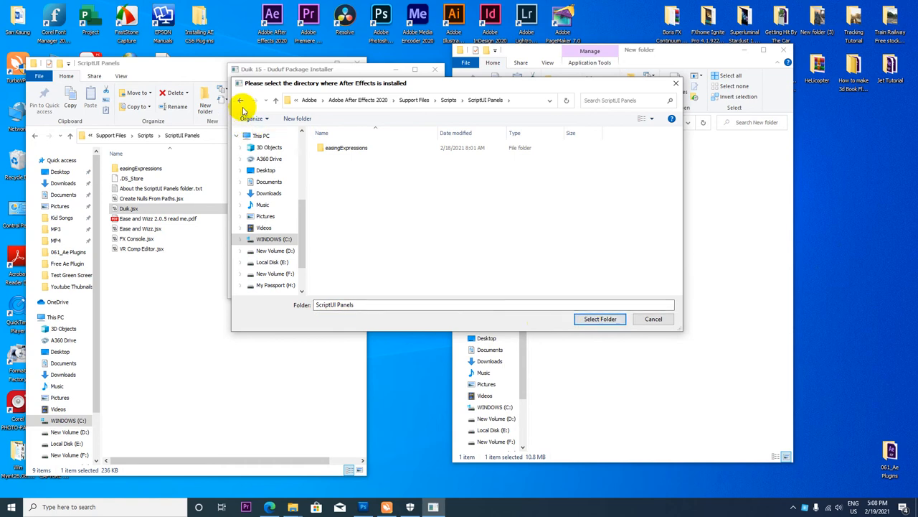
{"action": "left_click", "coordinate": [244, 101]}
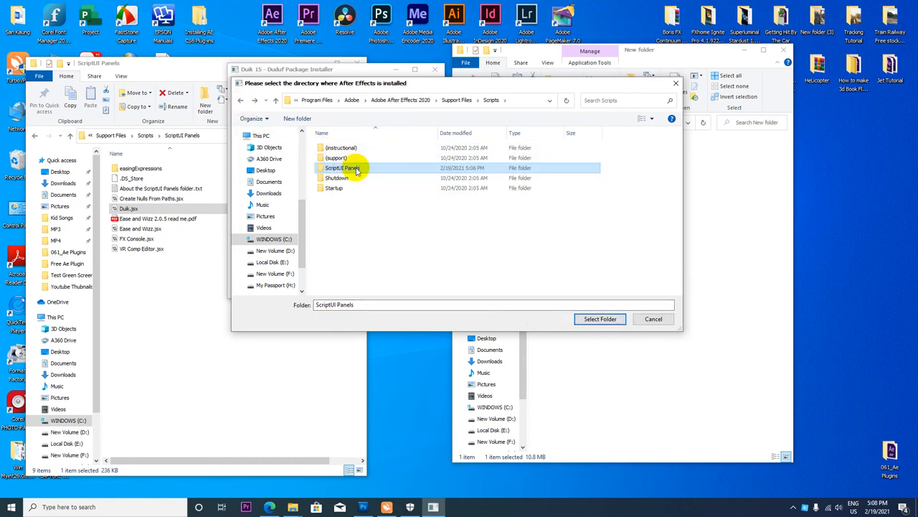
Step: Select the folder, keep Duik and Dugr checked, and install them until the success log appears
{"action": "left_click", "coordinate": [599, 318]}
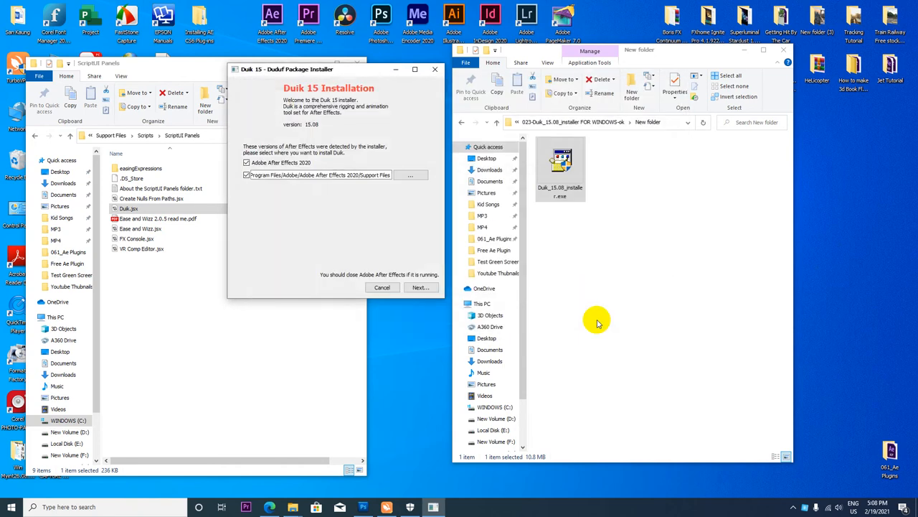
{"action": "left_click", "coordinate": [419, 287]}
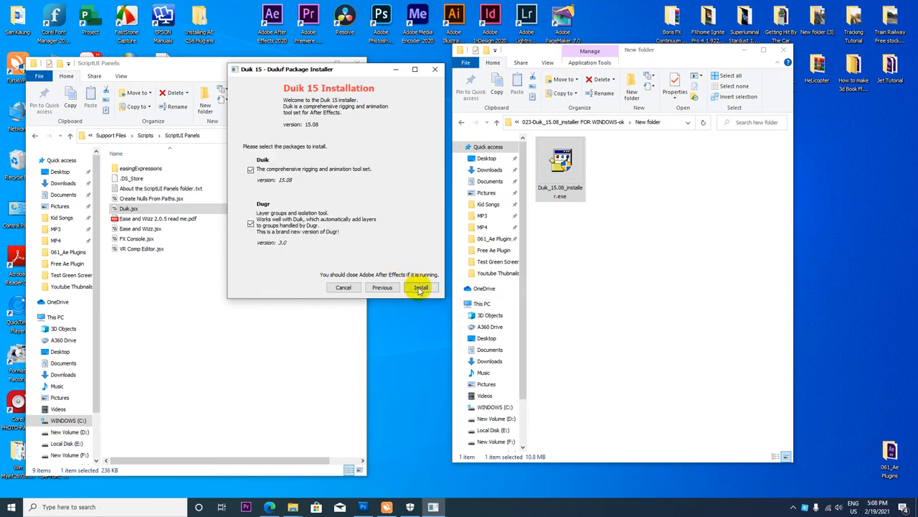
{"action": "mouse_move", "coordinate": [389, 231]}
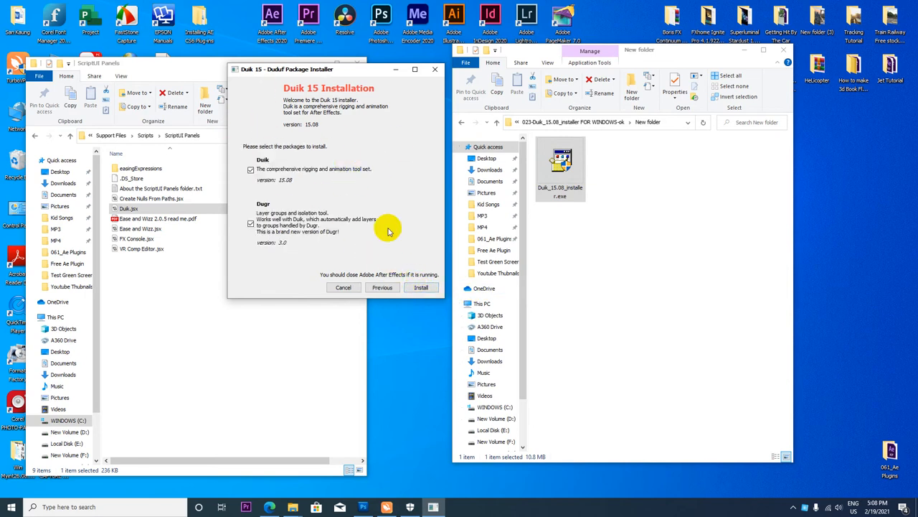
{"action": "left_click", "coordinate": [421, 287]}
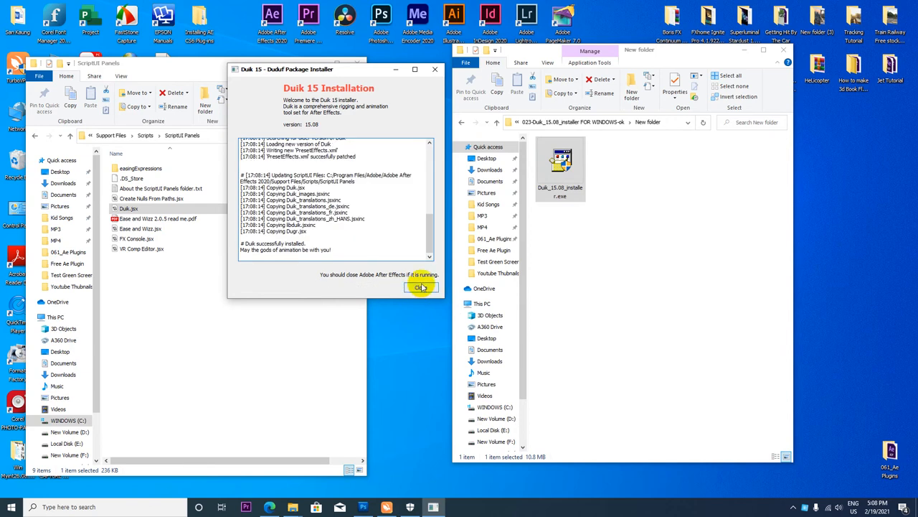
{"action": "left_click", "coordinate": [419, 287]}
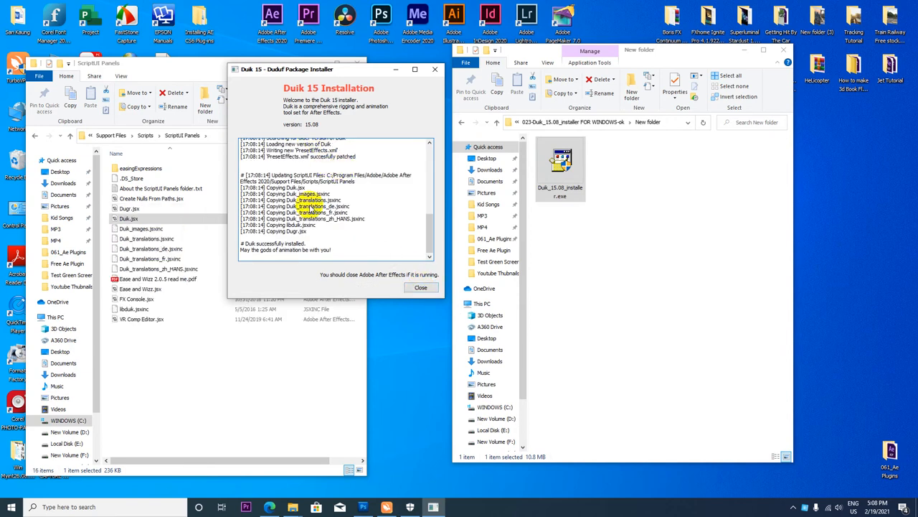
{"action": "left_click", "coordinate": [129, 218]}
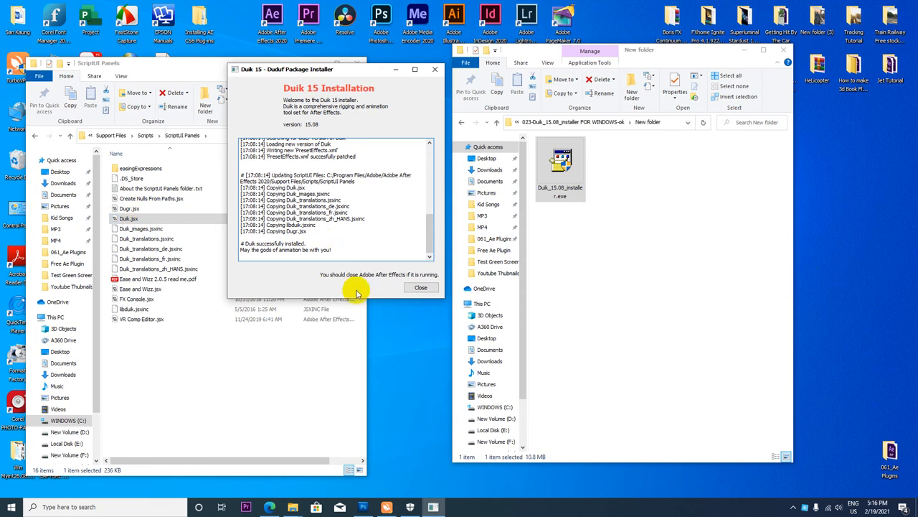
{"action": "mouse_move", "coordinate": [372, 279]}
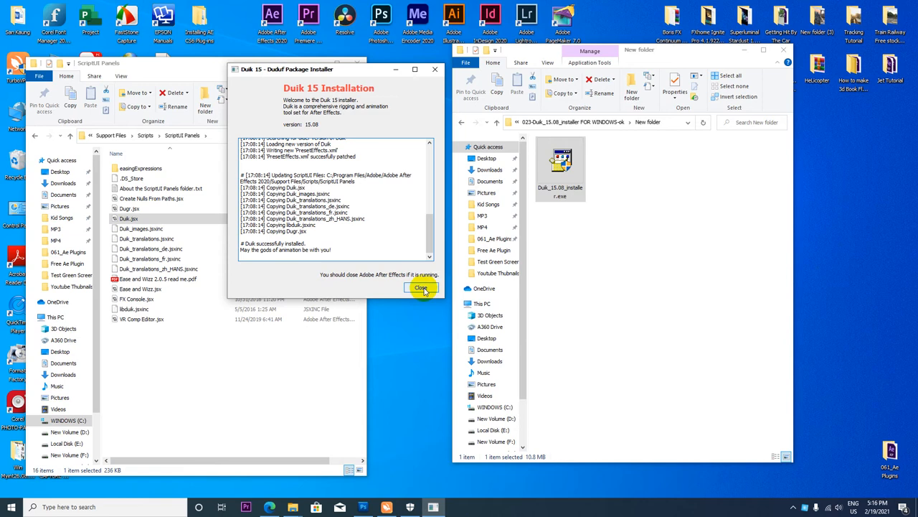
Step: Close the Duik installer, return to 061_Ae Plugins, close the ScriptUI Panels window and select the color presets folder
{"action": "left_click", "coordinate": [422, 287]}
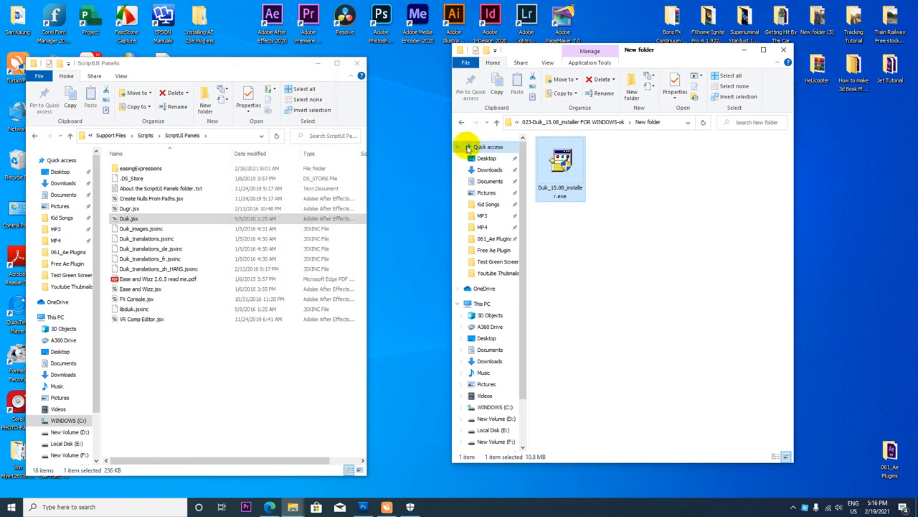
{"action": "left_click", "coordinate": [458, 122]}
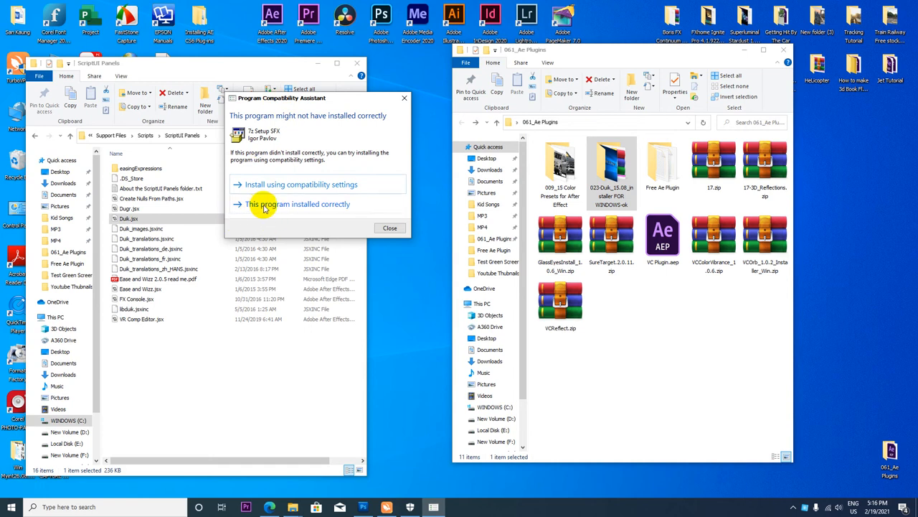
{"action": "mouse_move", "coordinate": [276, 207]}
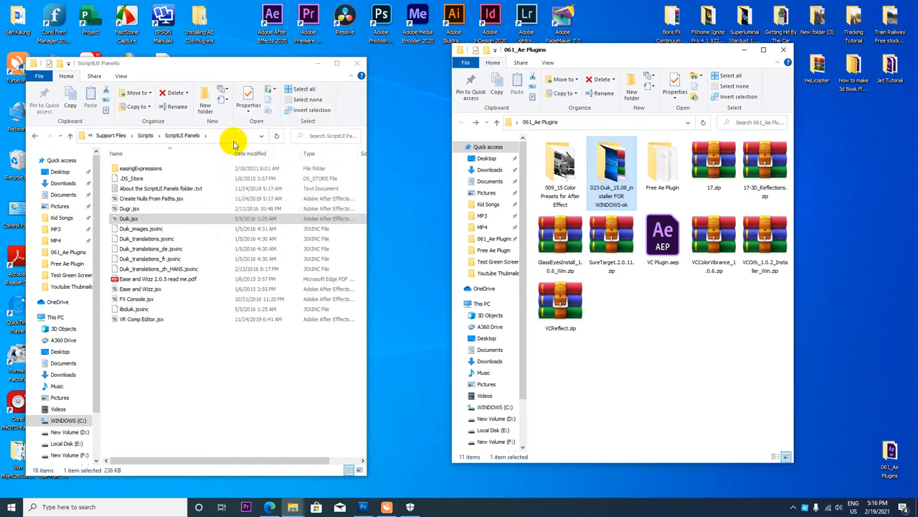
{"action": "mouse_move", "coordinate": [335, 79]}
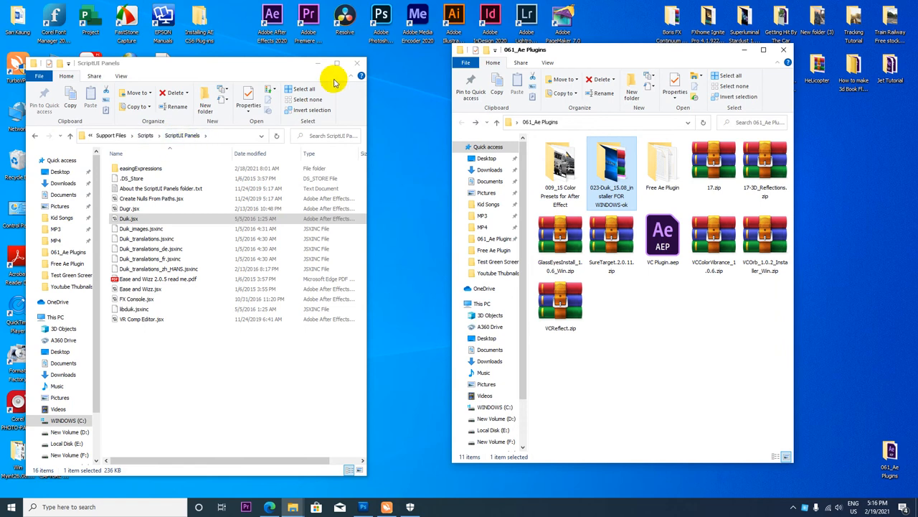
{"action": "left_click", "coordinate": [356, 63]}
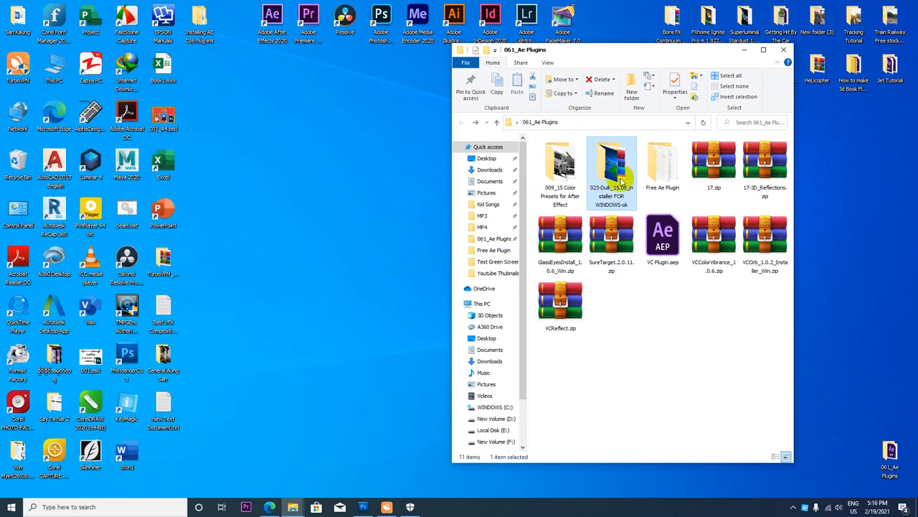
{"action": "left_click", "coordinate": [559, 164]}
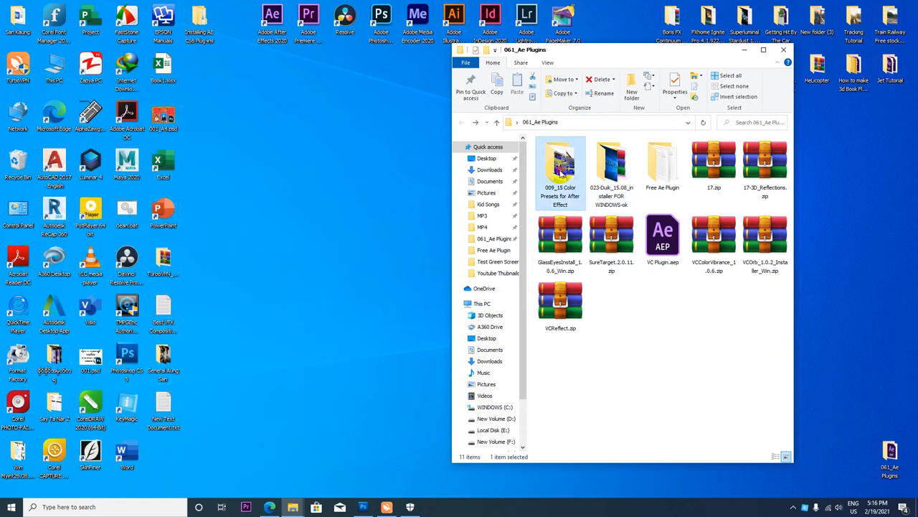
Step: Drag the GlassEyesInstall installer out of the 061_Ae Plugins zip onto the desktop and bring up its options
{"action": "double_click", "coordinate": [560, 165]}
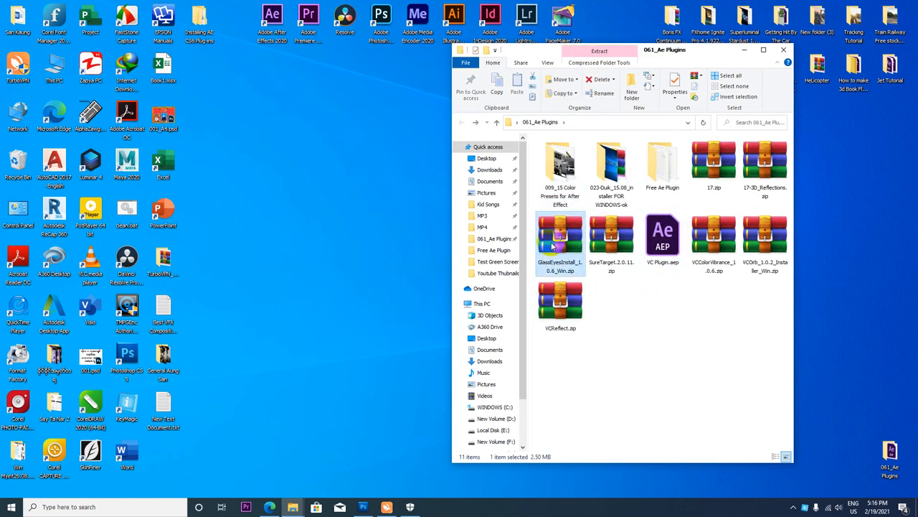
{"action": "mouse_move", "coordinate": [559, 237]}
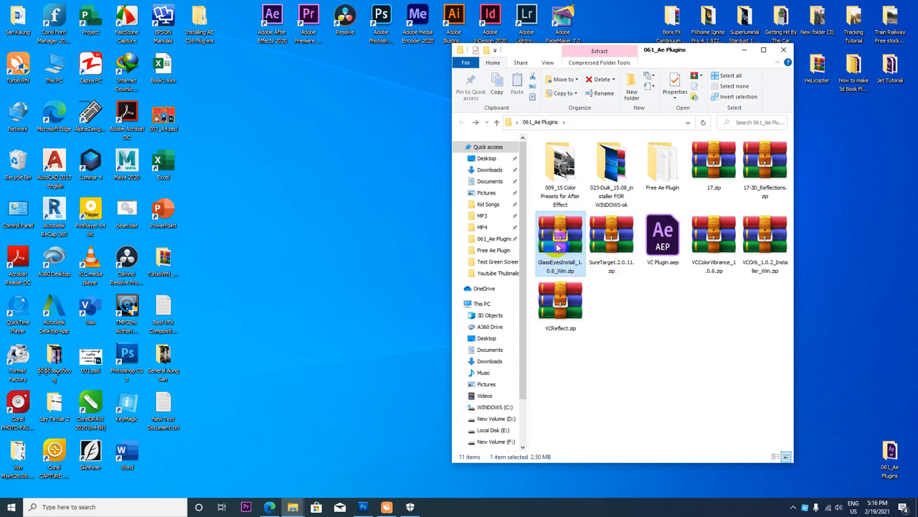
{"action": "mouse_move", "coordinate": [560, 242]}
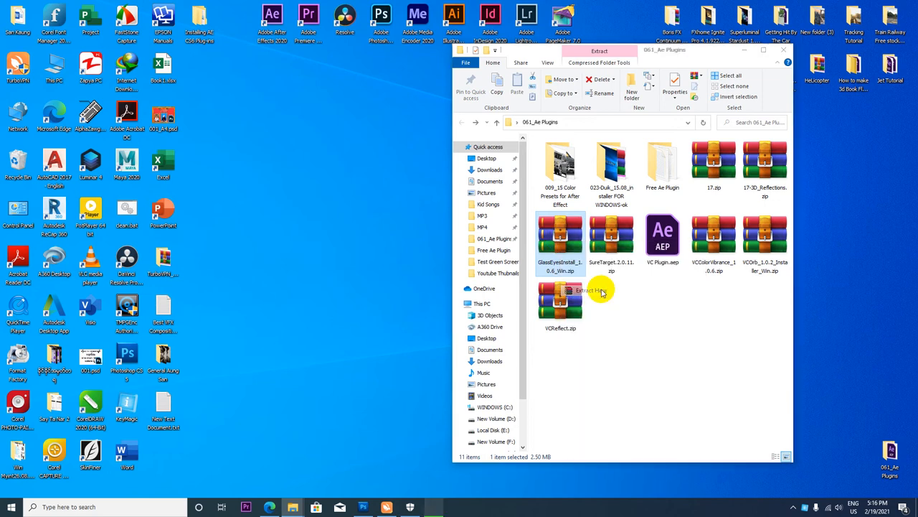
{"action": "left_click", "coordinate": [592, 290]}
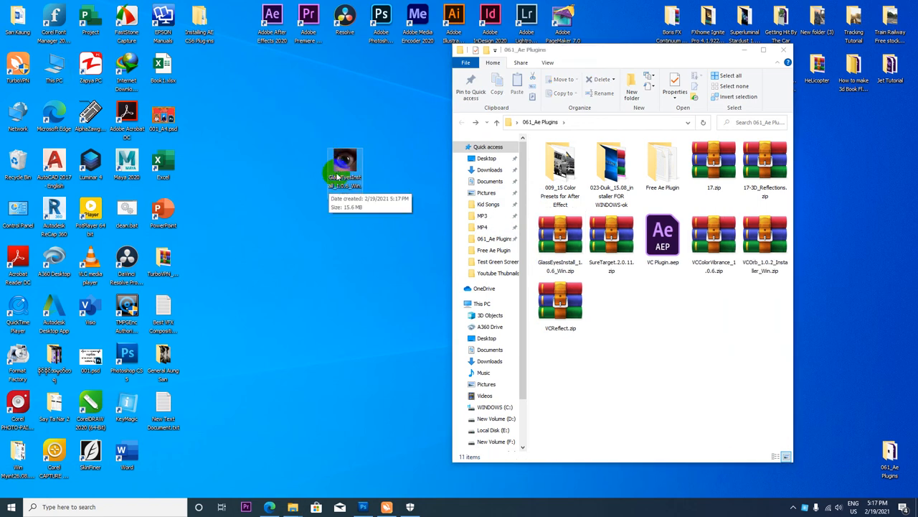
{"action": "left_click_drag", "start_coordinate": [346, 169], "coordinate": [273, 122]}
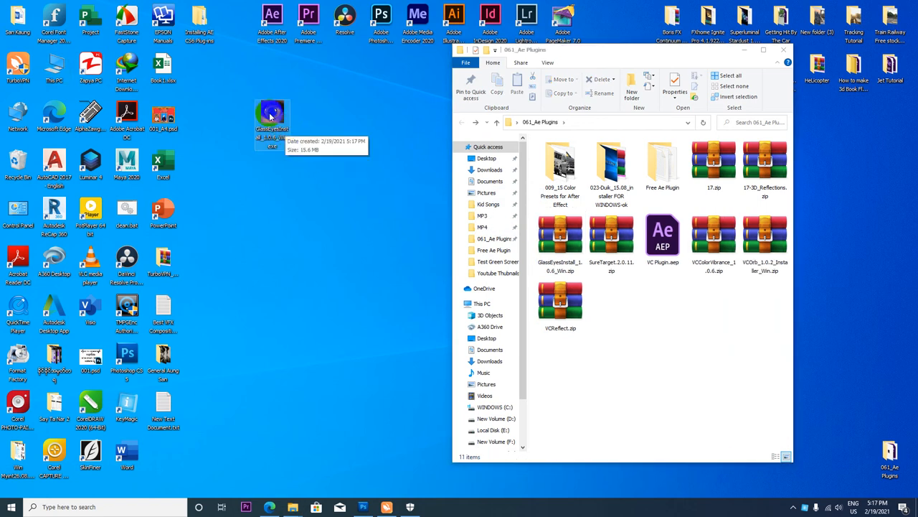
{"action": "right_click", "coordinate": [270, 114]}
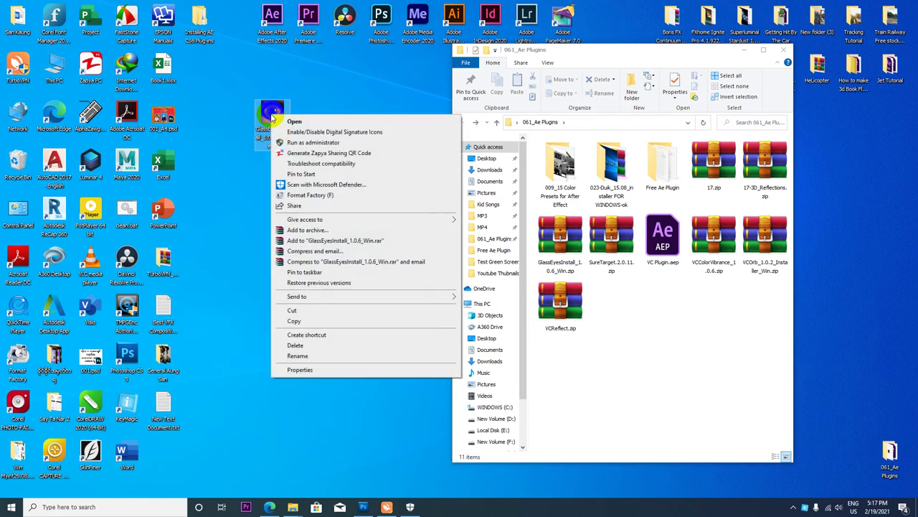
Step: Run the Glass Eyes installer, pass the welcome page and choose a custom install location
{"action": "left_click", "coordinate": [294, 120]}
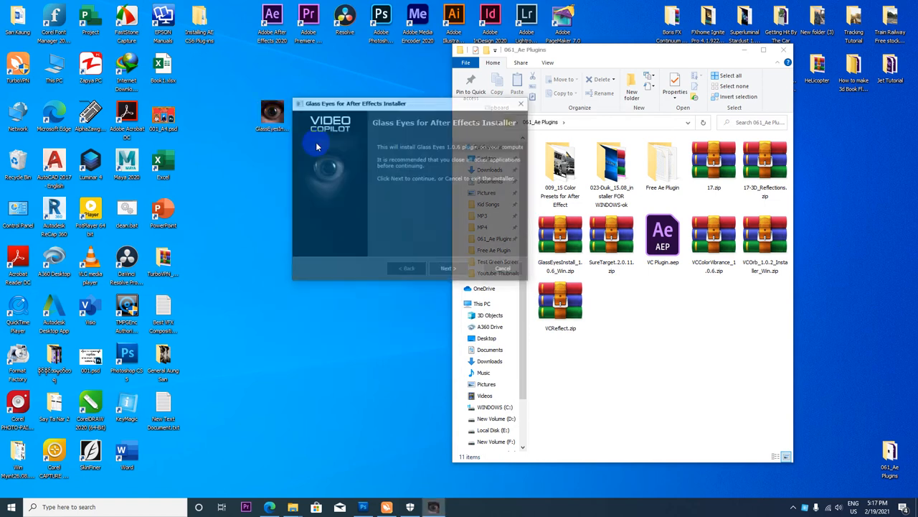
{"action": "left_click", "coordinate": [449, 270]}
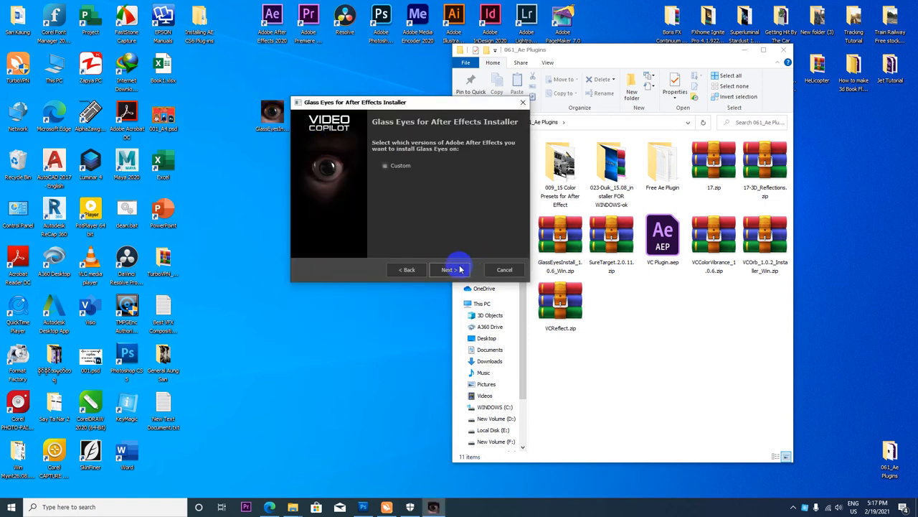
{"action": "left_click", "coordinate": [384, 166]}
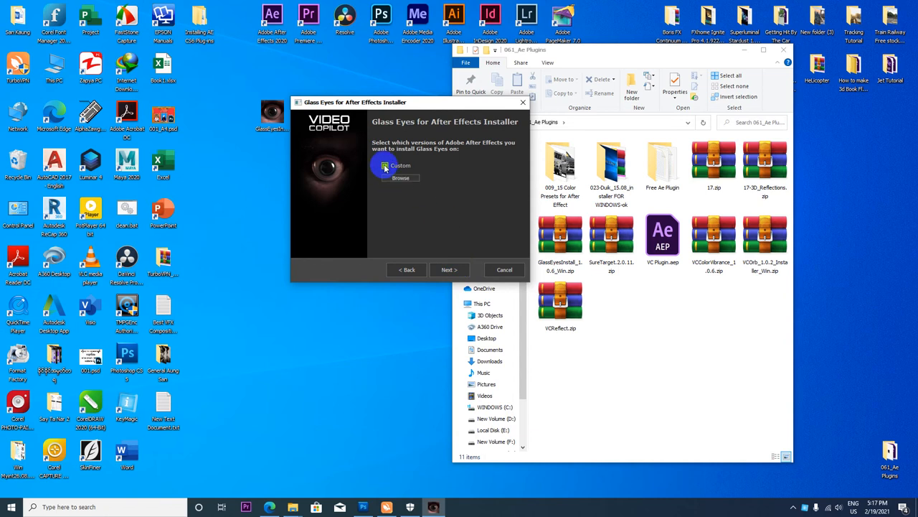
{"action": "left_click", "coordinate": [399, 178]}
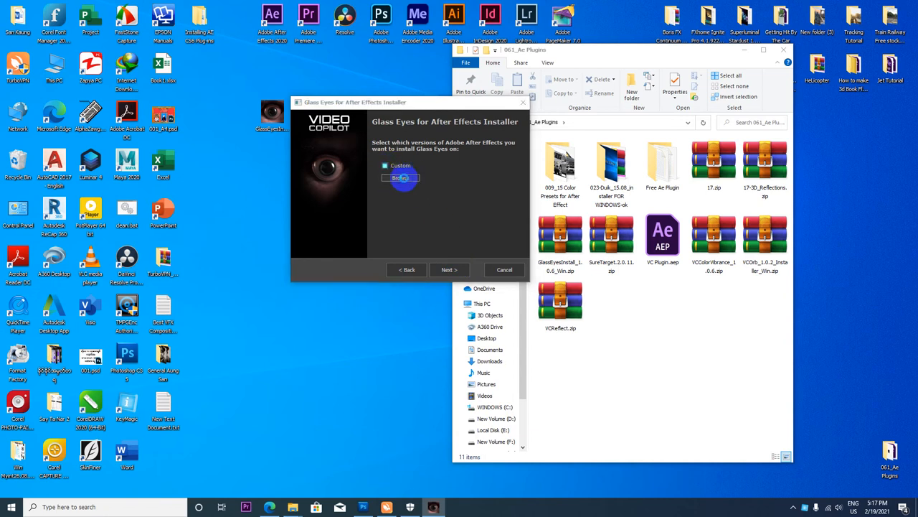
Step: Browse the install location to C: > Program Files > Adobe > Adobe After Effects 2020 > Support Files
{"action": "left_click", "coordinate": [399, 178]}
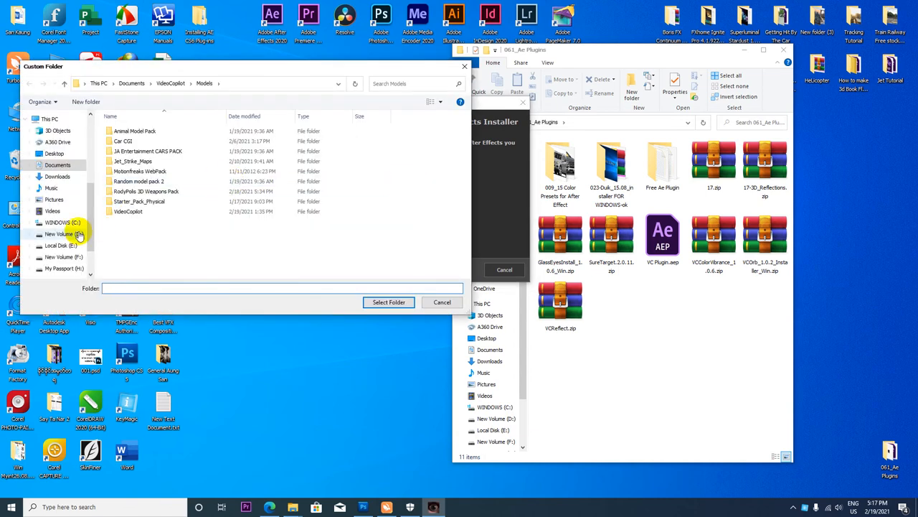
{"action": "left_click", "coordinate": [57, 222]}
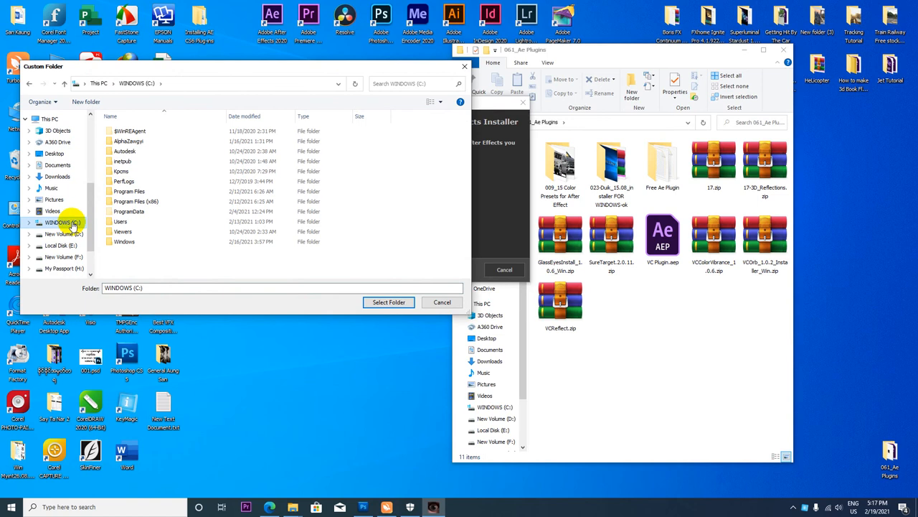
{"action": "double_click", "coordinate": [129, 191]}
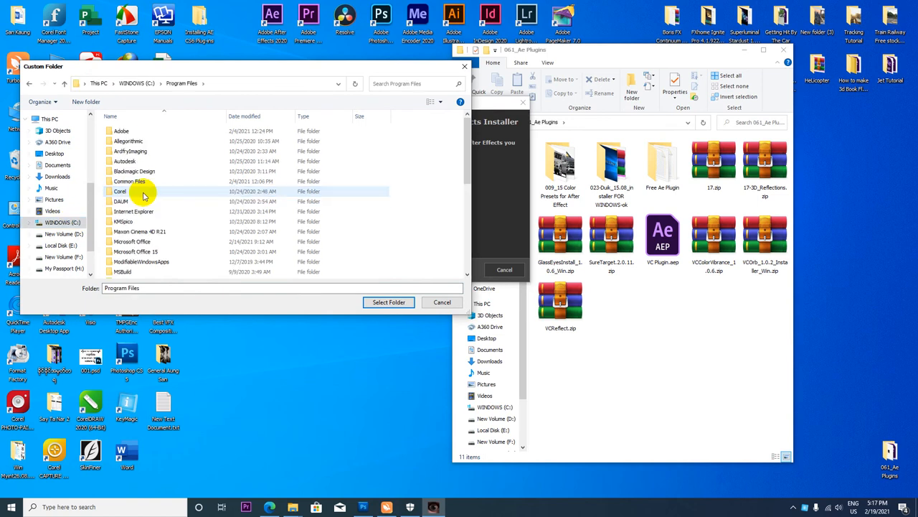
{"action": "double_click", "coordinate": [120, 130]}
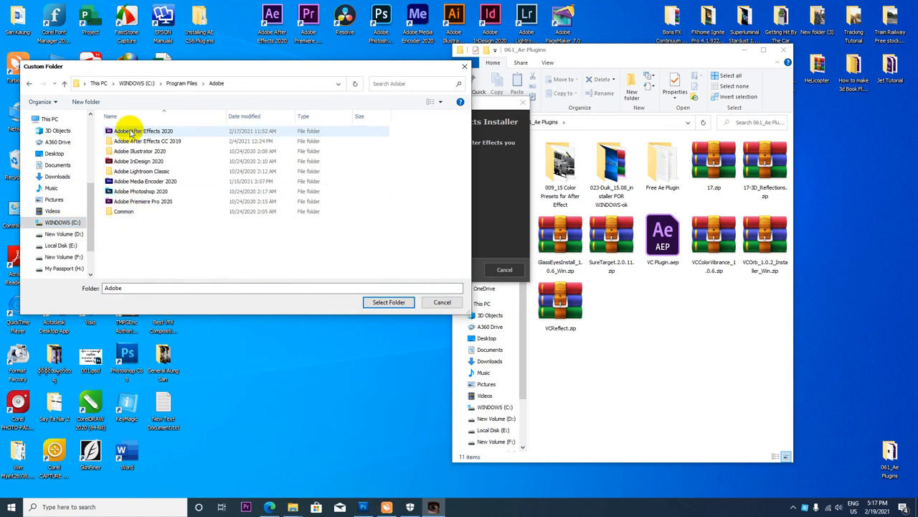
{"action": "left_click", "coordinate": [144, 130]}
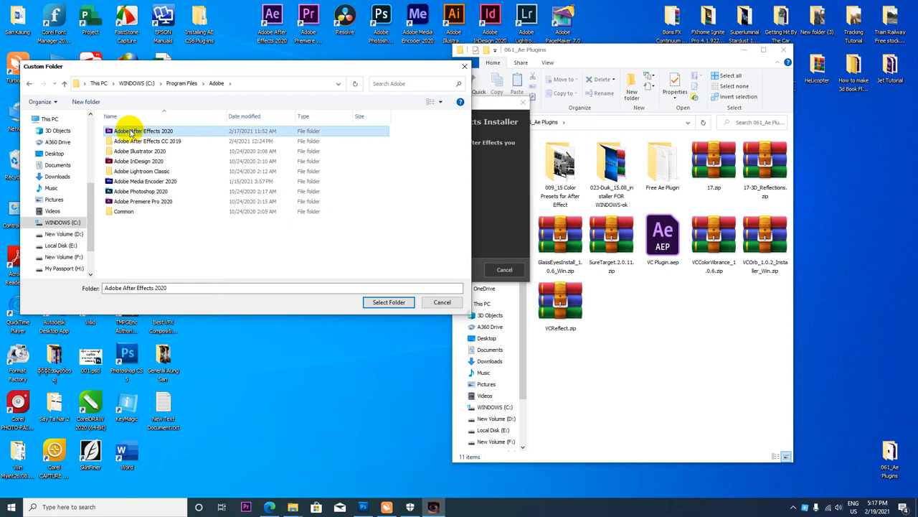
{"action": "double_click", "coordinate": [129, 130]}
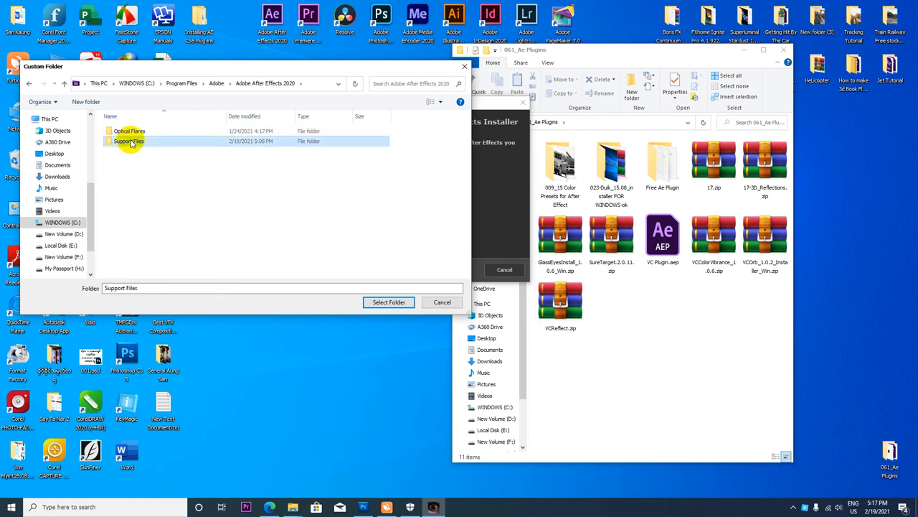
{"action": "double_click", "coordinate": [128, 140]}
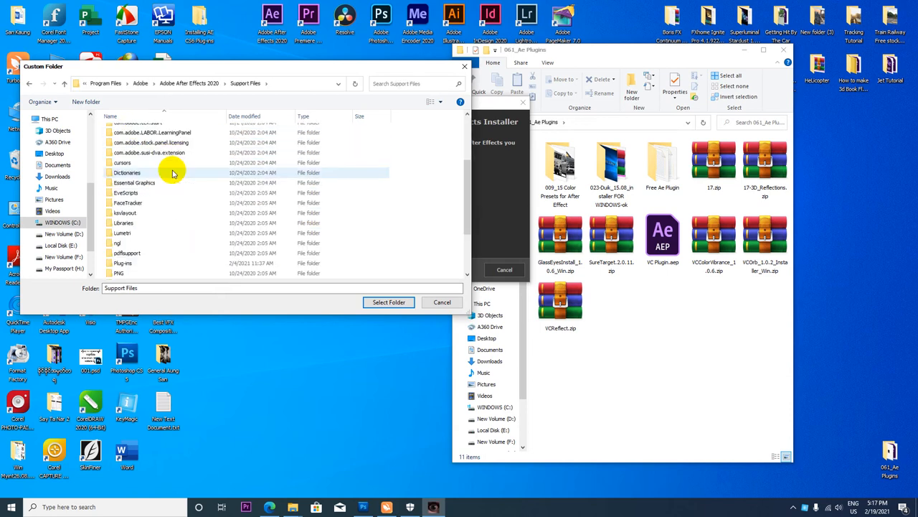
Step: Select the Plug-ins > VideoCopilot folder as the Glass Eyes install location
{"action": "scroll", "scroll_direction": "down", "scroll_amount": 3}
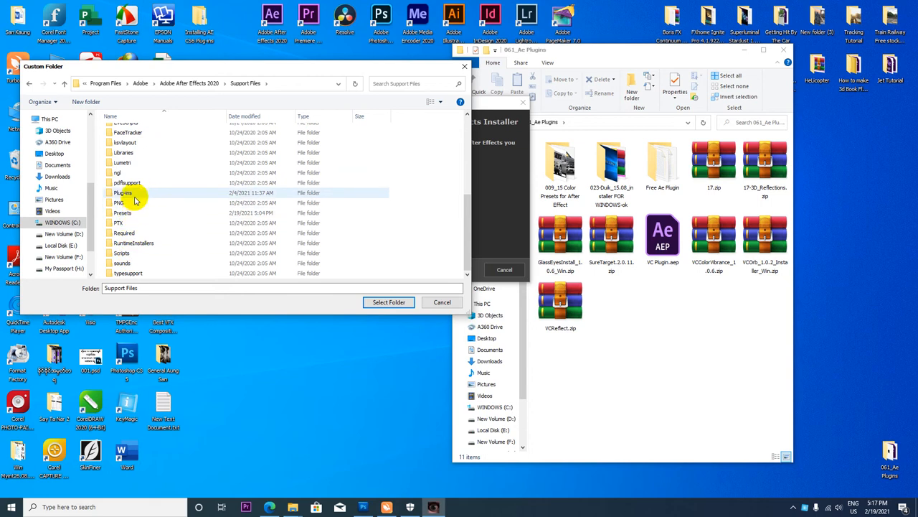
{"action": "double_click", "coordinate": [123, 192]}
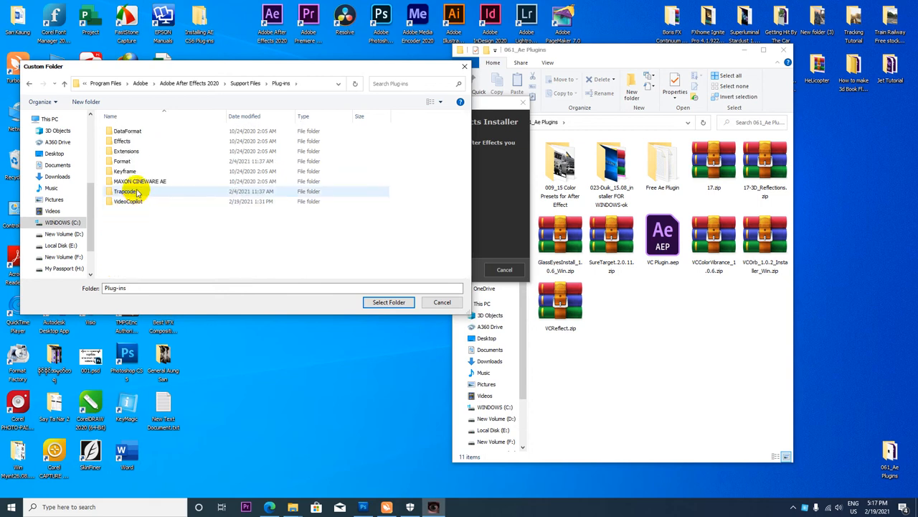
{"action": "left_click", "coordinate": [127, 201]}
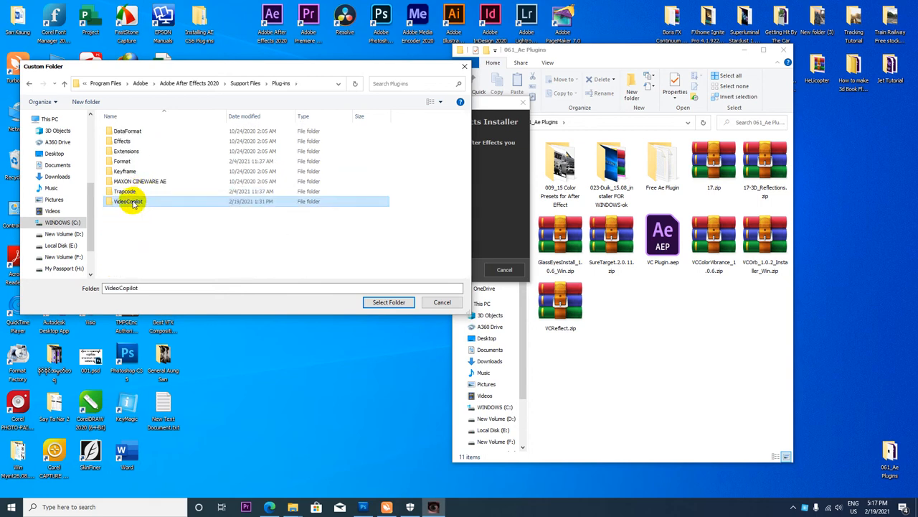
{"action": "double_click", "coordinate": [127, 201]}
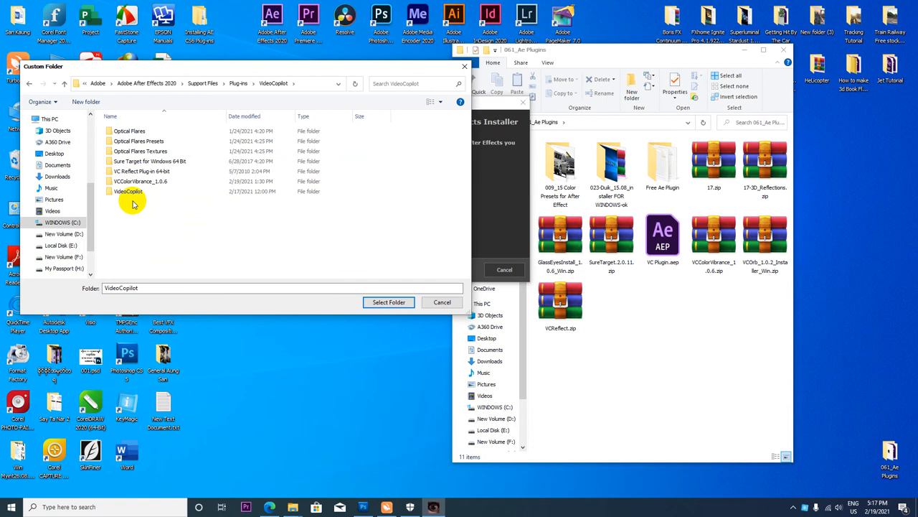
{"action": "mouse_move", "coordinate": [40, 95]}
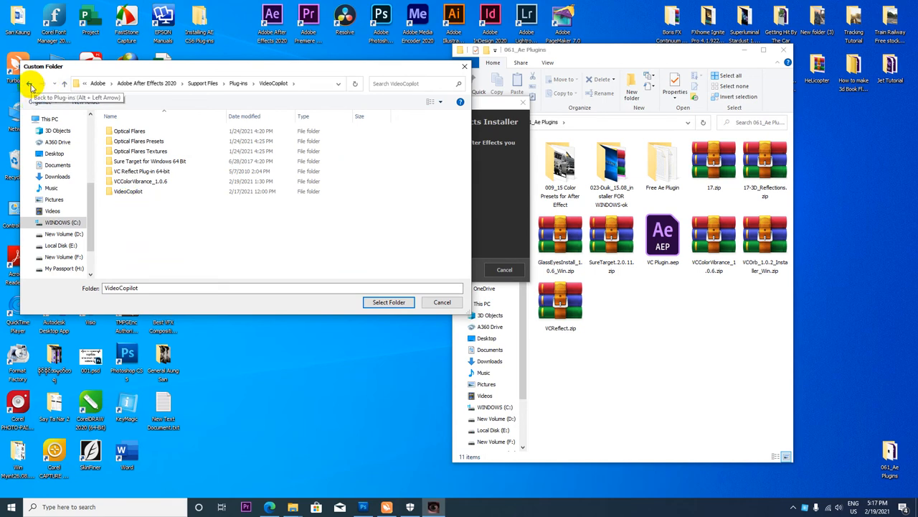
{"action": "left_click", "coordinate": [29, 92]}
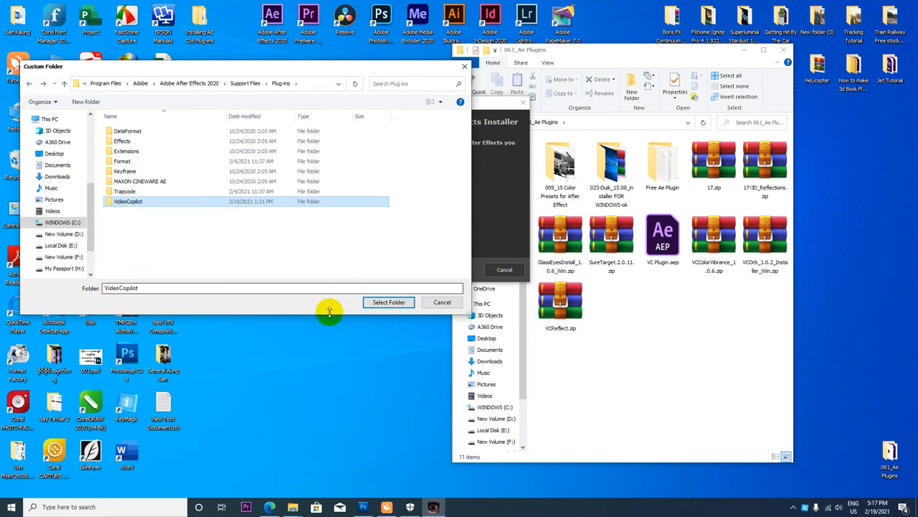
{"action": "left_click", "coordinate": [388, 302]}
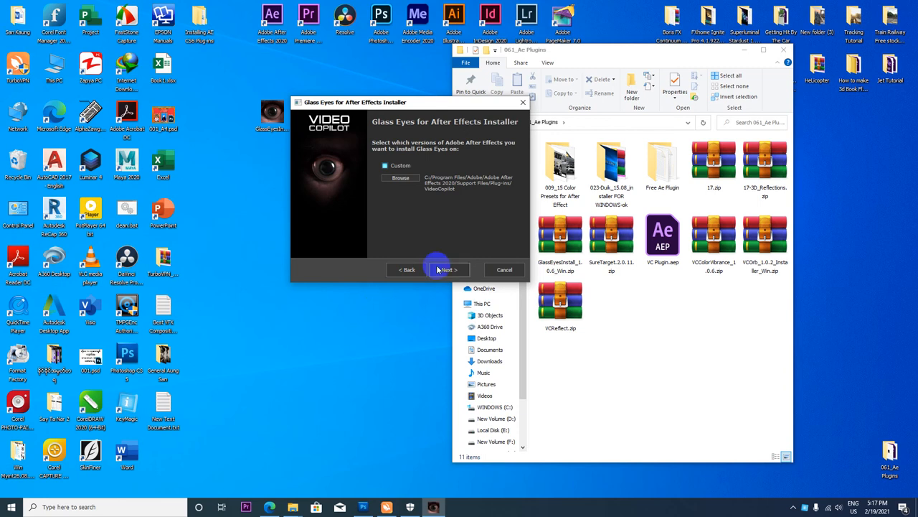
Step: Install Glass Eyes into the VideoCopilot plug-ins folder and close the finished installer
{"action": "left_click", "coordinate": [446, 270]}
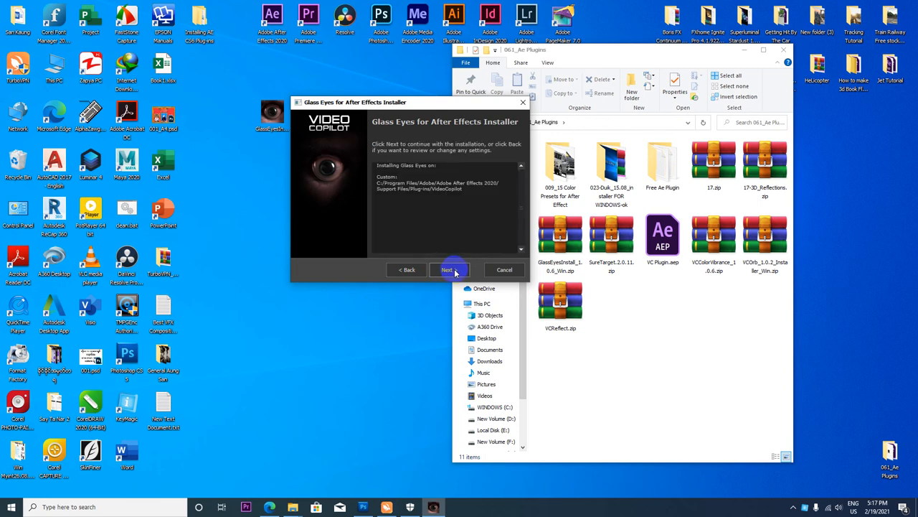
{"action": "left_click", "coordinate": [449, 270]}
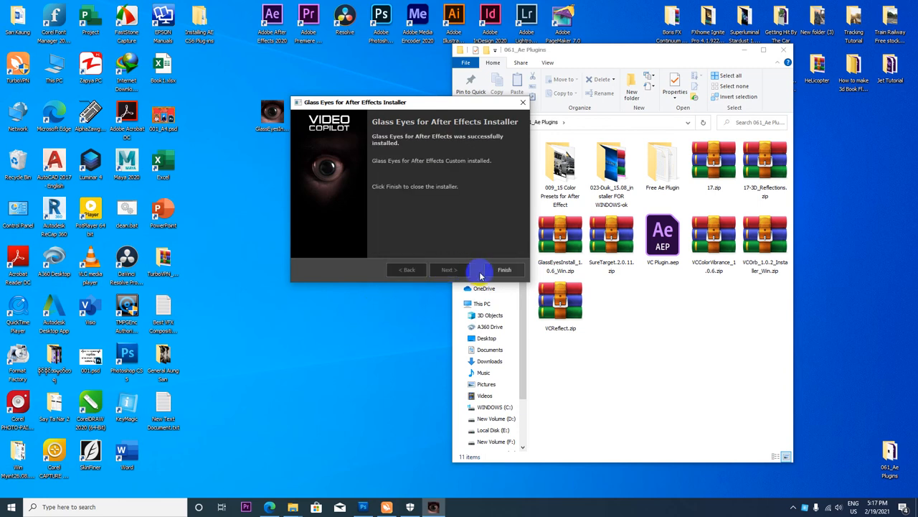
{"action": "left_click", "coordinate": [503, 270]}
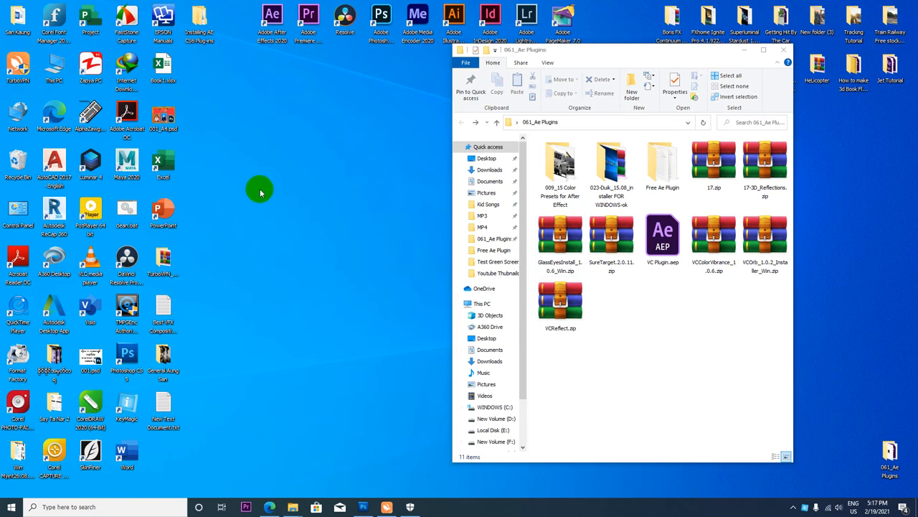
Step: Select through the 061_Ae Plugins items and land on the VC Plugin.aep project file
{"action": "left_click", "coordinate": [560, 165]}
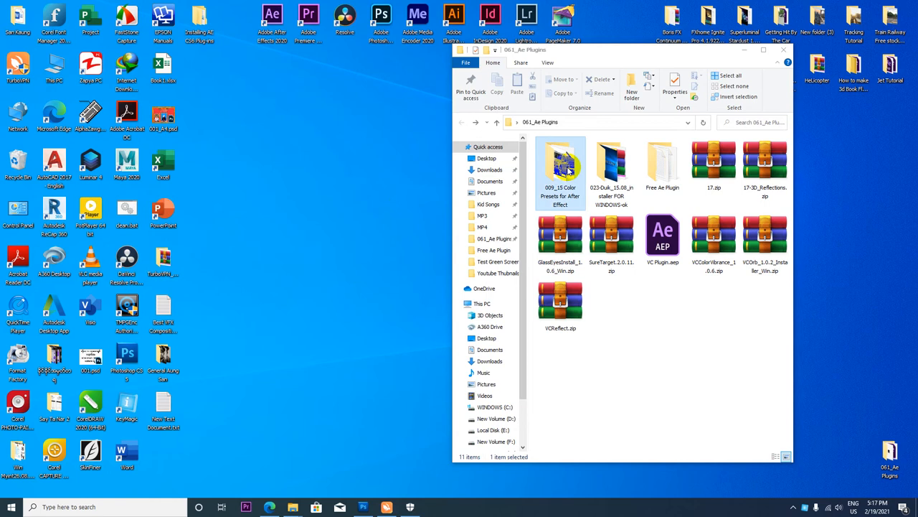
{"action": "left_click", "coordinate": [613, 169]}
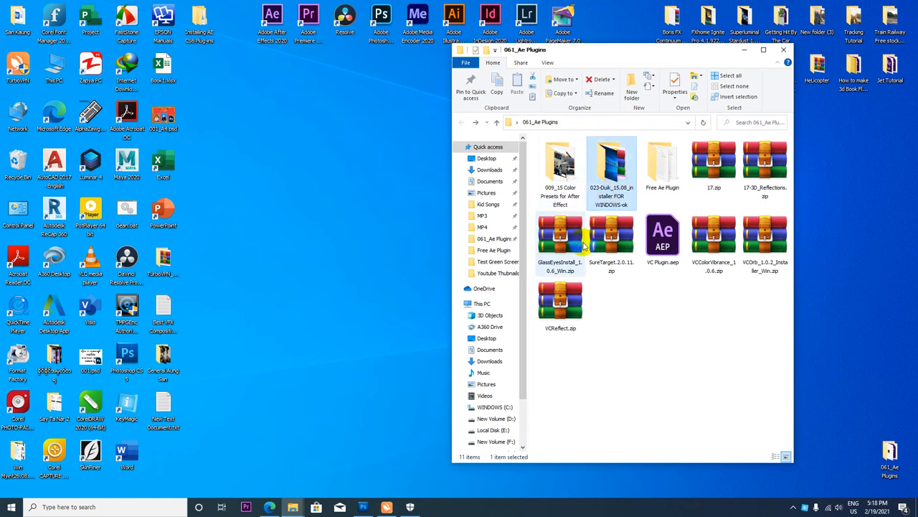
{"action": "left_click", "coordinate": [611, 236]}
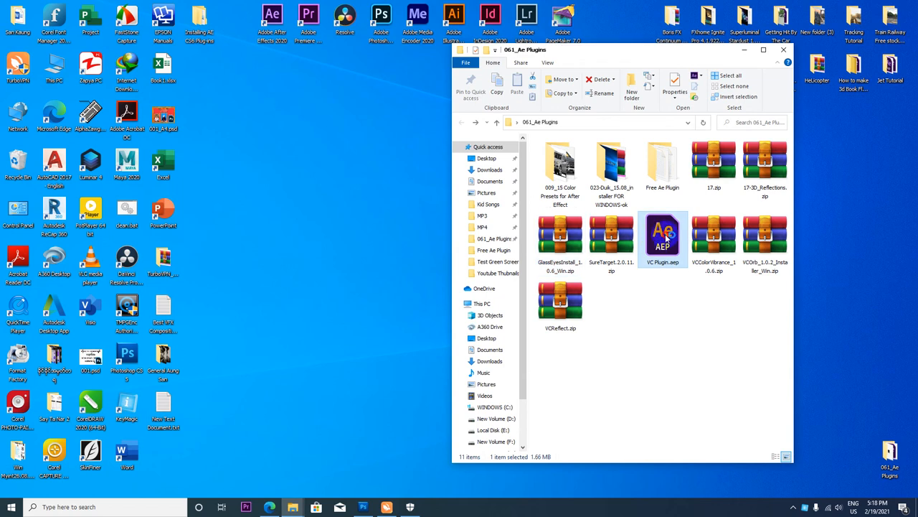
{"action": "mouse_move", "coordinate": [663, 236]}
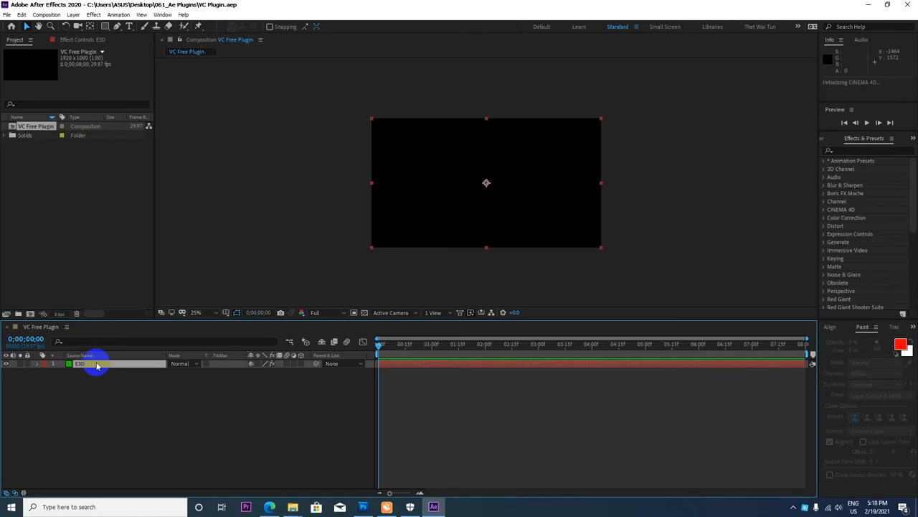
Step: Apply Effect > Video Copilot > Glass Eyes to the solid layer so two eyes appear
{"action": "left_click", "coordinate": [107, 16]}
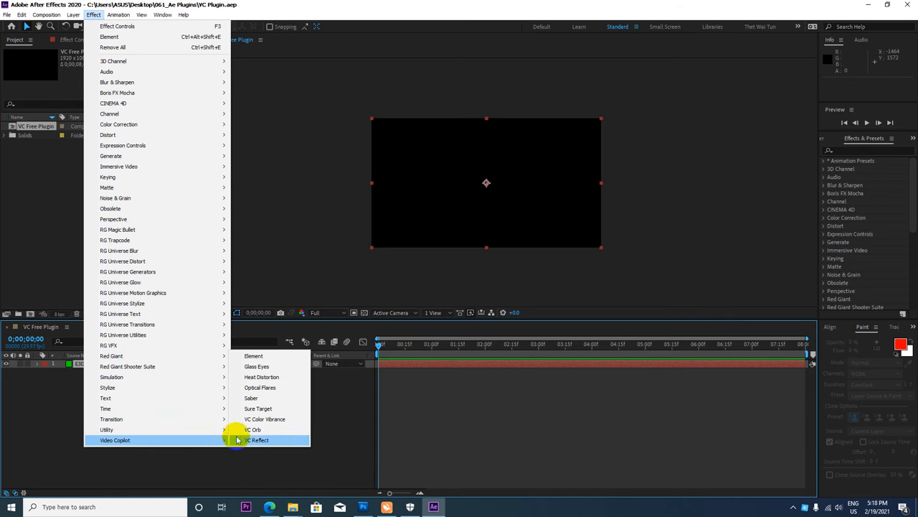
{"action": "mouse_move", "coordinate": [260, 366]}
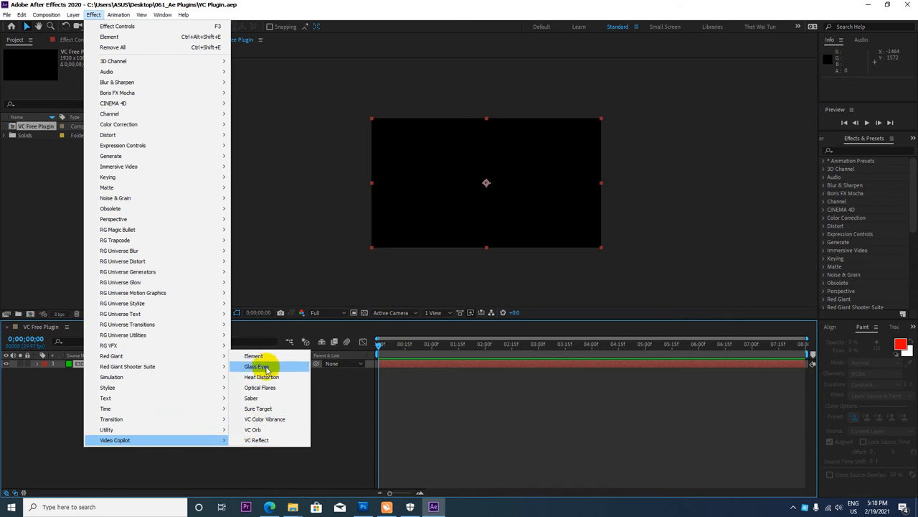
{"action": "mouse_move", "coordinate": [272, 368]}
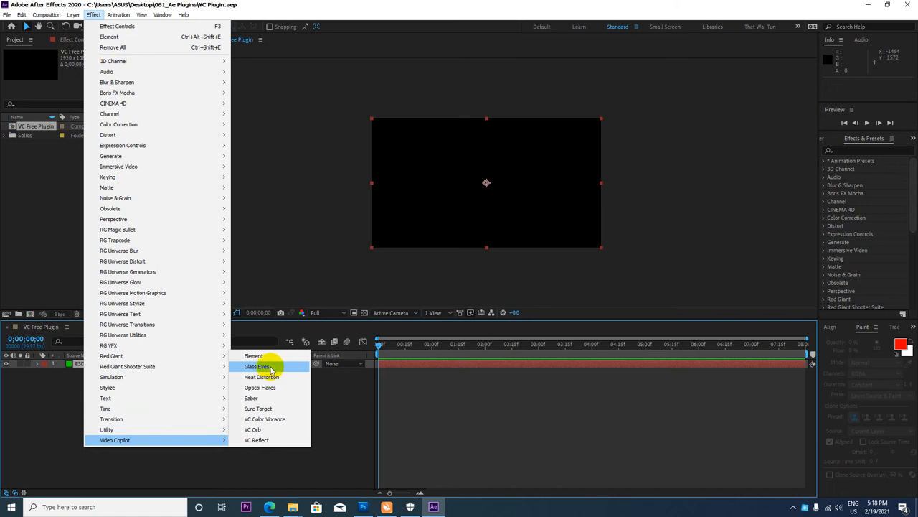
{"action": "left_click", "coordinate": [255, 366]}
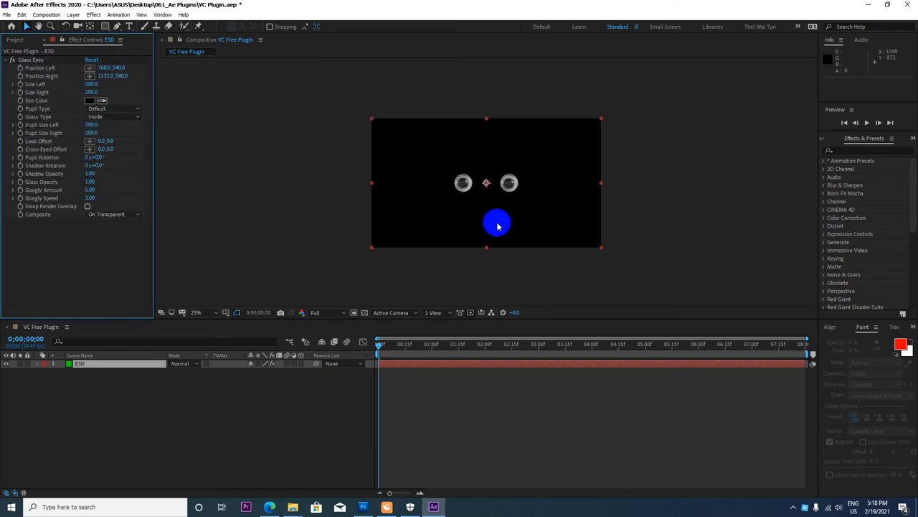
Step: Scrub Size Left and Size Right so the left glass eye ends up smaller than the right
{"action": "left_click_drag", "start_coordinate": [496, 224], "coordinate": [459, 207]}
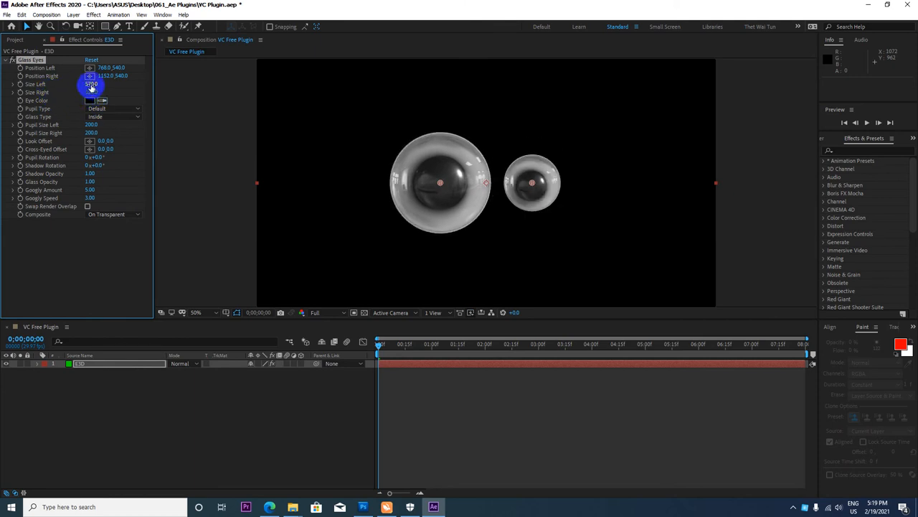
{"action": "left_click_drag", "start_coordinate": [92, 83], "coordinate": [92, 89]}
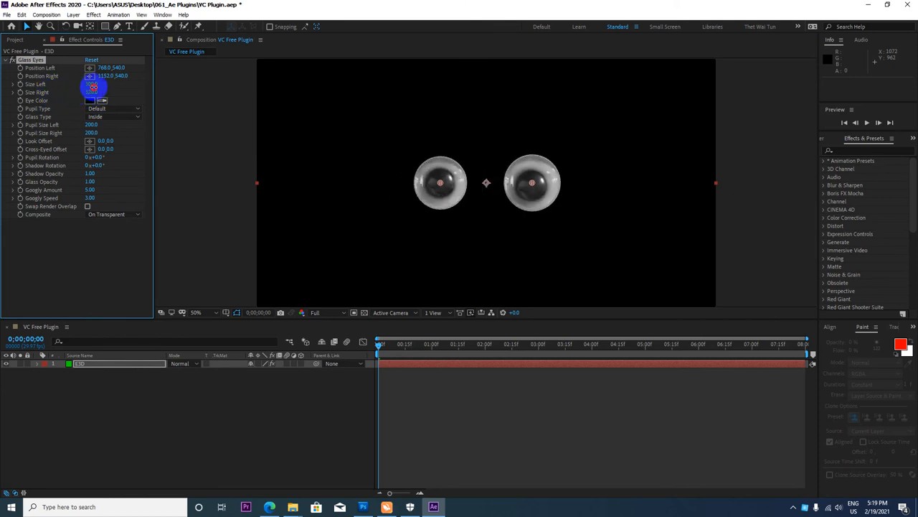
{"action": "left_click_drag", "start_coordinate": [92, 92], "coordinate": [92, 72]}
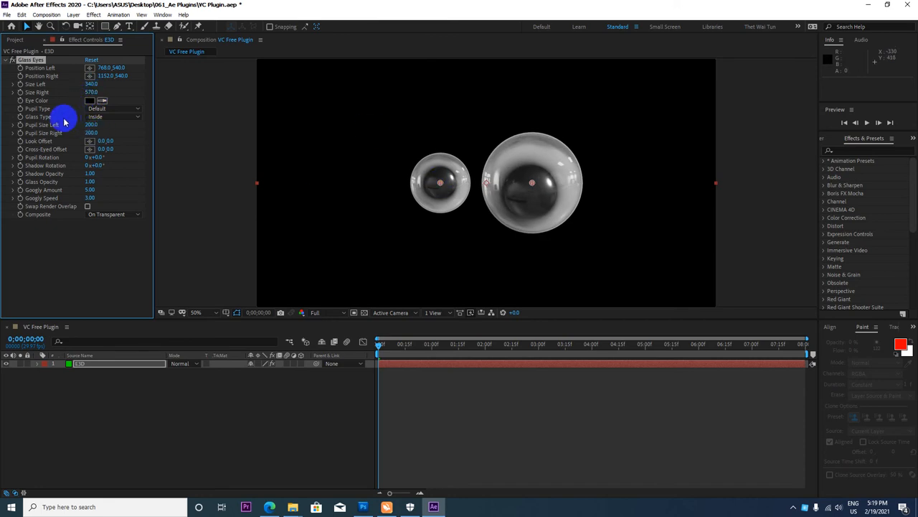
{"action": "mouse_move", "coordinate": [44, 115]}
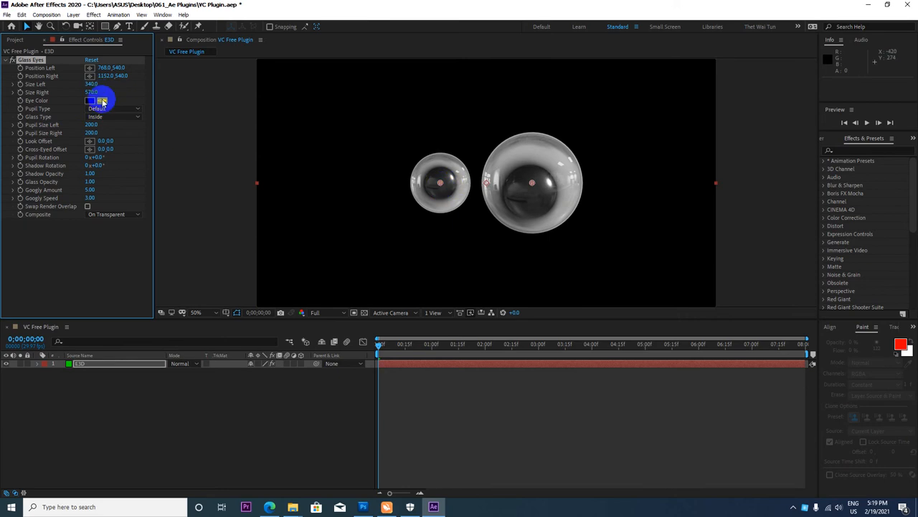
Step: Change the Glass Eyes Pupil Type to a different style from the dropdown
{"action": "left_click", "coordinate": [114, 109]}
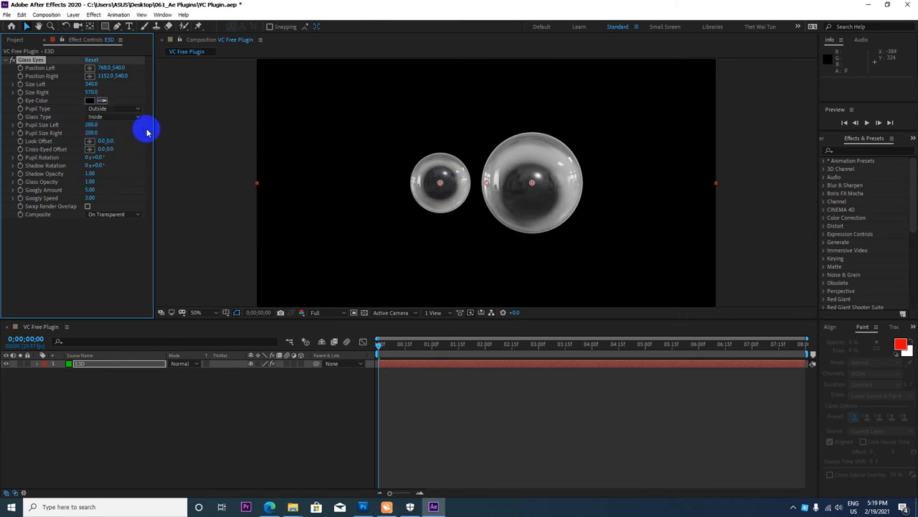
{"action": "left_click", "coordinate": [115, 109]}
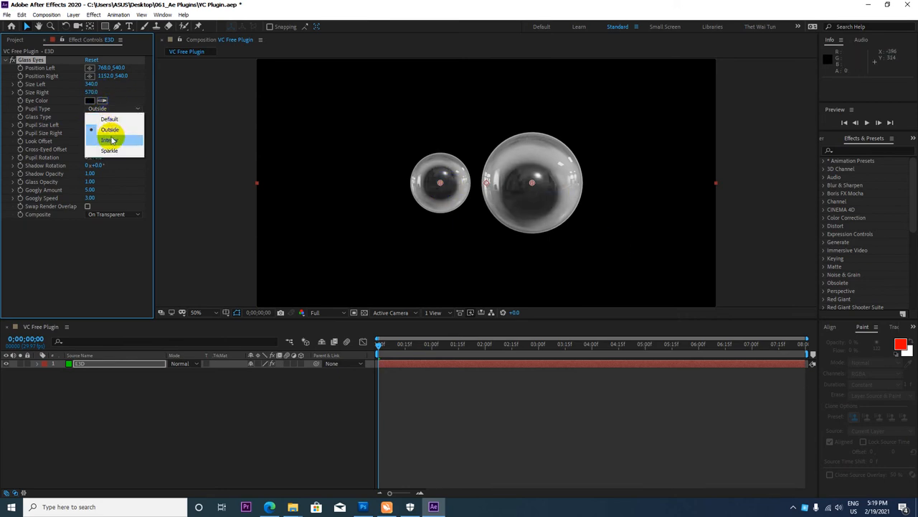
{"action": "left_click", "coordinate": [109, 139]}
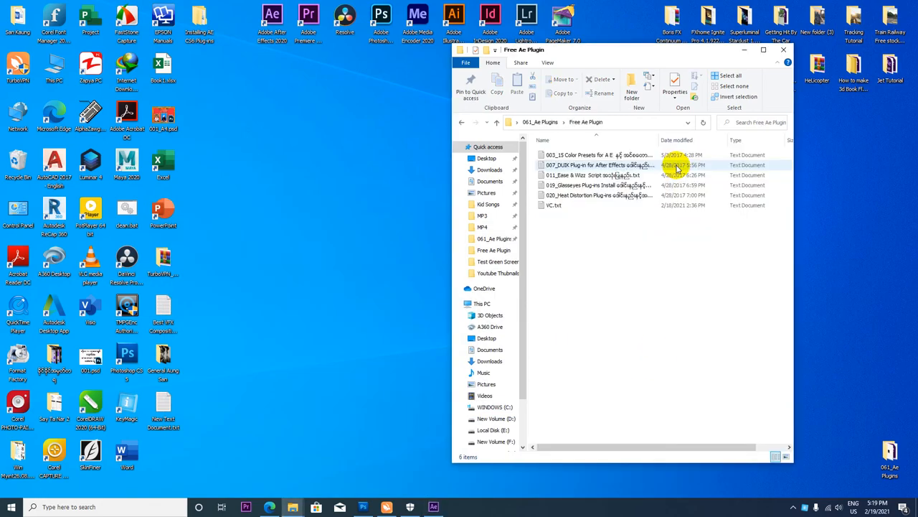
Step: Open a text note from the Free Ae Plugin folder, leading to the Video Copilot April Fools post
{"action": "double_click", "coordinate": [596, 185]}
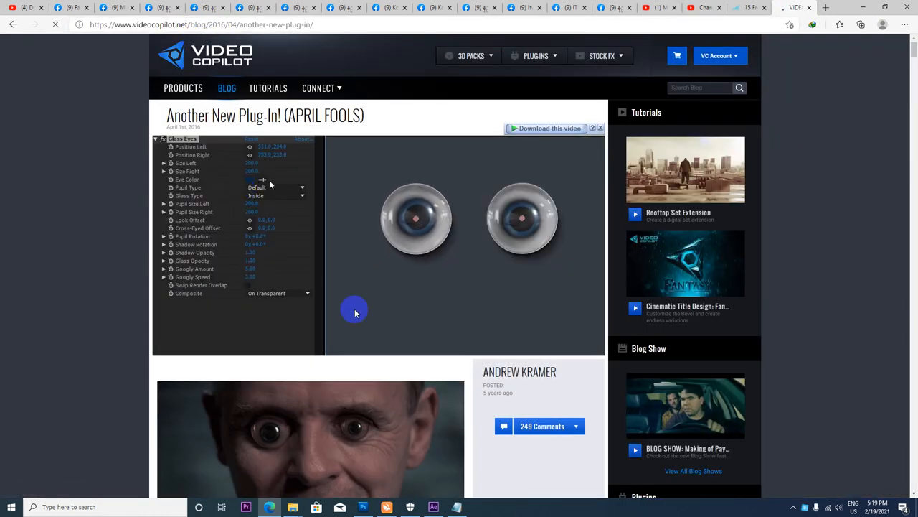
Step: Scroll the Glass Eyes blog post past its images to the Windows and Mac download buttons
{"action": "scroll", "scroll_direction": "down", "scroll_amount": 3}
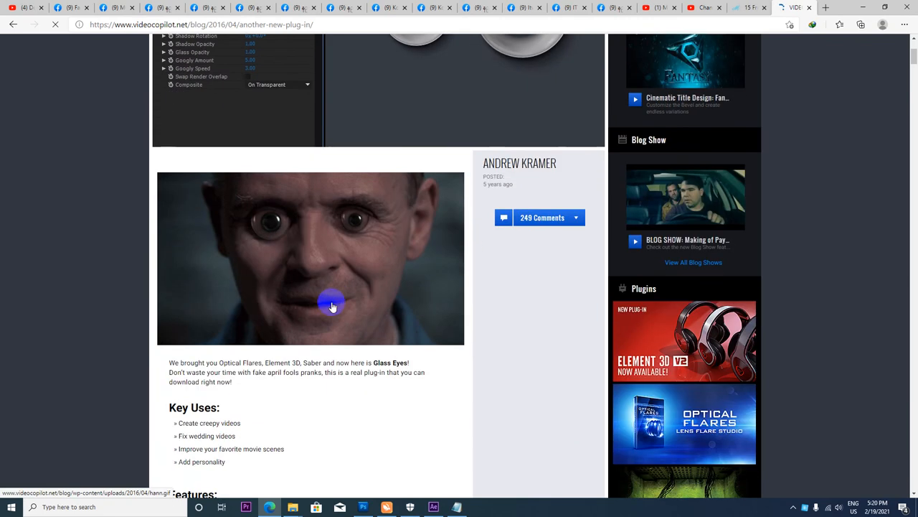
{"action": "mouse_move", "coordinate": [337, 247]}
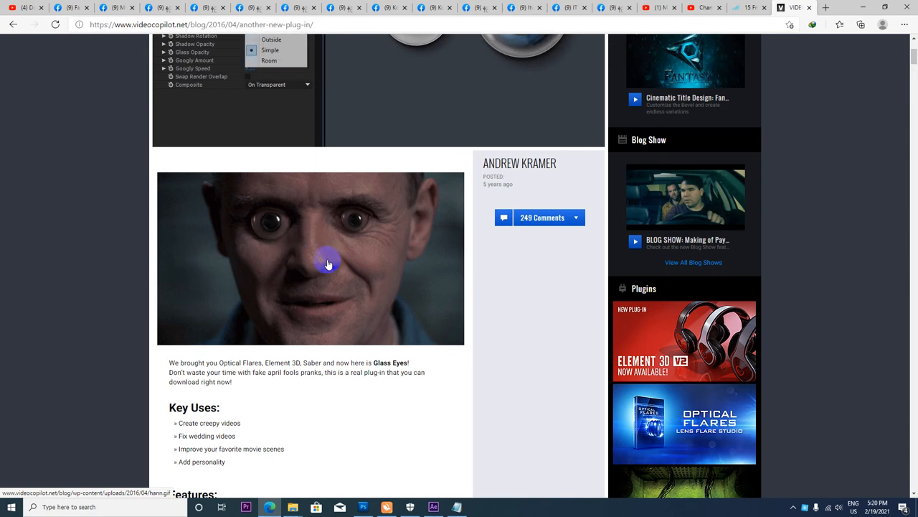
{"action": "scroll", "scroll_direction": "down", "scroll_amount": 3}
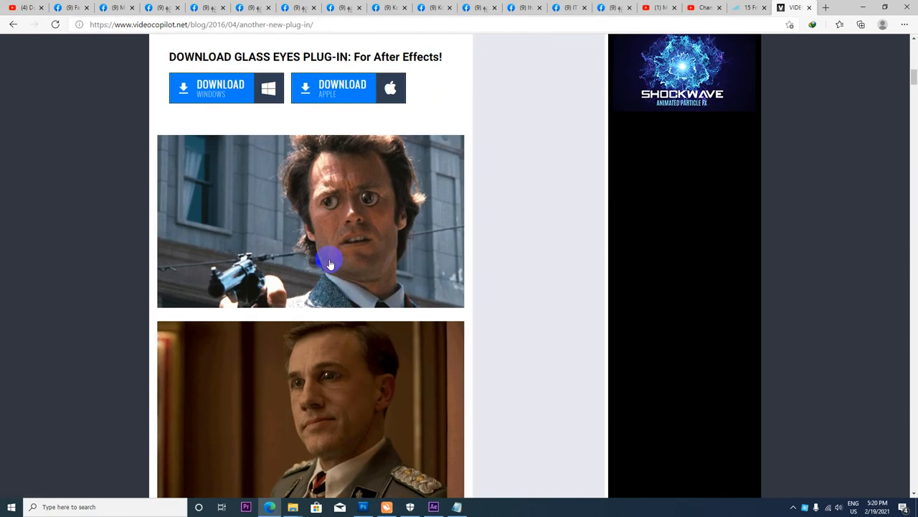
{"action": "mouse_move", "coordinate": [320, 349]}
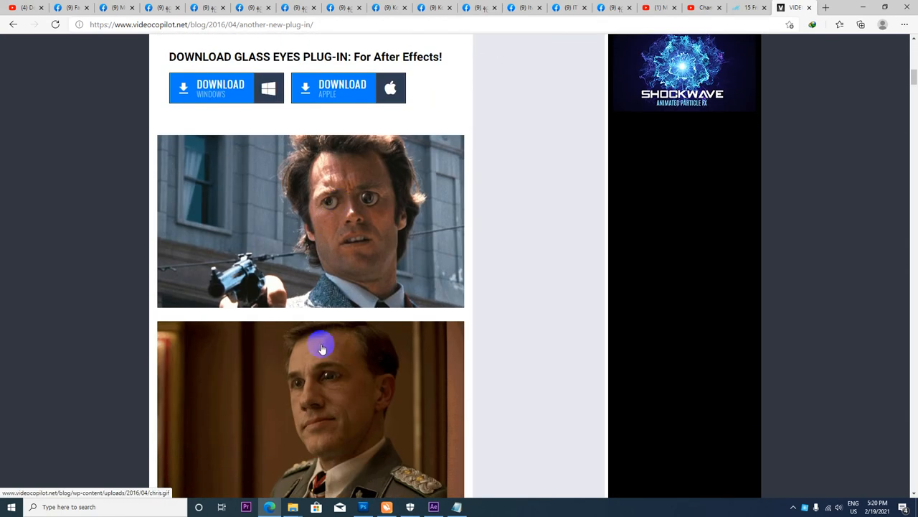
{"action": "scroll", "scroll_direction": "down", "scroll_amount": 3}
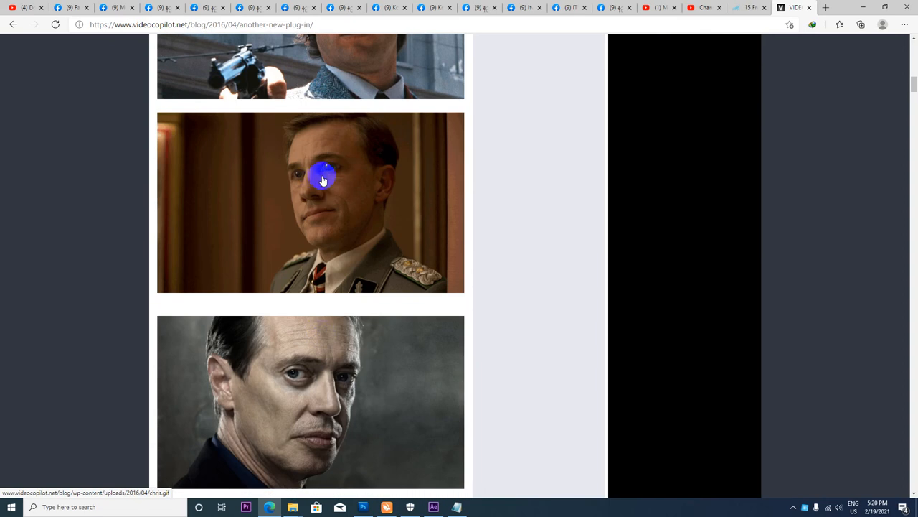
{"action": "scroll", "scroll_direction": "down", "scroll_amount": 3}
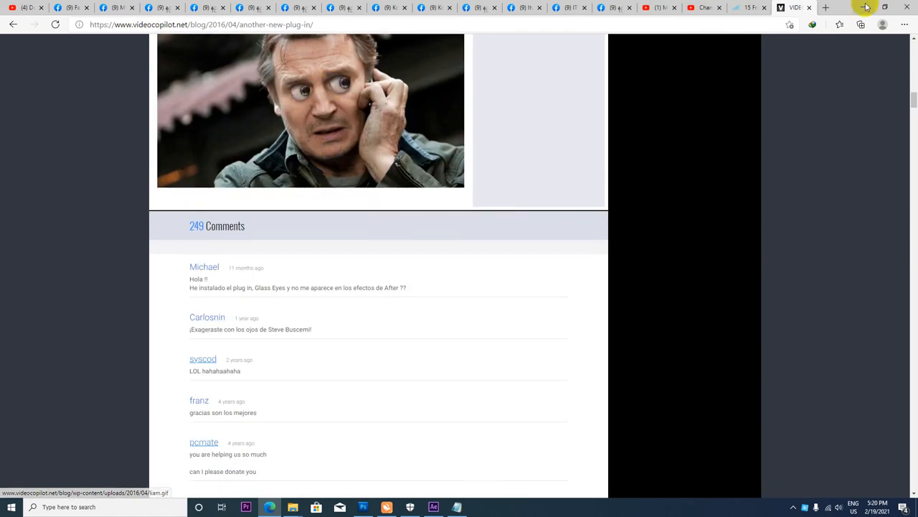
{"action": "scroll", "scroll_direction": "up", "scroll_amount": 3}
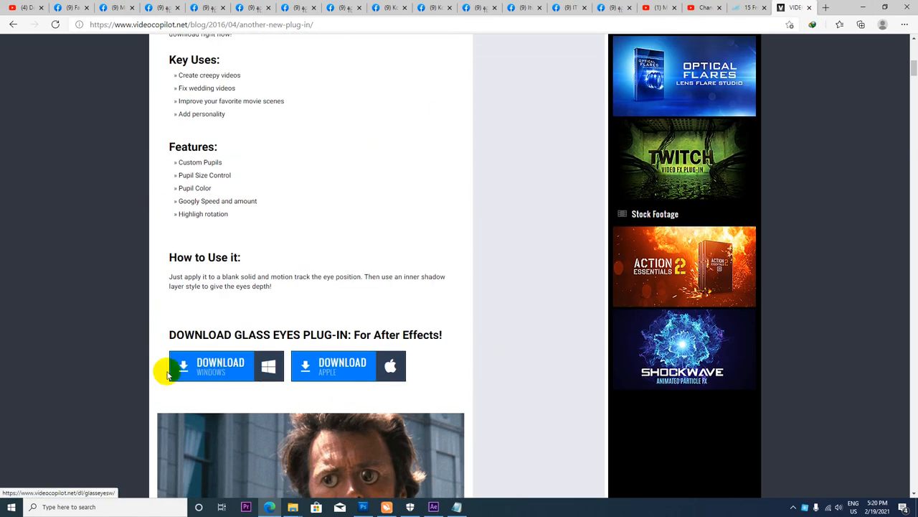
{"action": "mouse_move", "coordinate": [218, 370]}
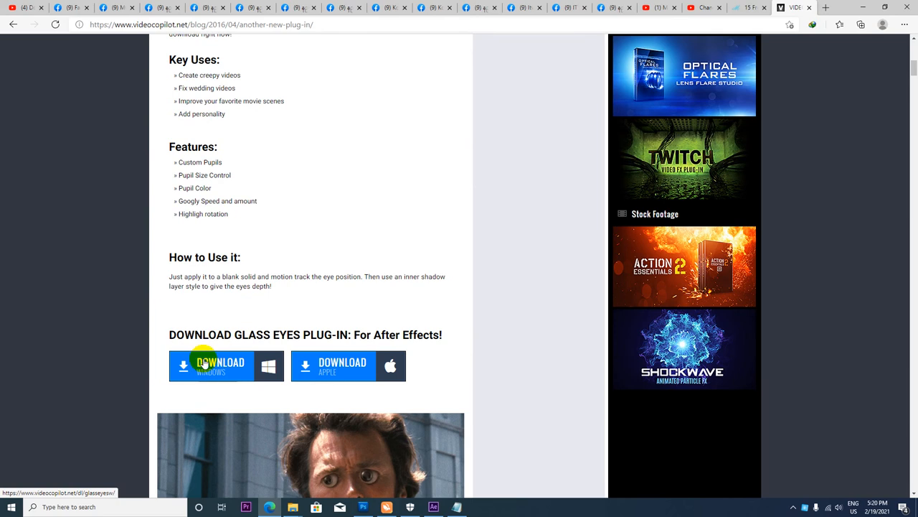
{"action": "mouse_move", "coordinate": [327, 364]}
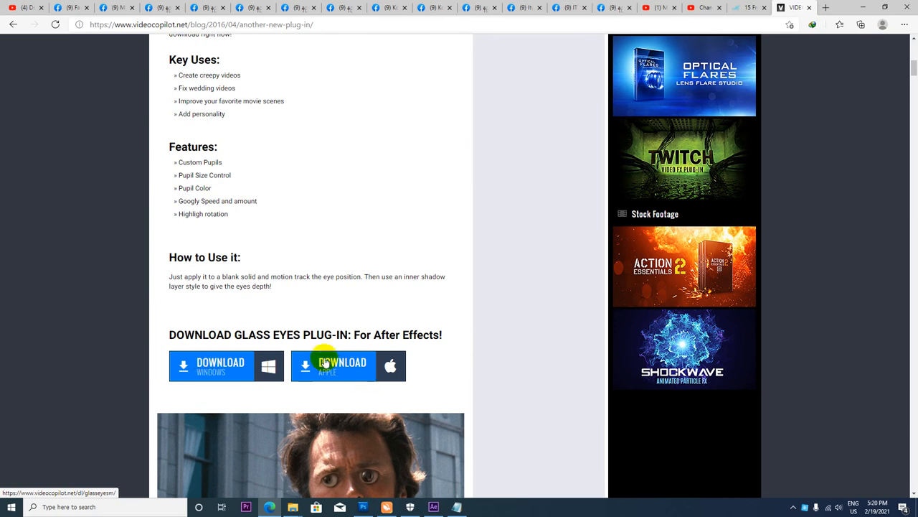
{"action": "mouse_move", "coordinate": [343, 373]}
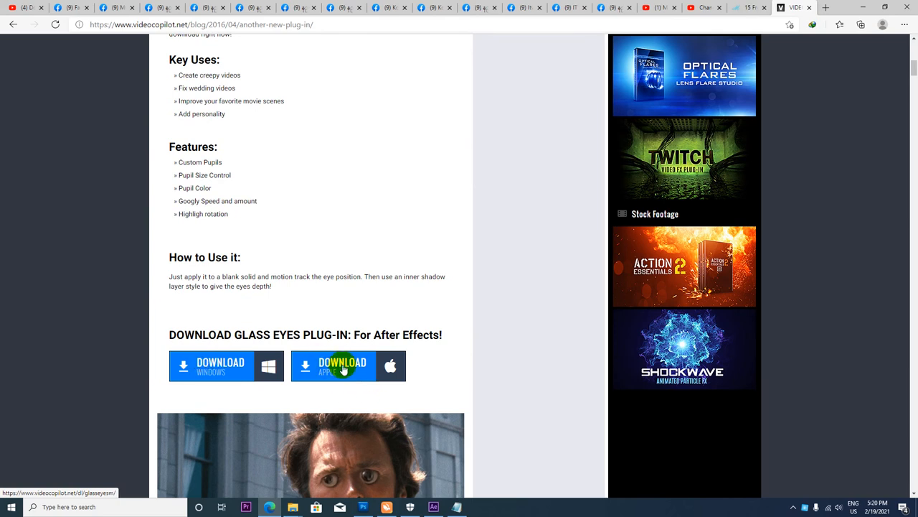
{"action": "mouse_move", "coordinate": [858, 8]}
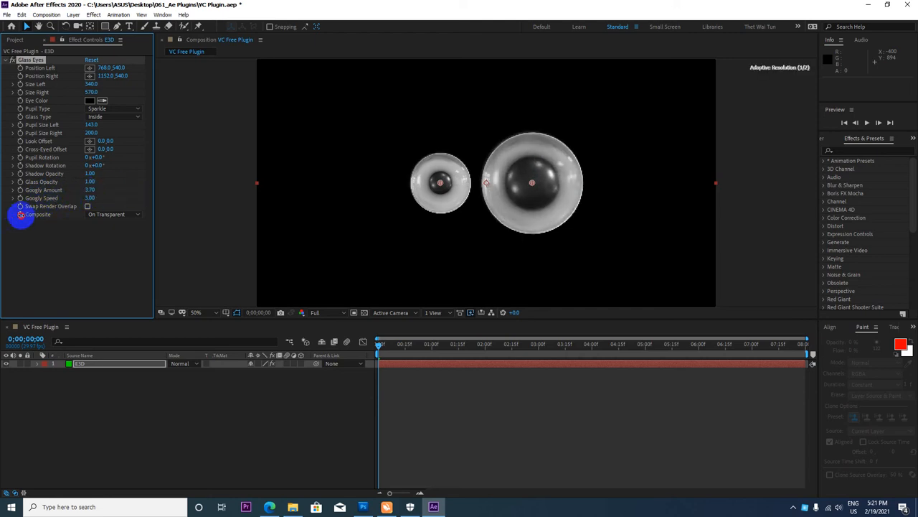
Step: Re-aim the pupils and set the Eye Color to a red shade
{"action": "left_click_drag", "start_coordinate": [89, 189], "coordinate": [89, 214]}
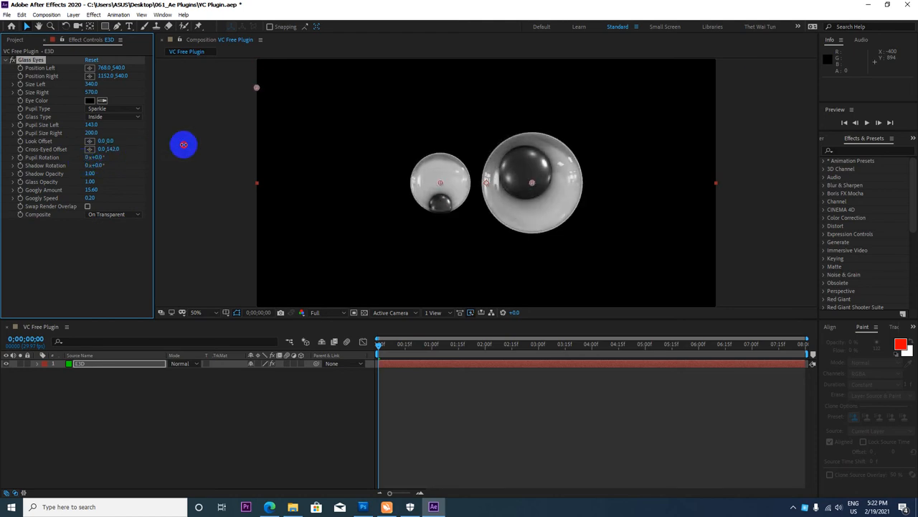
{"action": "mouse_move", "coordinate": [69, 120]}
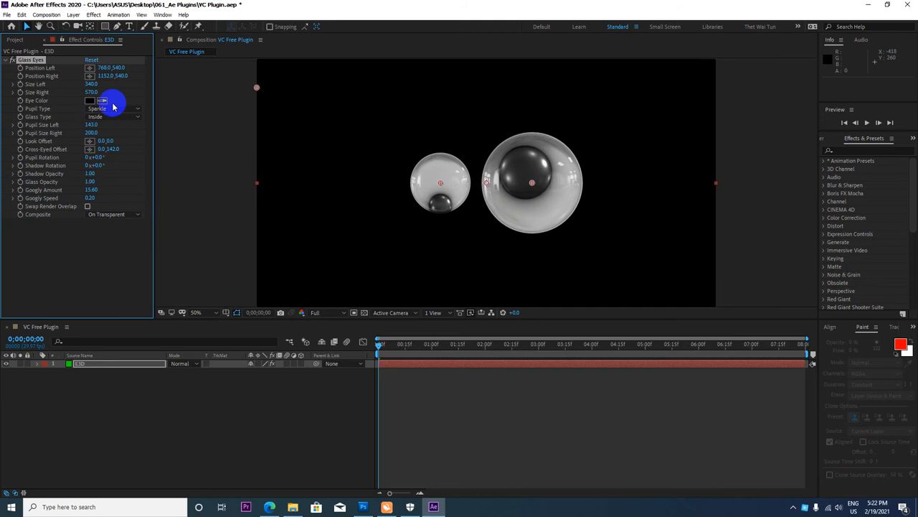
{"action": "left_click", "coordinate": [92, 101]}
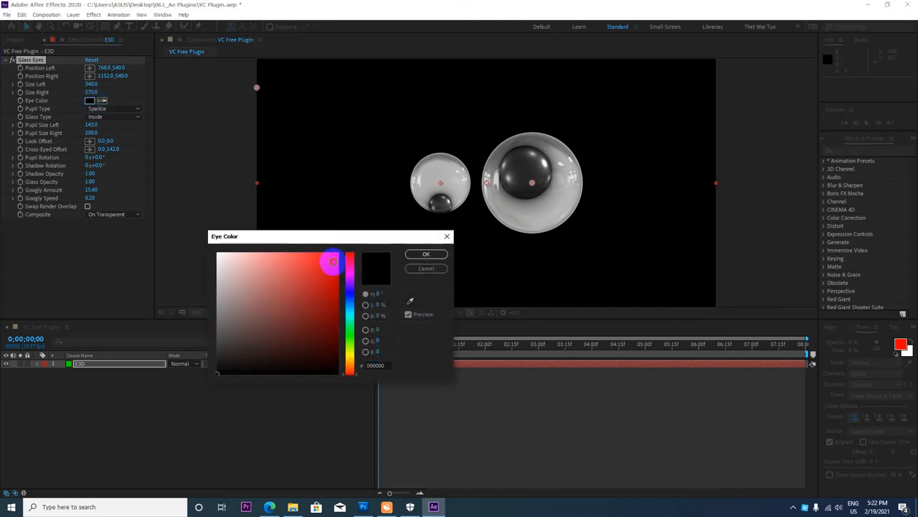
{"action": "left_click", "coordinate": [425, 253]}
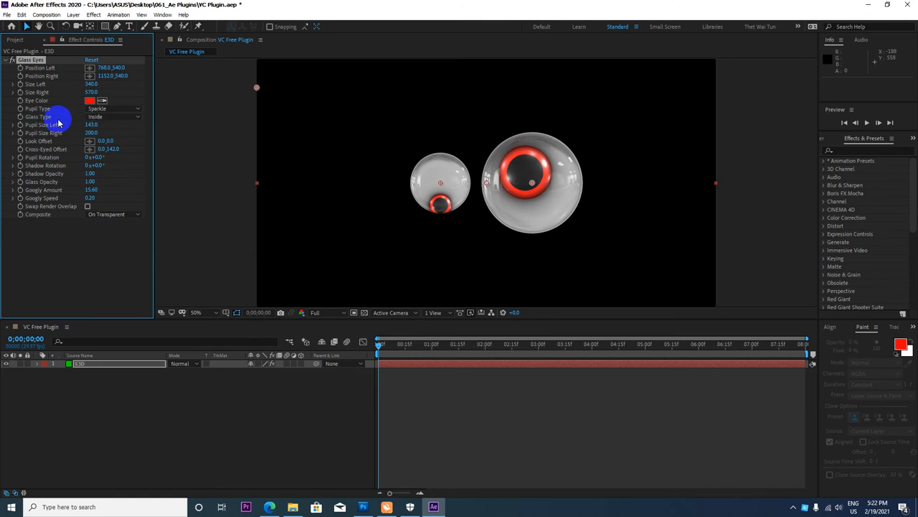
Step: Cycle Glass Type through Library, City, Simple and settle on Room reflections
{"action": "left_click", "coordinate": [112, 116]}
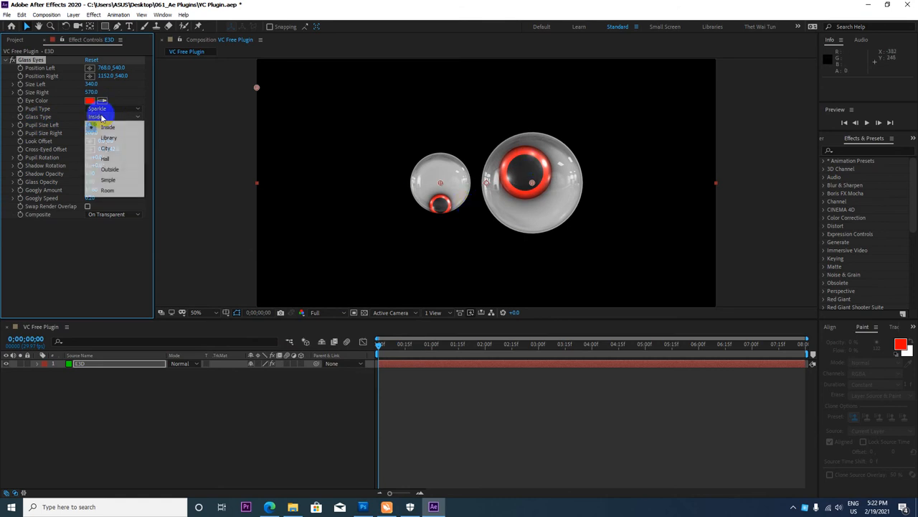
{"action": "left_click", "coordinate": [109, 138]}
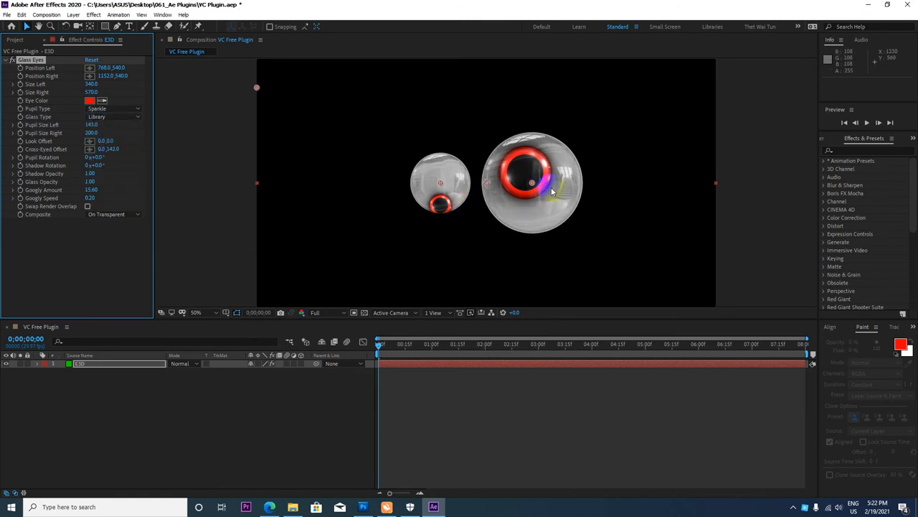
{"action": "left_click", "coordinate": [112, 117]}
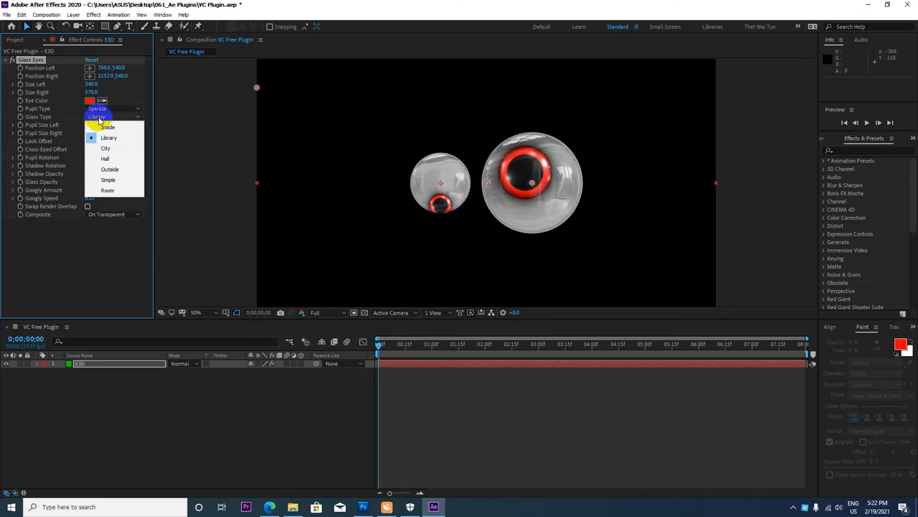
{"action": "left_click", "coordinate": [106, 148]}
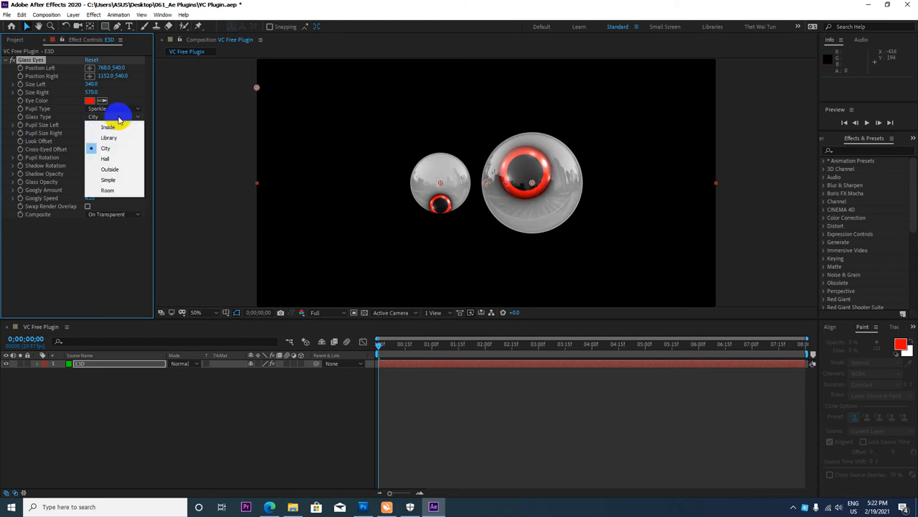
{"action": "left_click", "coordinate": [106, 157]}
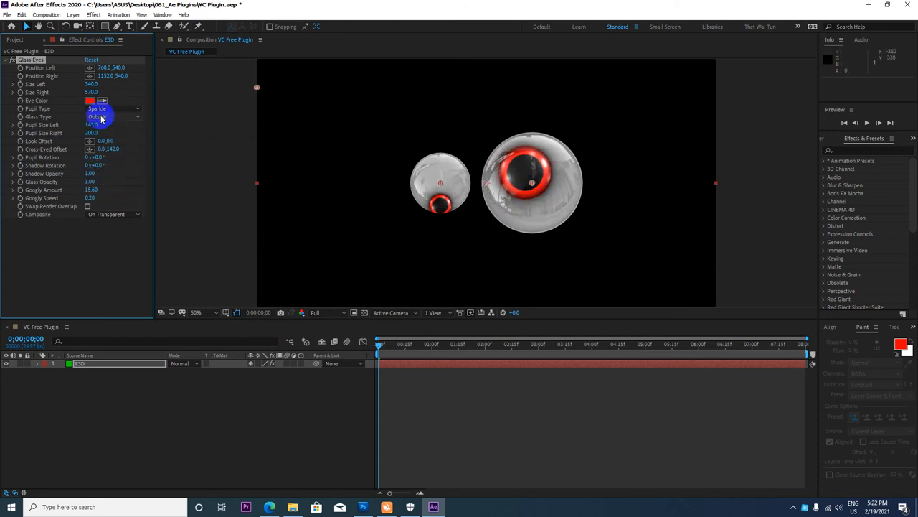
{"action": "left_click", "coordinate": [112, 117]}
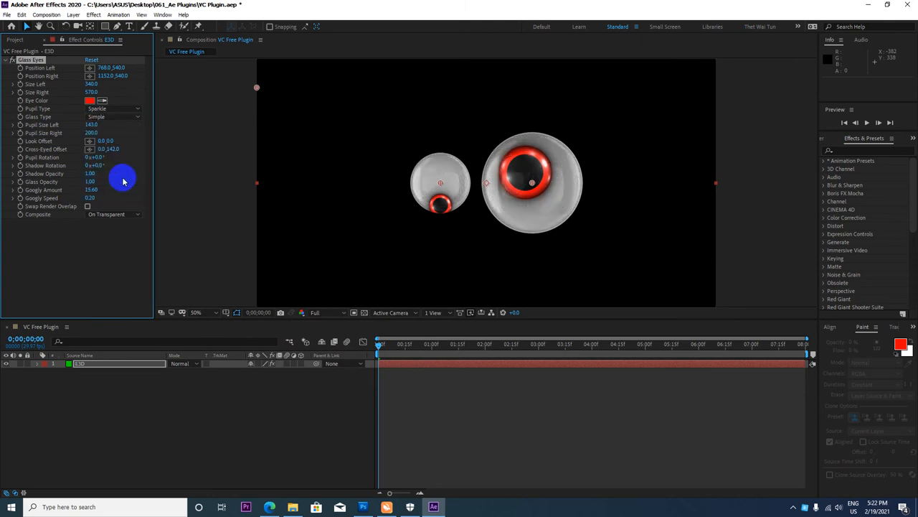
{"action": "left_click", "coordinate": [113, 116]}
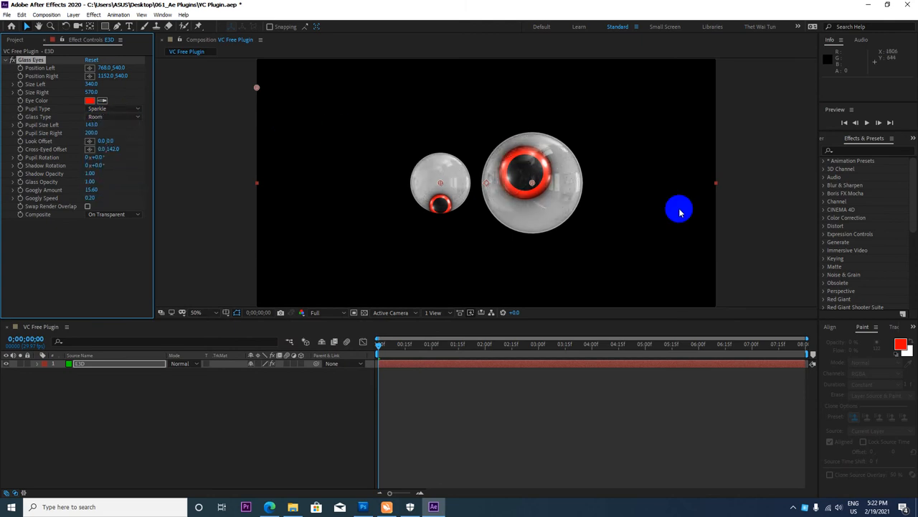
{"action": "mouse_move", "coordinate": [614, 185]}
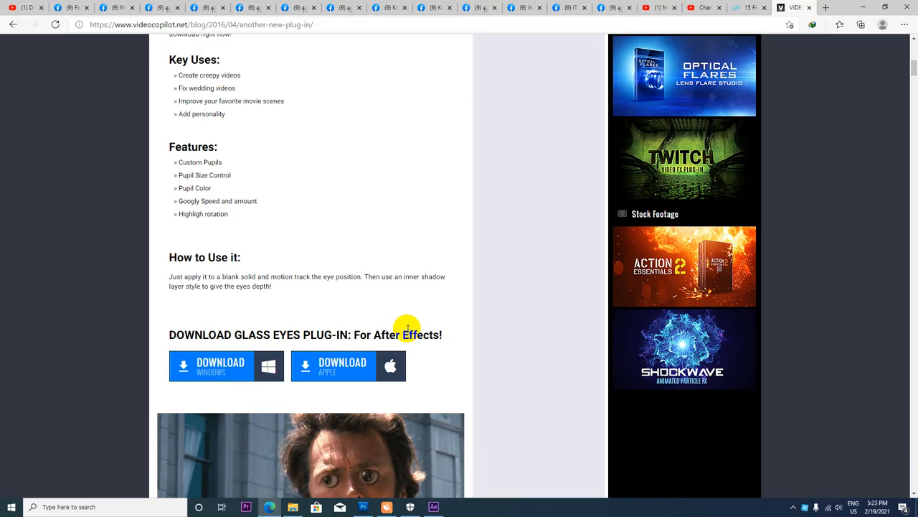
Step: Scroll the April Fools Glass Eyes post through its download section, images and comments, then back up
{"action": "scroll", "scroll_direction": "down", "scroll_amount": 3}
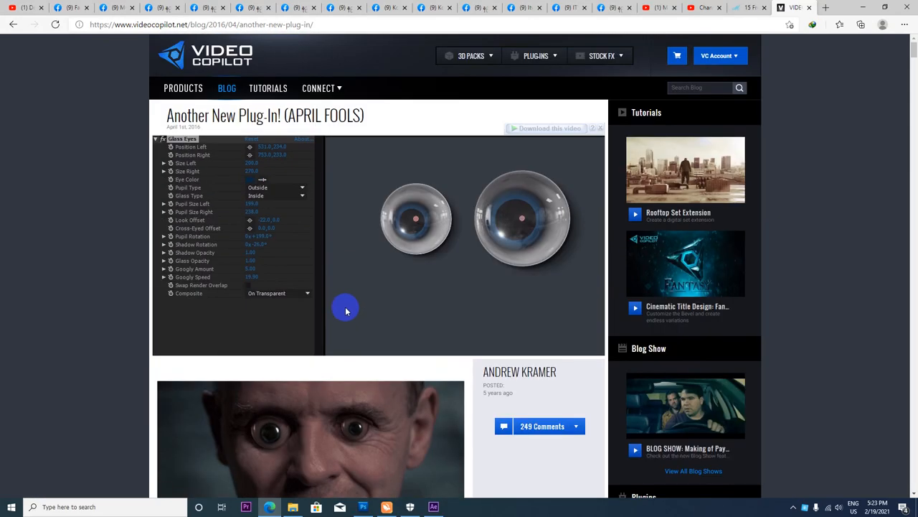
{"action": "scroll", "scroll_direction": "down", "scroll_amount": 3}
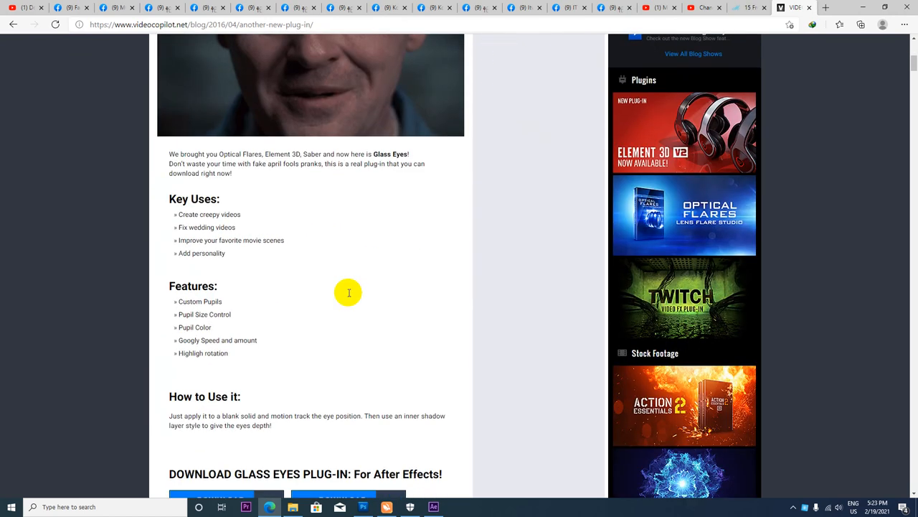
{"action": "scroll", "scroll_direction": "down", "scroll_amount": 3}
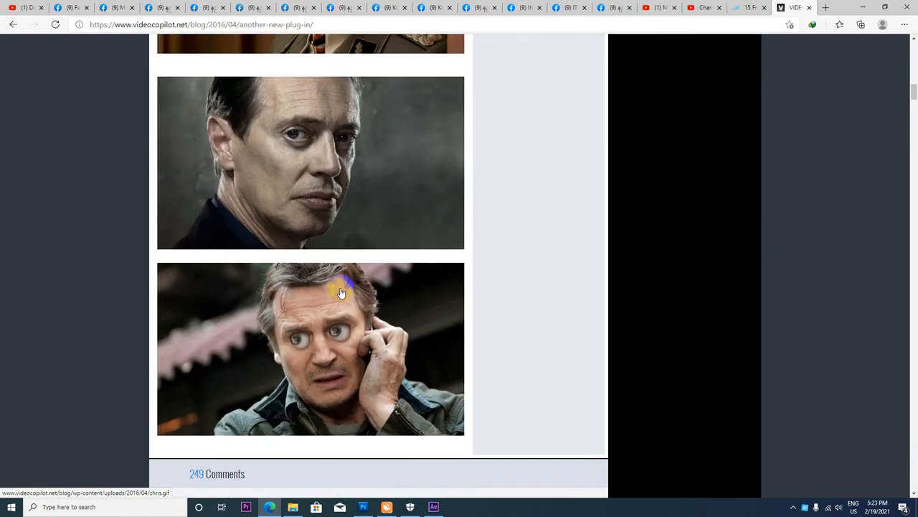
{"action": "scroll", "scroll_direction": "down", "scroll_amount": 3}
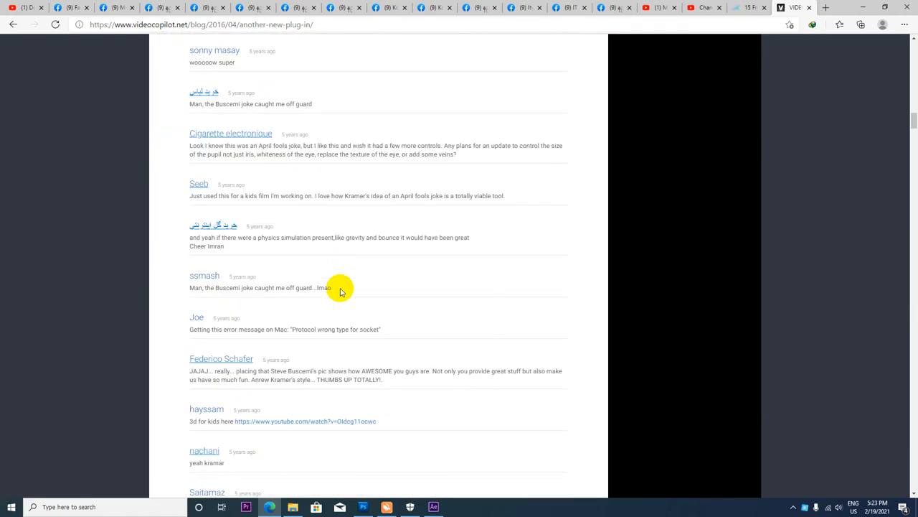
{"action": "scroll", "scroll_direction": "up", "scroll_amount": 3}
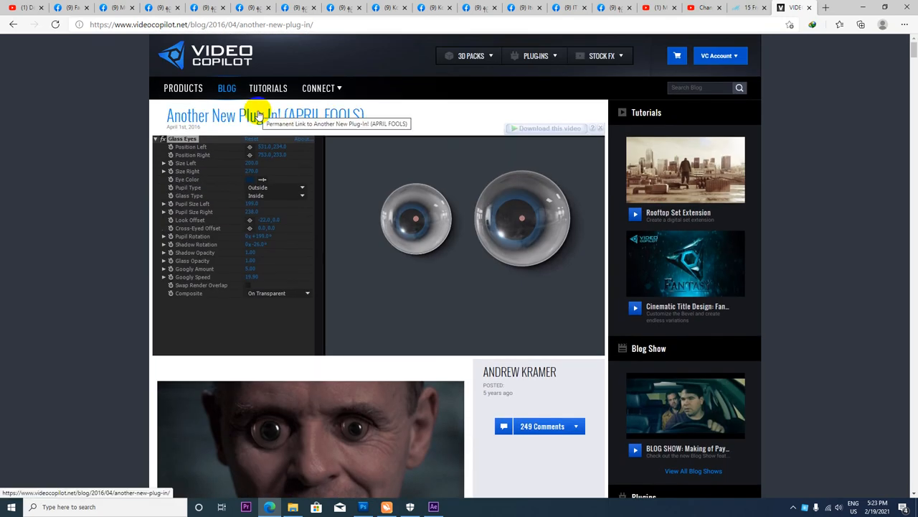
{"action": "mouse_move", "coordinate": [336, 132]}
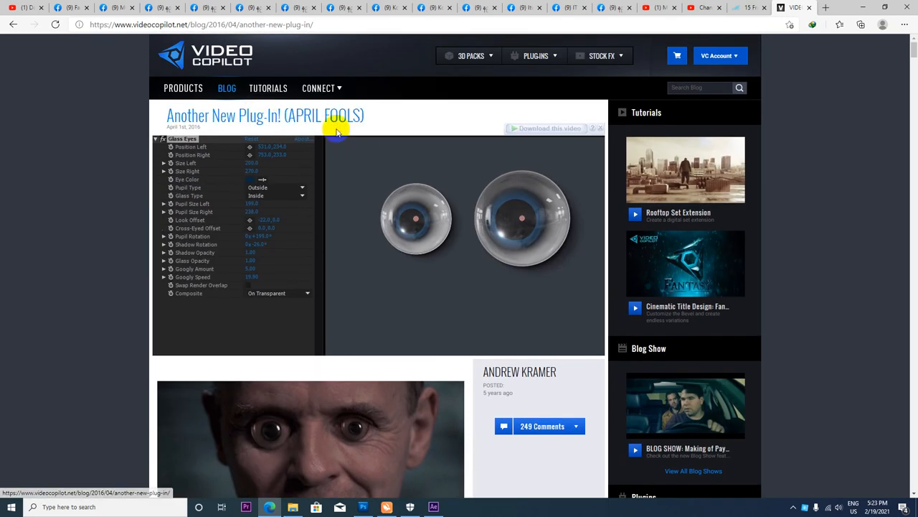
{"action": "mouse_move", "coordinate": [267, 88]}
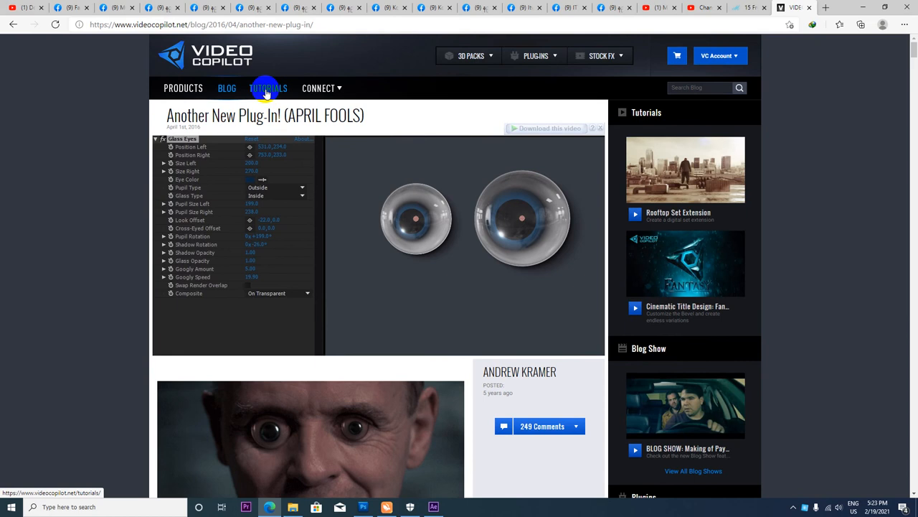
{"action": "mouse_move", "coordinate": [298, 202]}
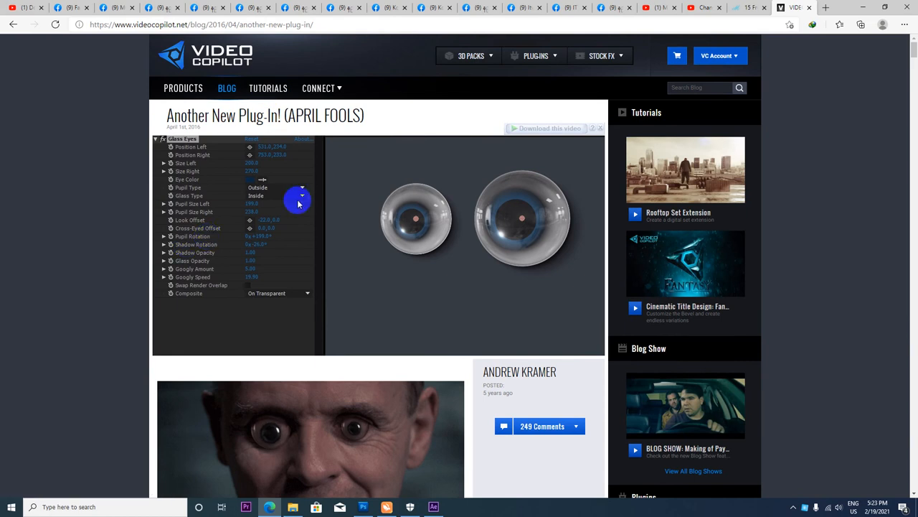
{"action": "mouse_move", "coordinate": [517, 198]}
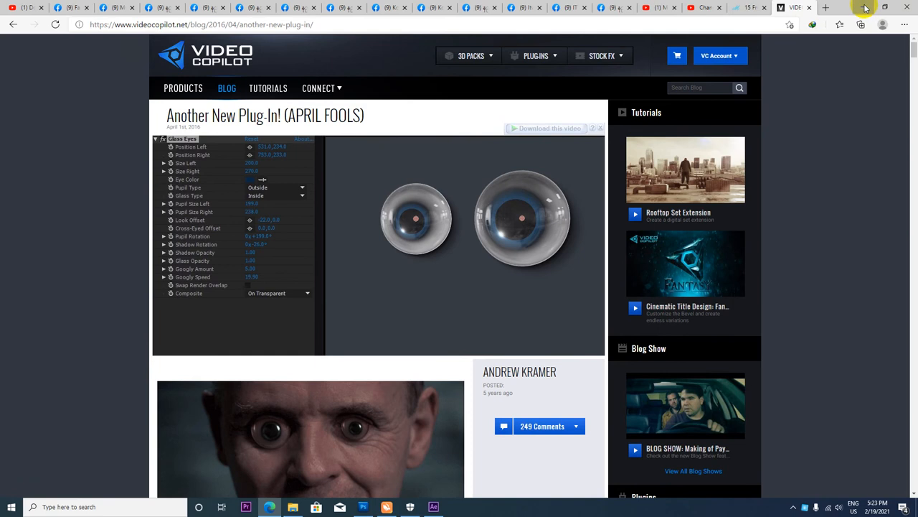
Step: Browse the 061_Ae Plugins desktop folder and look inside its Color Presets folder
{"action": "left_click", "coordinate": [862, 8]}
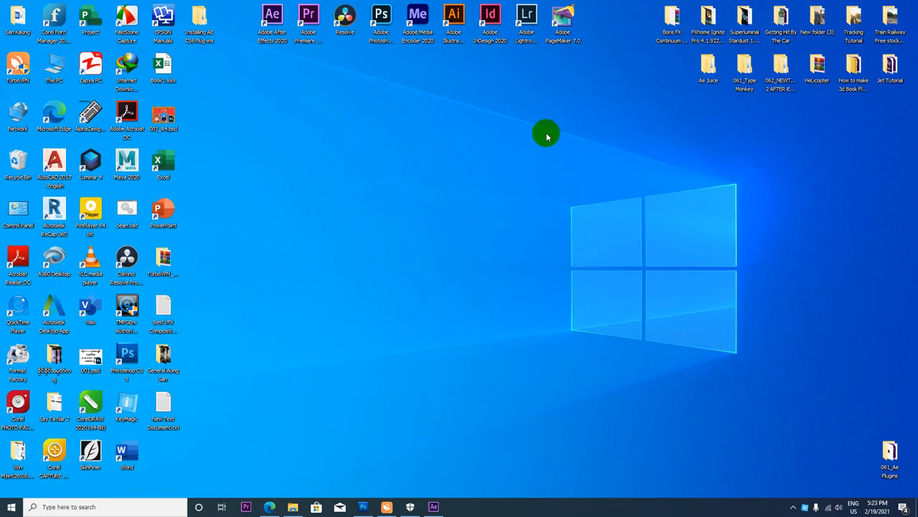
{"action": "mouse_move", "coordinate": [815, 468]}
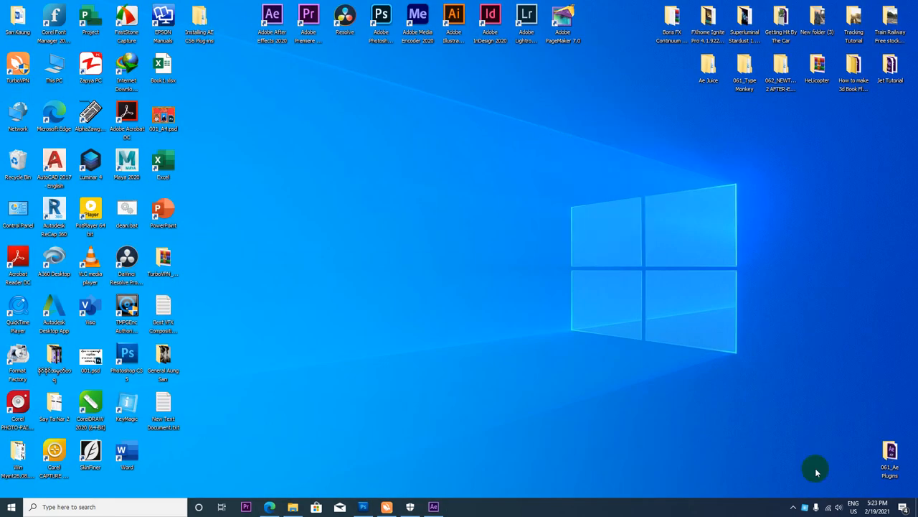
{"action": "double_click", "coordinate": [890, 453]}
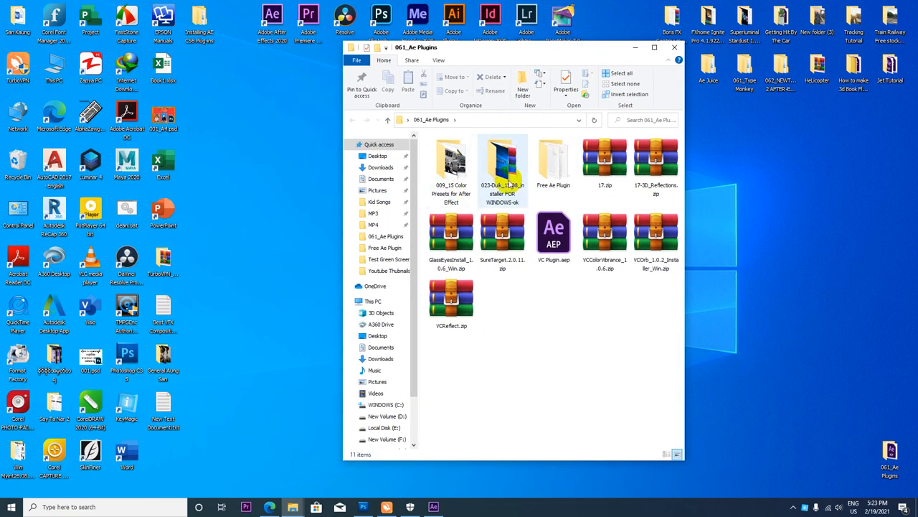
{"action": "left_click", "coordinate": [450, 163]}
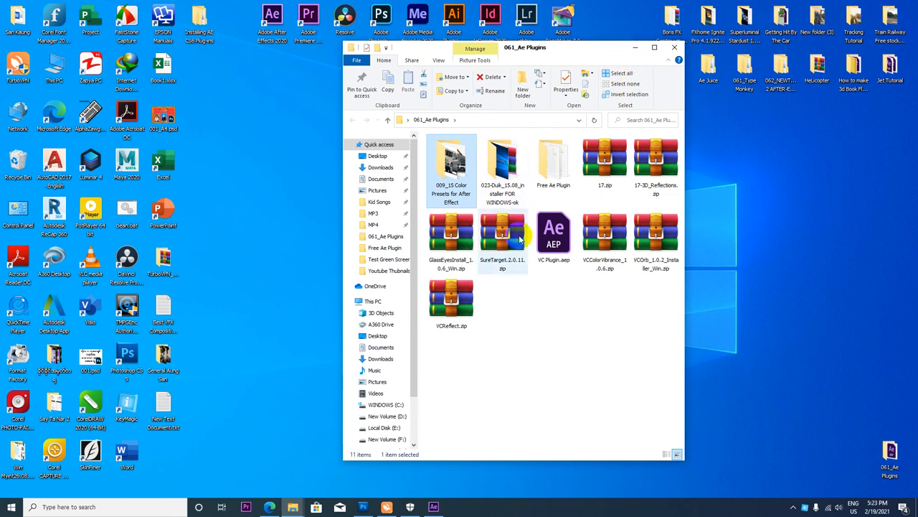
{"action": "left_click", "coordinate": [503, 232]}
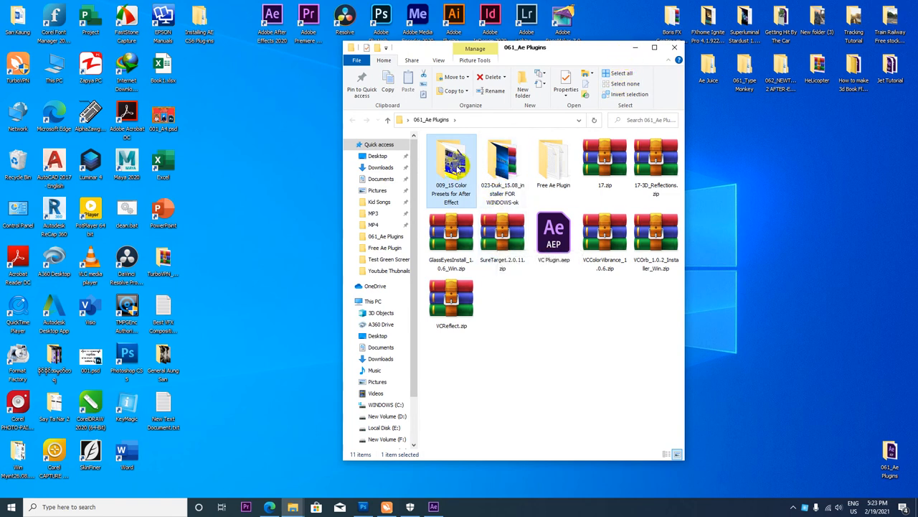
{"action": "double_click", "coordinate": [451, 160]}
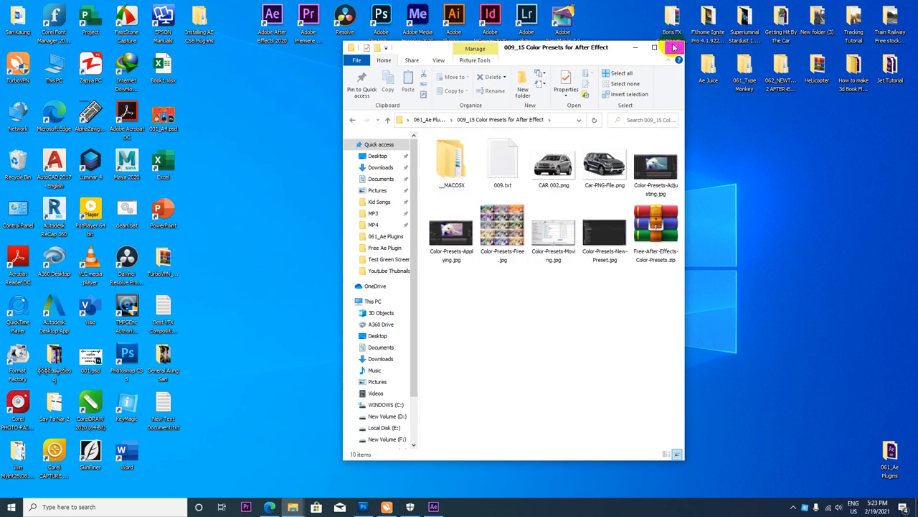
{"action": "left_click", "coordinate": [671, 46]}
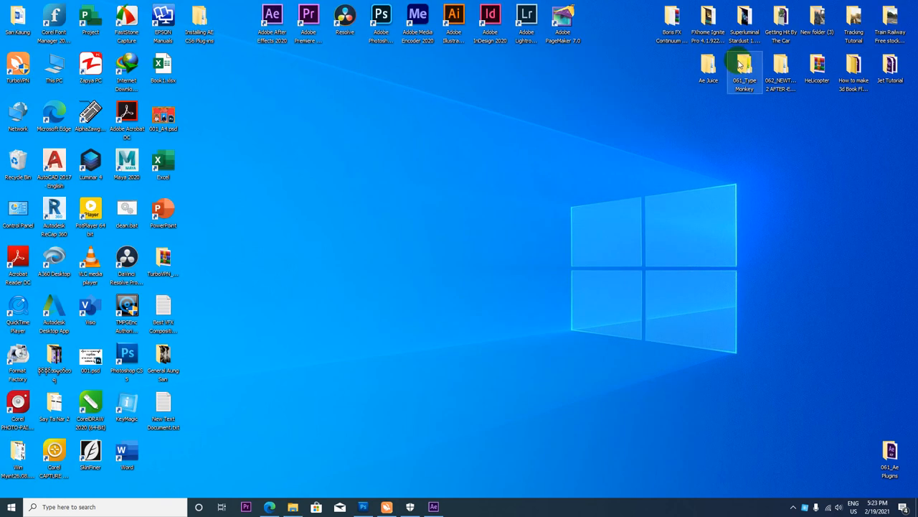
Step: Open the Jet Tutorial folder and launch VC Plugin.aep in After Effects
{"action": "double_click", "coordinate": [886, 69]}
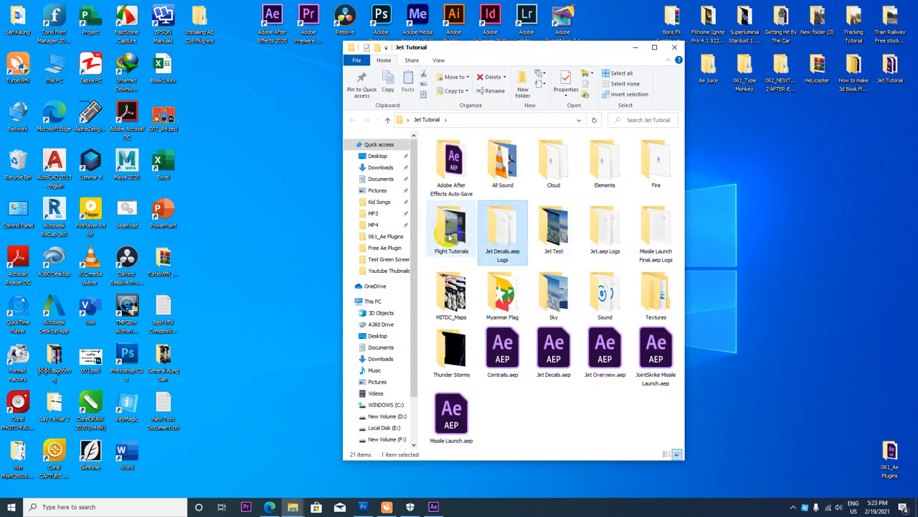
{"action": "double_click", "coordinate": [450, 226]}
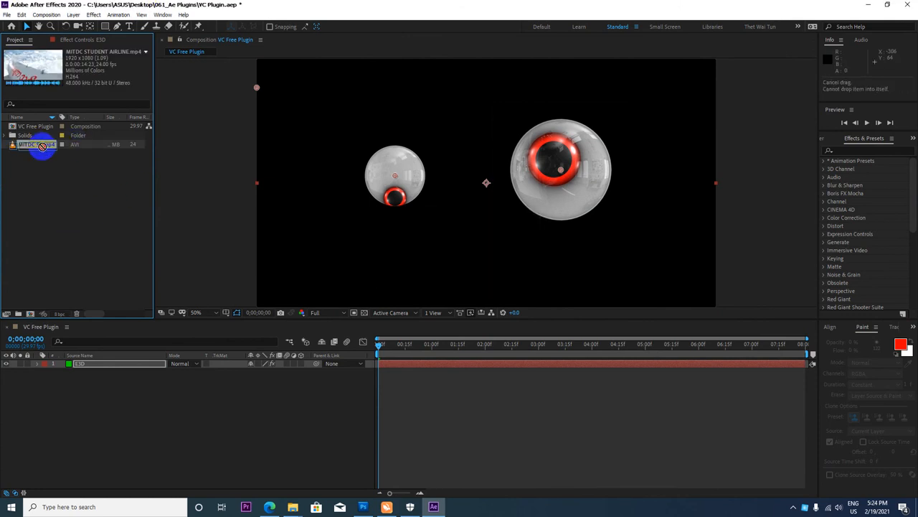
Step: Add the airline footage to the comp and expand Animation Presets to show 15 Color Presets
{"action": "left_click_drag", "start_coordinate": [36, 144], "coordinate": [101, 365]}
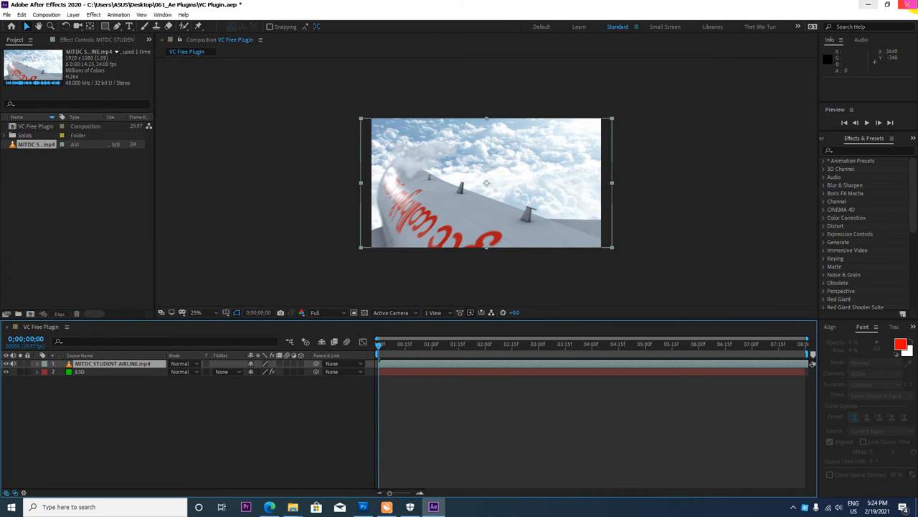
{"action": "left_click", "coordinate": [824, 161]}
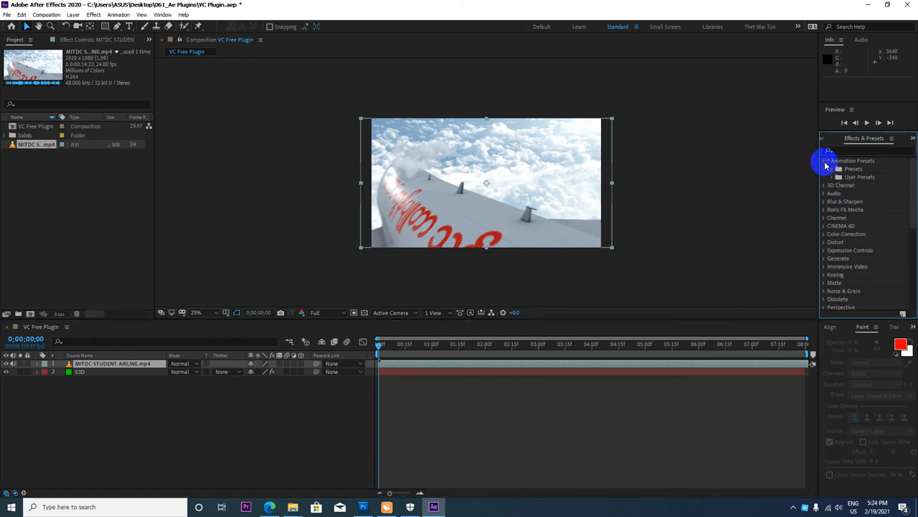
{"action": "left_click", "coordinate": [829, 169]}
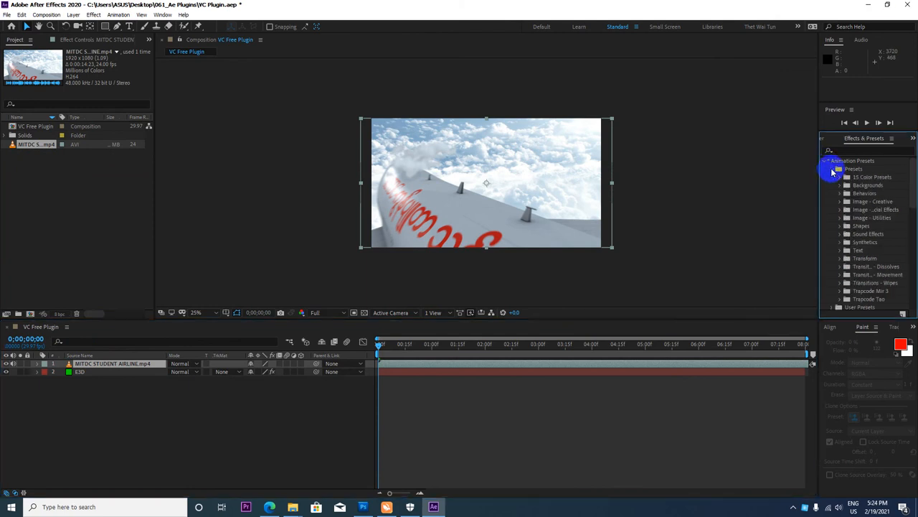
{"action": "mouse_move", "coordinate": [871, 176]}
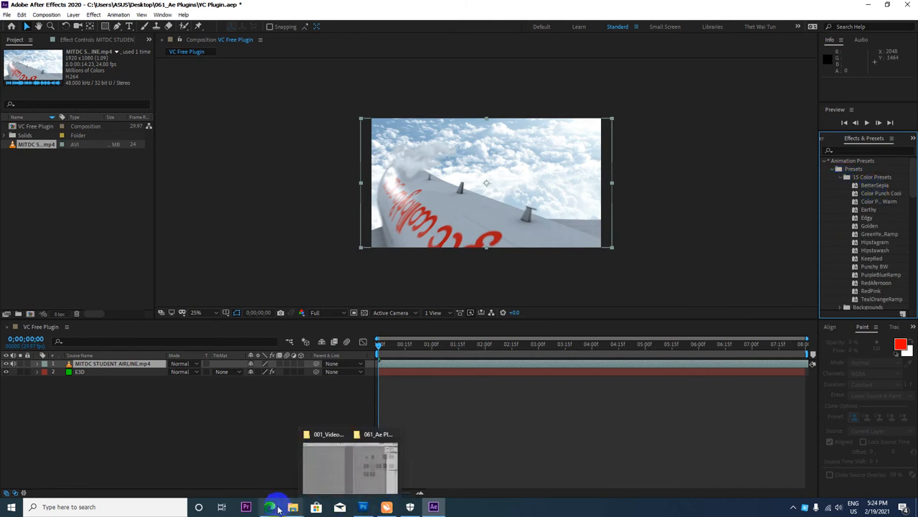
Step: Switch to the Motion Array 15 Free Color Presets page and scroll through its preview grid
{"action": "left_click", "coordinate": [267, 508]}
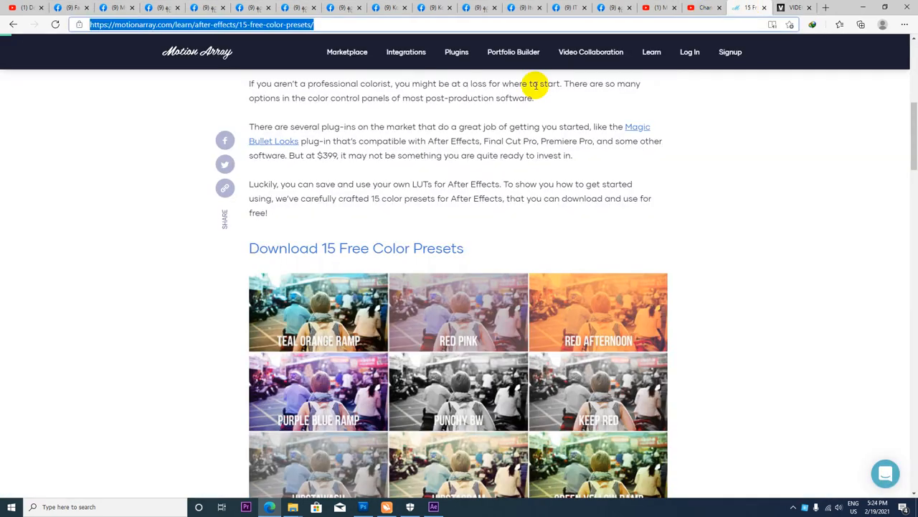
{"action": "scroll", "scroll_direction": "down", "scroll_amount": 3}
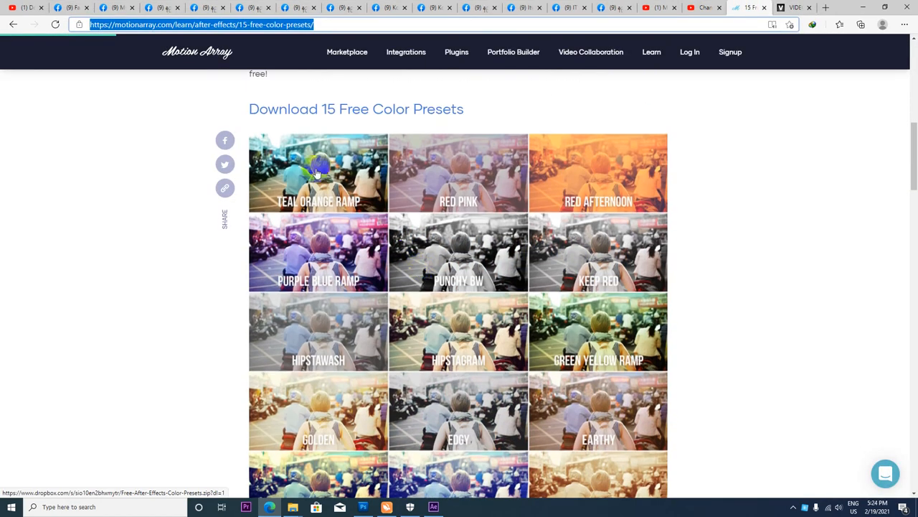
{"action": "scroll", "scroll_direction": "down", "scroll_amount": 3}
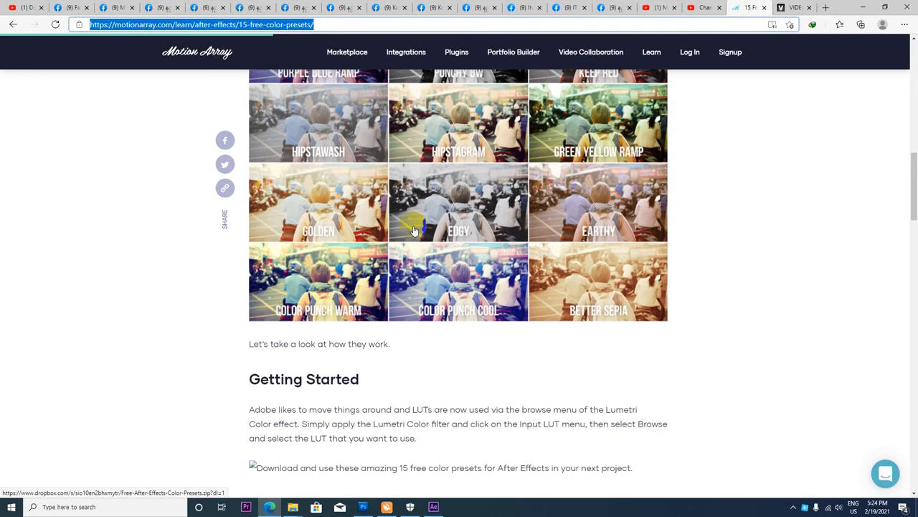
{"action": "scroll", "scroll_direction": "up", "scroll_amount": 3}
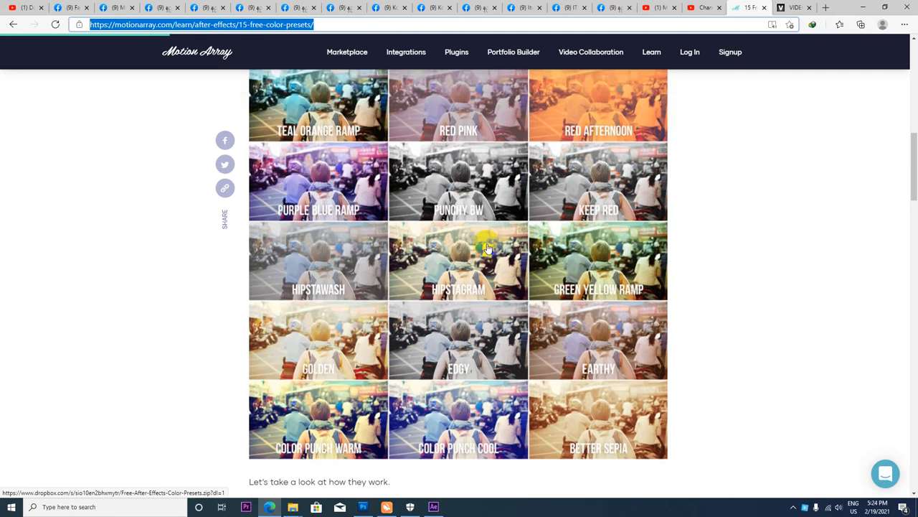
{"action": "scroll", "scroll_direction": "down", "scroll_amount": 3}
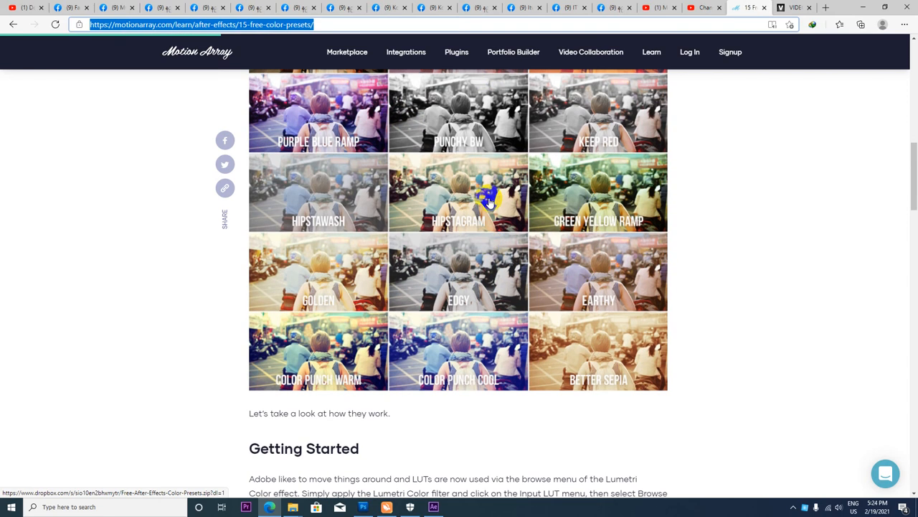
{"action": "scroll", "scroll_direction": "up", "scroll_amount": 3}
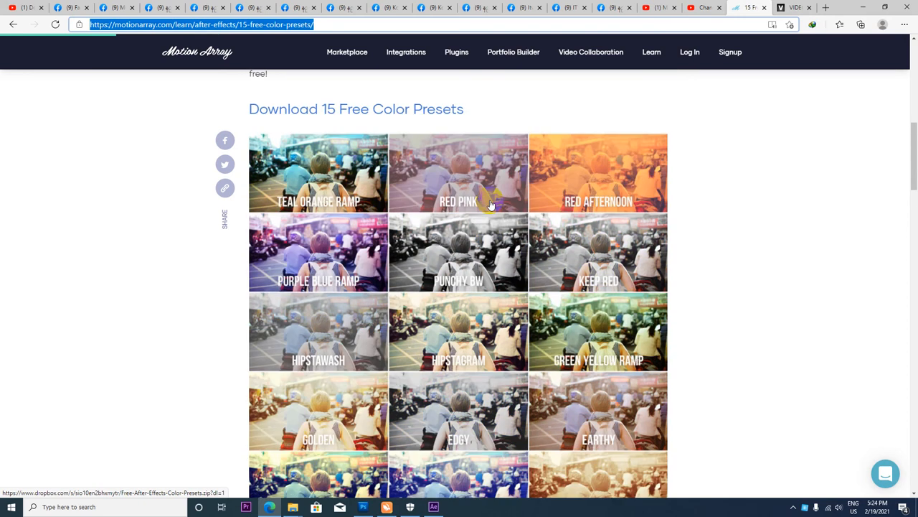
{"action": "mouse_move", "coordinate": [433, 115]}
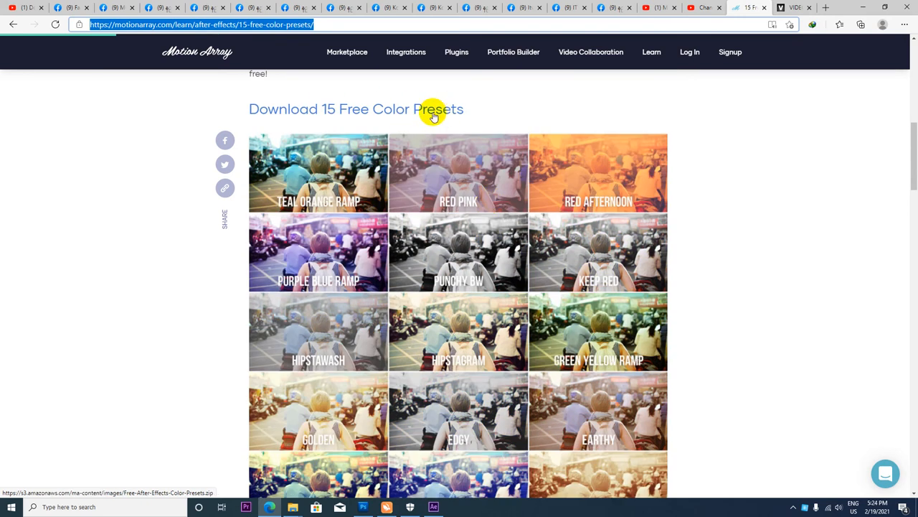
{"action": "mouse_move", "coordinate": [422, 124]}
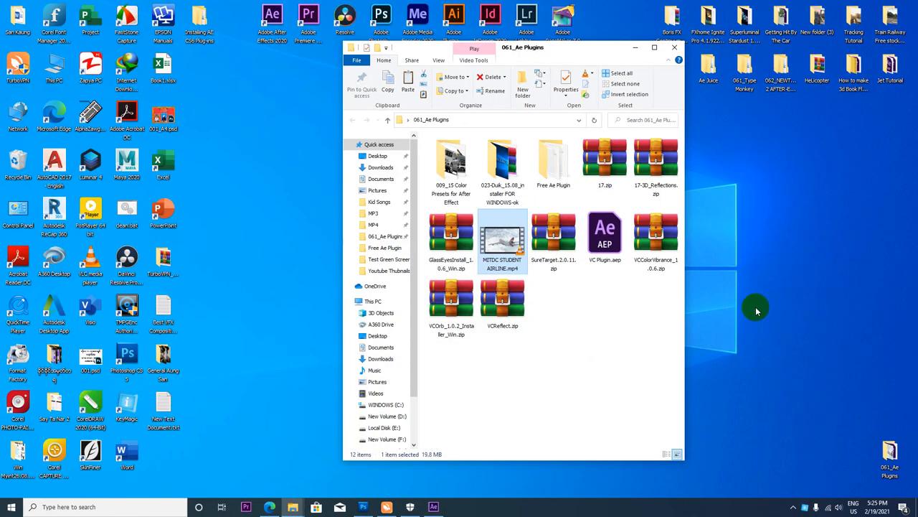
Step: Look inside the Duik 15.08 installer folder, then close the window
{"action": "double_click", "coordinate": [502, 159]}
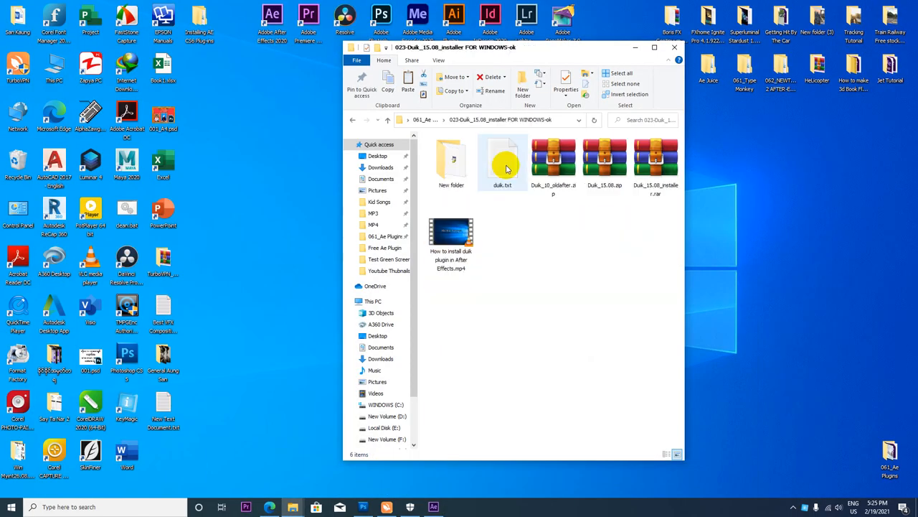
{"action": "mouse_move", "coordinate": [499, 184]}
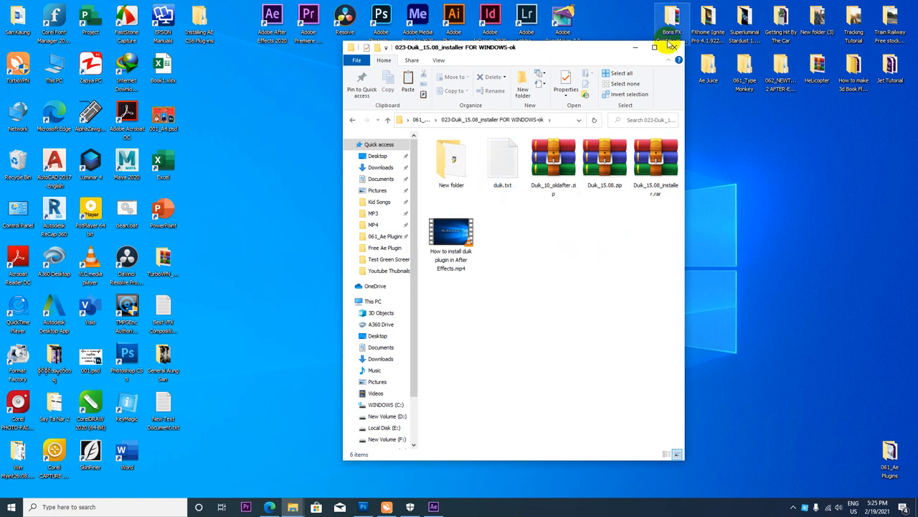
{"action": "left_click", "coordinate": [674, 46]}
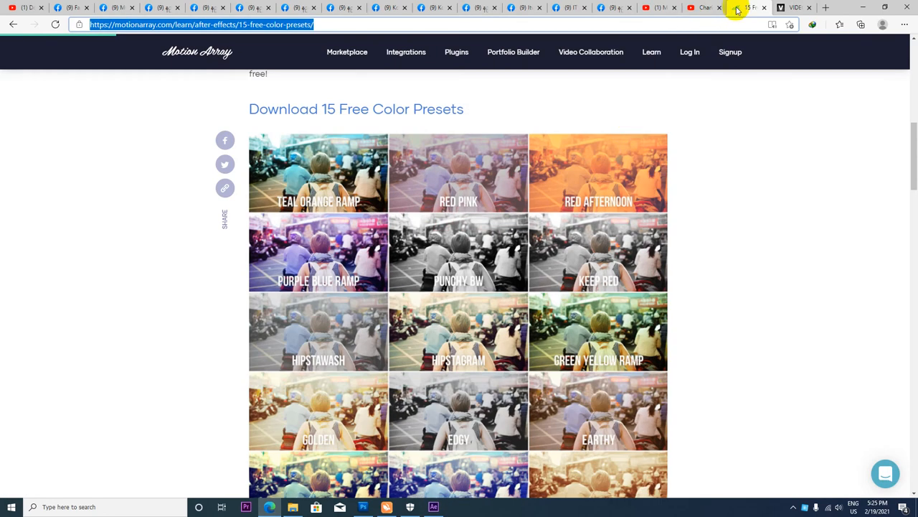
Step: Scroll further down the Motion Array page to the lower preview rows and Getting Started
{"action": "scroll", "scroll_direction": "down", "scroll_amount": 3}
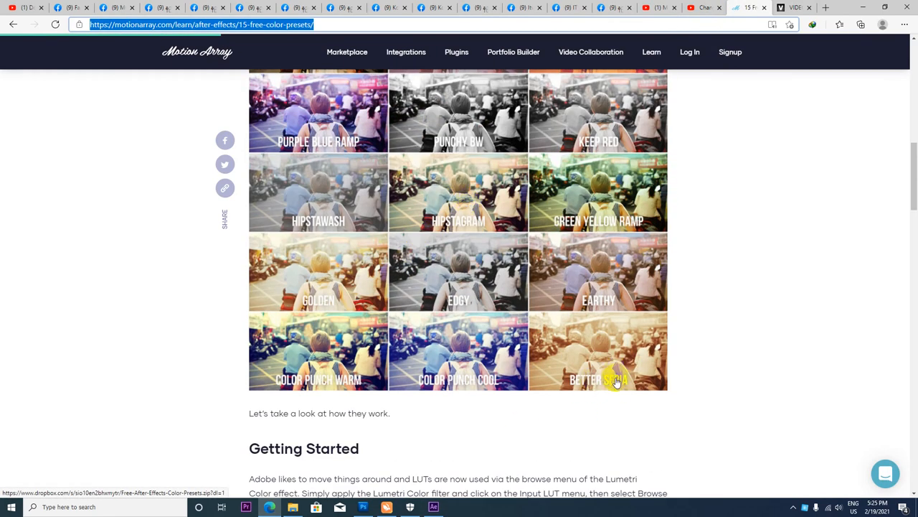
{"action": "mouse_move", "coordinate": [480, 381]}
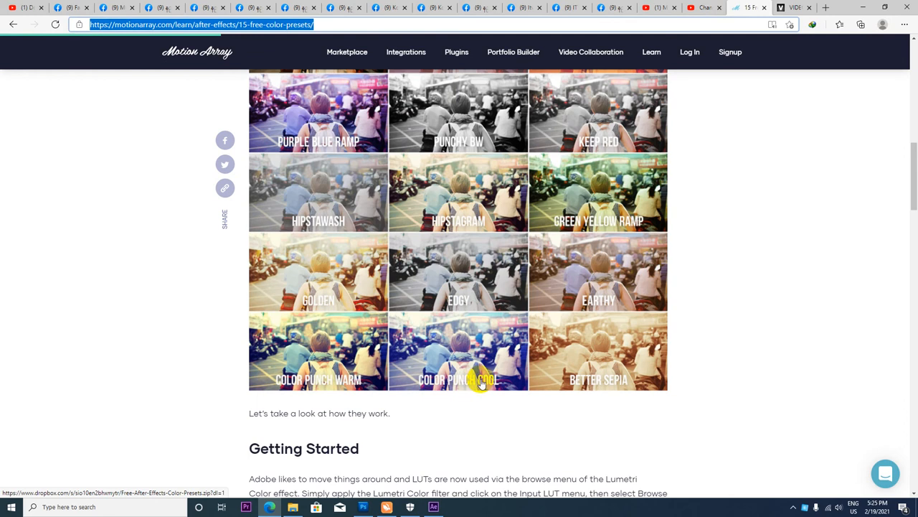
{"action": "mouse_move", "coordinate": [336, 385]}
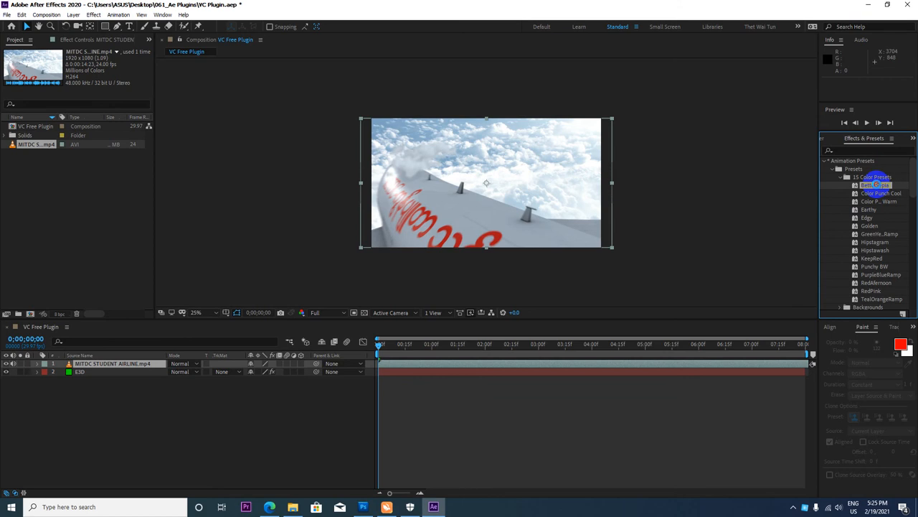
{"action": "double_click", "coordinate": [870, 186]}
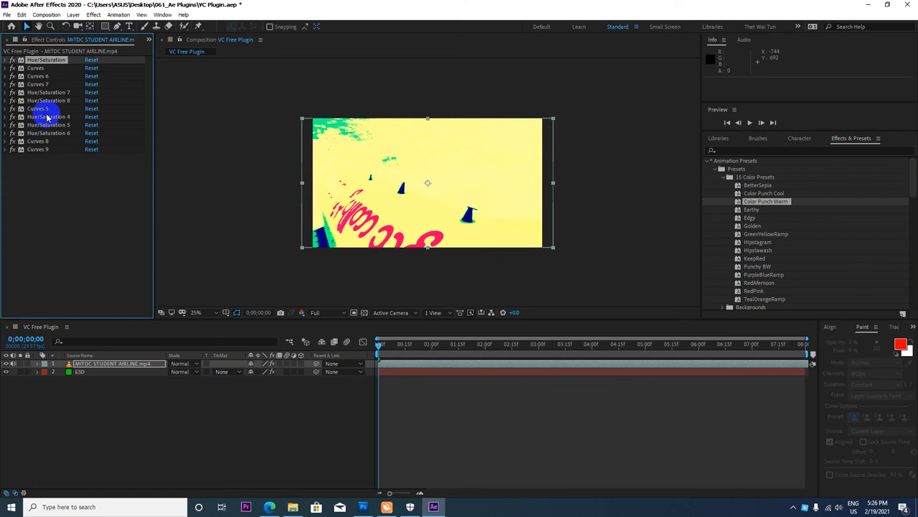
{"action": "left_click", "coordinate": [46, 116]}
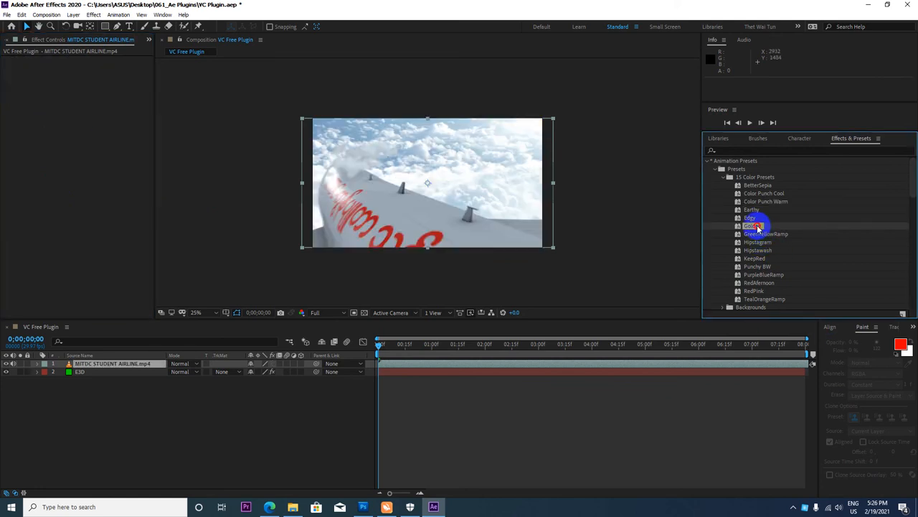
{"action": "double_click", "coordinate": [754, 225]}
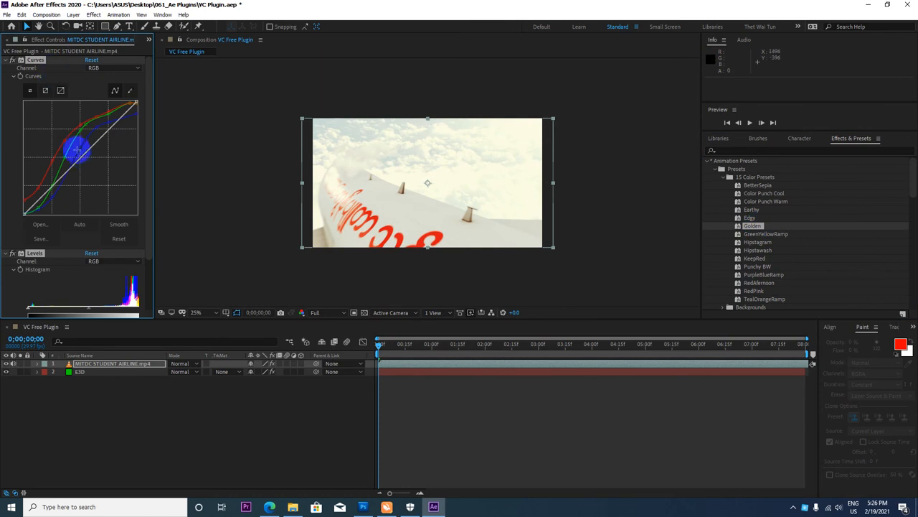
{"action": "left_click_drag", "start_coordinate": [77, 149], "coordinate": [86, 155]}
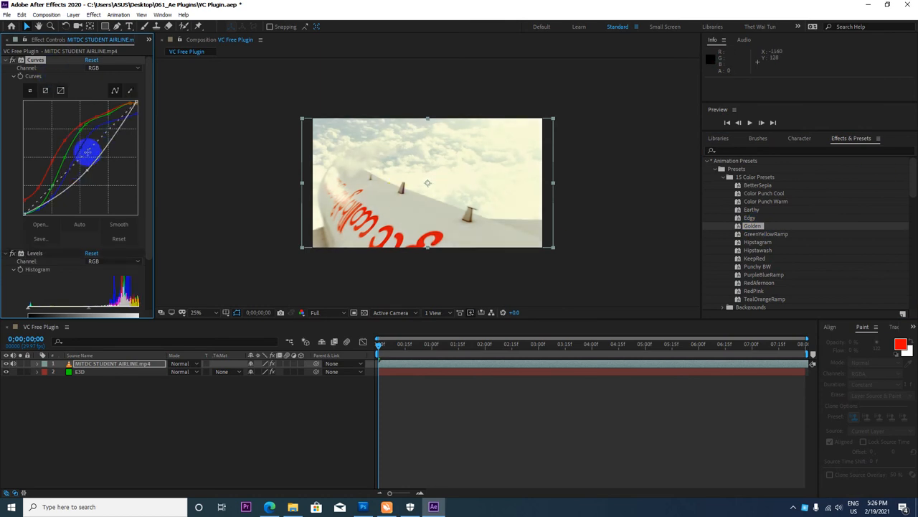
{"action": "left_click", "coordinate": [110, 69]}
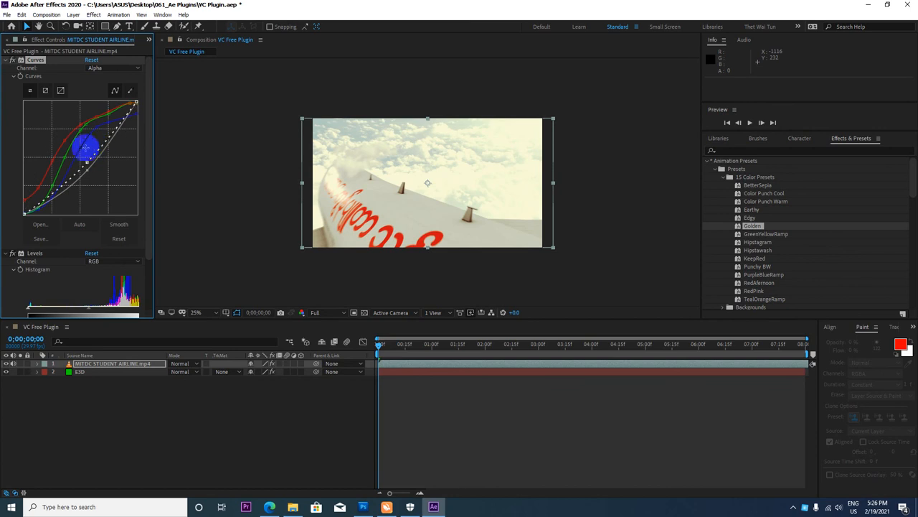
{"action": "left_click", "coordinate": [115, 68]}
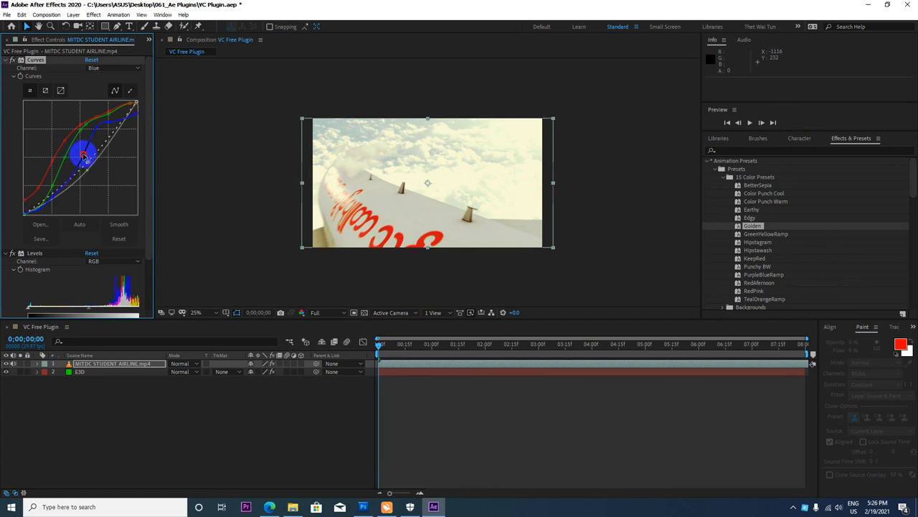
{"action": "left_click", "coordinate": [112, 67]}
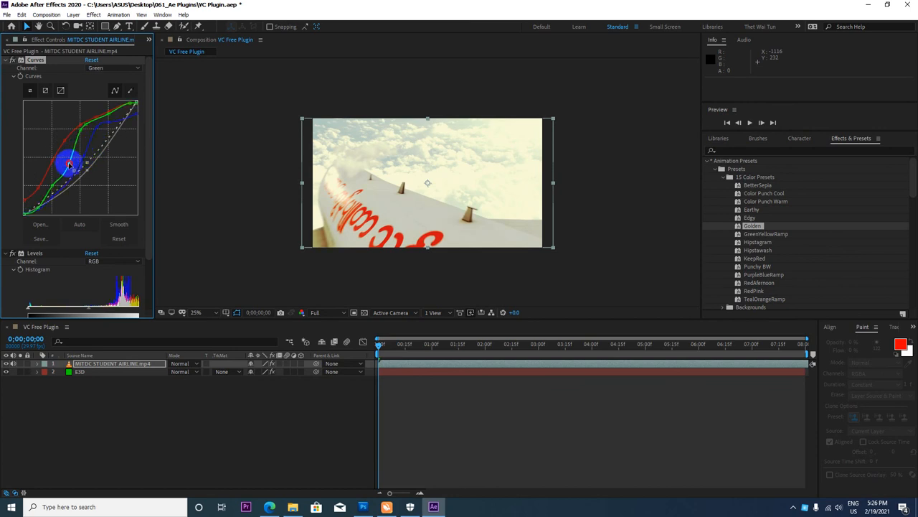
{"action": "left_click_drag", "start_coordinate": [69, 165], "coordinate": [64, 144]}
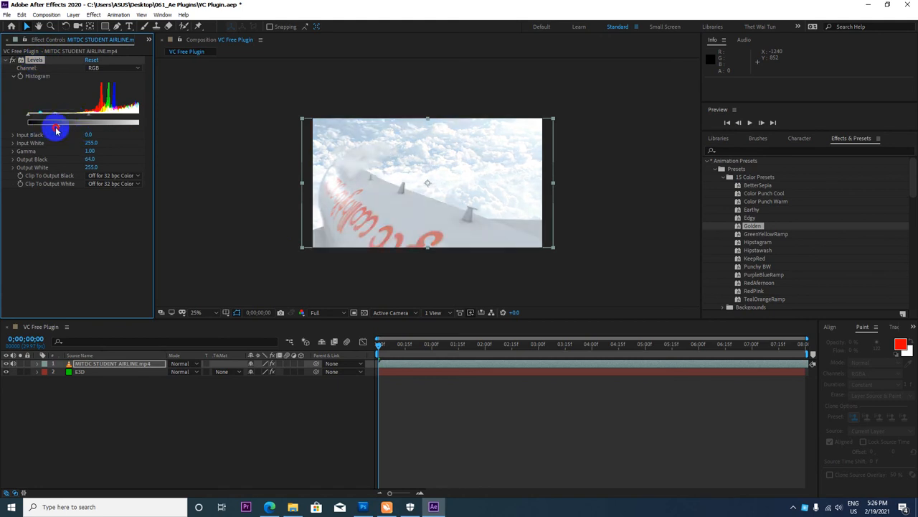
{"action": "left_click_drag", "start_coordinate": [57, 122], "coordinate": [58, 107]}
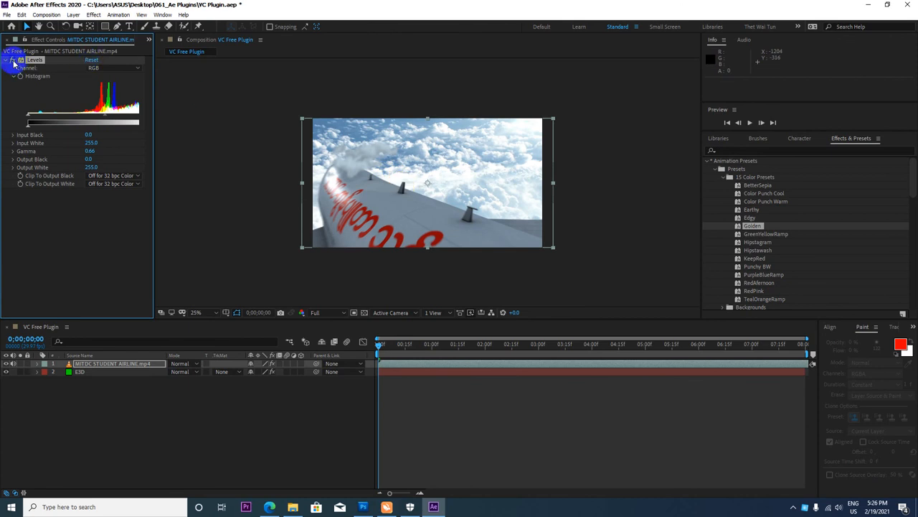
{"action": "mouse_move", "coordinate": [732, 330]}
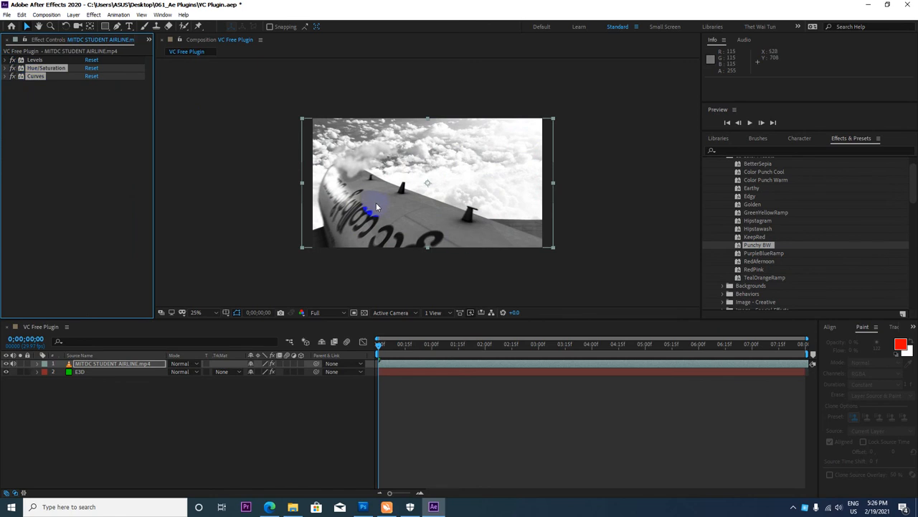
{"action": "left_click", "coordinate": [30, 67]}
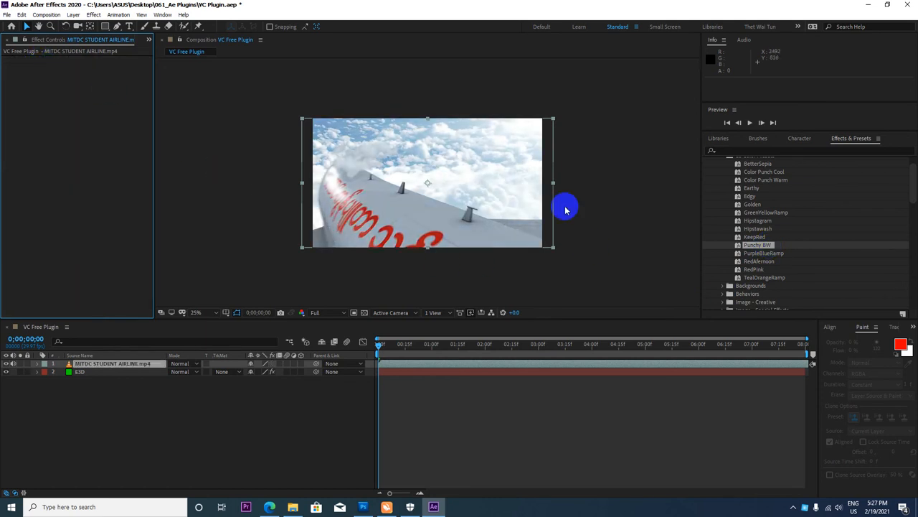
Step: Apply the Keepred preset to the airline clip and drag its Hue/Saturation Blue Lightness slider
{"action": "double_click", "coordinate": [746, 270]}
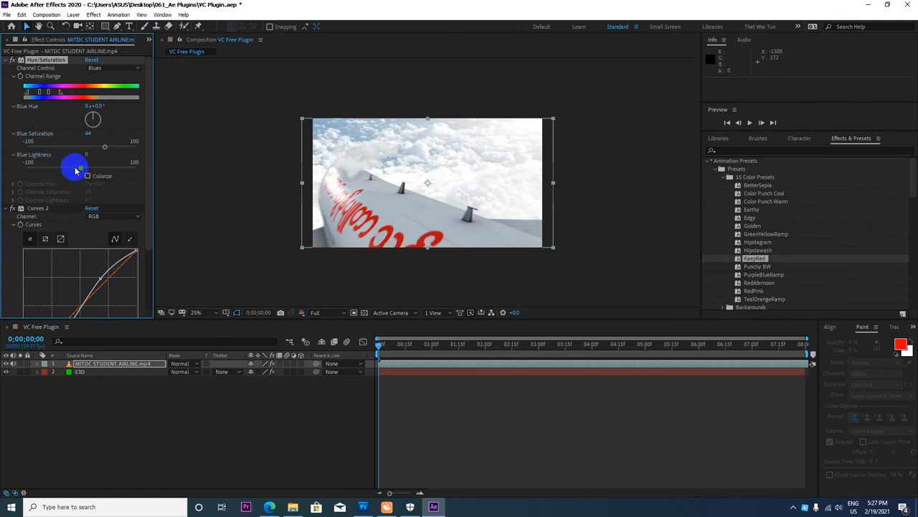
{"action": "left_click_drag", "start_coordinate": [86, 161], "coordinate": [26, 166]}
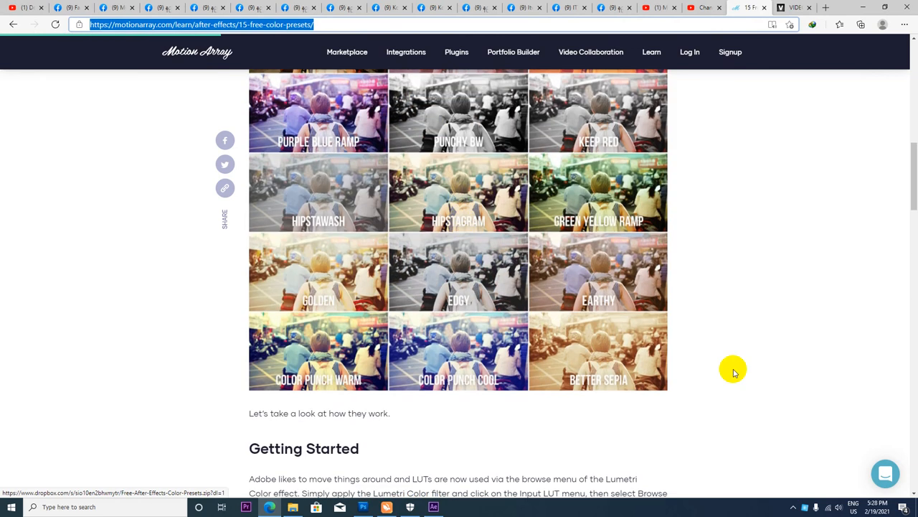
{"action": "scroll", "scroll_direction": "up", "scroll_amount": 3}
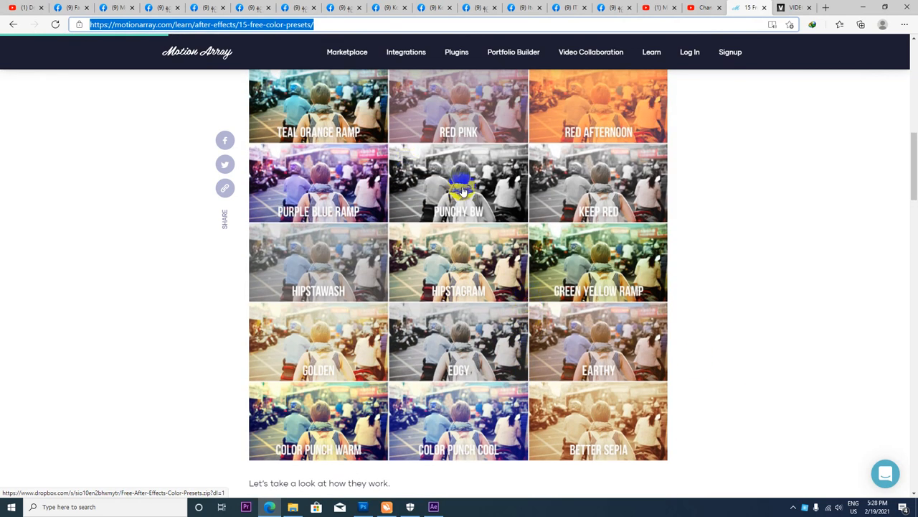
{"action": "mouse_move", "coordinate": [451, 279]}
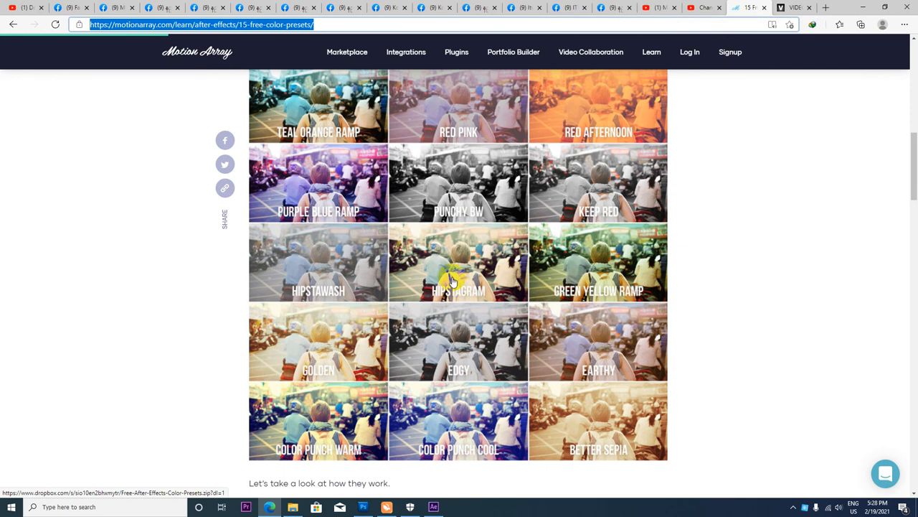
{"action": "mouse_move", "coordinate": [445, 189]}
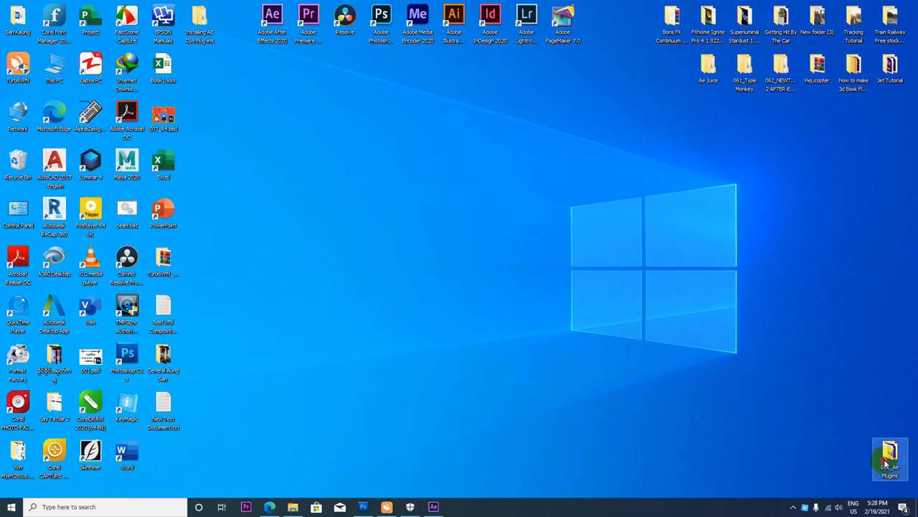
Step: Open the Ae Plugins desktop folder and its 15 Color Presets subfolder
{"action": "double_click", "coordinate": [893, 450]}
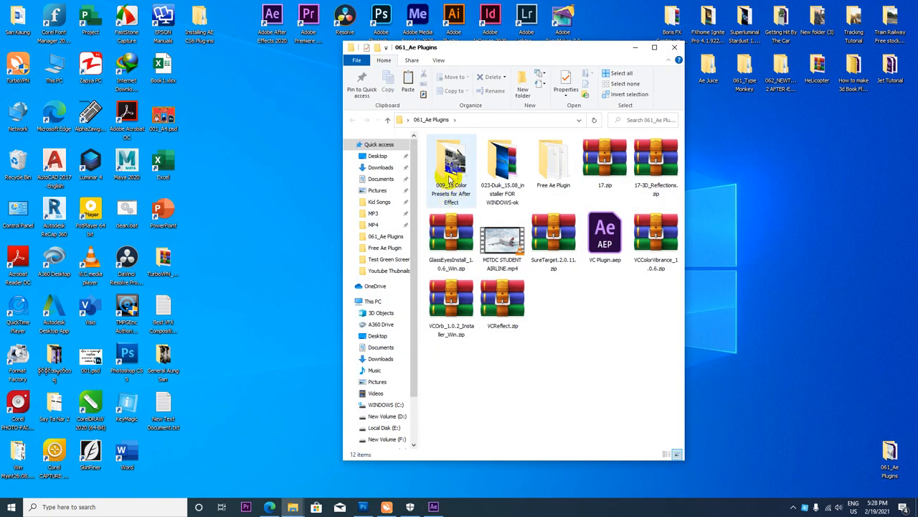
{"action": "double_click", "coordinate": [502, 165]}
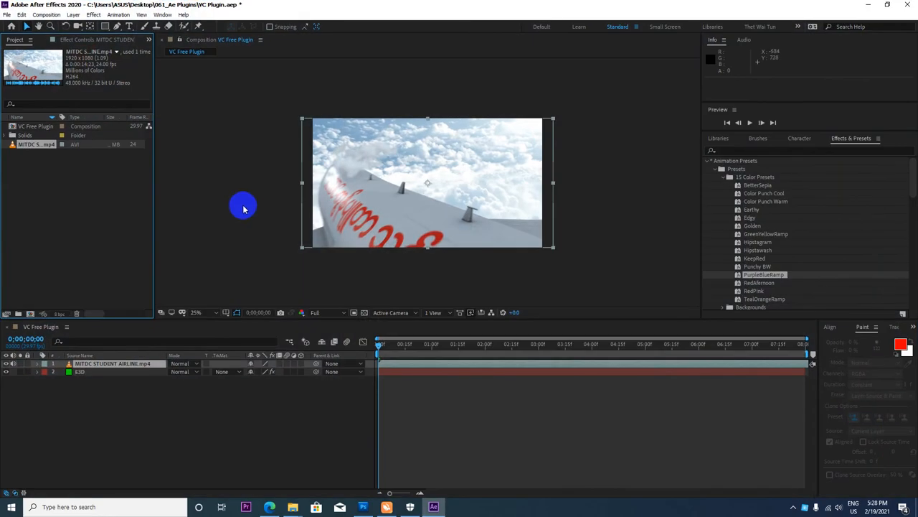
{"action": "mouse_move", "coordinate": [250, 209]}
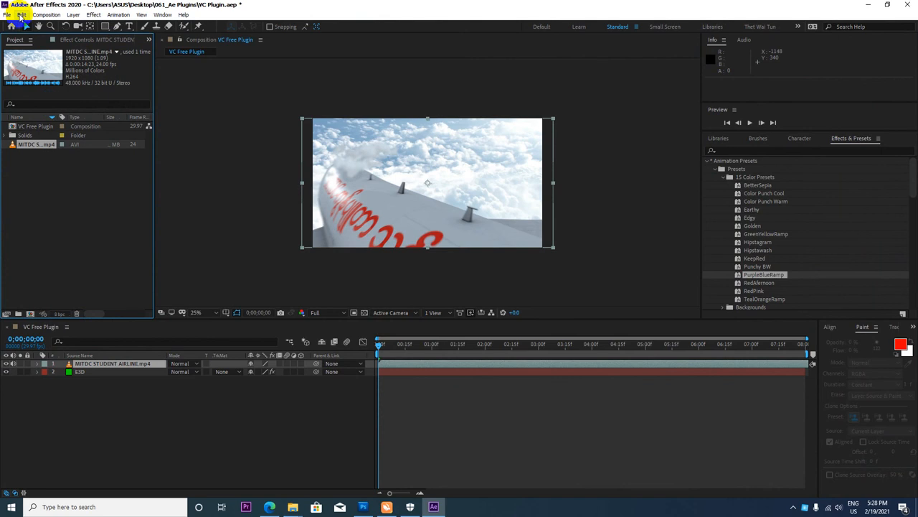
{"action": "left_click", "coordinate": [5, 15]}
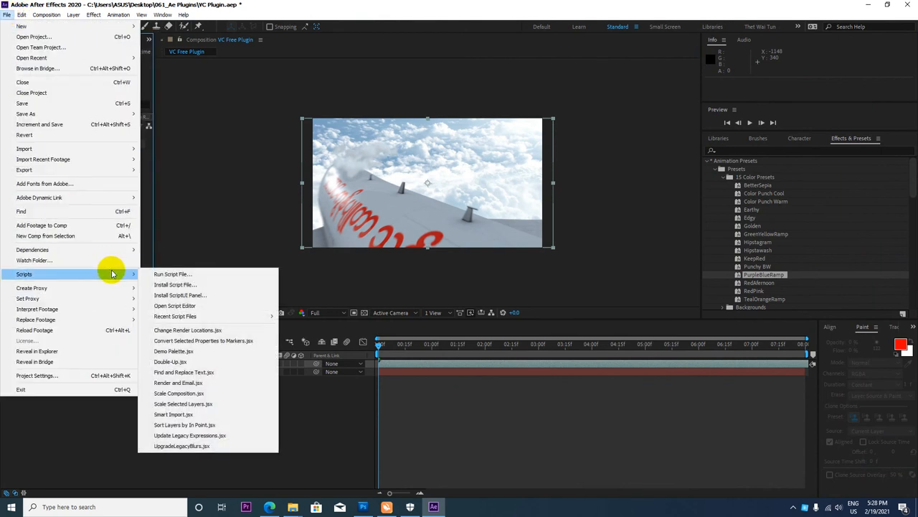
{"action": "left_click", "coordinate": [172, 275]}
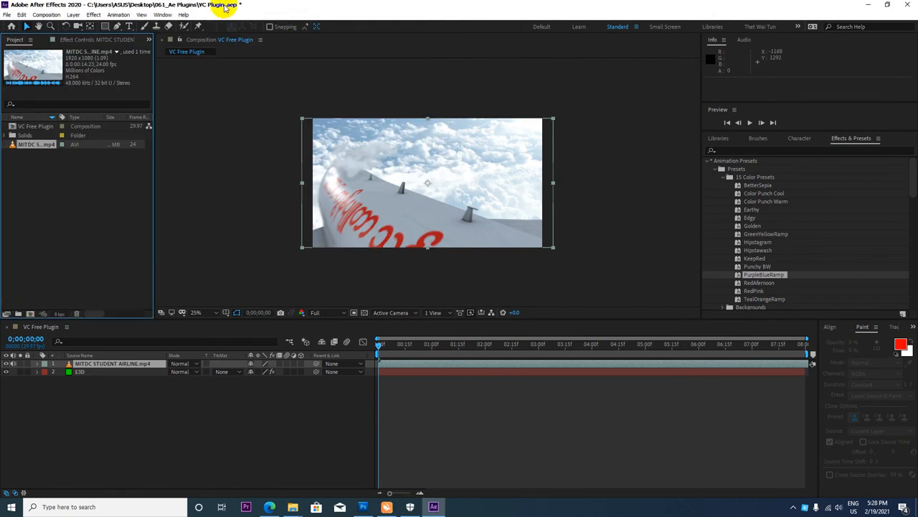
{"action": "left_click", "coordinate": [164, 14]}
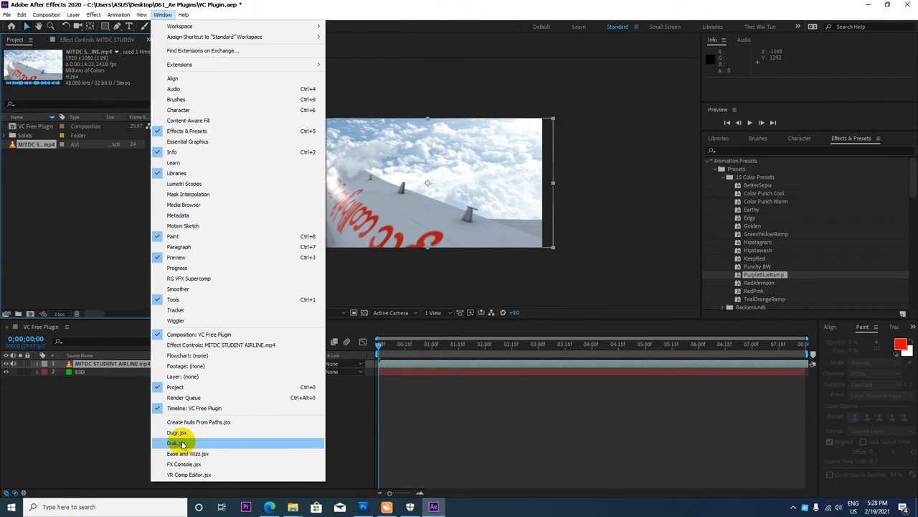
{"action": "mouse_move", "coordinate": [181, 444]}
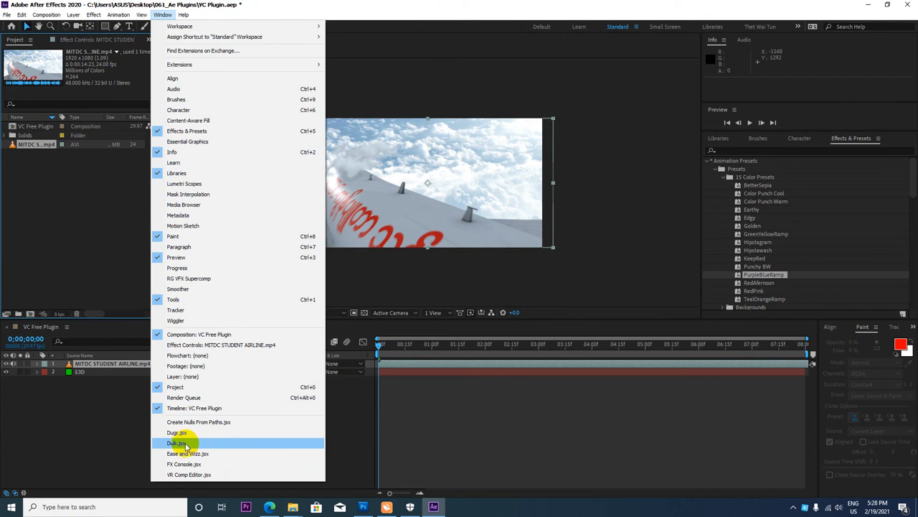
{"action": "left_click", "coordinate": [175, 443]}
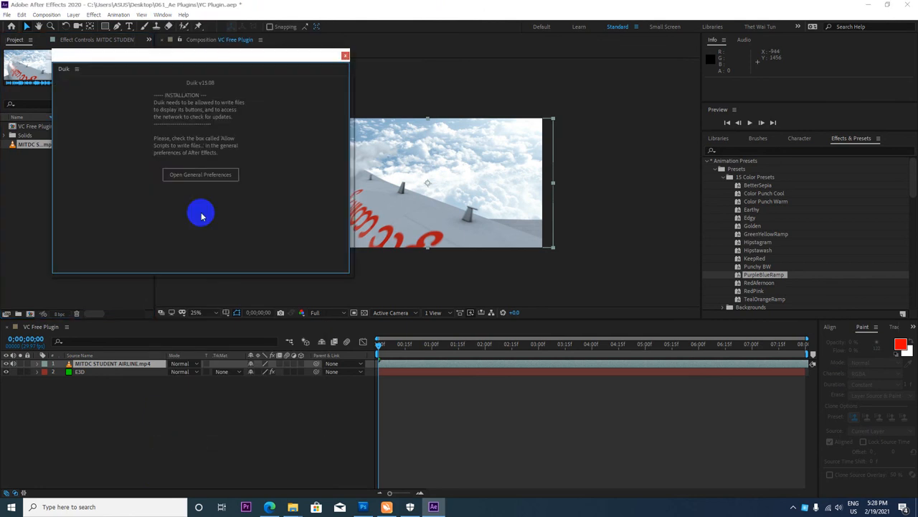
{"action": "left_click_drag", "start_coordinate": [201, 69], "coordinate": [646, 54]}
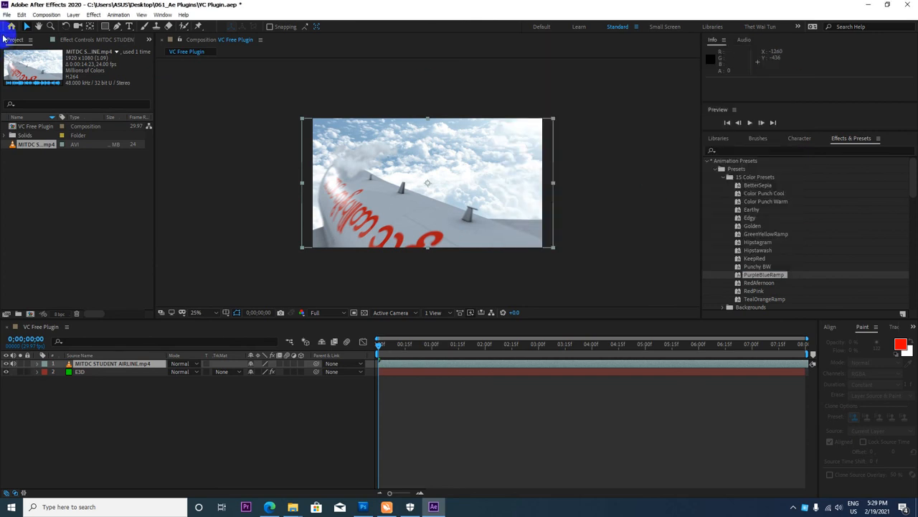
Step: Open General Preferences, toggle an option back and forth, and cancel without changes
{"action": "left_click", "coordinate": [31, 14]}
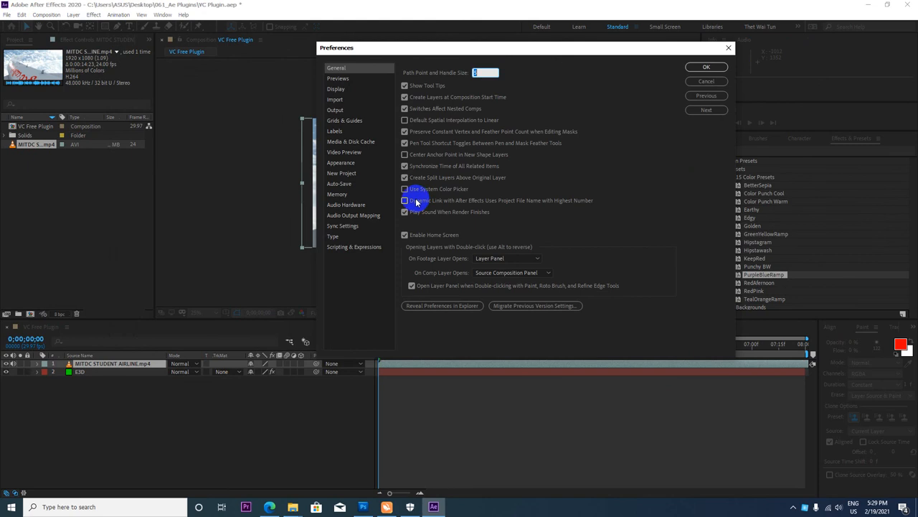
{"action": "left_click", "coordinate": [405, 212]}
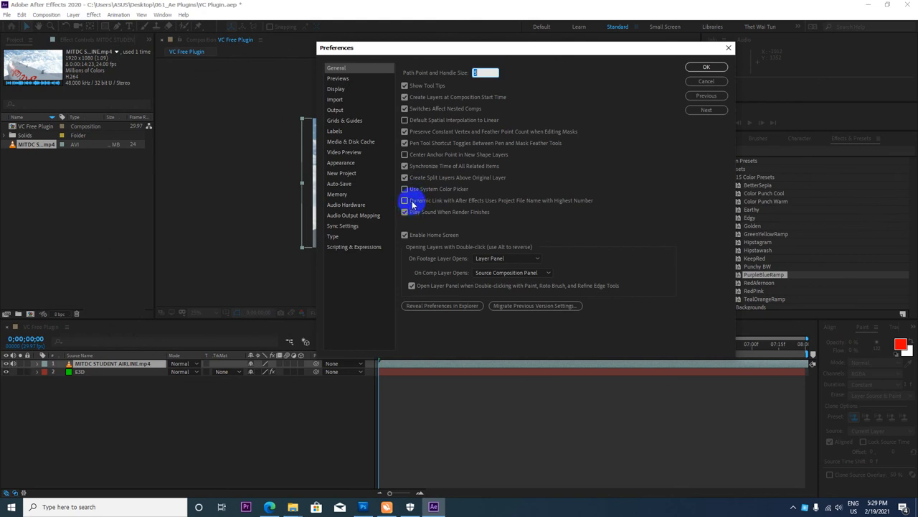
{"action": "left_click", "coordinate": [405, 213]}
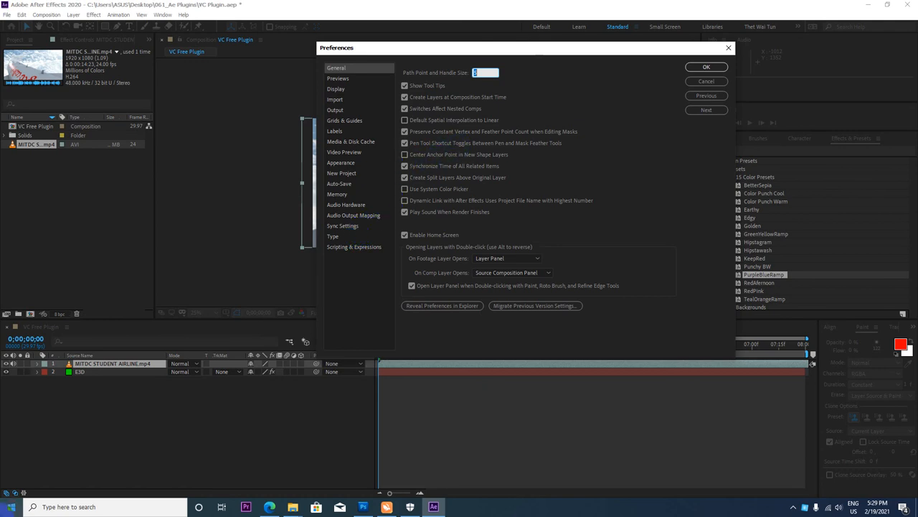
{"action": "left_click", "coordinate": [706, 67]}
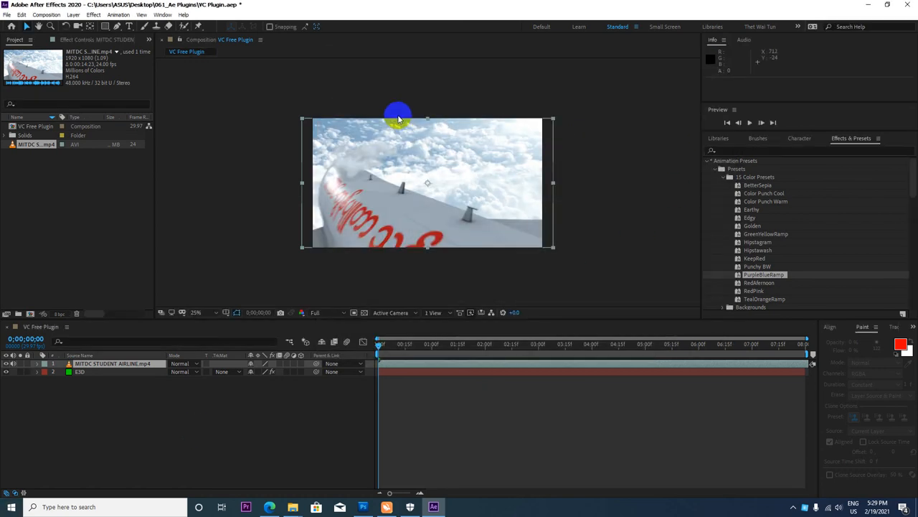
Step: Open the Duik panel from Window and use its notice button to reach General Preferences
{"action": "left_click", "coordinate": [161, 15]}
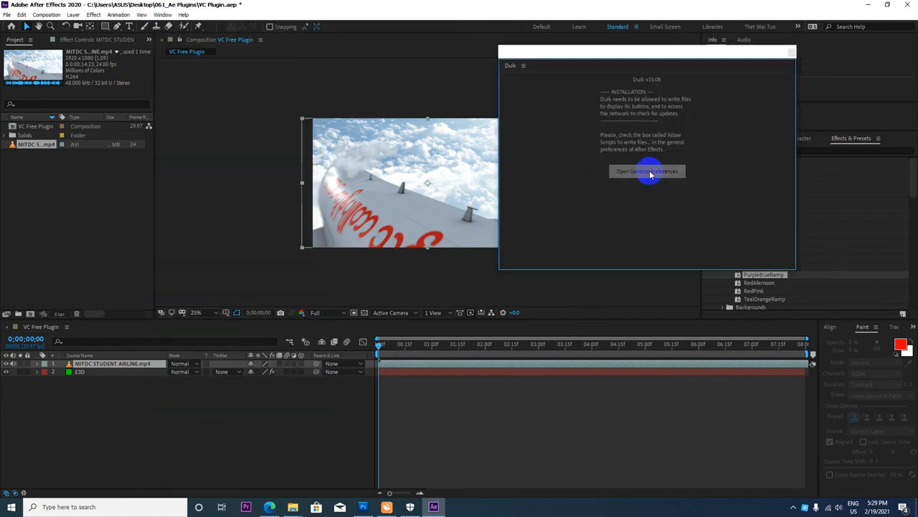
{"action": "left_click", "coordinate": [646, 171]}
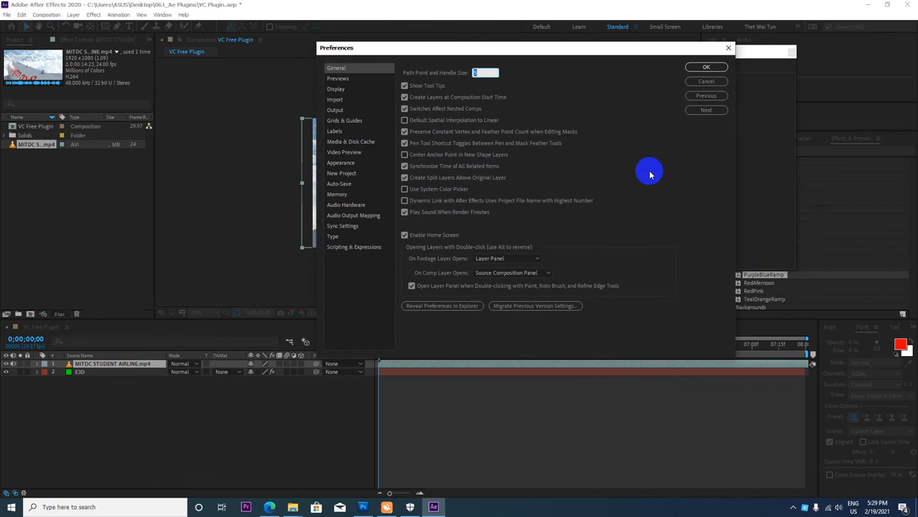
{"action": "mouse_move", "coordinate": [646, 177]}
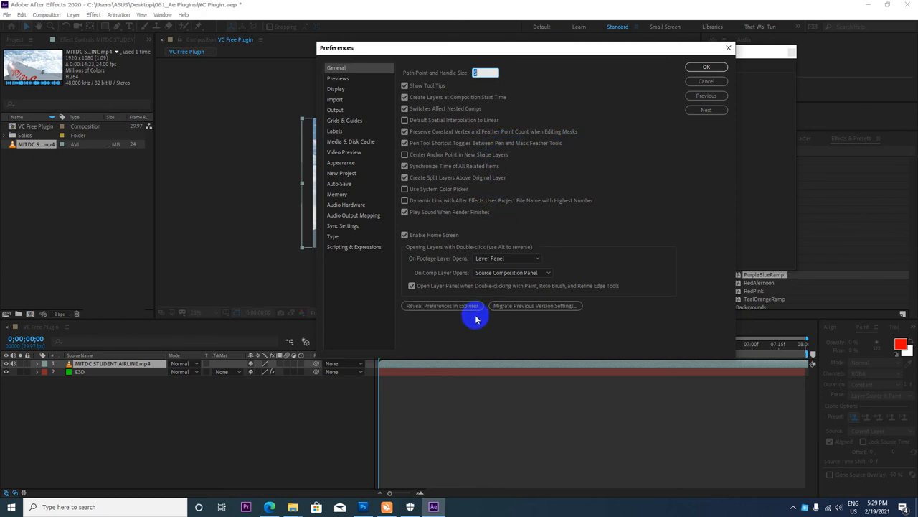
{"action": "mouse_move", "coordinate": [462, 303]}
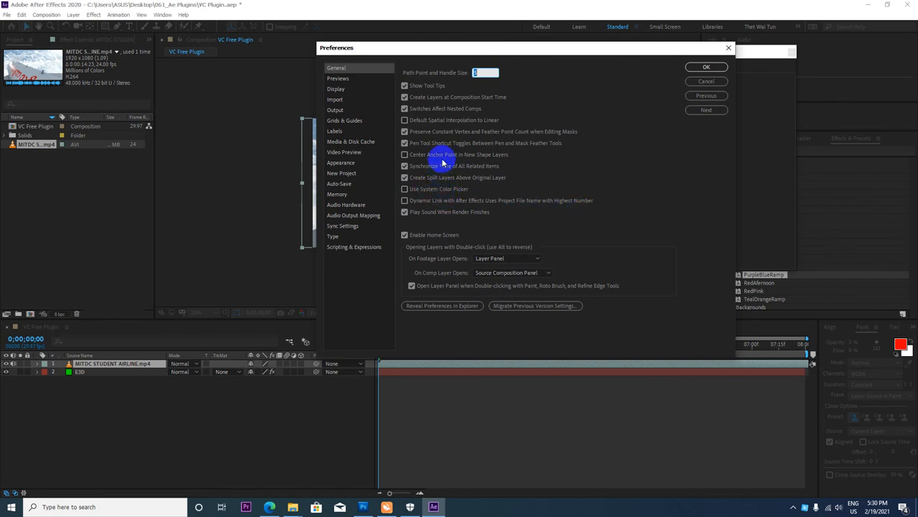
{"action": "mouse_move", "coordinate": [446, 160]}
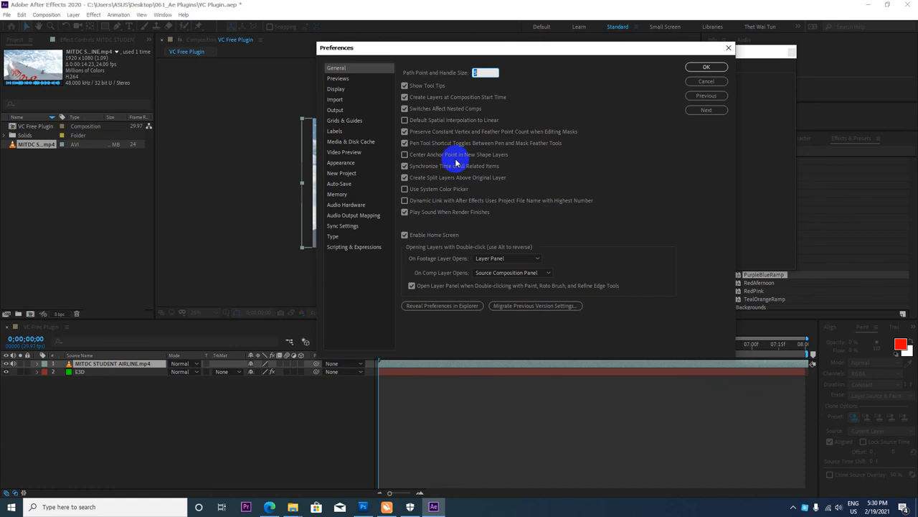
{"action": "mouse_move", "coordinate": [337, 99]}
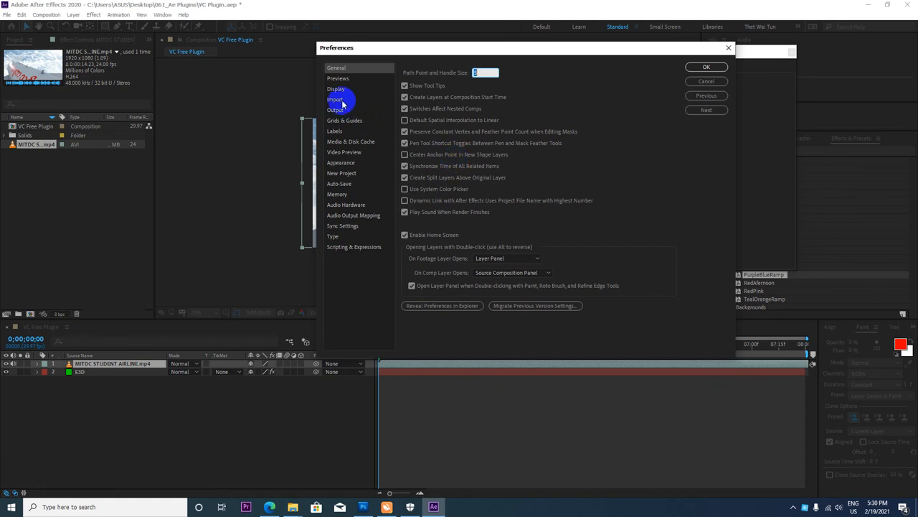
Step: Review Display, Import, Output and Media & Disk Cache, then tick Use System Color Picker in General
{"action": "left_click", "coordinate": [336, 89]}
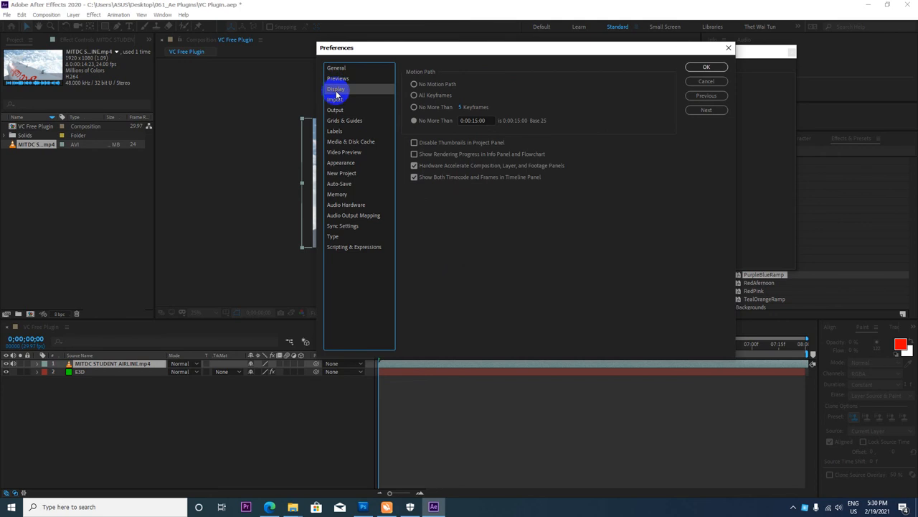
{"action": "left_click", "coordinate": [336, 99]}
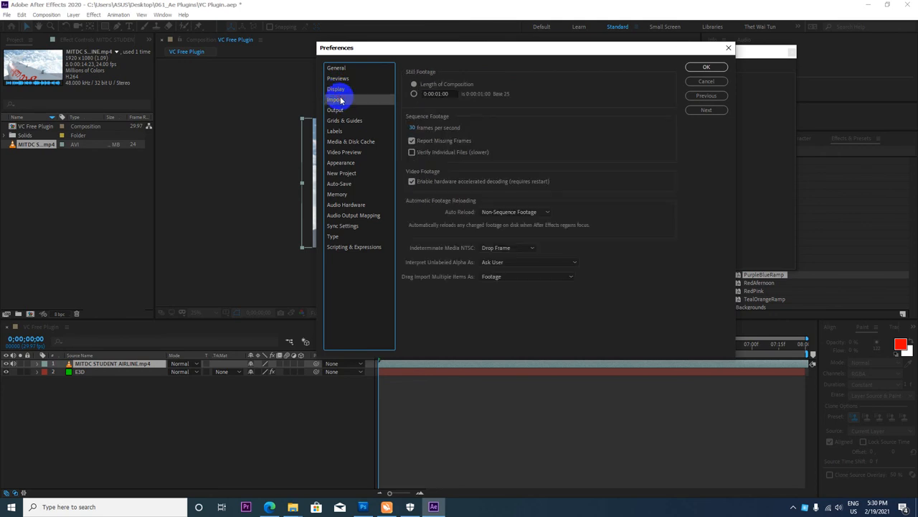
{"action": "left_click", "coordinate": [334, 110]}
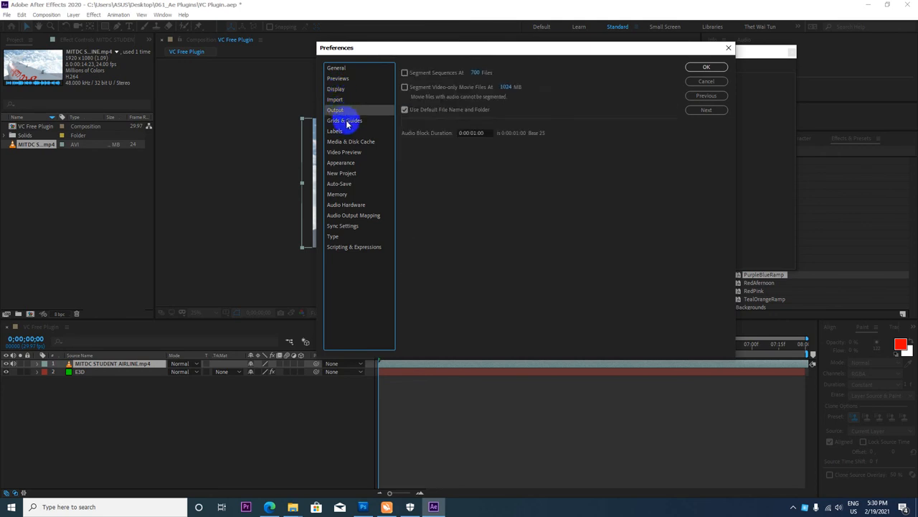
{"action": "left_click", "coordinate": [350, 142]}
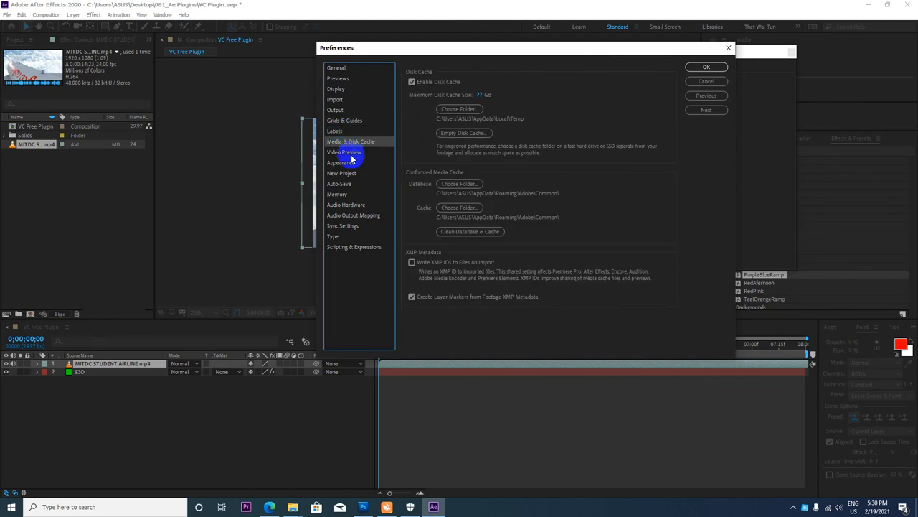
{"action": "left_click", "coordinate": [336, 68]}
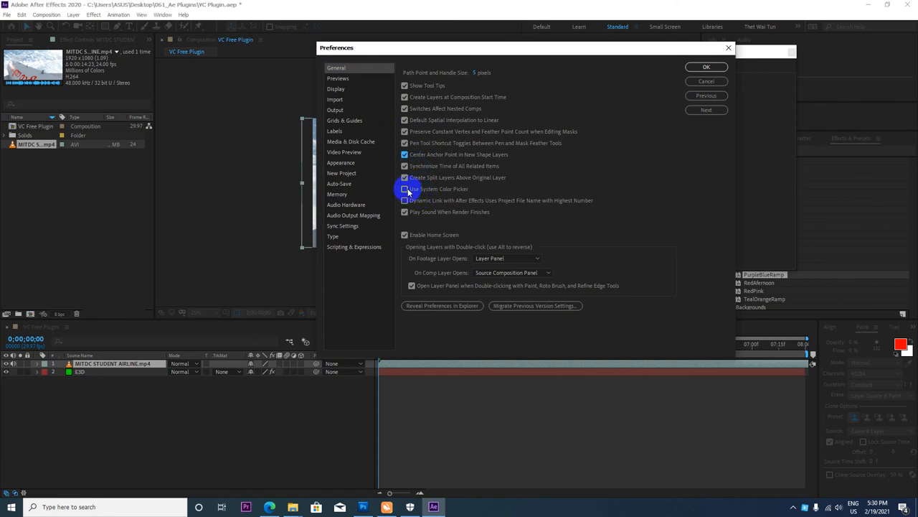
{"action": "left_click", "coordinate": [404, 190]}
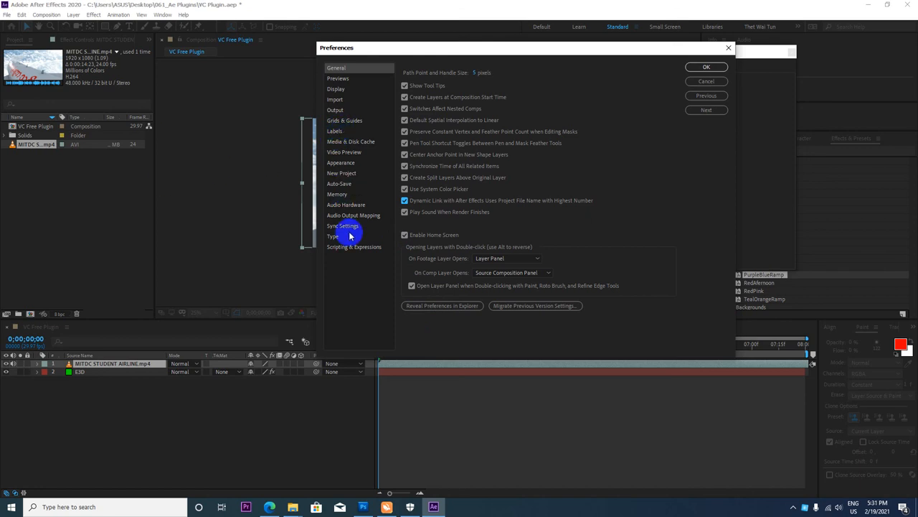
Step: Back in General, untick Use System Color Picker and Center Anchor Point in New Shape Layers
{"action": "left_click", "coordinate": [355, 247]}
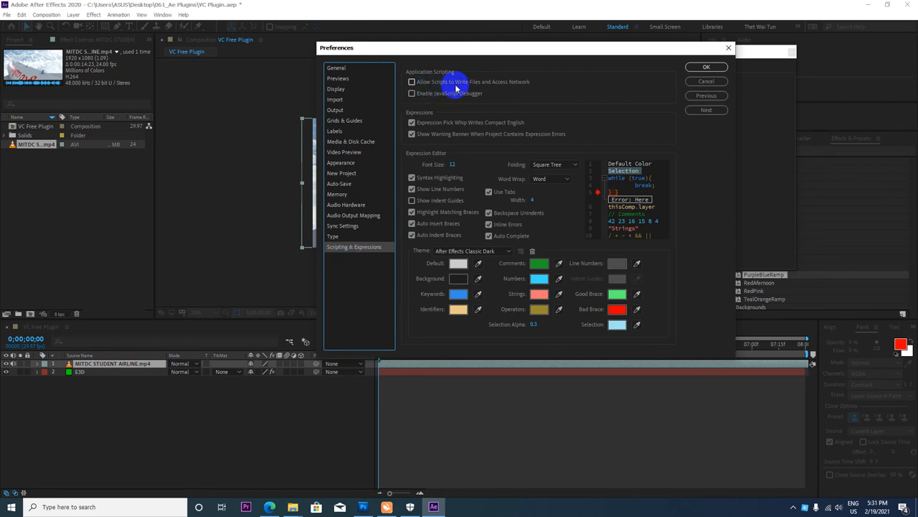
{"action": "mouse_move", "coordinate": [488, 88]}
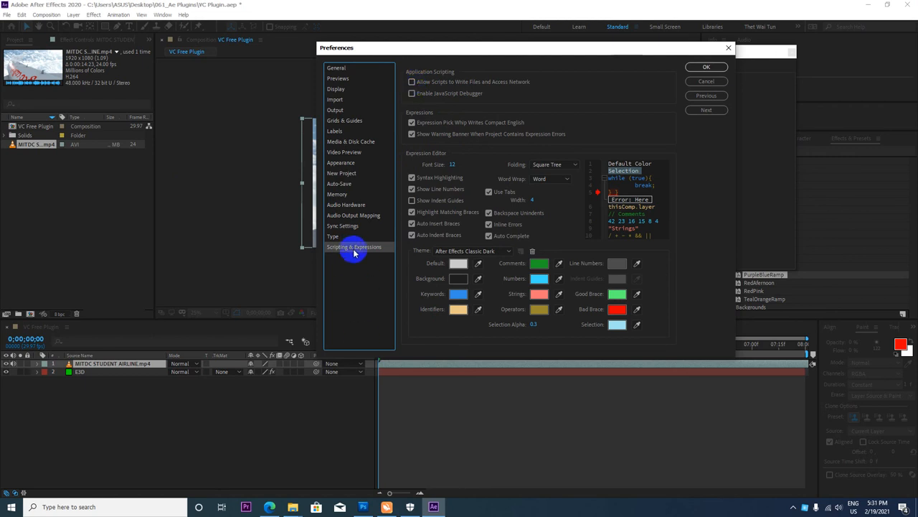
{"action": "mouse_move", "coordinate": [362, 252]}
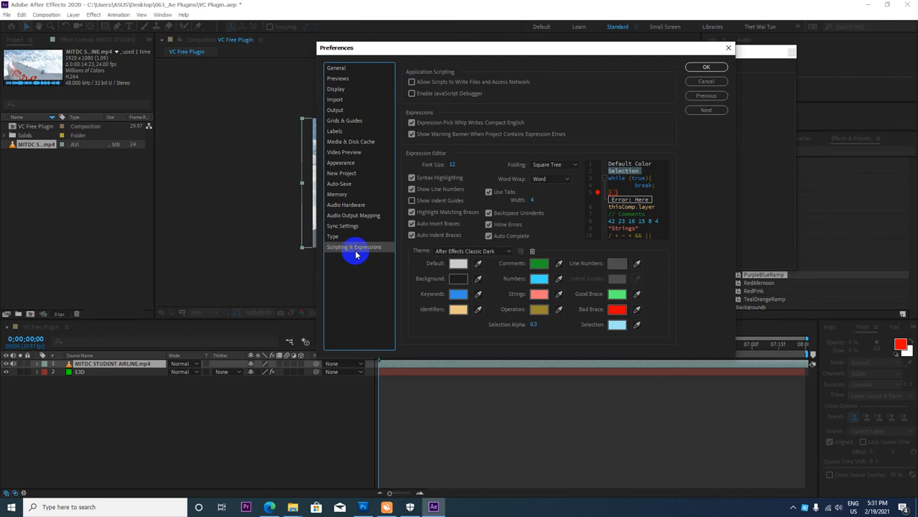
{"action": "mouse_move", "coordinate": [338, 251]}
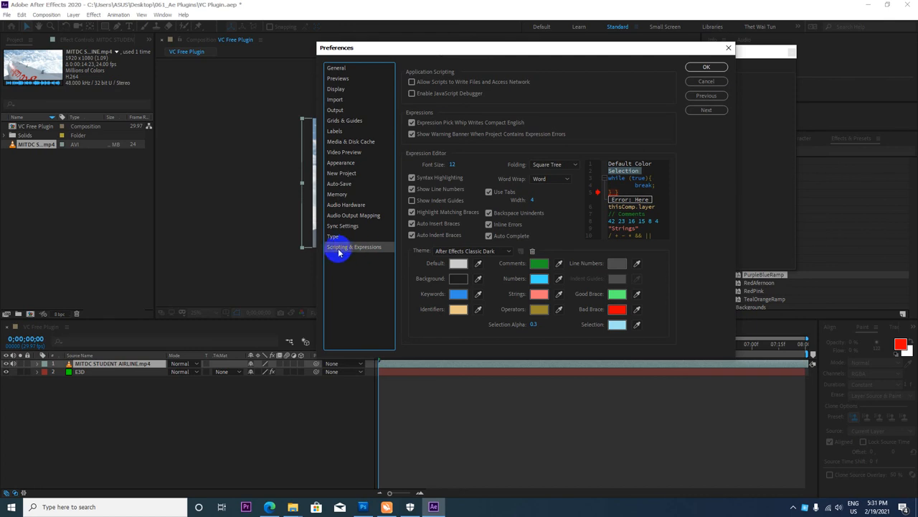
{"action": "left_click", "coordinate": [339, 68]}
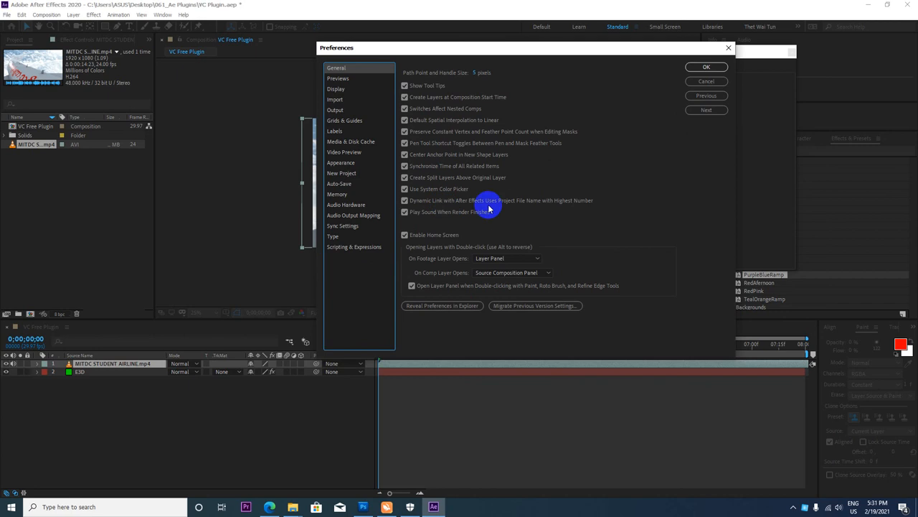
{"action": "mouse_move", "coordinate": [465, 220]}
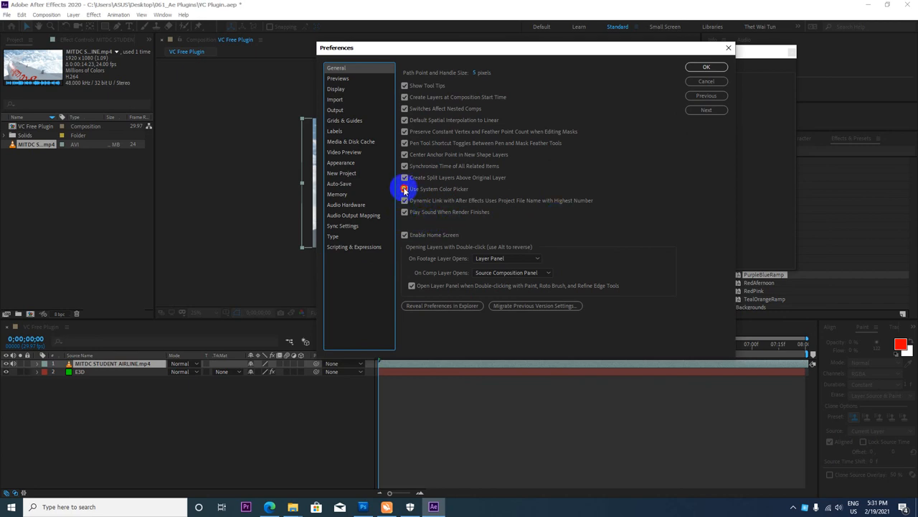
{"action": "left_click", "coordinate": [405, 189]}
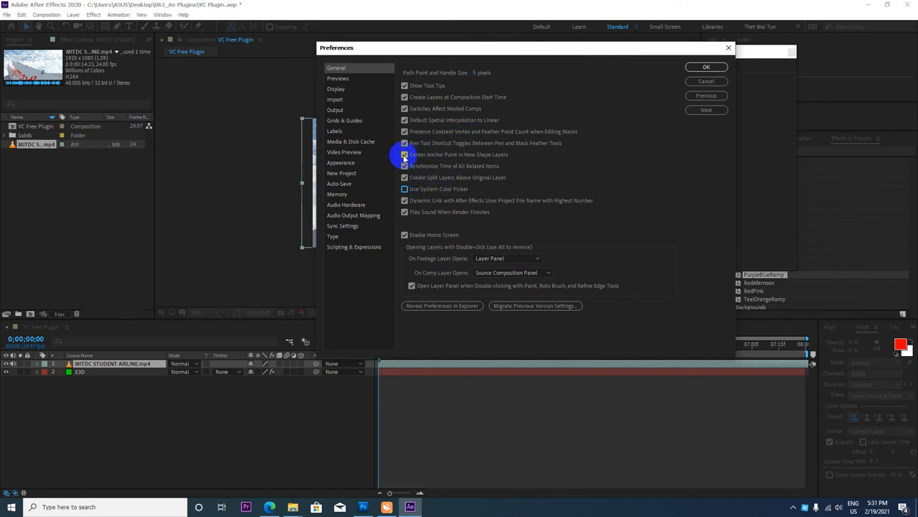
{"action": "left_click", "coordinate": [405, 154]}
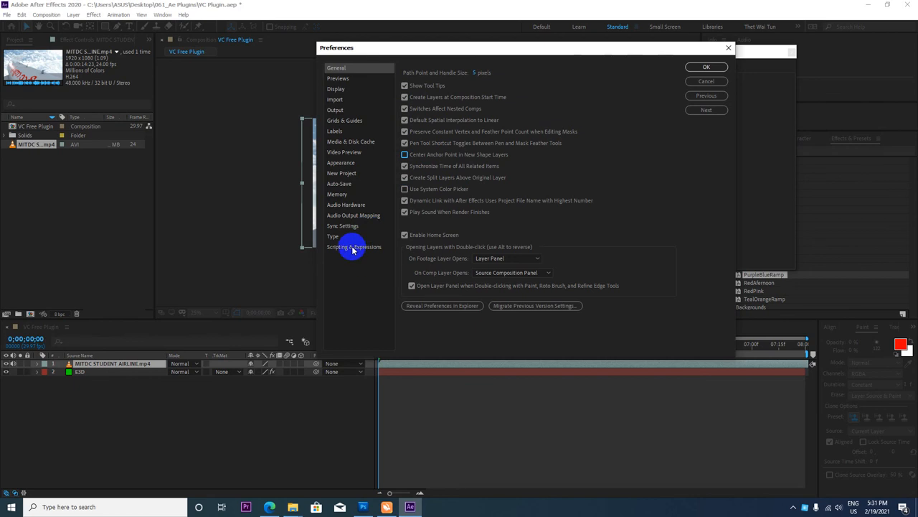
Step: In Scripting & Expressions, allow scripts to write files and access network, then OK
{"action": "left_click", "coordinate": [356, 246]}
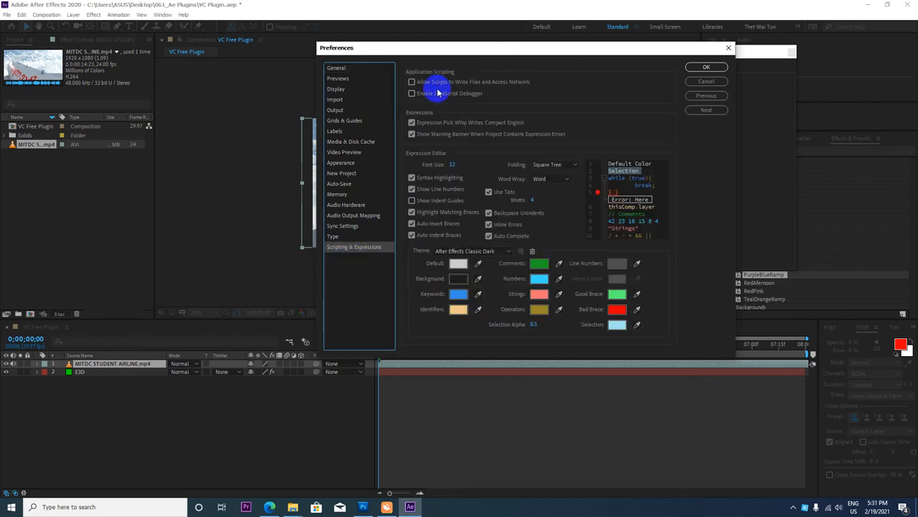
{"action": "mouse_move", "coordinate": [500, 86]}
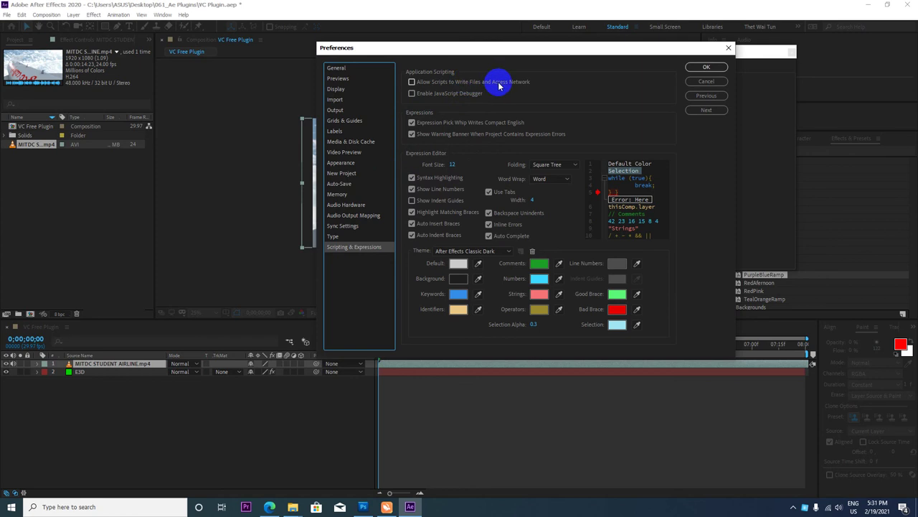
{"action": "left_click", "coordinate": [410, 80]}
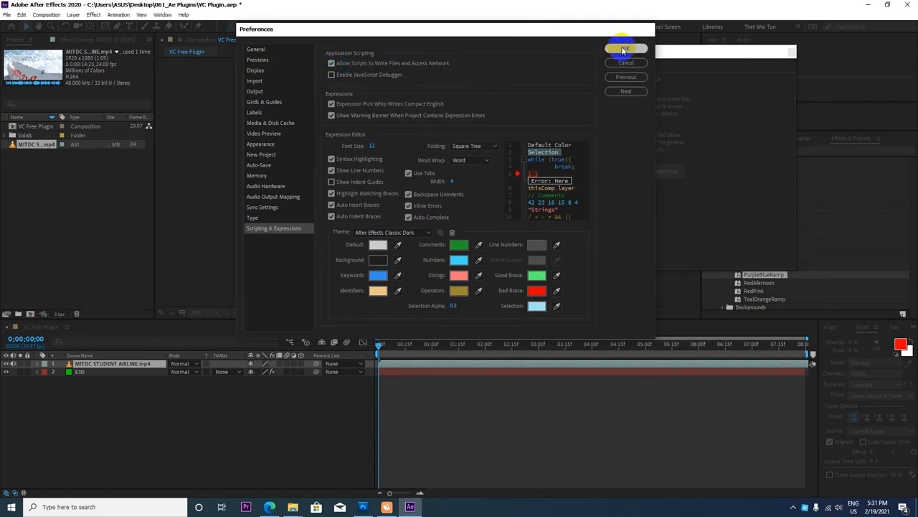
{"action": "left_click", "coordinate": [626, 49]}
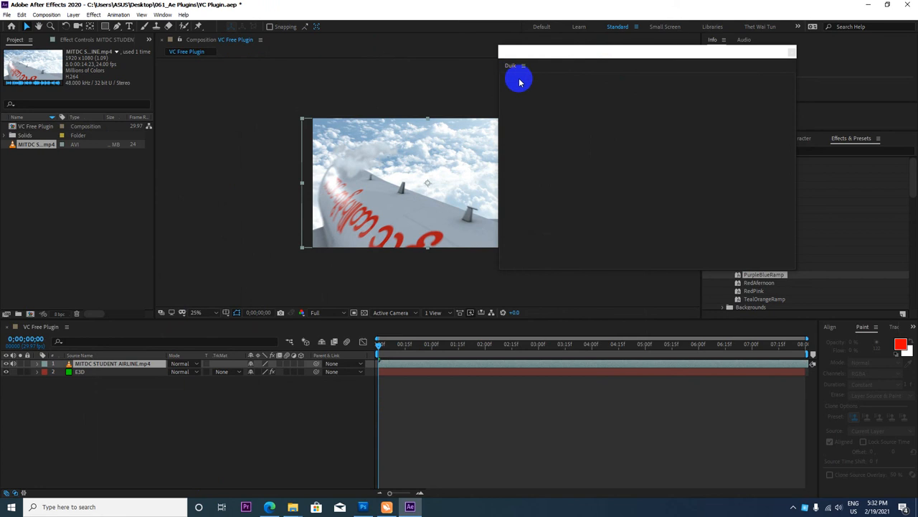
{"action": "mouse_move", "coordinate": [551, 40]}
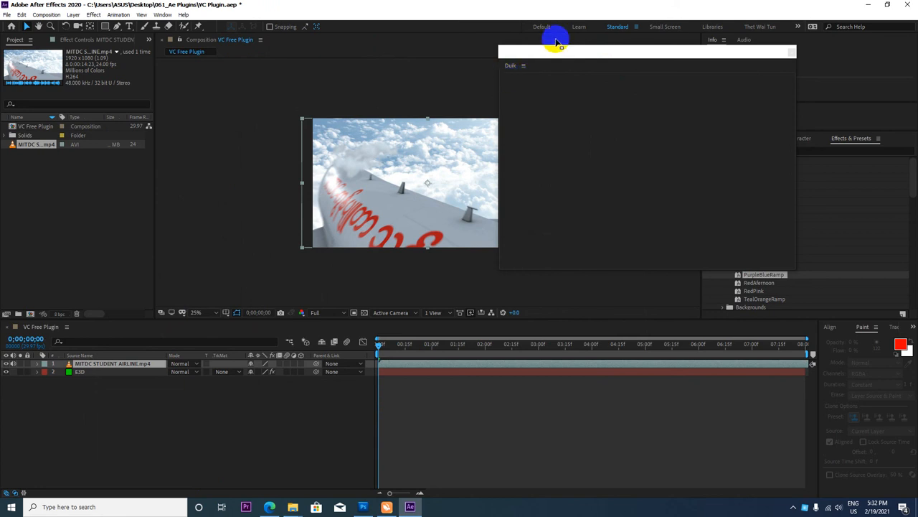
Step: Close the empty floating Duik panel via its menu, returning to the airliner composition
{"action": "left_click", "coordinate": [522, 66]}
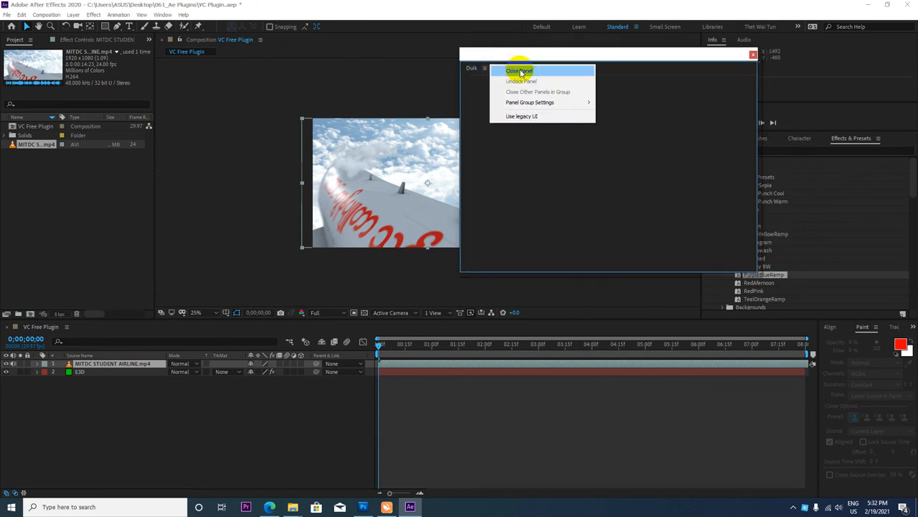
{"action": "mouse_move", "coordinate": [528, 122]}
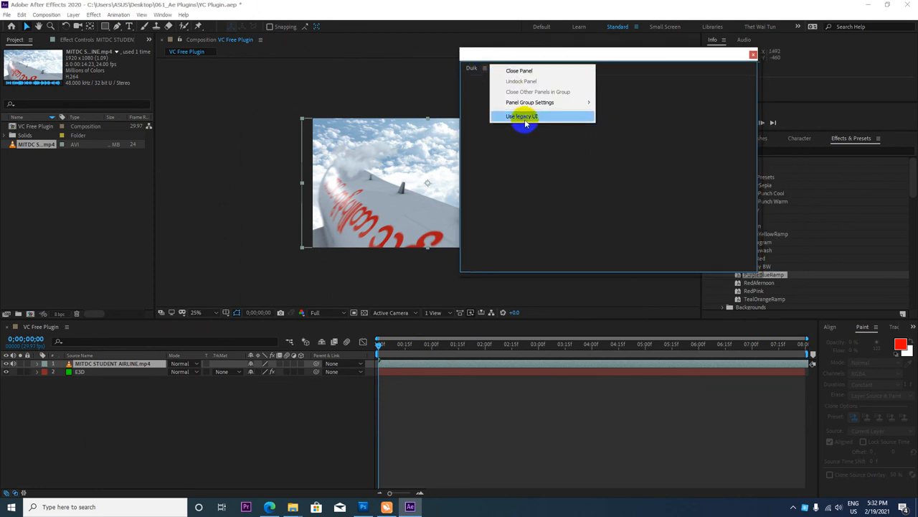
{"action": "left_click", "coordinate": [525, 116]}
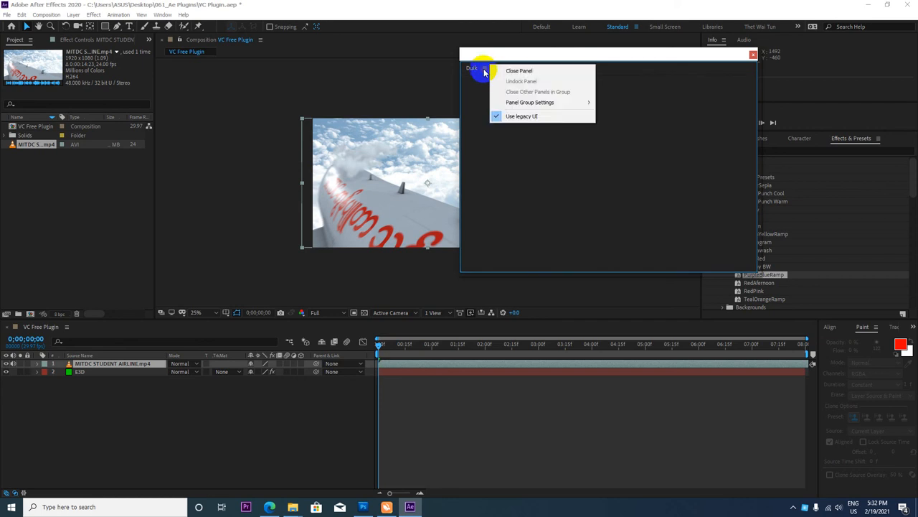
{"action": "left_click", "coordinate": [532, 77]}
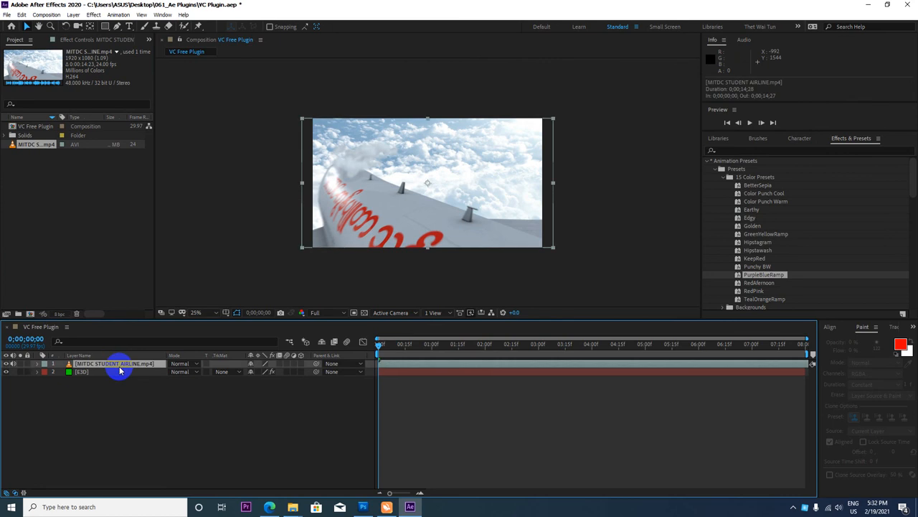
Step: Add a new adjustment layer to the composition, then launch Duik.jsx from the Window menu
{"action": "right_click", "coordinate": [121, 370]}
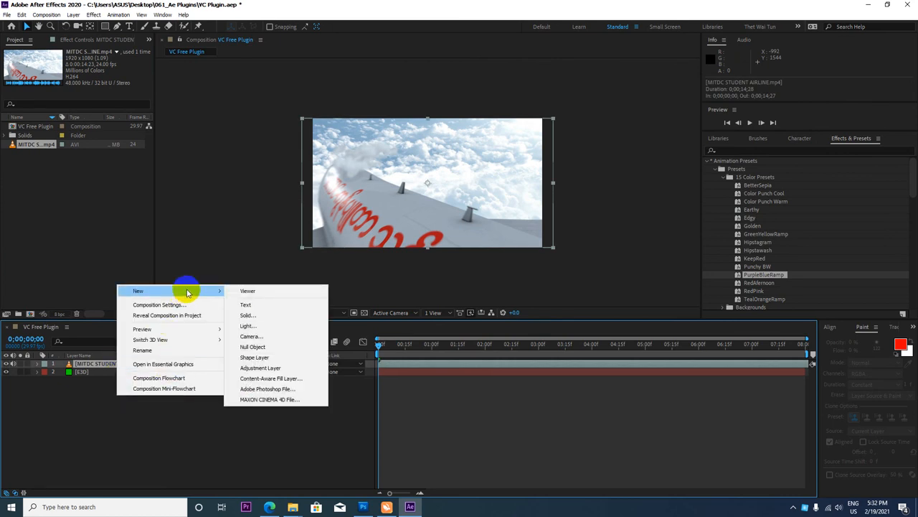
{"action": "left_click", "coordinate": [261, 367]}
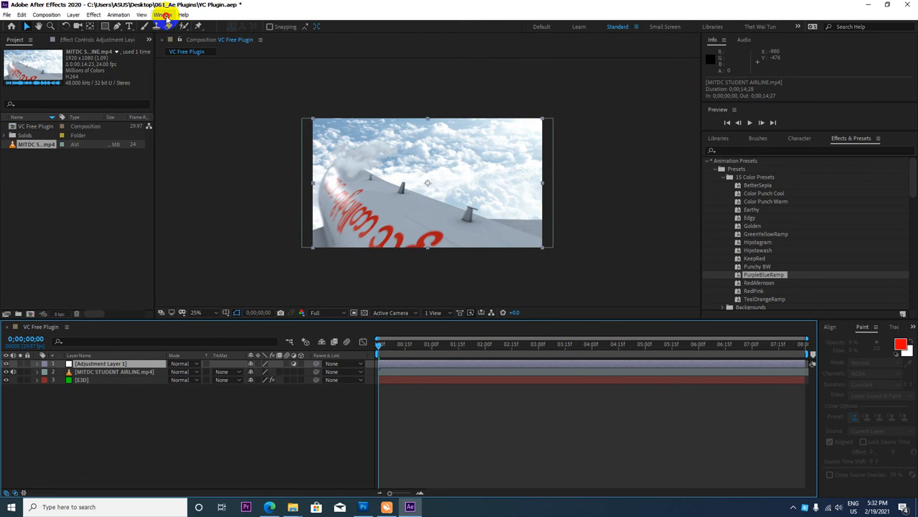
{"action": "left_click", "coordinate": [163, 14]}
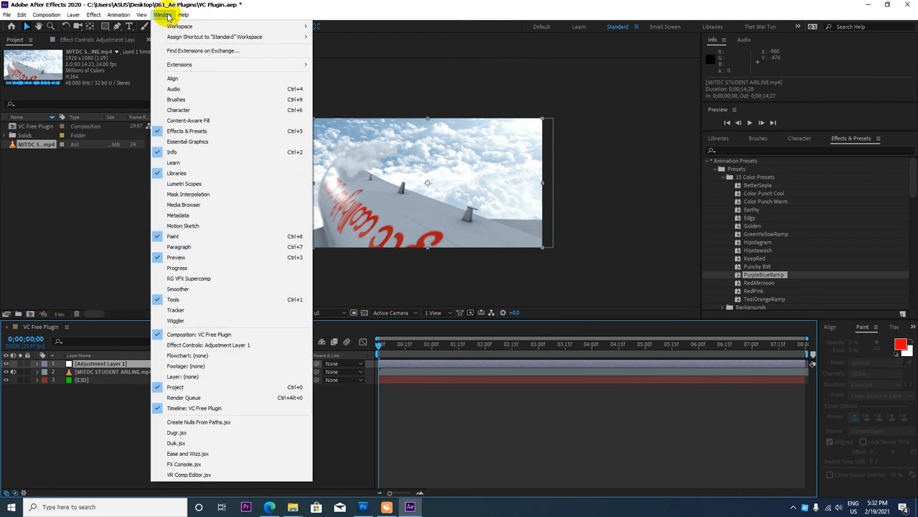
{"action": "mouse_move", "coordinate": [178, 443]}
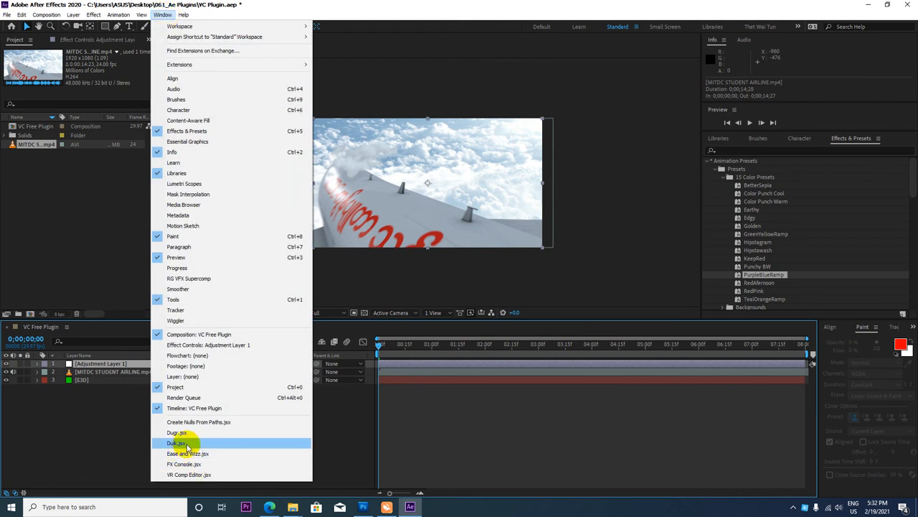
{"action": "left_click", "coordinate": [175, 441]}
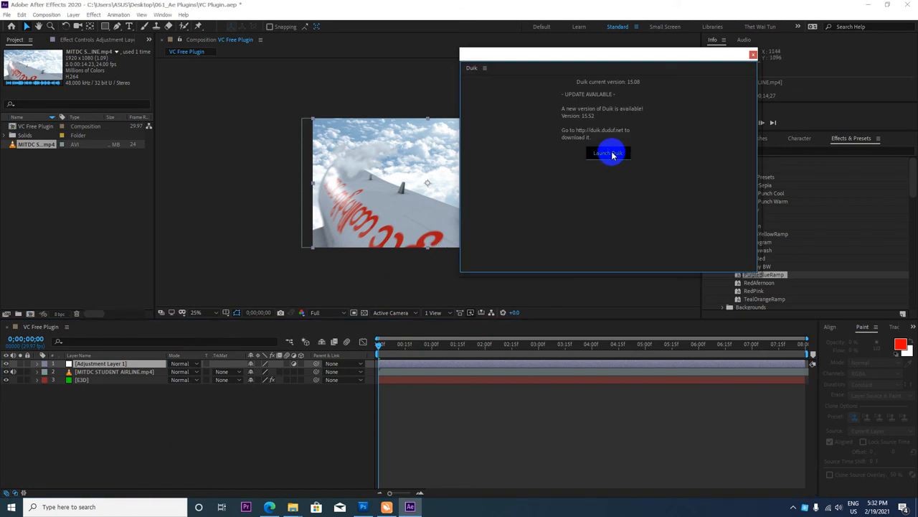
Step: Dismiss Duik's 15.52 update notice and widen the Rigging panel to show Auto-Rig, IK and Bones
{"action": "left_click", "coordinate": [609, 153]}
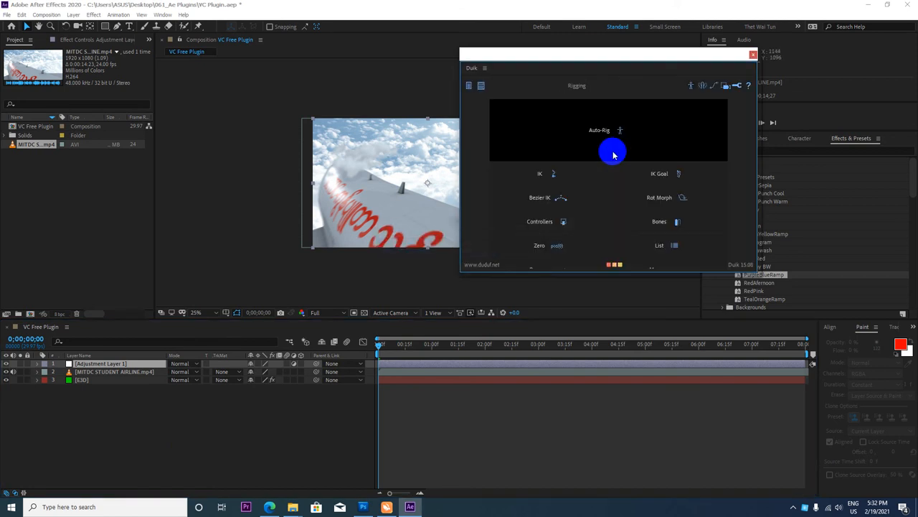
{"action": "left_click_drag", "start_coordinate": [610, 56], "coordinate": [725, 40]}
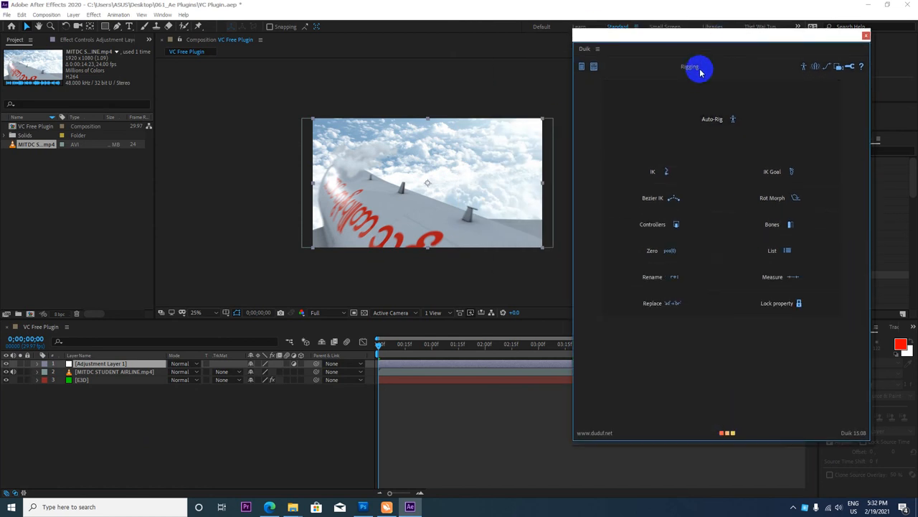
{"action": "mouse_move", "coordinate": [834, 356]}
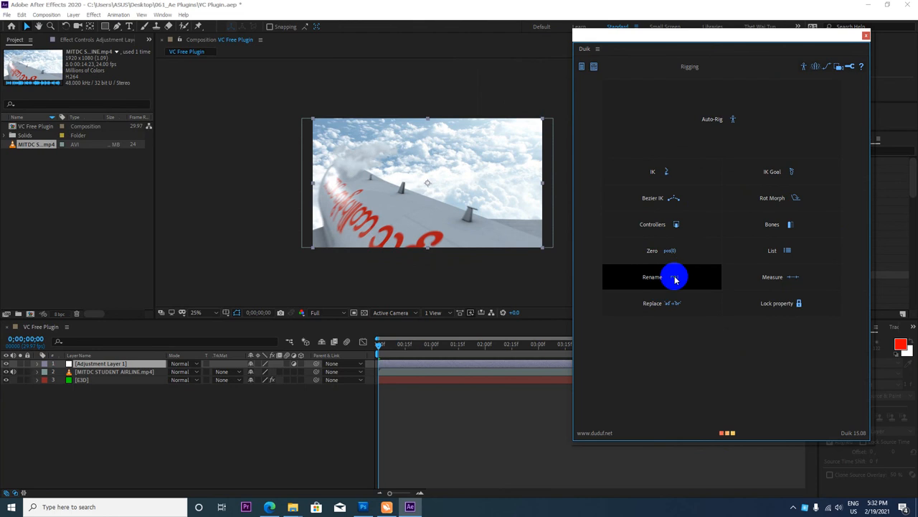
{"action": "mouse_move", "coordinate": [723, 223]}
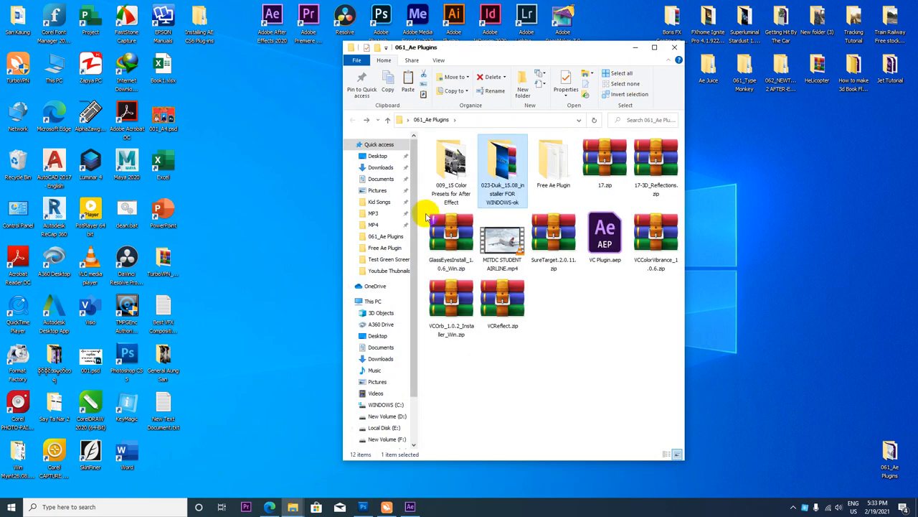
{"action": "left_click", "coordinate": [502, 163]}
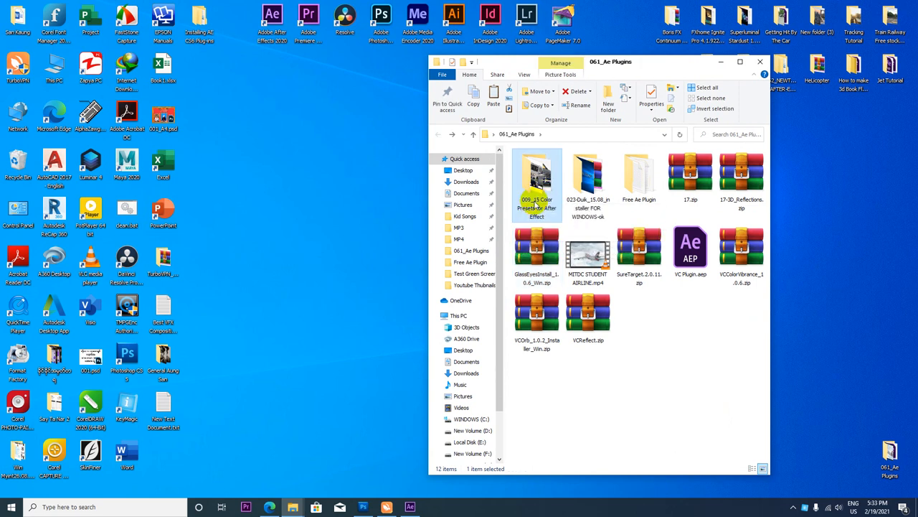
{"action": "left_click", "coordinate": [588, 179]}
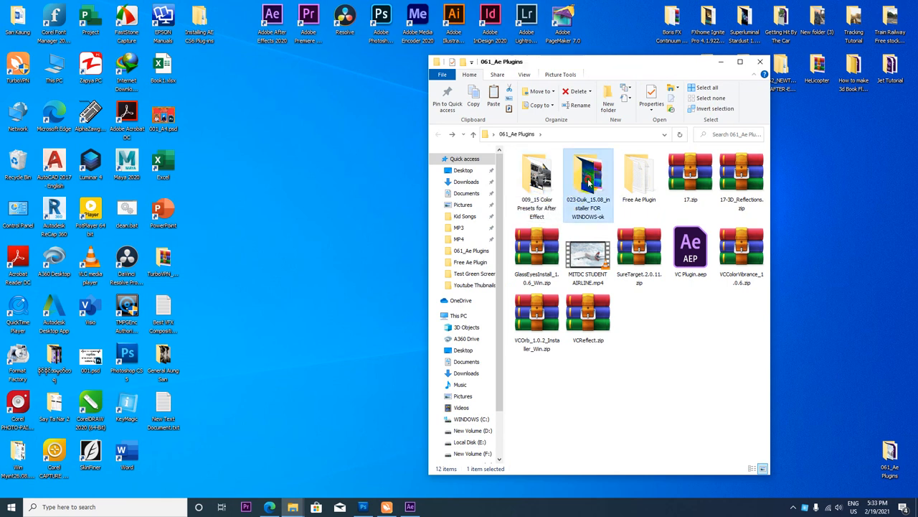
{"action": "mouse_move", "coordinate": [588, 175]}
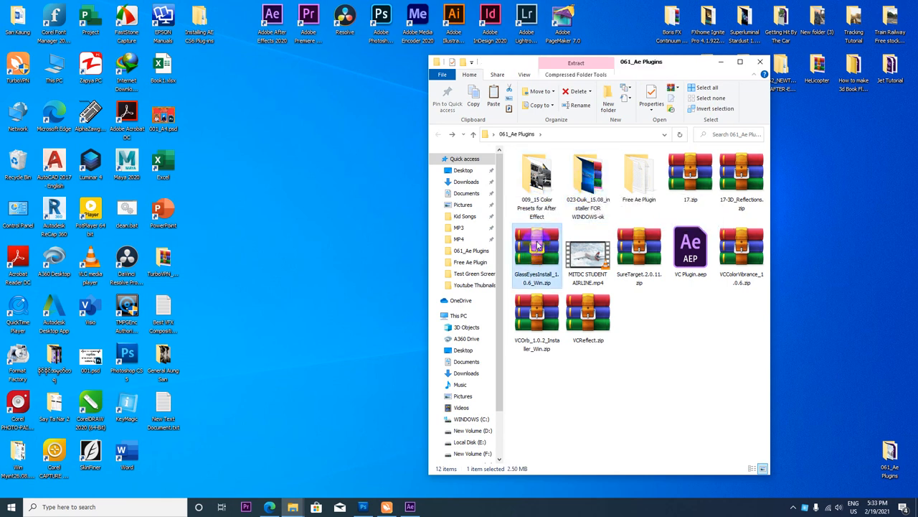
{"action": "mouse_move", "coordinate": [538, 247]}
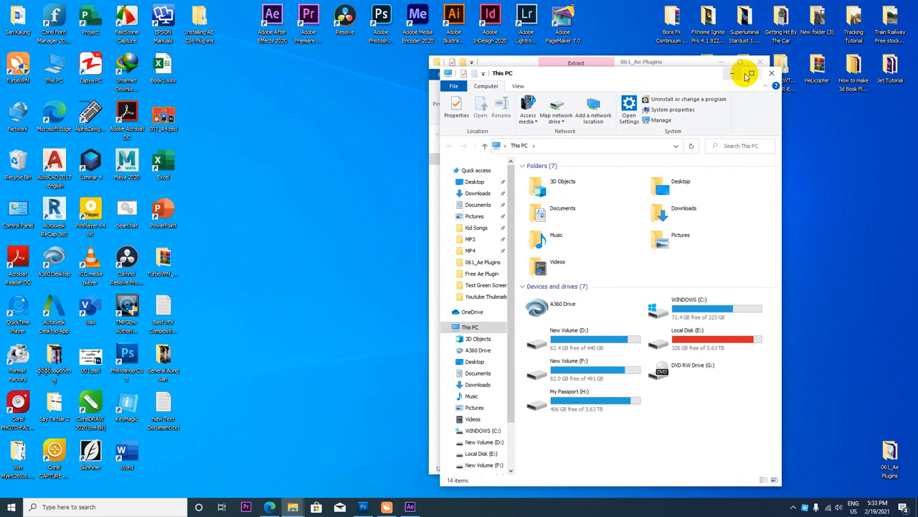
Step: Maximize Explorer and browse into Program Files > Adobe > Adobe After Effects 2020 > Support Files
{"action": "left_click", "coordinate": [755, 75]}
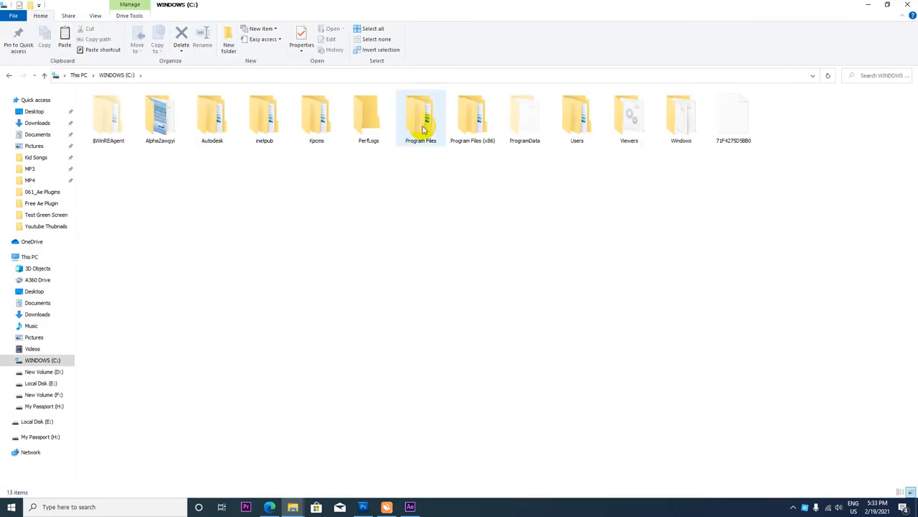
{"action": "double_click", "coordinate": [419, 115]}
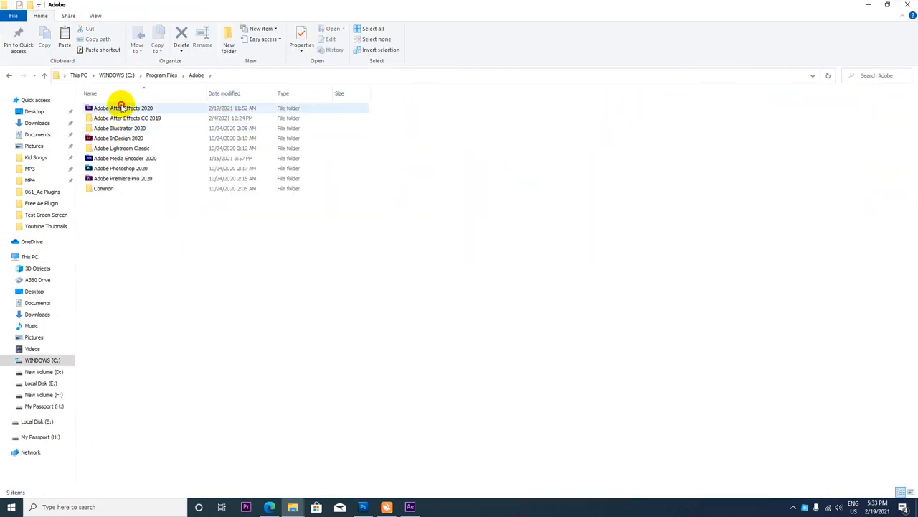
{"action": "double_click", "coordinate": [120, 108]}
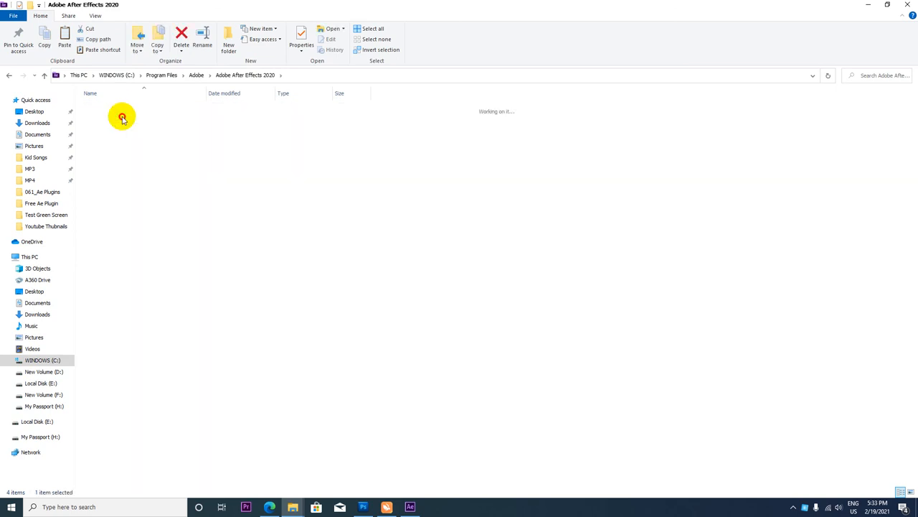
{"action": "double_click", "coordinate": [122, 118]}
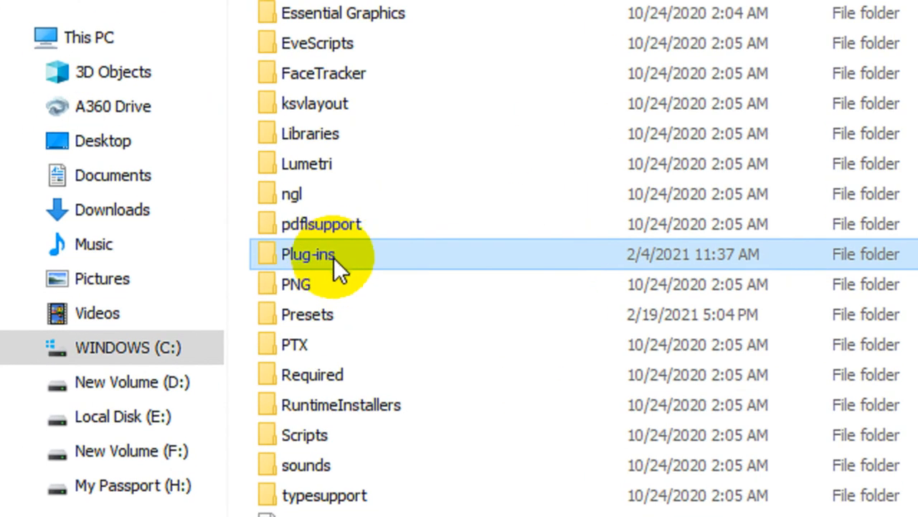
{"action": "mouse_move", "coordinate": [333, 259]}
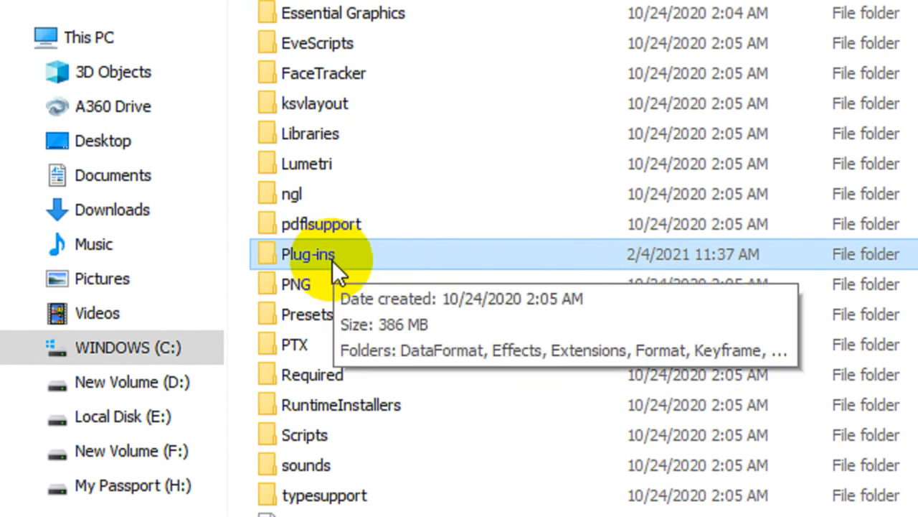
Step: Review the Plug-ins, Scripts and Presets folders inside Support Files
{"action": "left_click", "coordinate": [307, 316]}
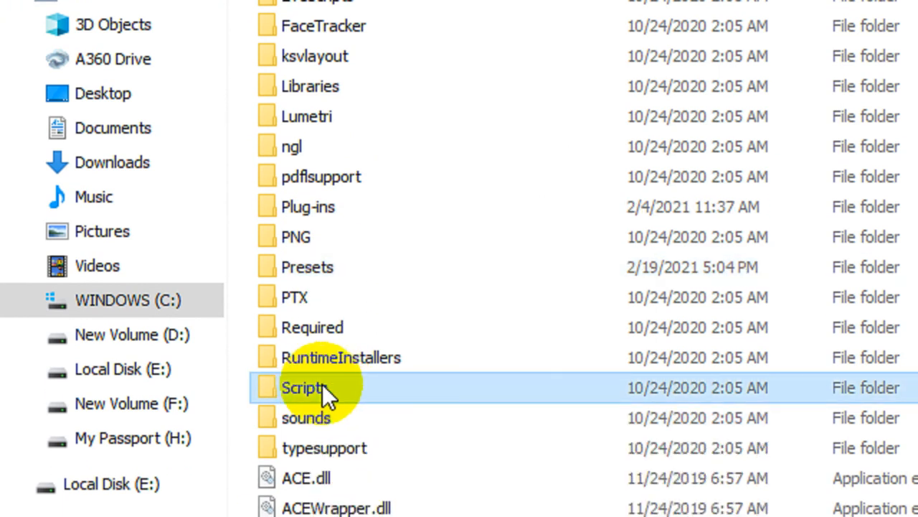
{"action": "mouse_move", "coordinate": [331, 394]}
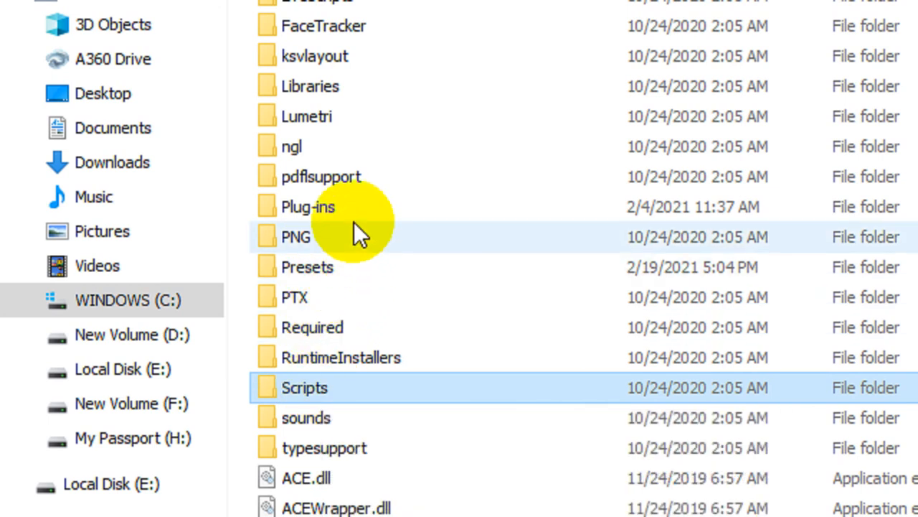
{"action": "left_click", "coordinate": [305, 267]}
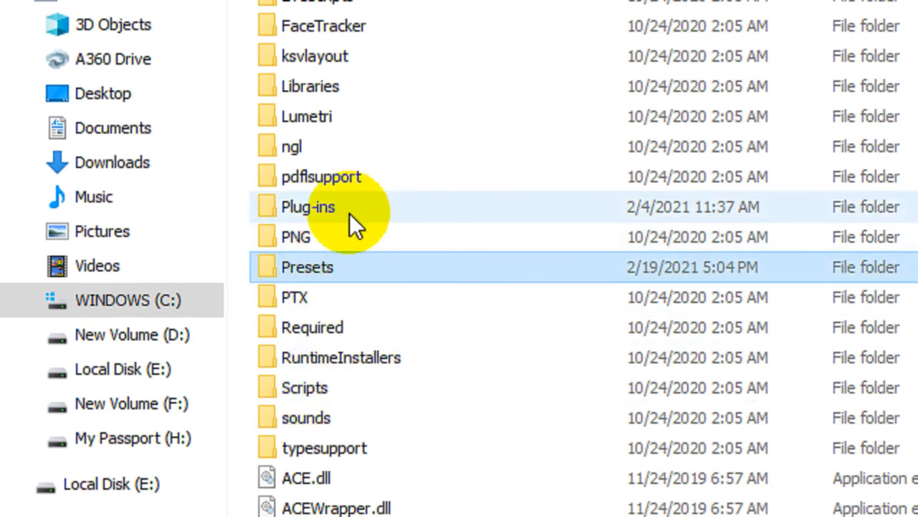
{"action": "mouse_move", "coordinate": [345, 261]}
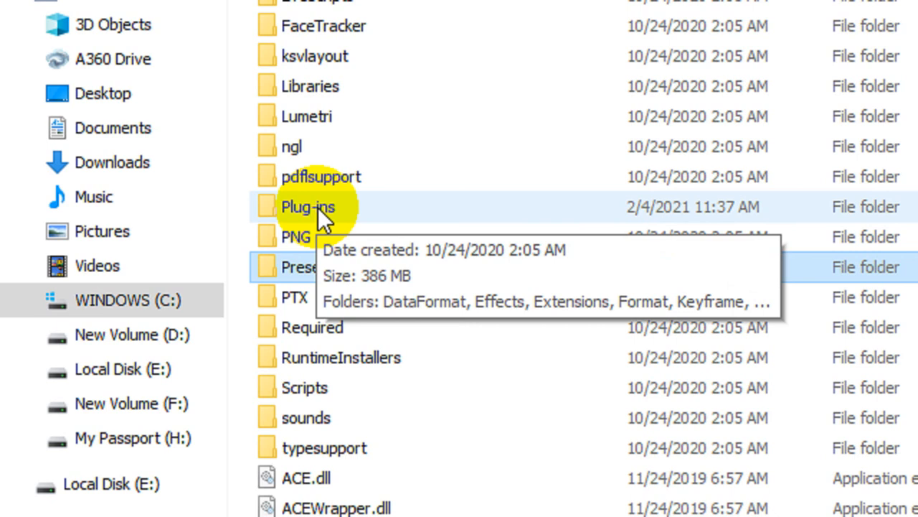
{"action": "mouse_move", "coordinate": [361, 228]}
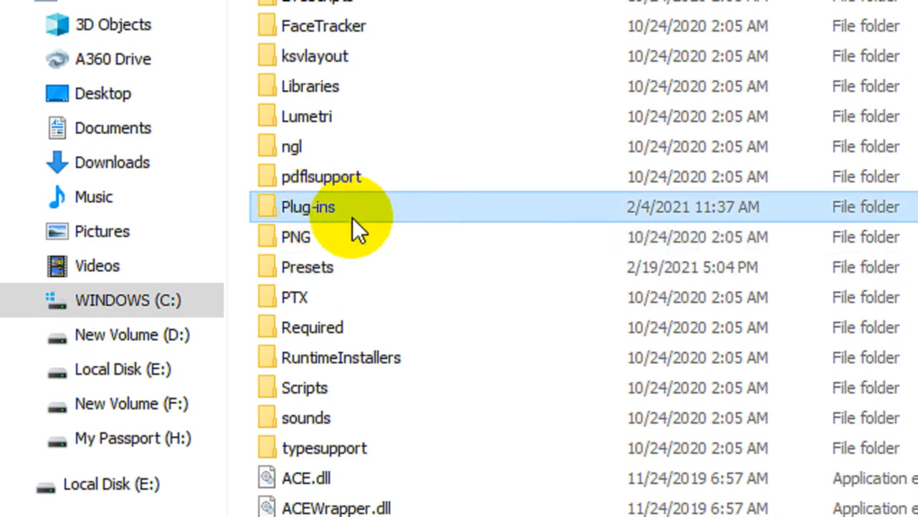
{"action": "left_click", "coordinate": [313, 268]}
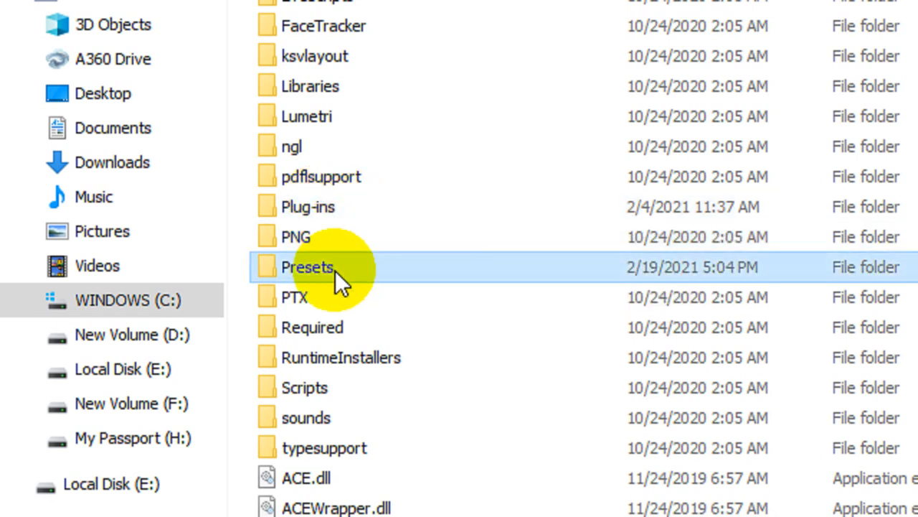
{"action": "left_click", "coordinate": [307, 384]}
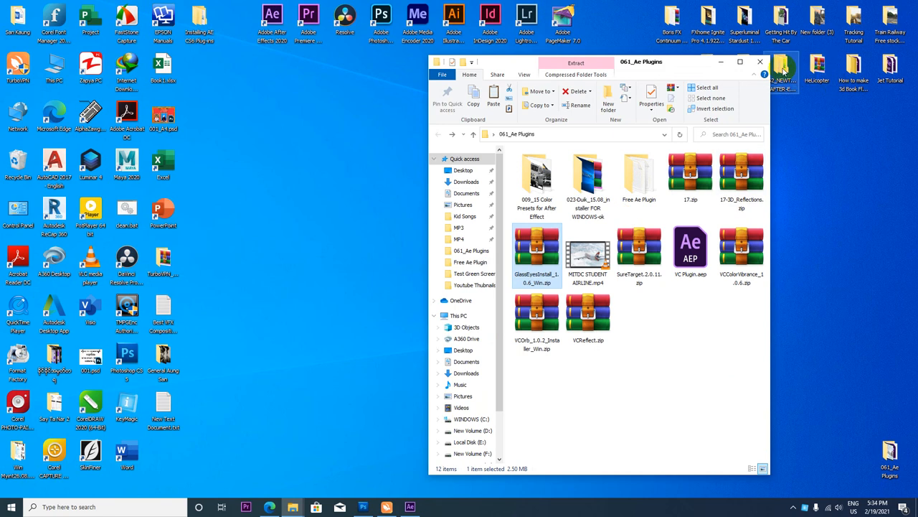
{"action": "mouse_move", "coordinate": [767, 65]}
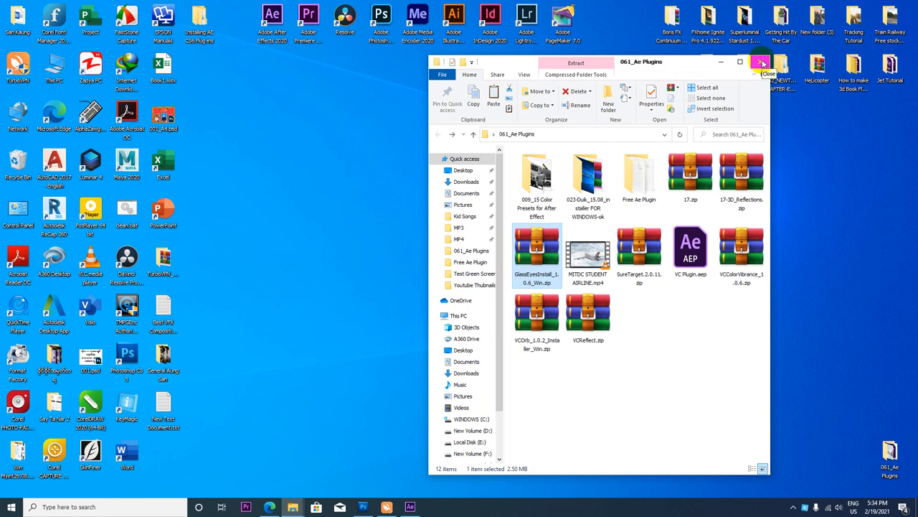